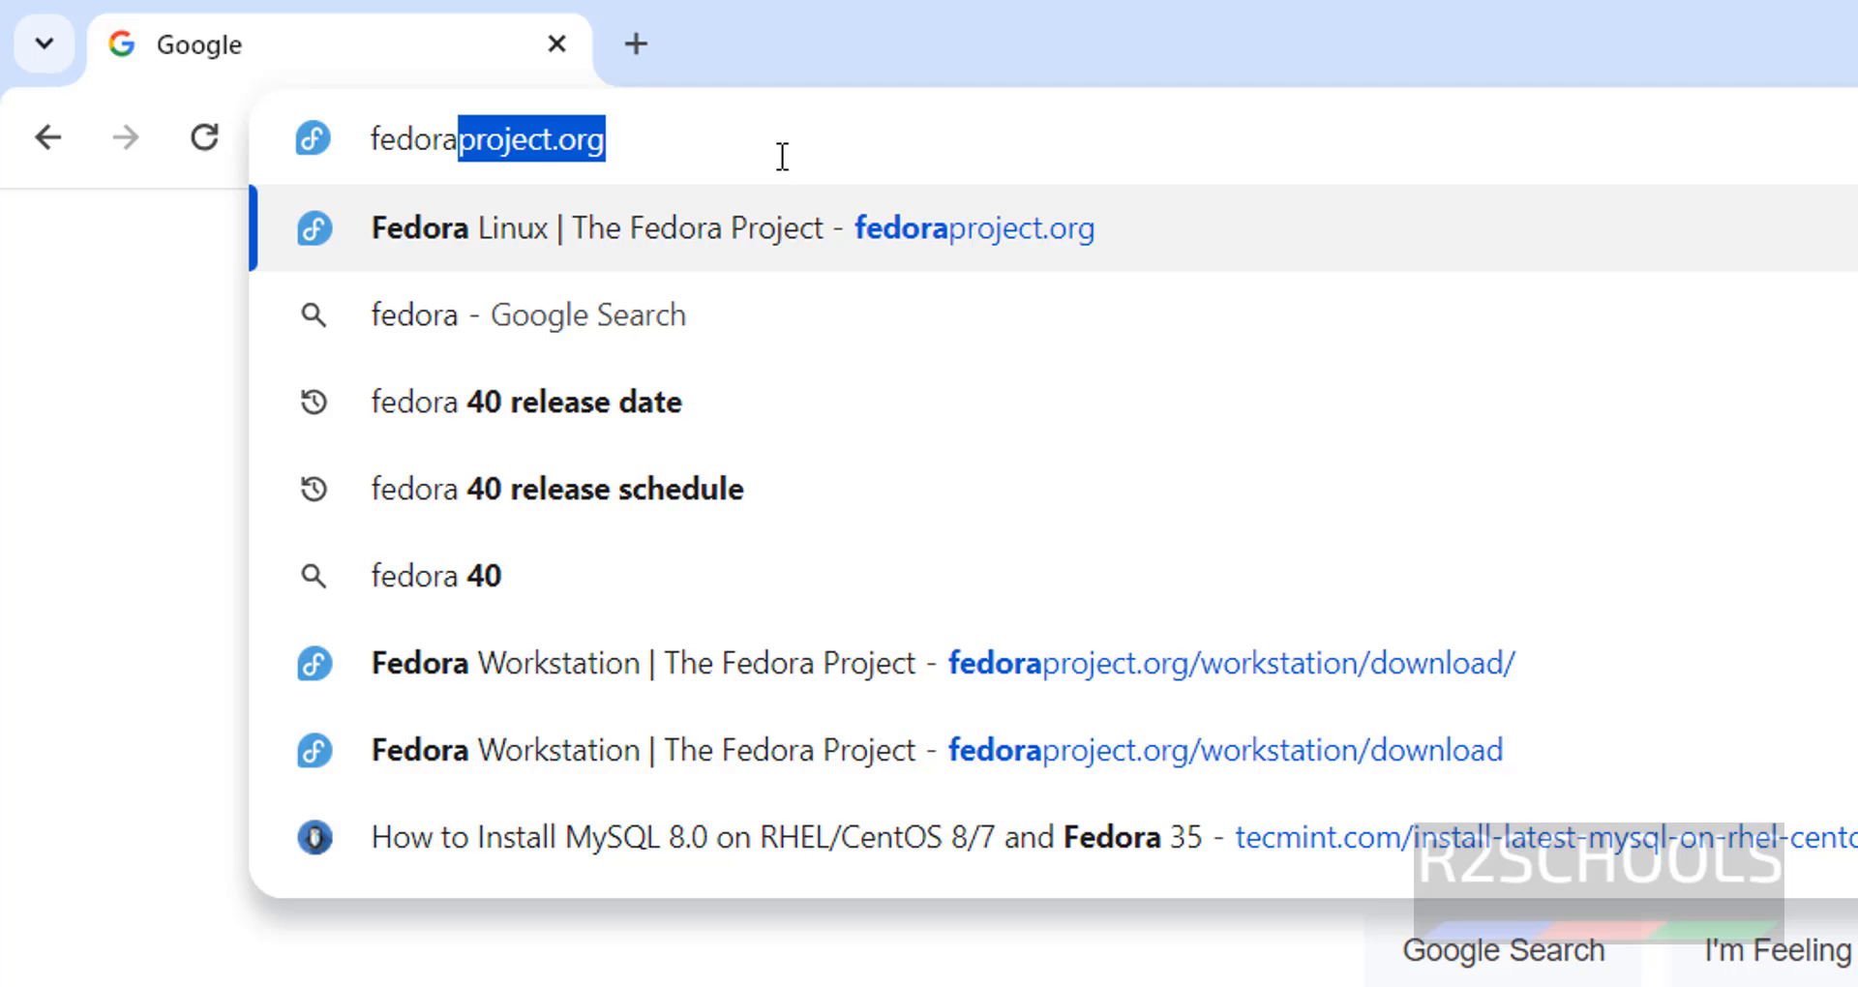
# Go to fedoraproject.org, pick the Server edition and reach the Fedora Server 40 download page
pyautogui.write('project.org')
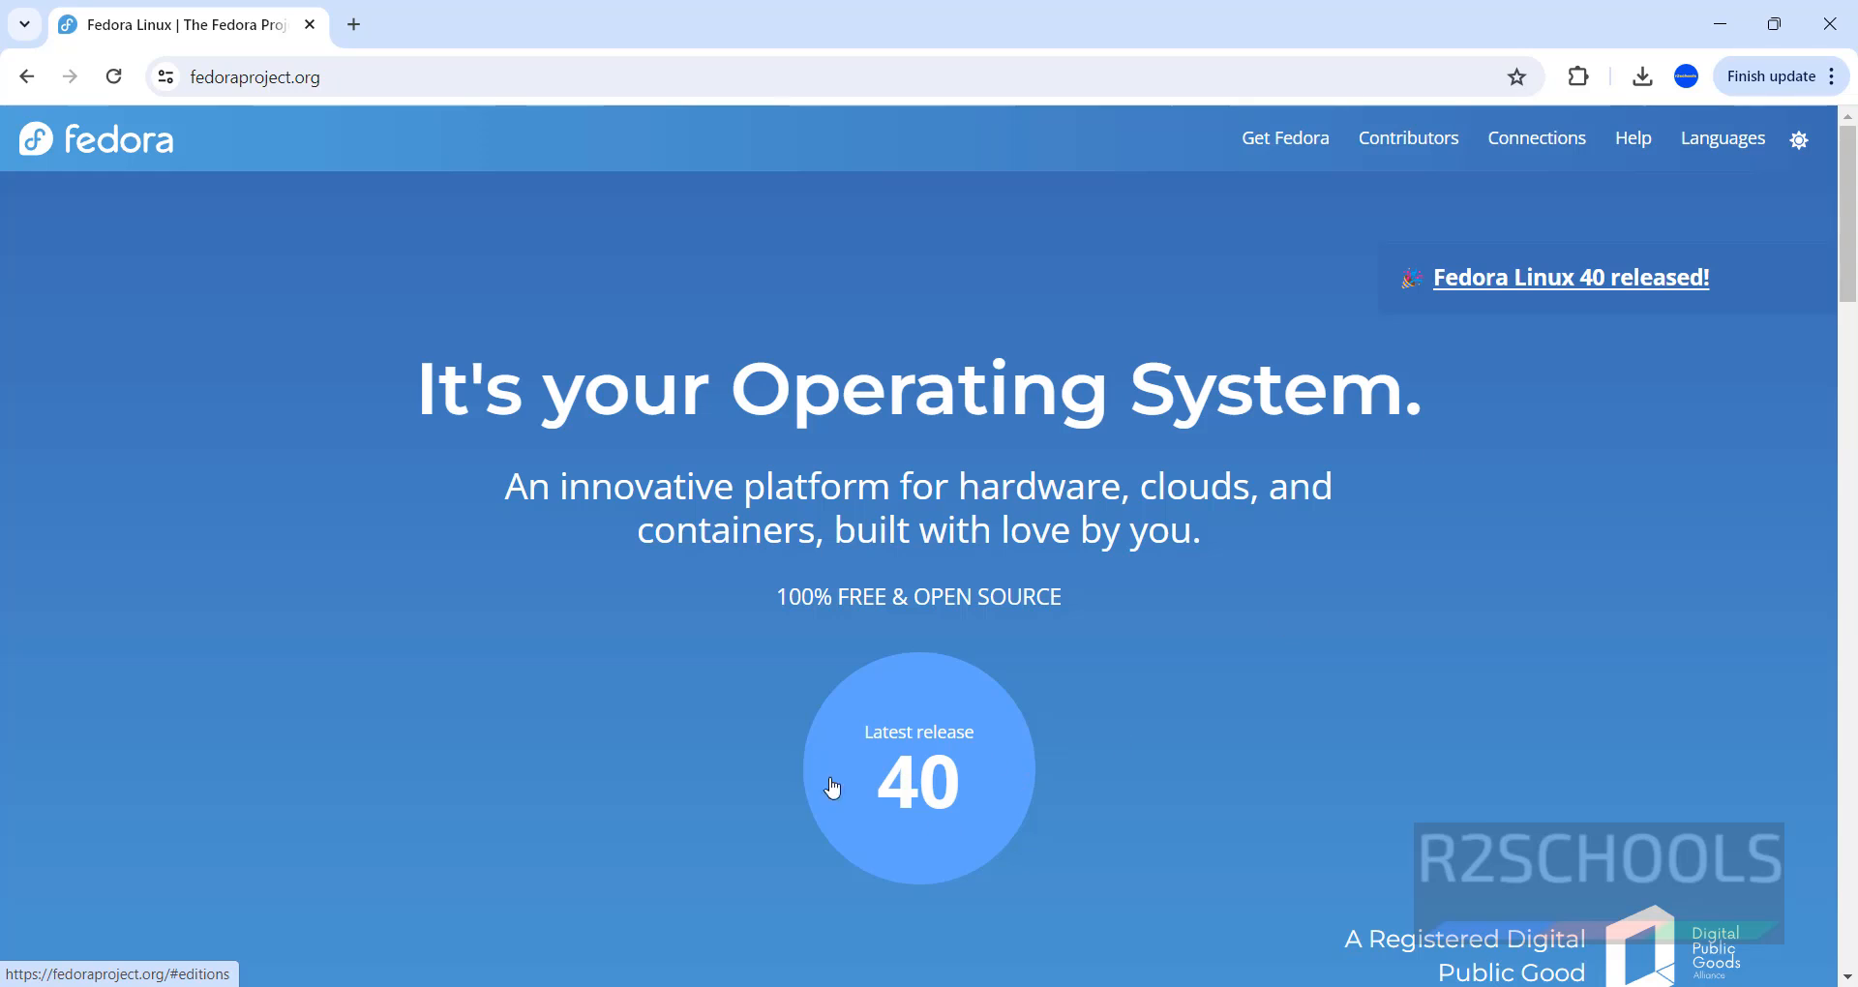
pyautogui.click(1284, 137)
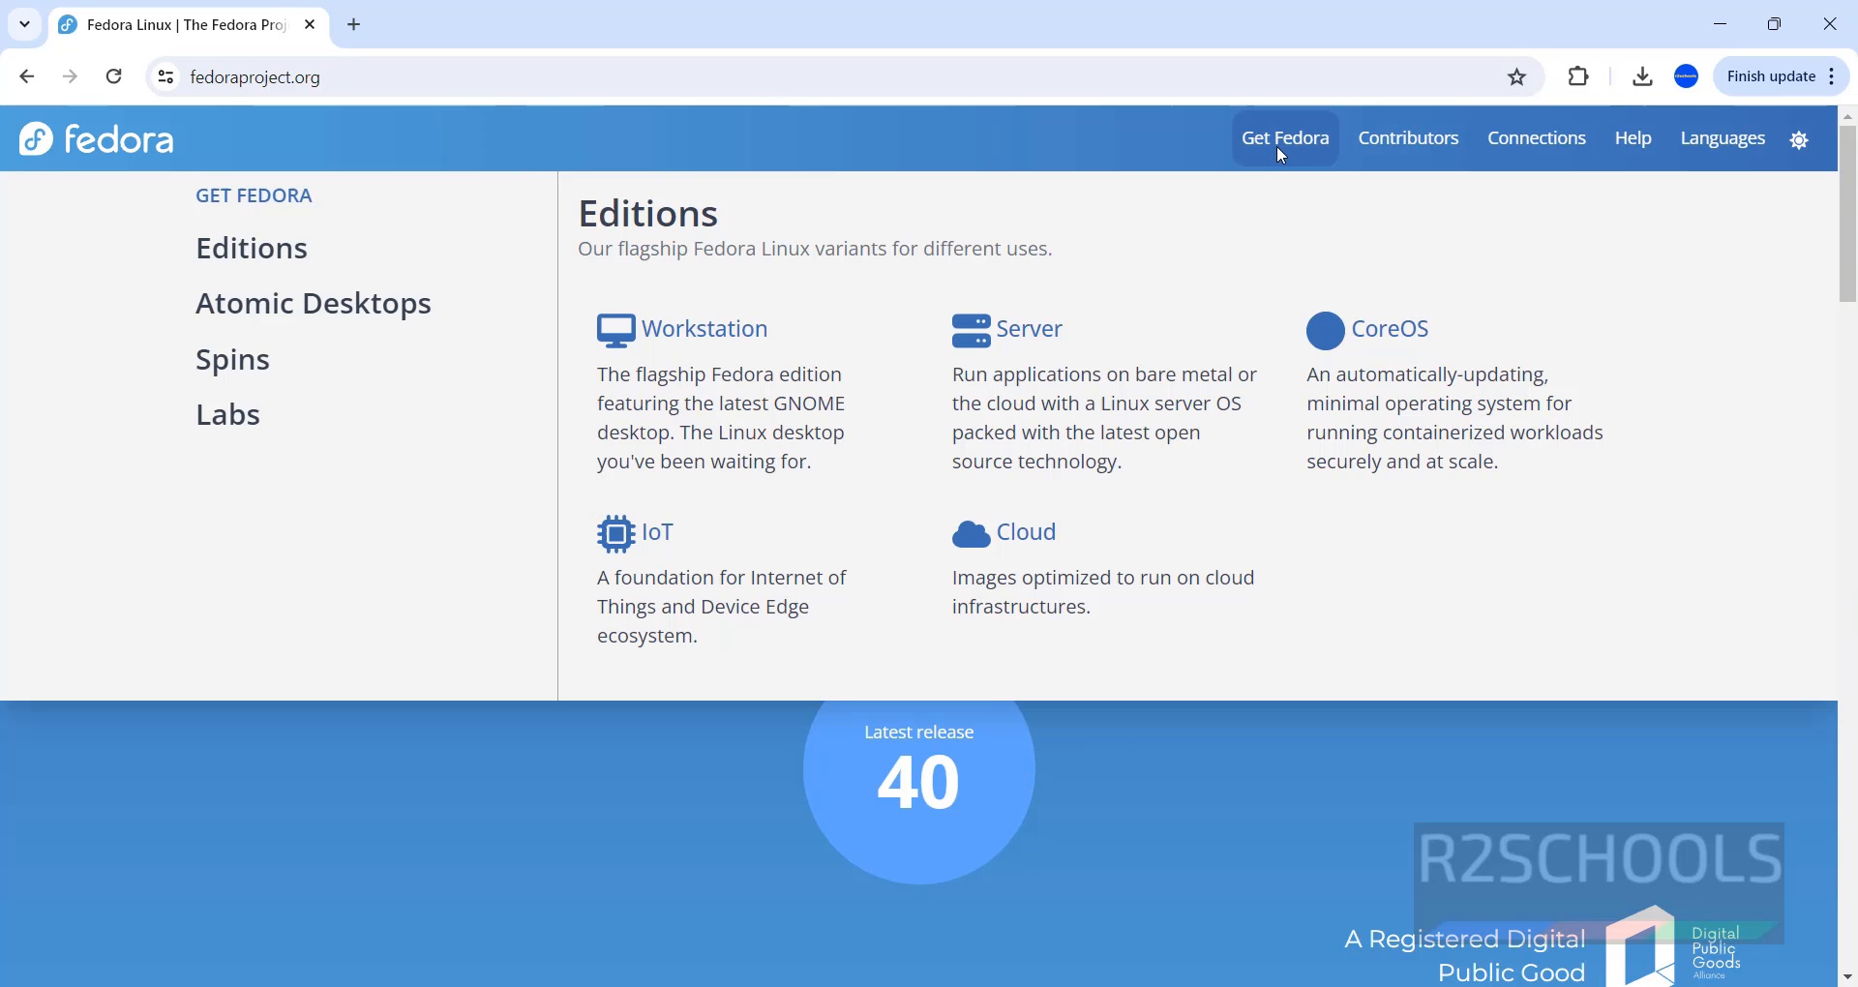
pyautogui.moveTo(727, 368)
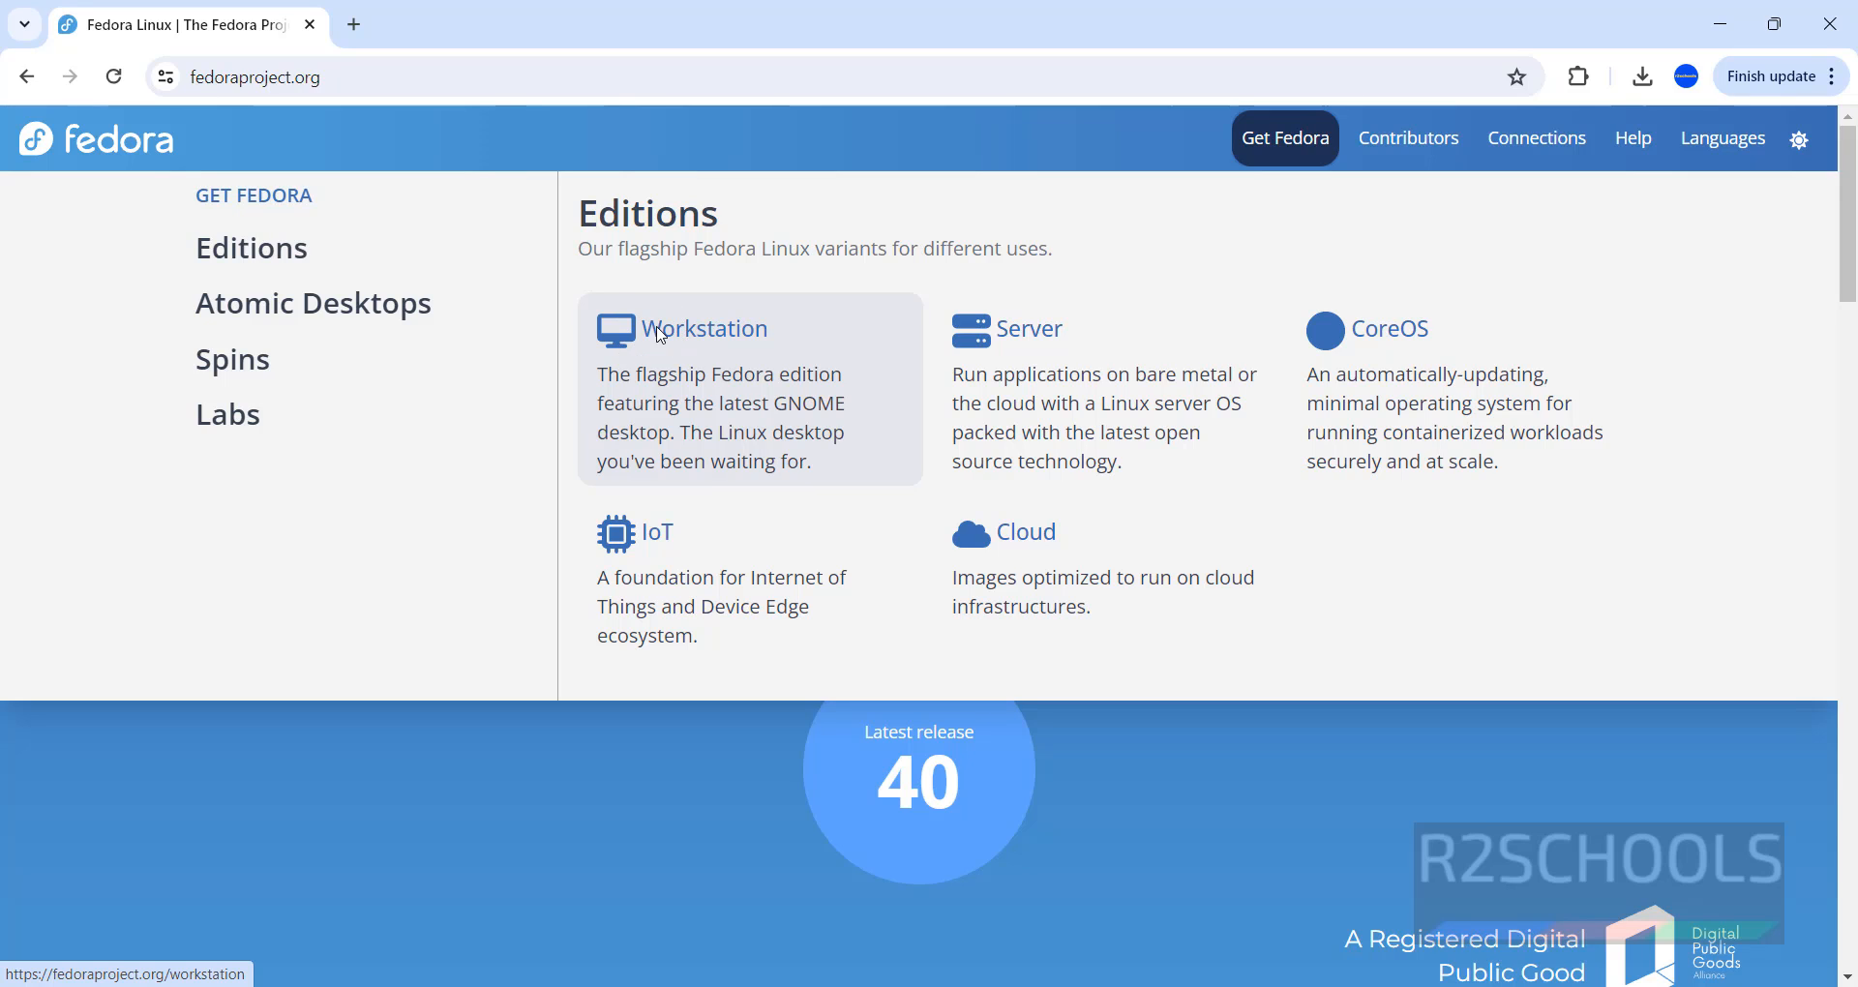
pyautogui.moveTo(1025, 340)
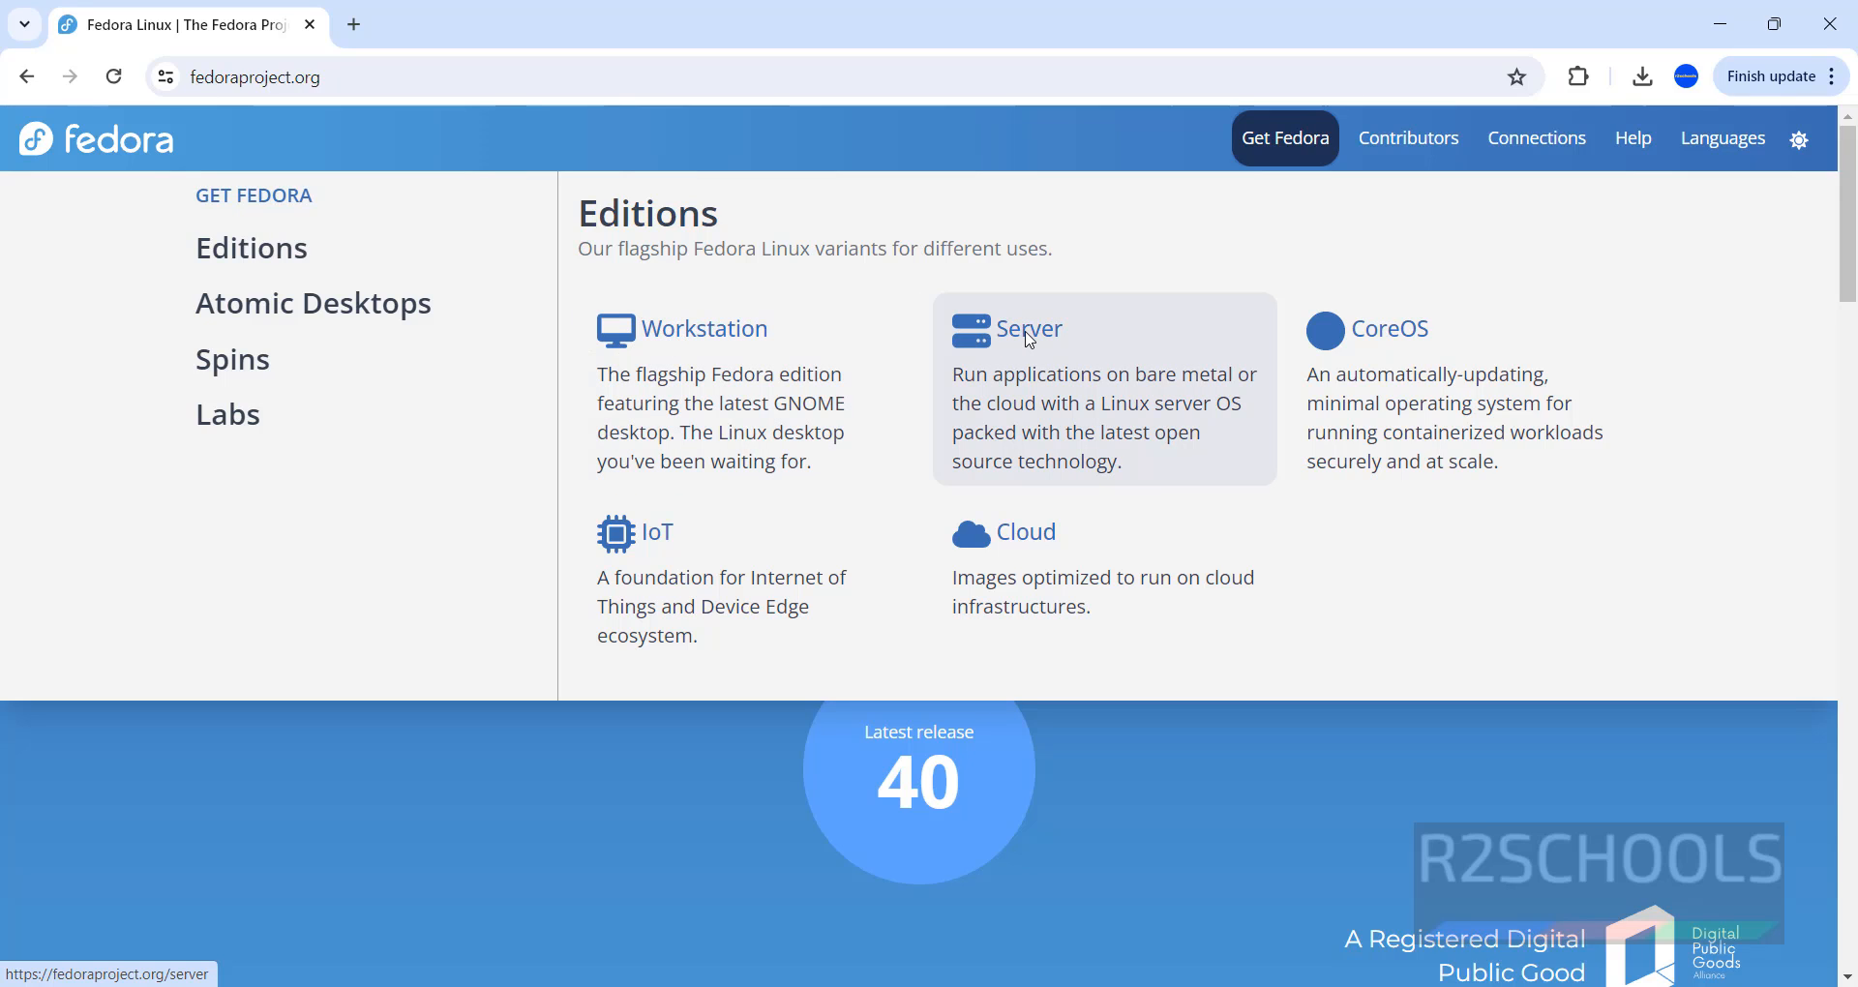
pyautogui.click(1029, 328)
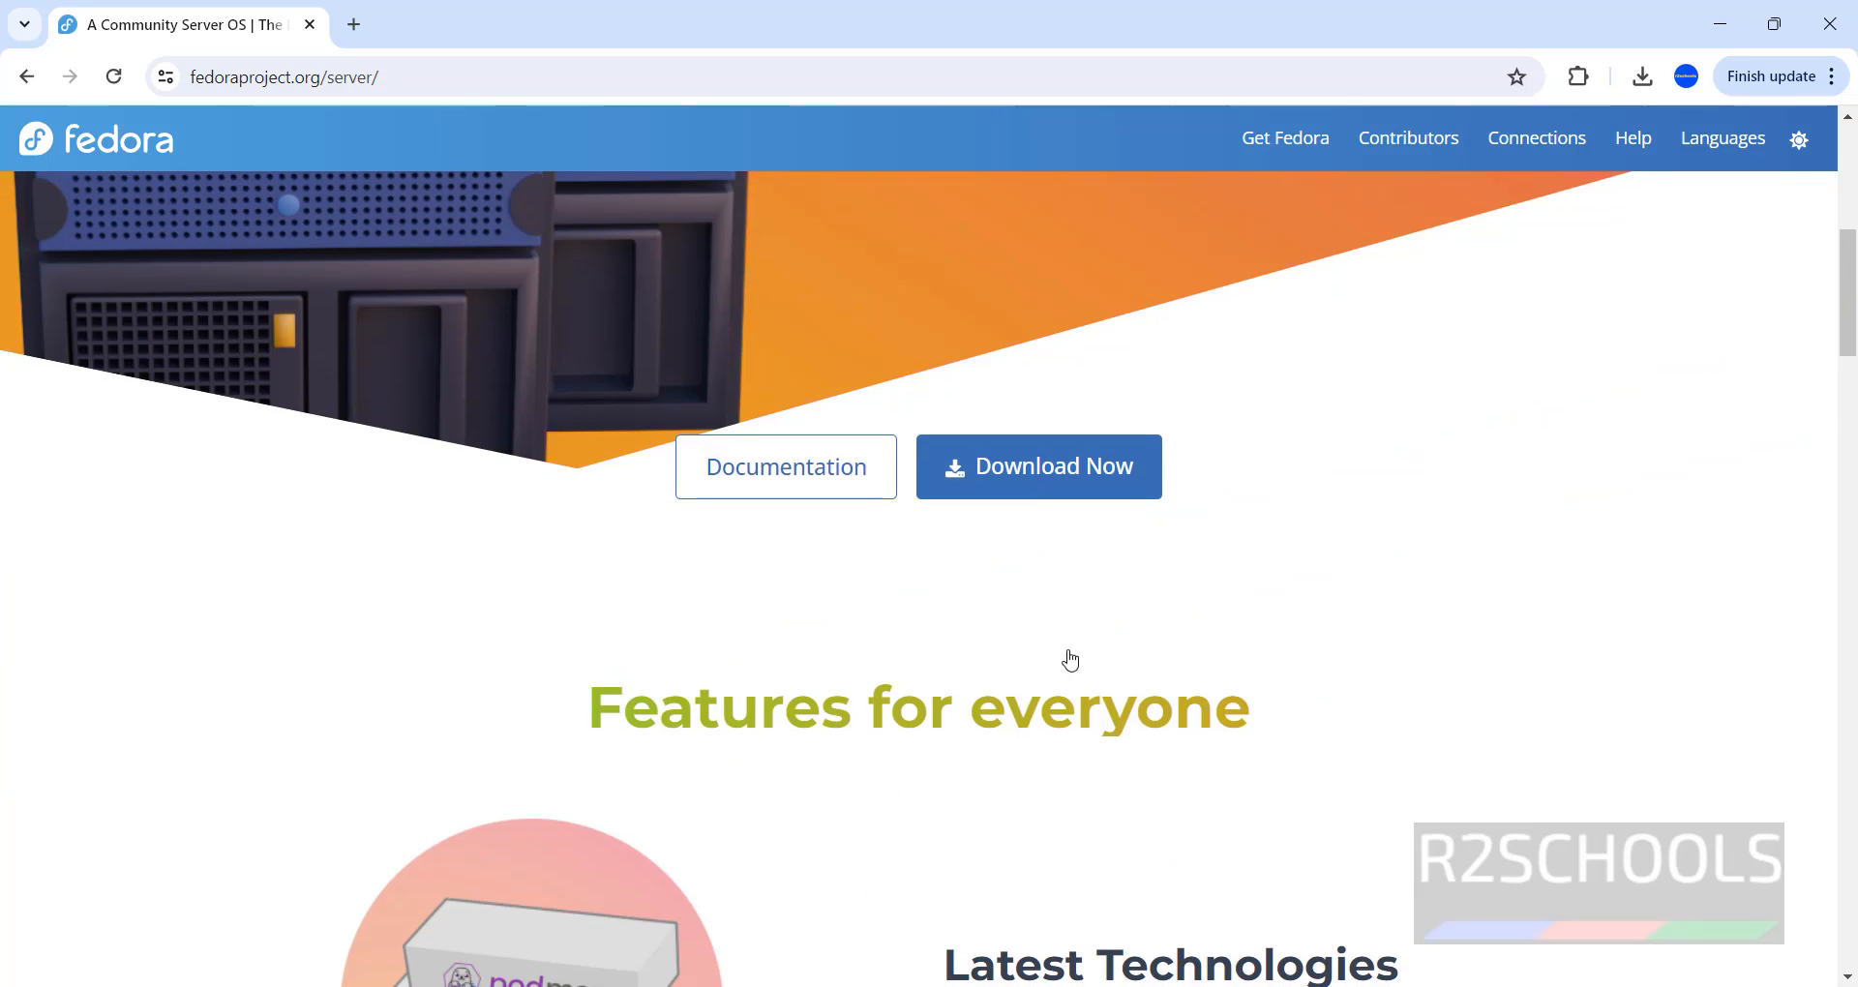
pyautogui.click(1038, 466)
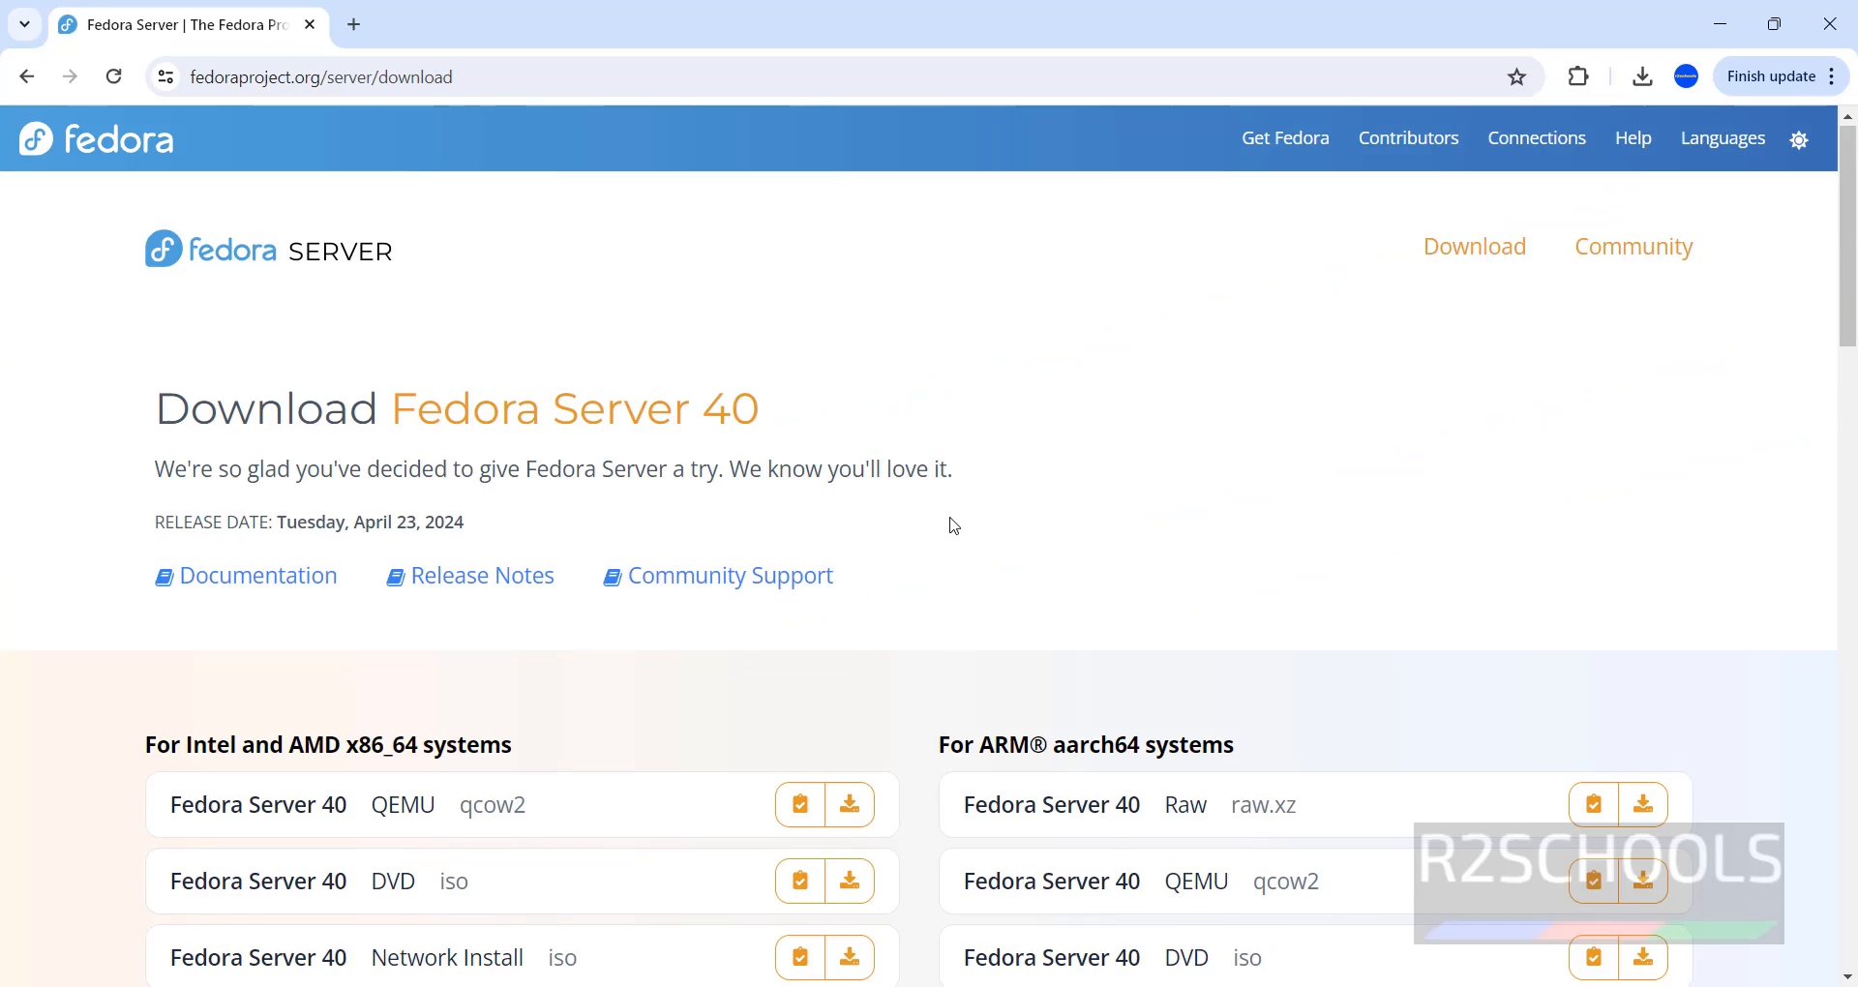
# Start the Fedora Server 40 x86_64 DVD ISO download and show its progress in the full download history
pyautogui.scroll(-3)
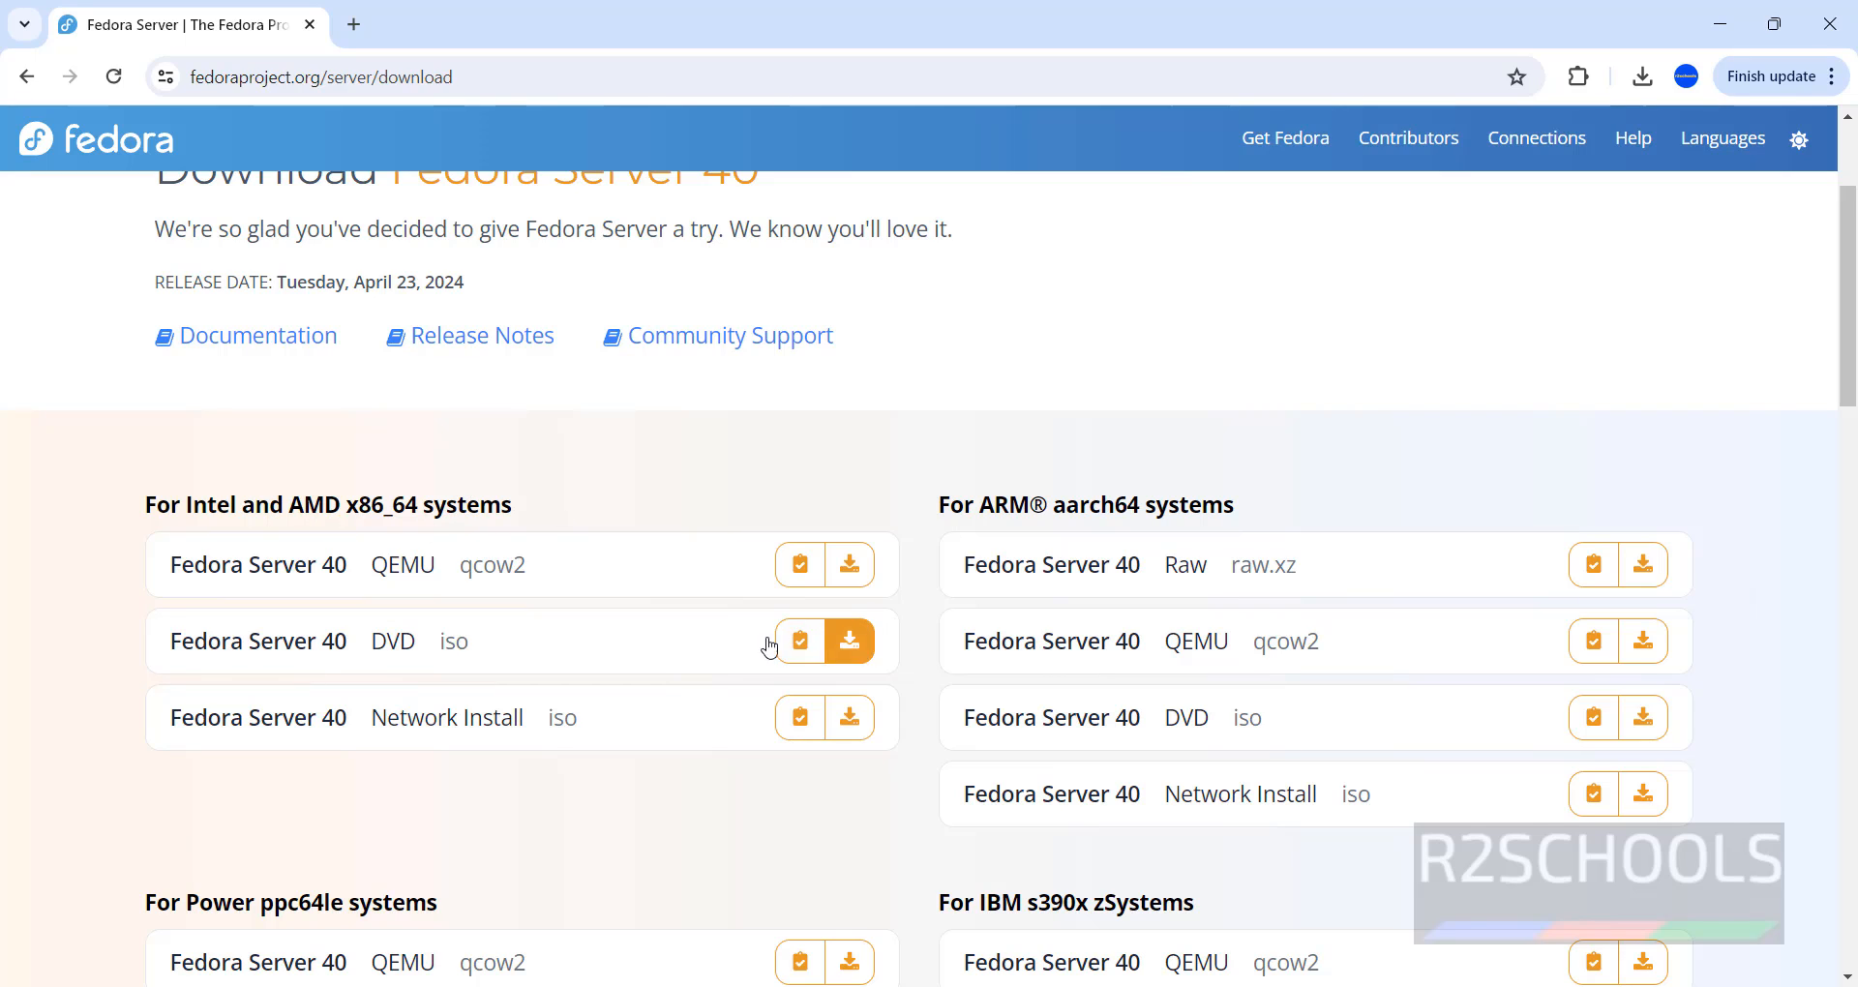
pyautogui.moveTo(849, 641)
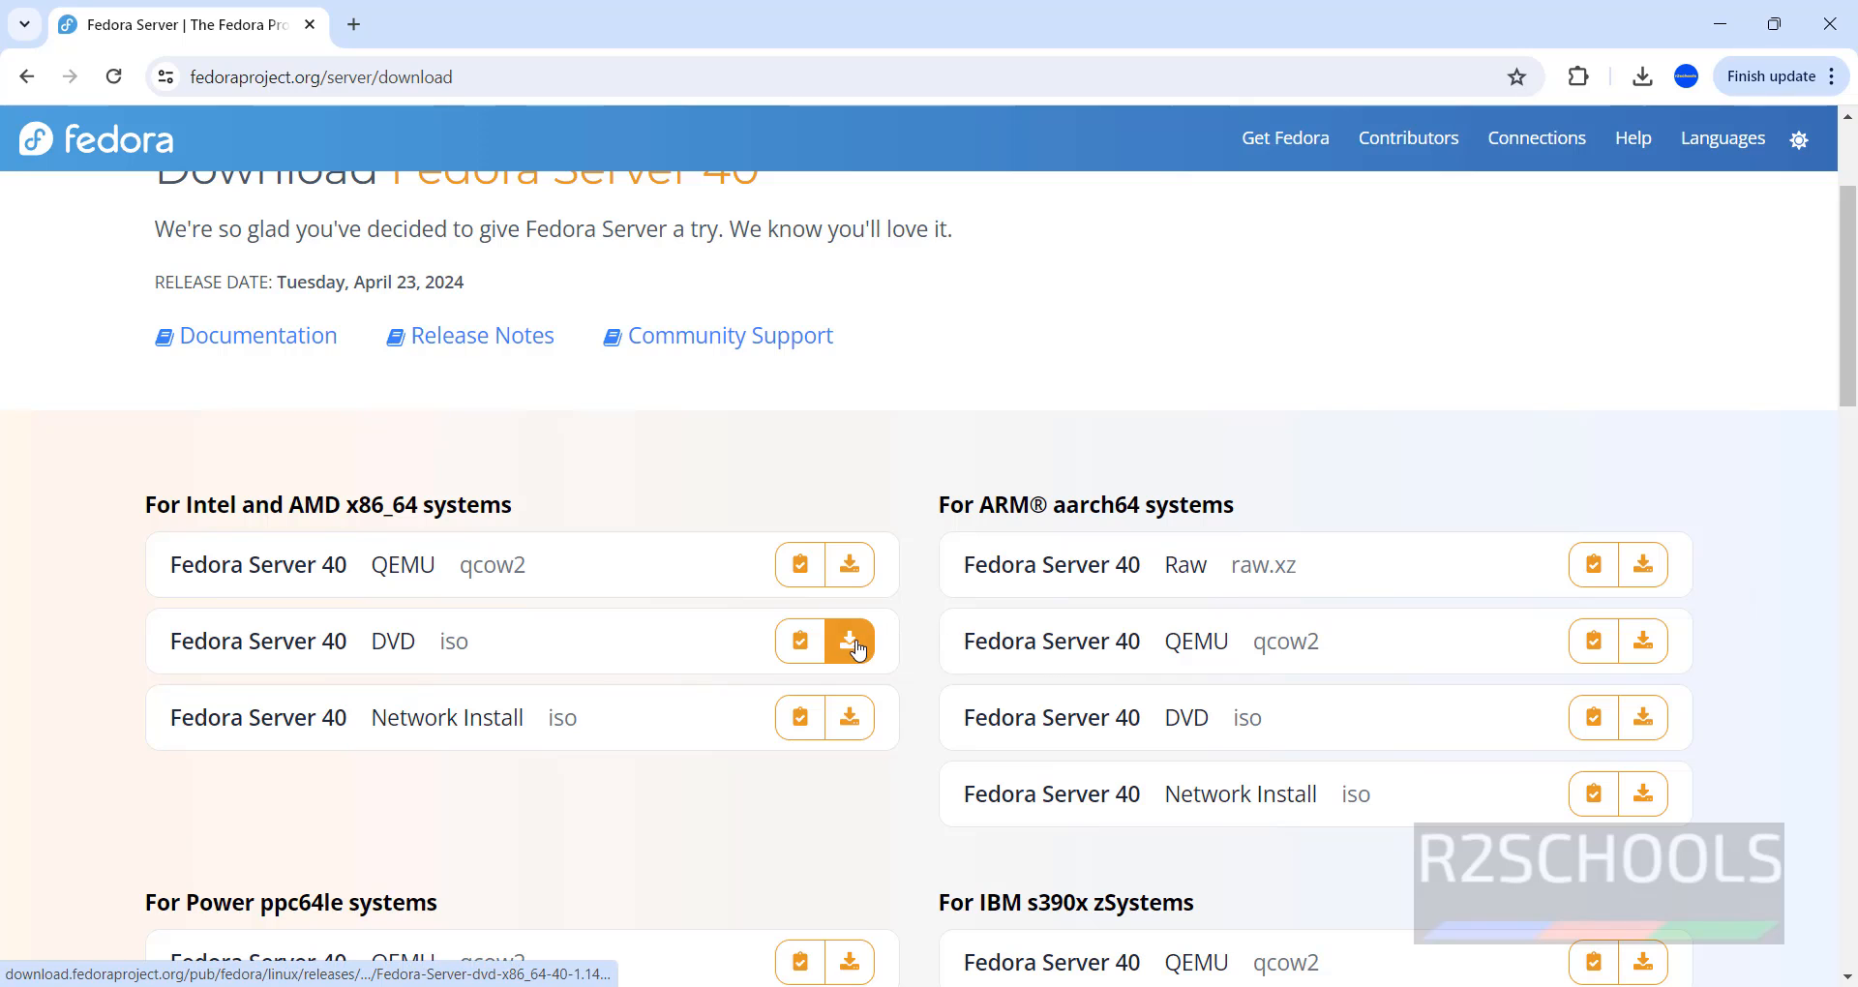
pyautogui.moveTo(1189, 379)
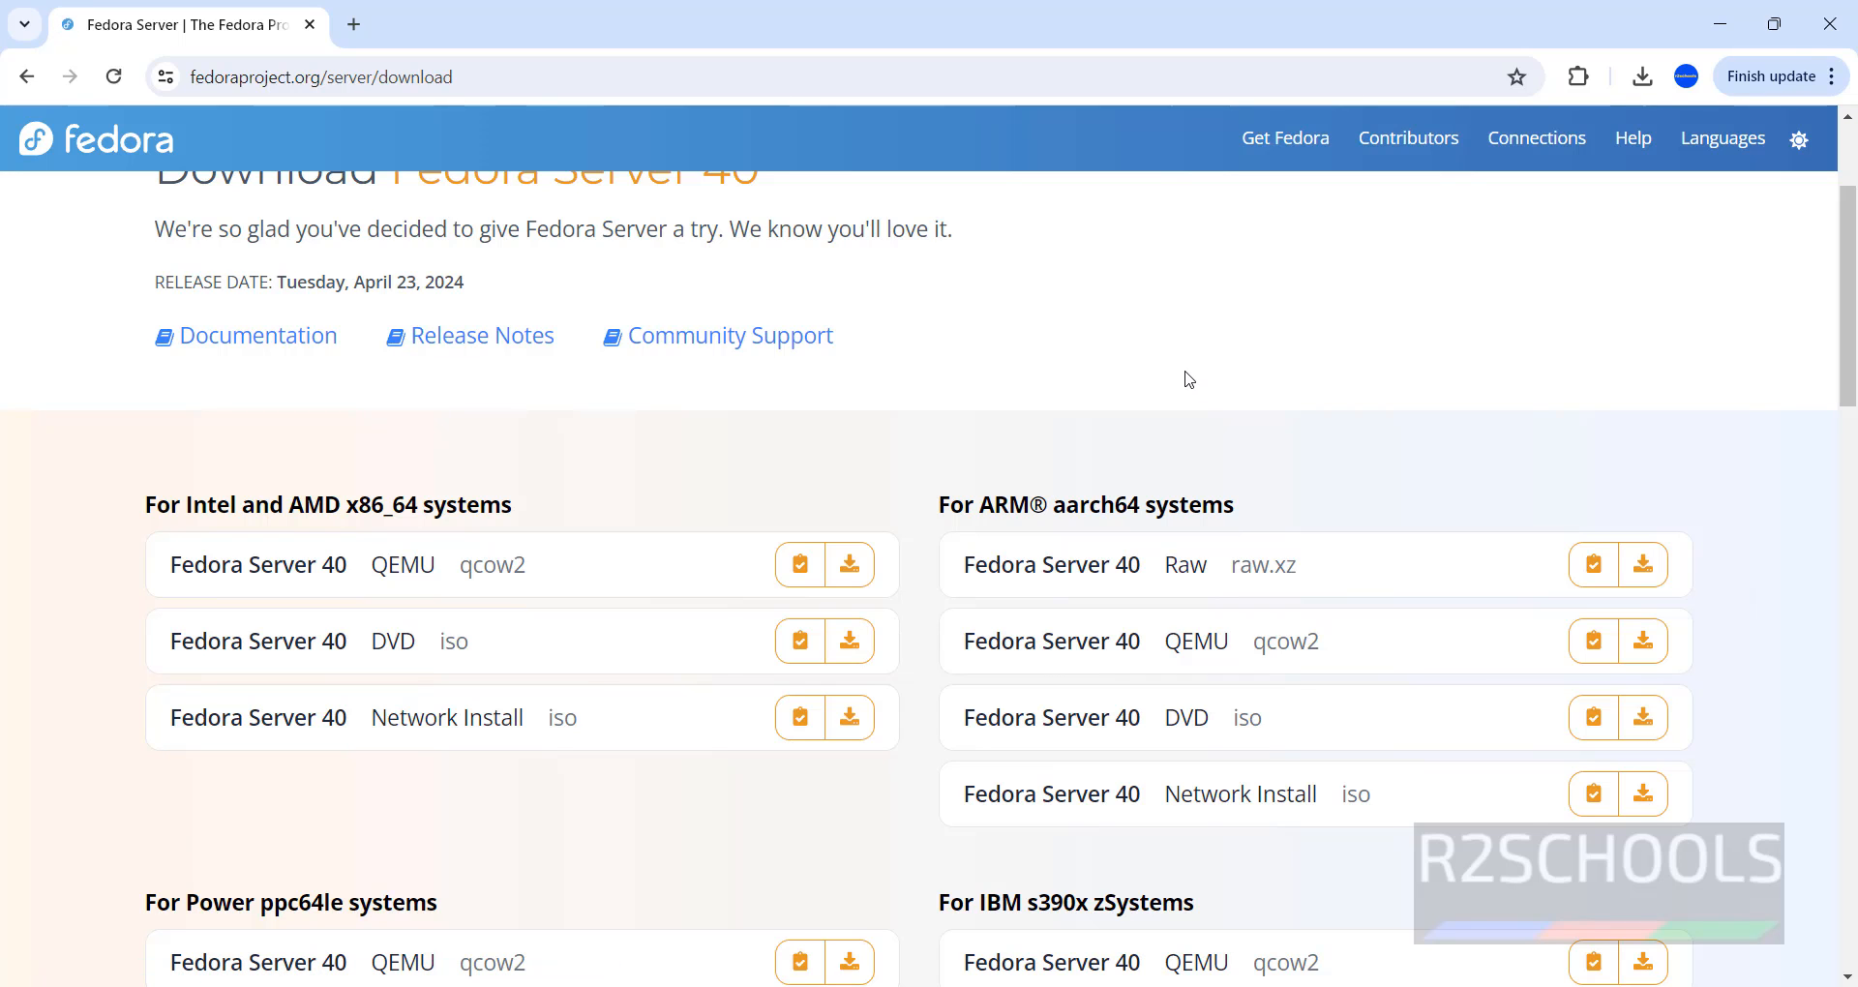
pyautogui.click(1643, 76)
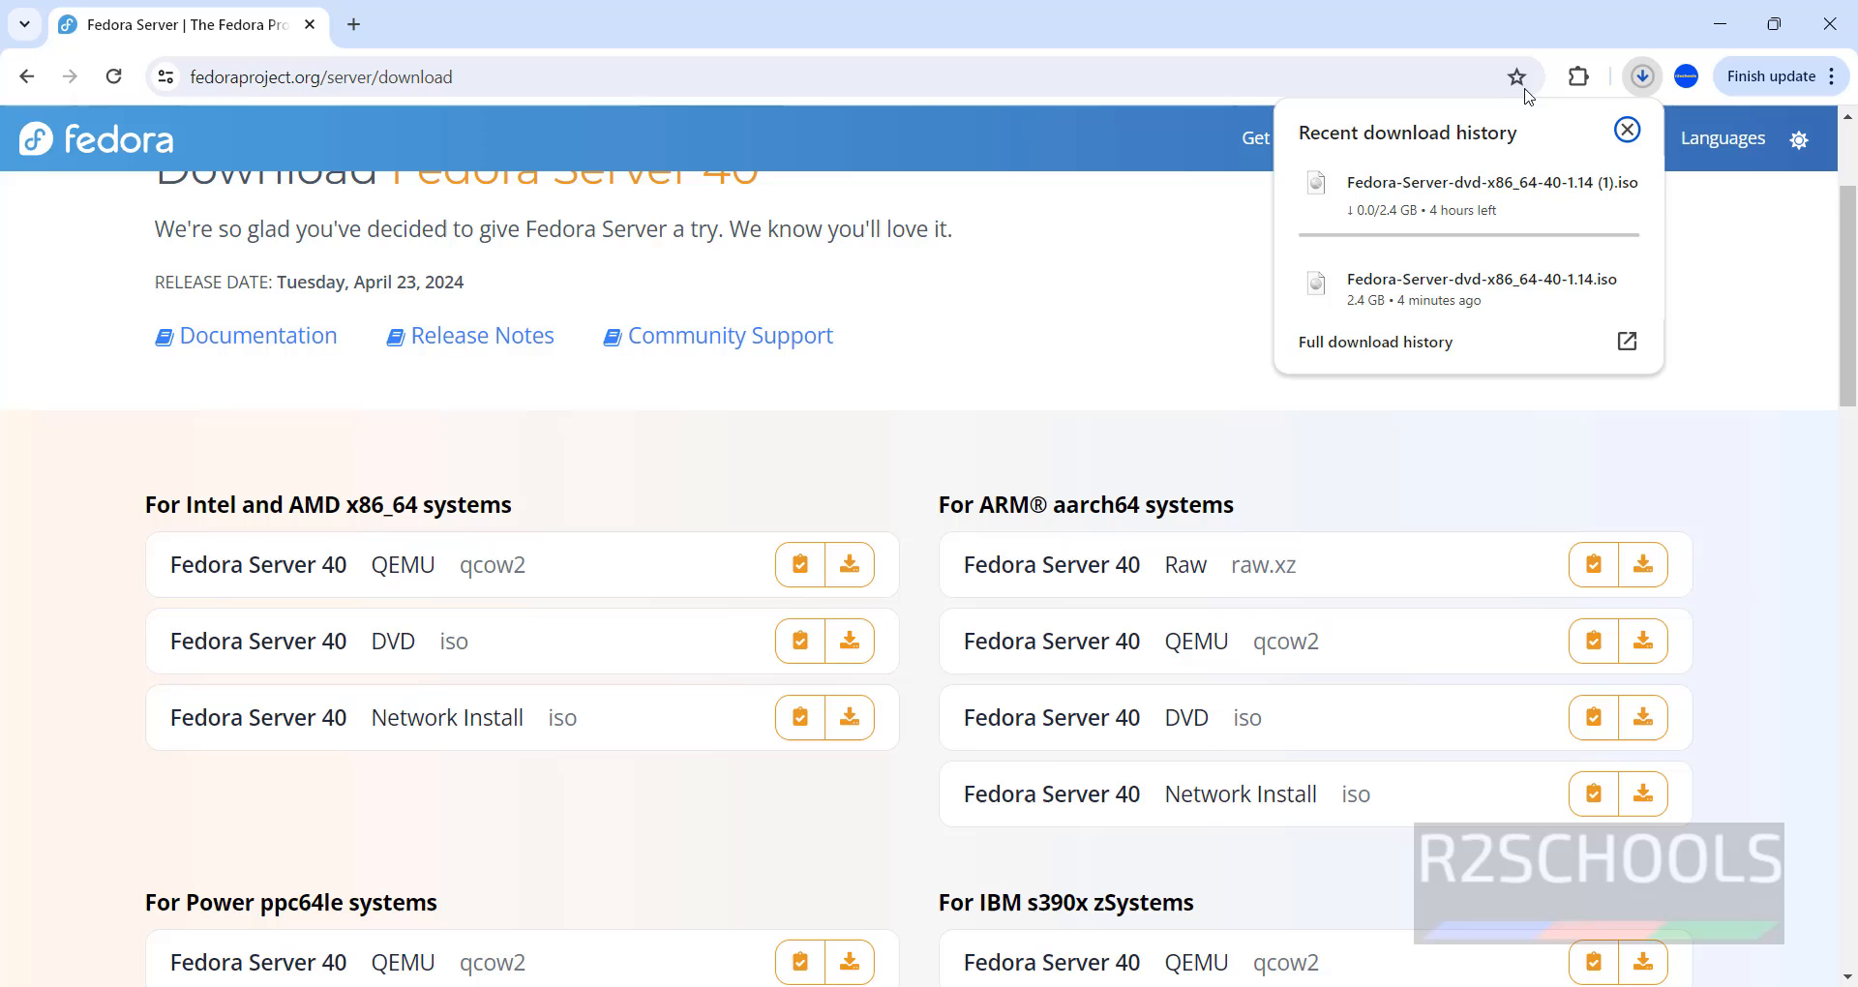
pyautogui.click(1376, 342)
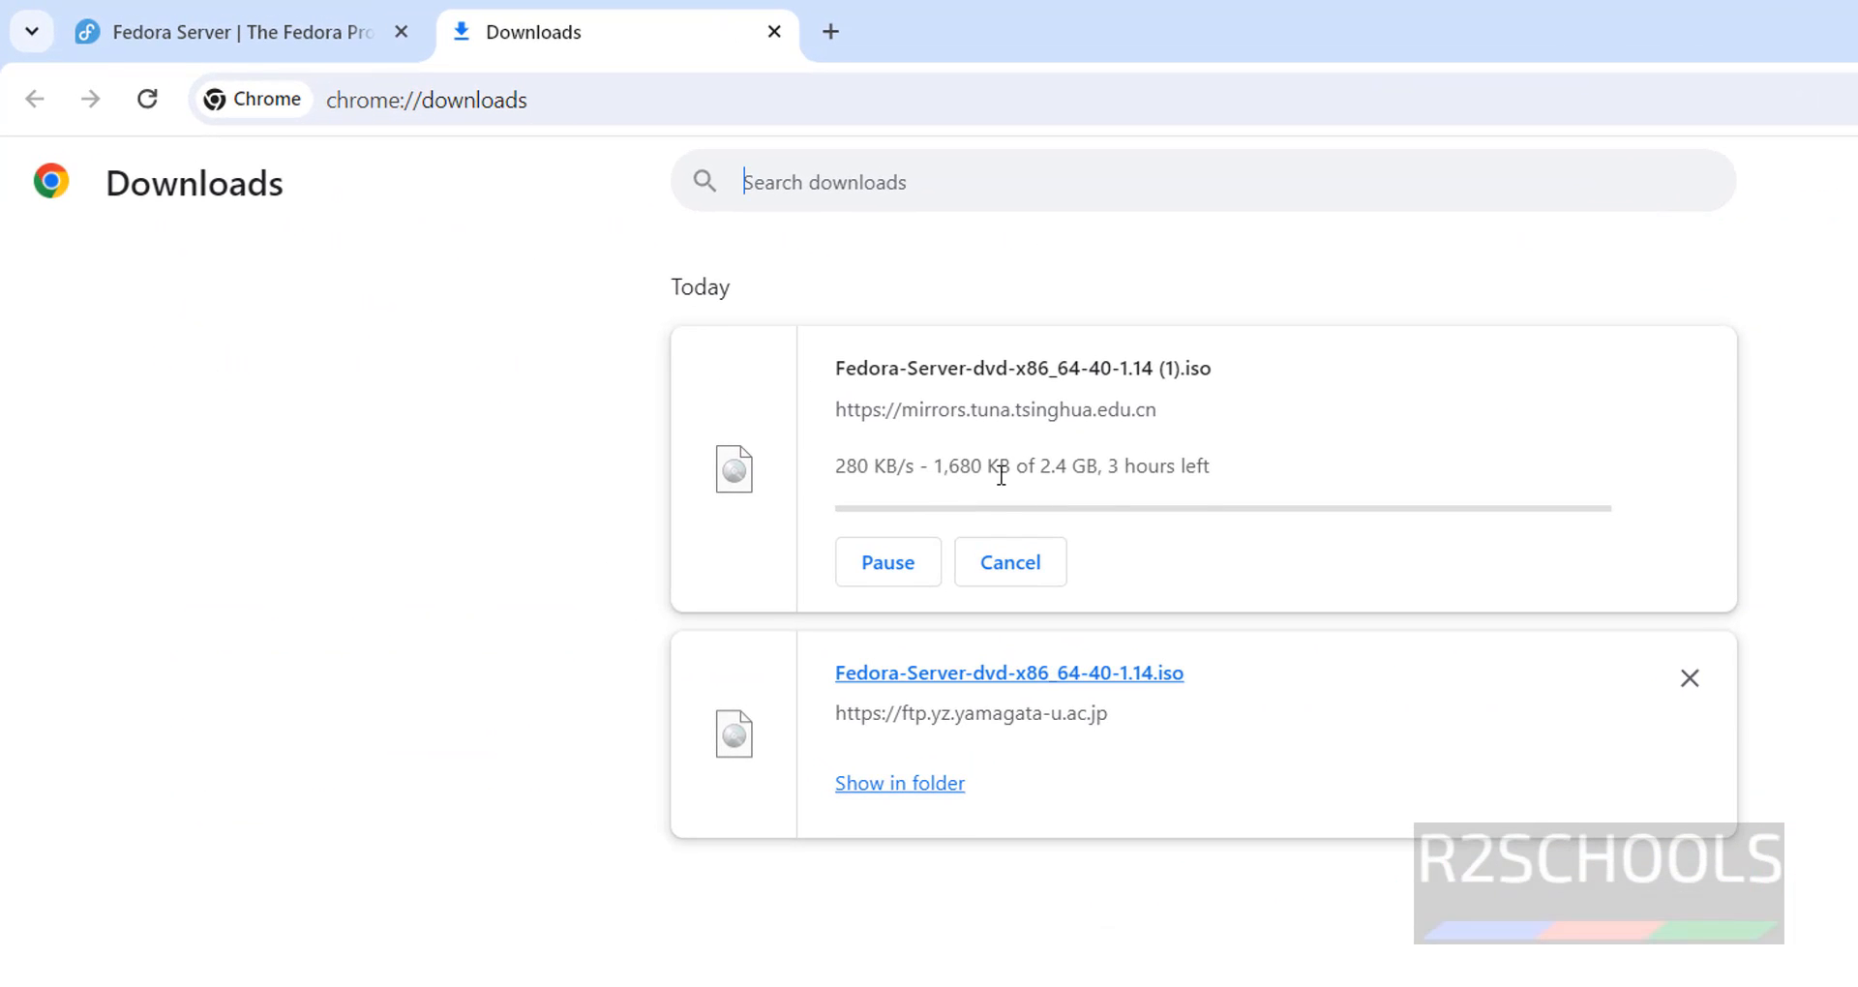
pyautogui.moveTo(1135, 529)
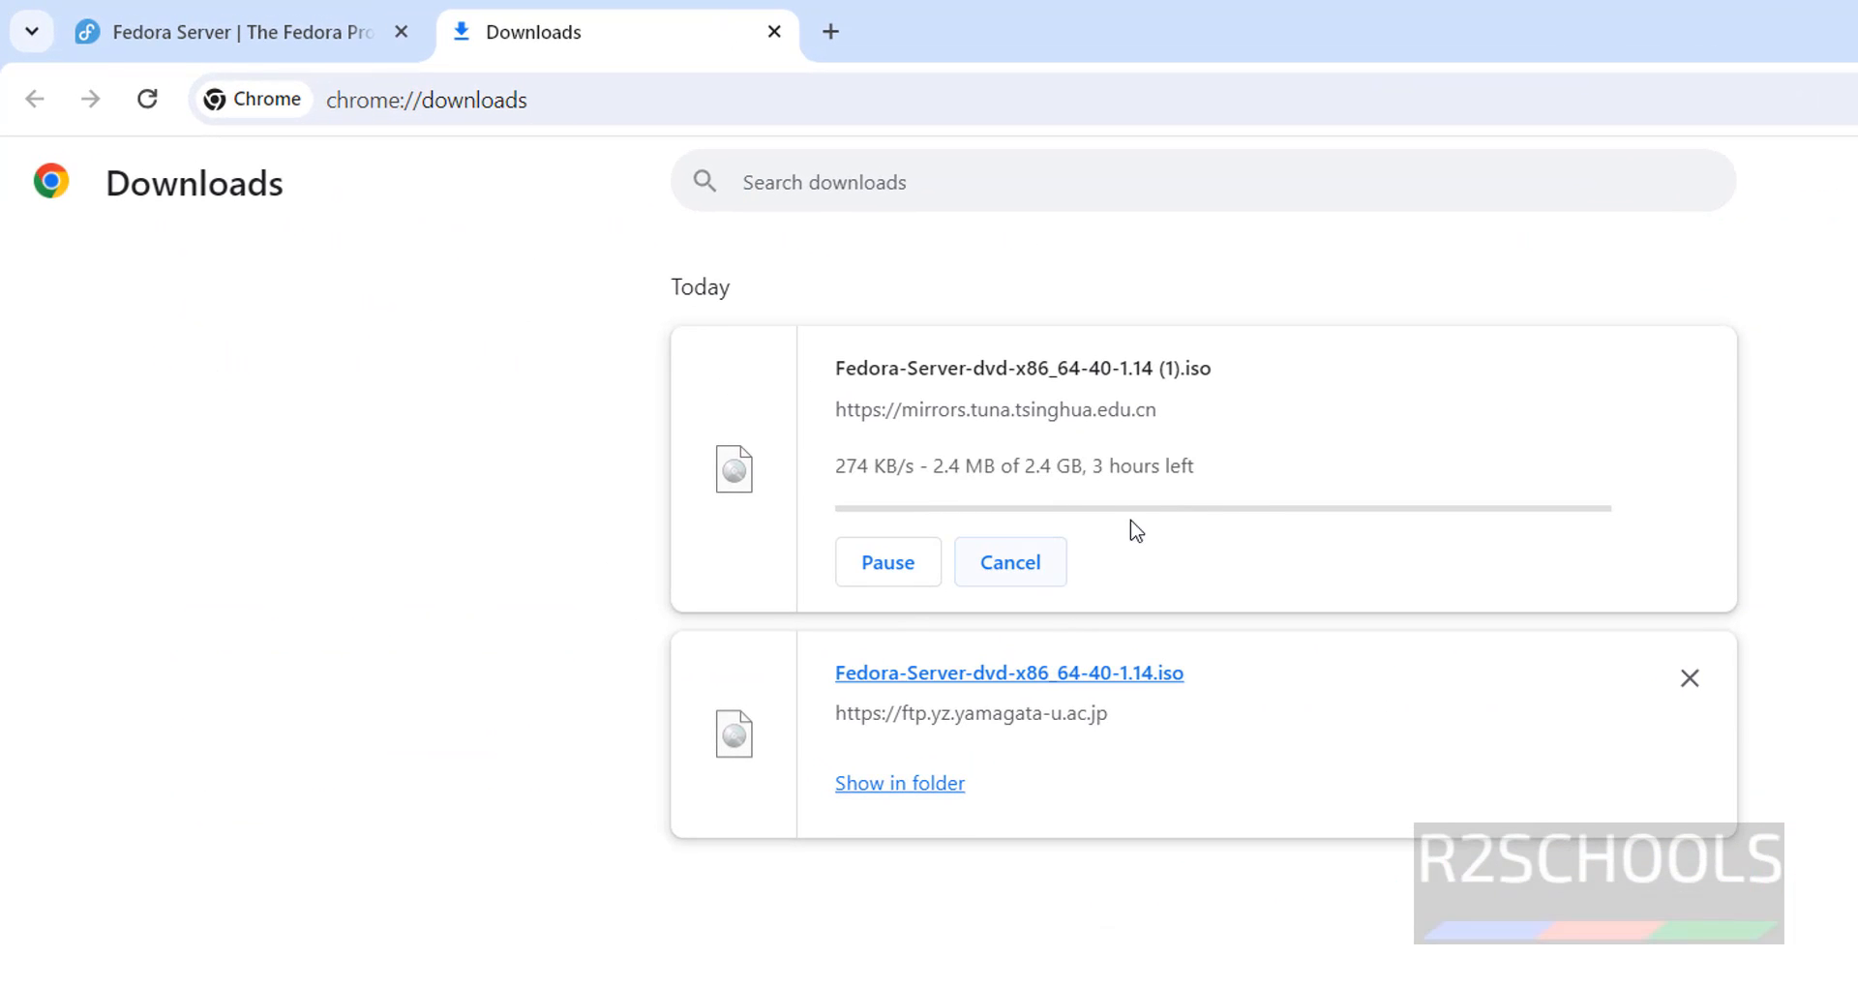
pyautogui.moveTo(952, 688)
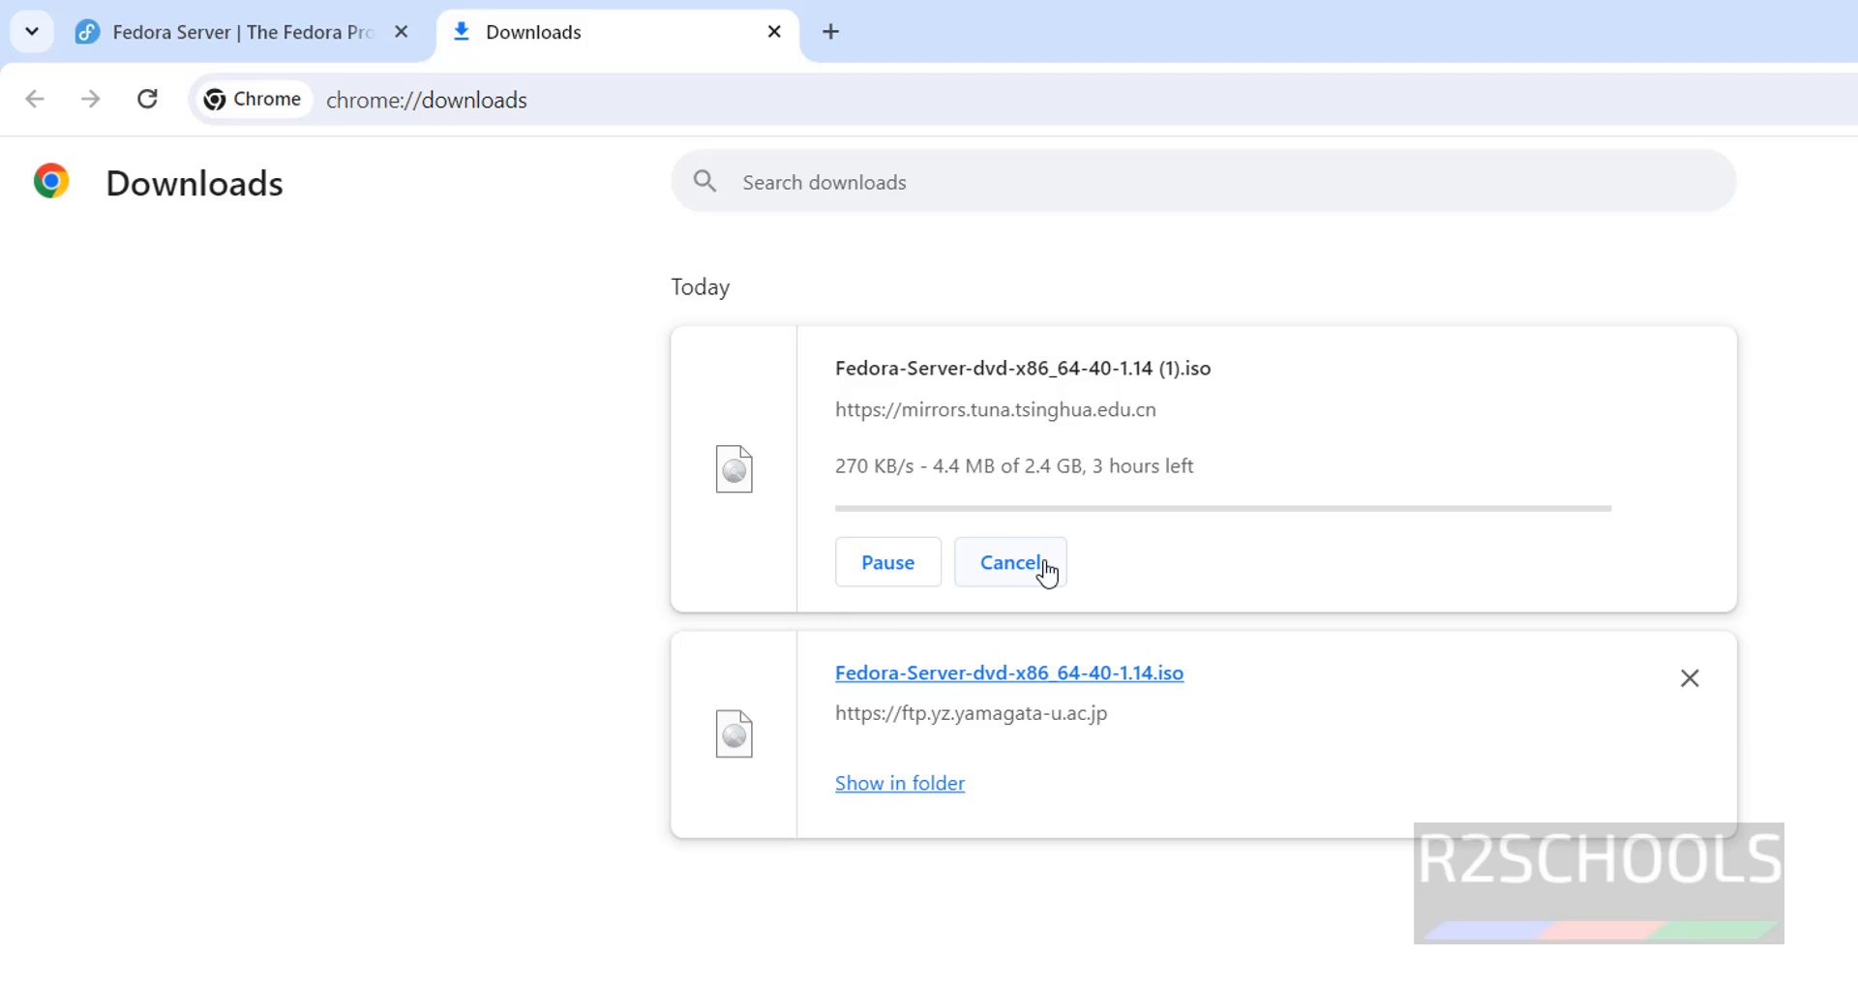
# Cancel the duplicate Fedora Server ISO download
pyautogui.click(1009, 562)
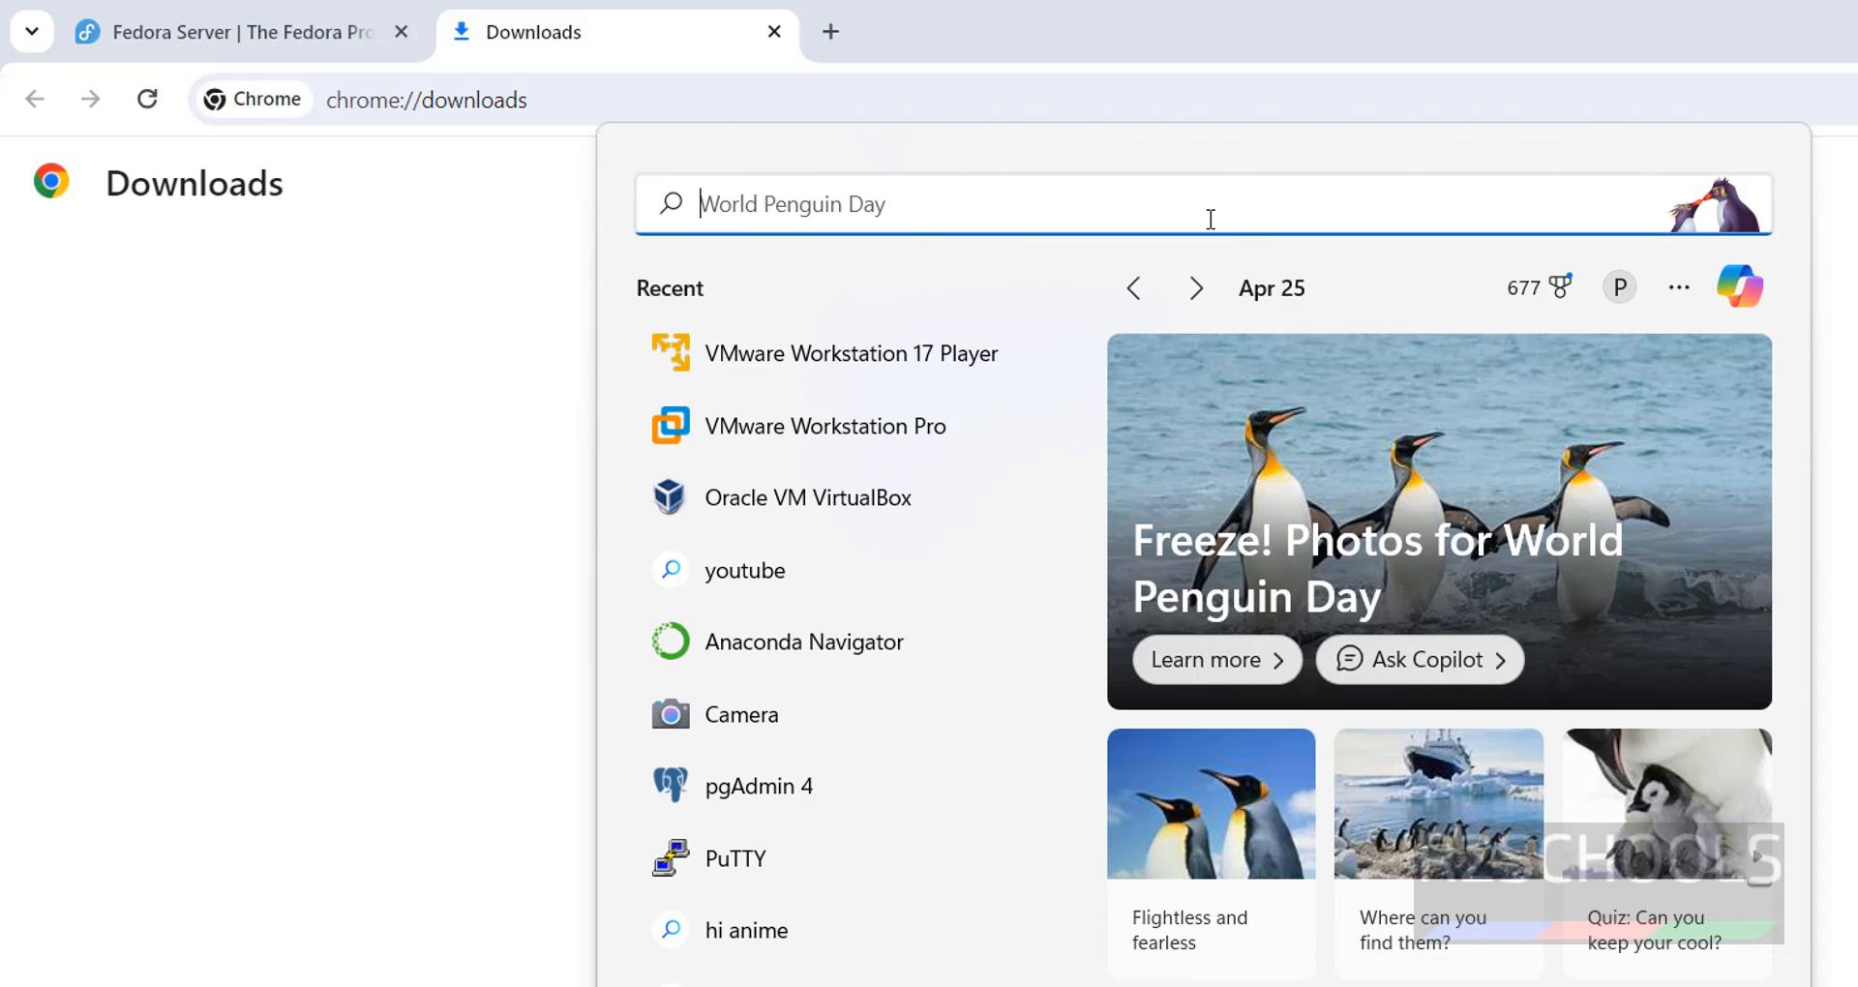
# Launch Oracle VM VirtualBox from Start search and begin creating a new virtual machine
pyautogui.write('vir')
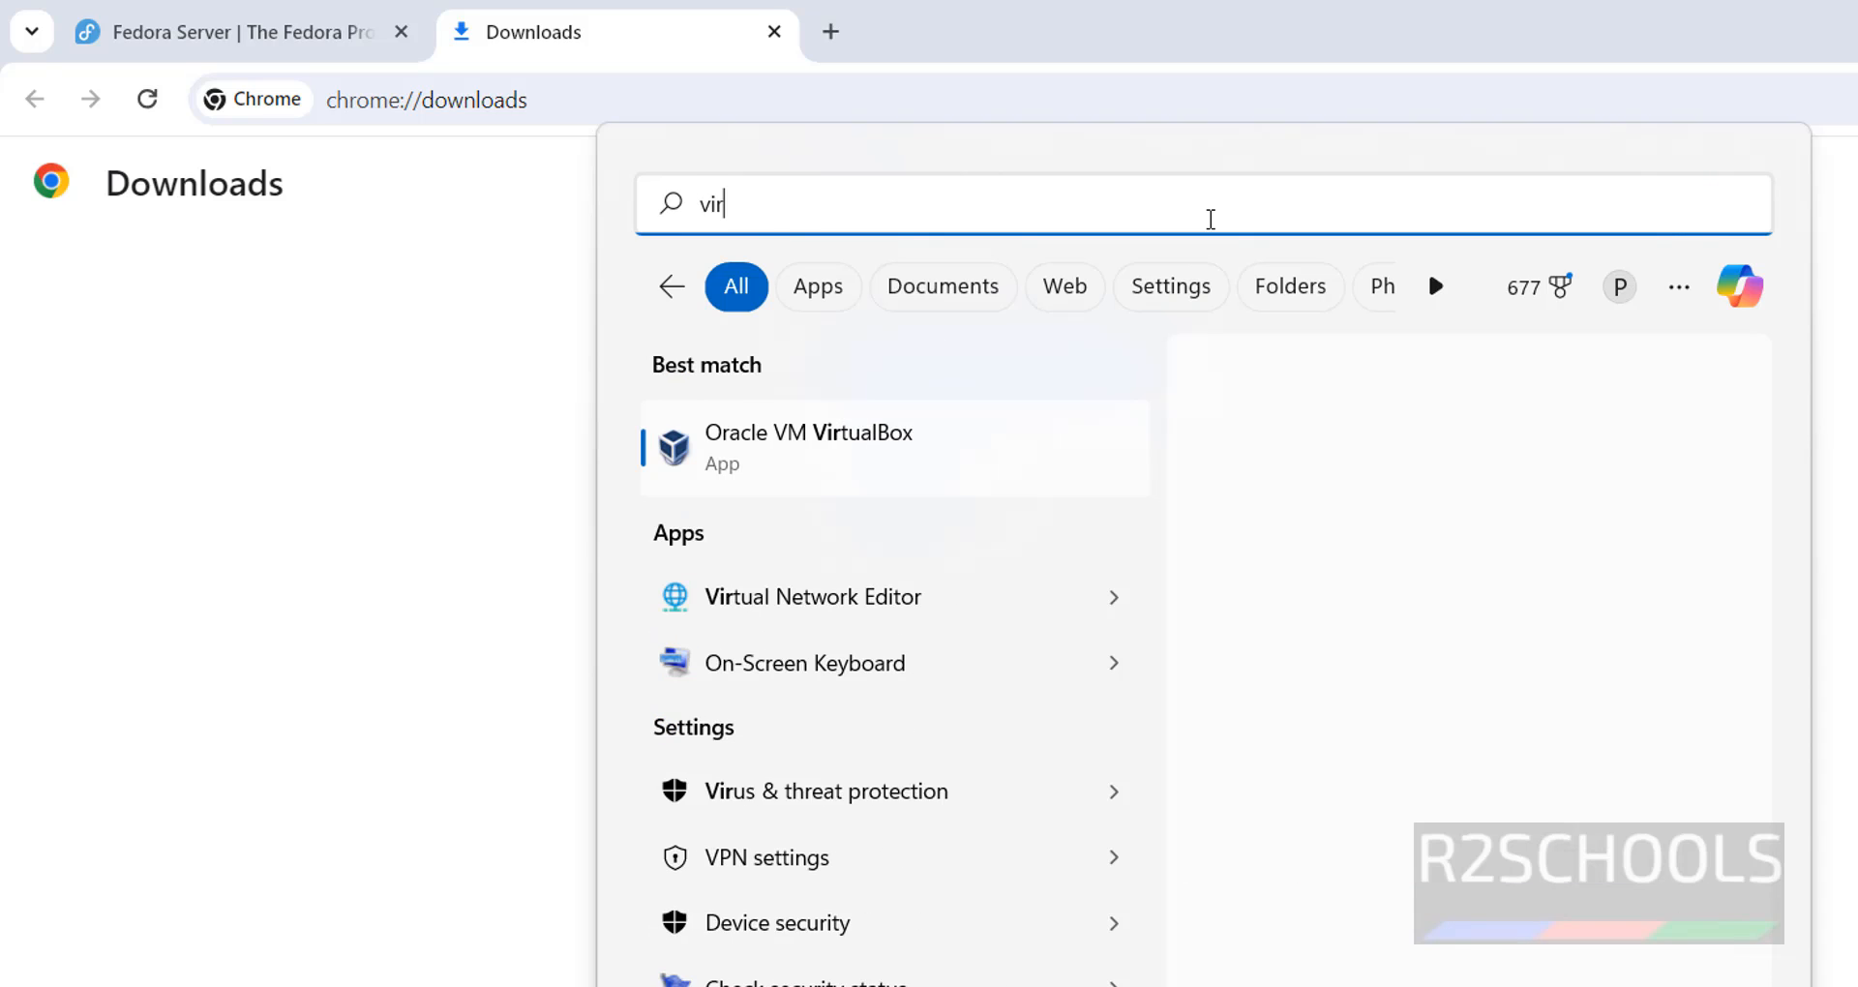
pyautogui.write('tual')
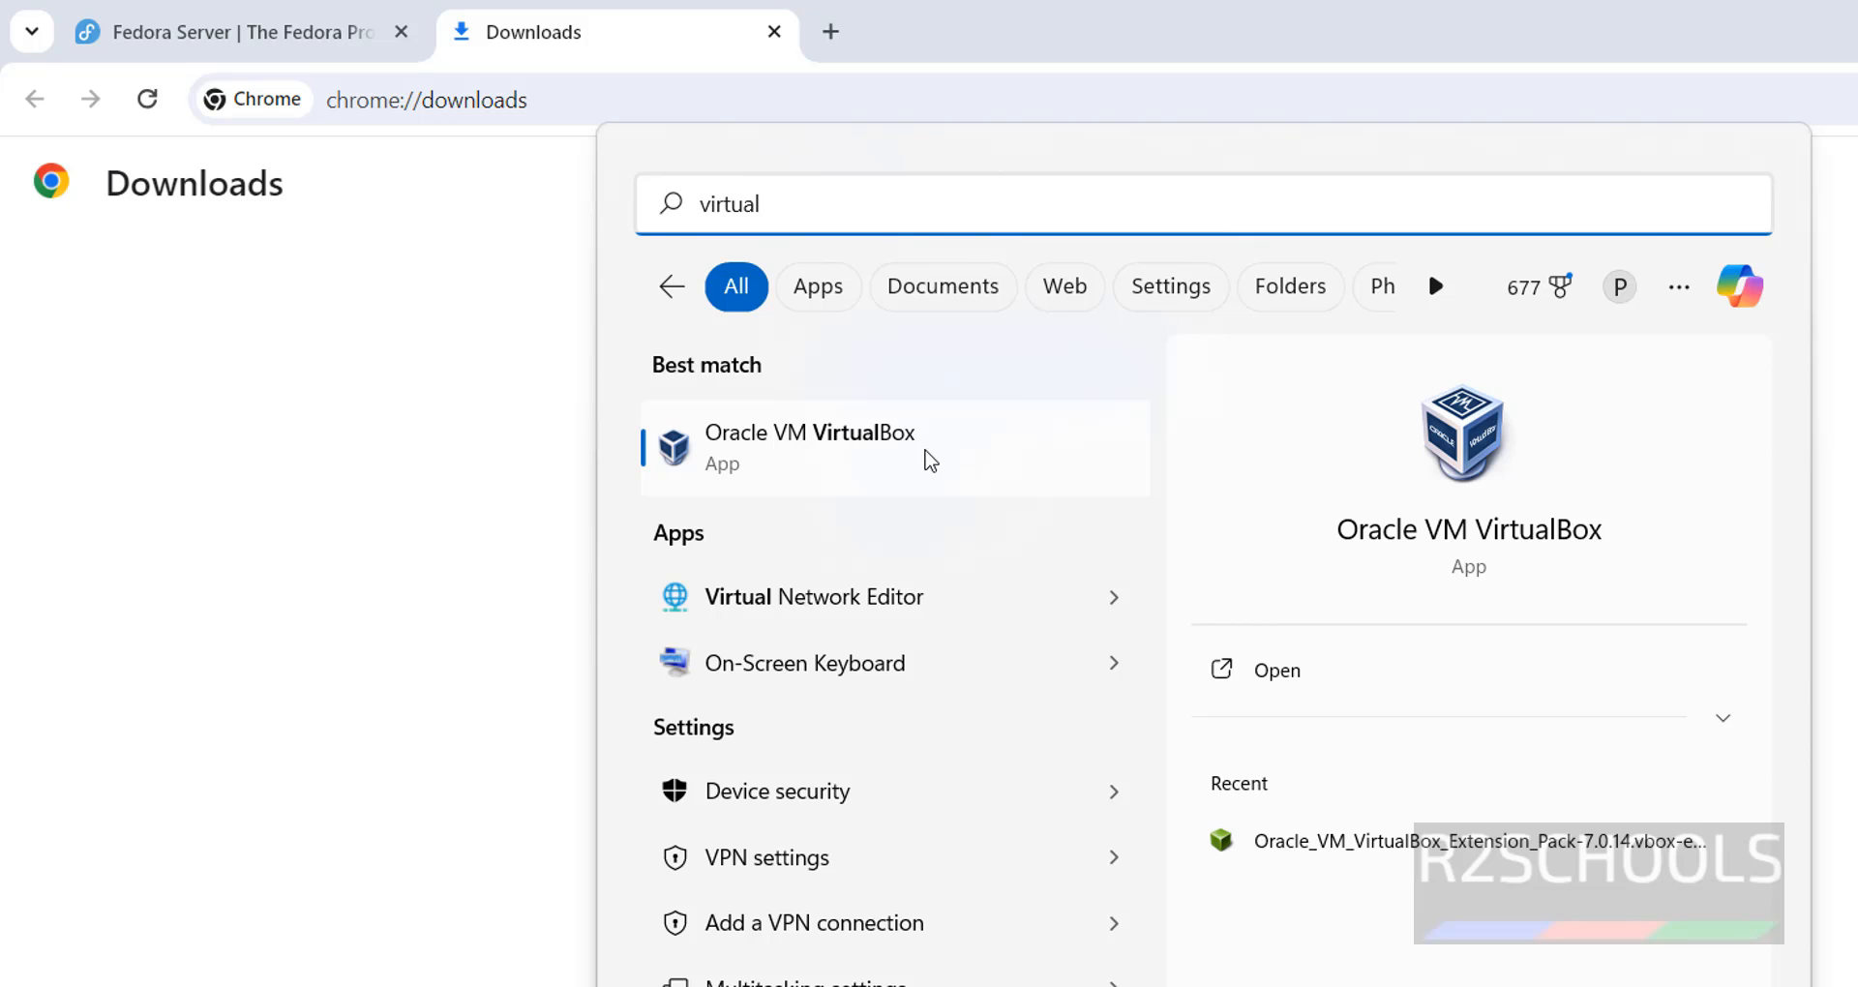
pyautogui.click(811, 447)
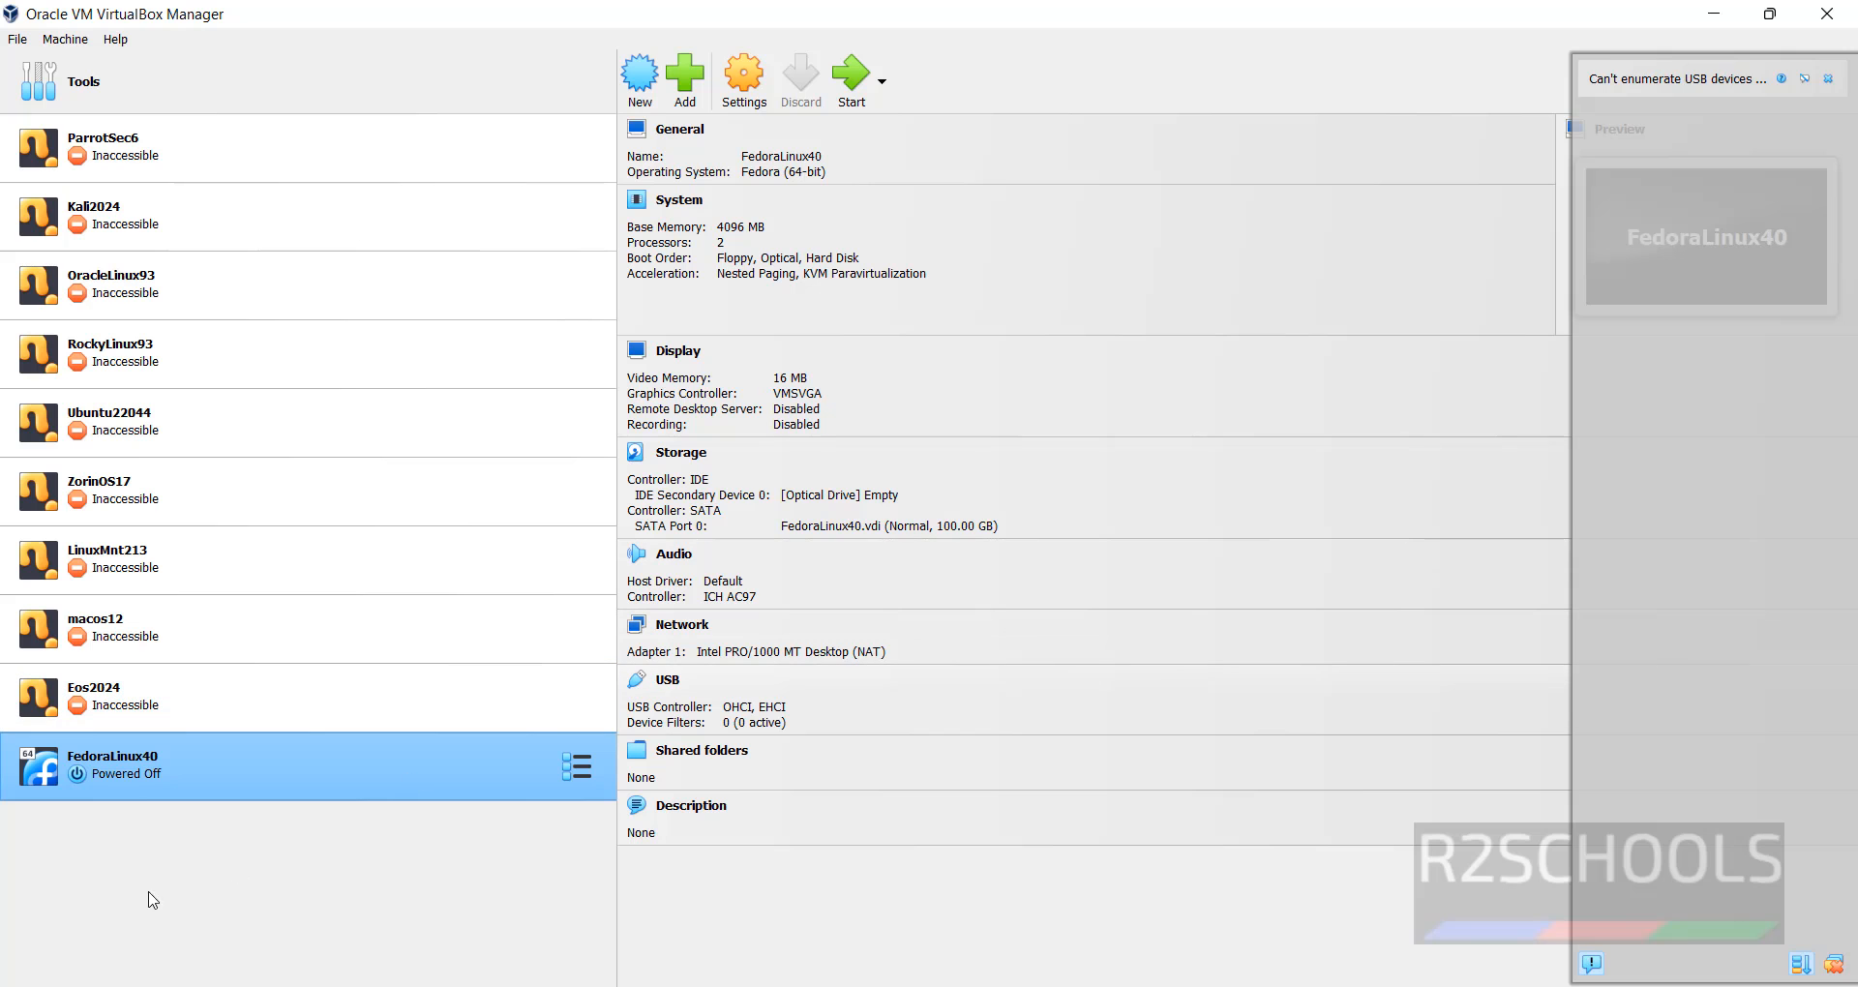
pyautogui.moveTo(172, 788)
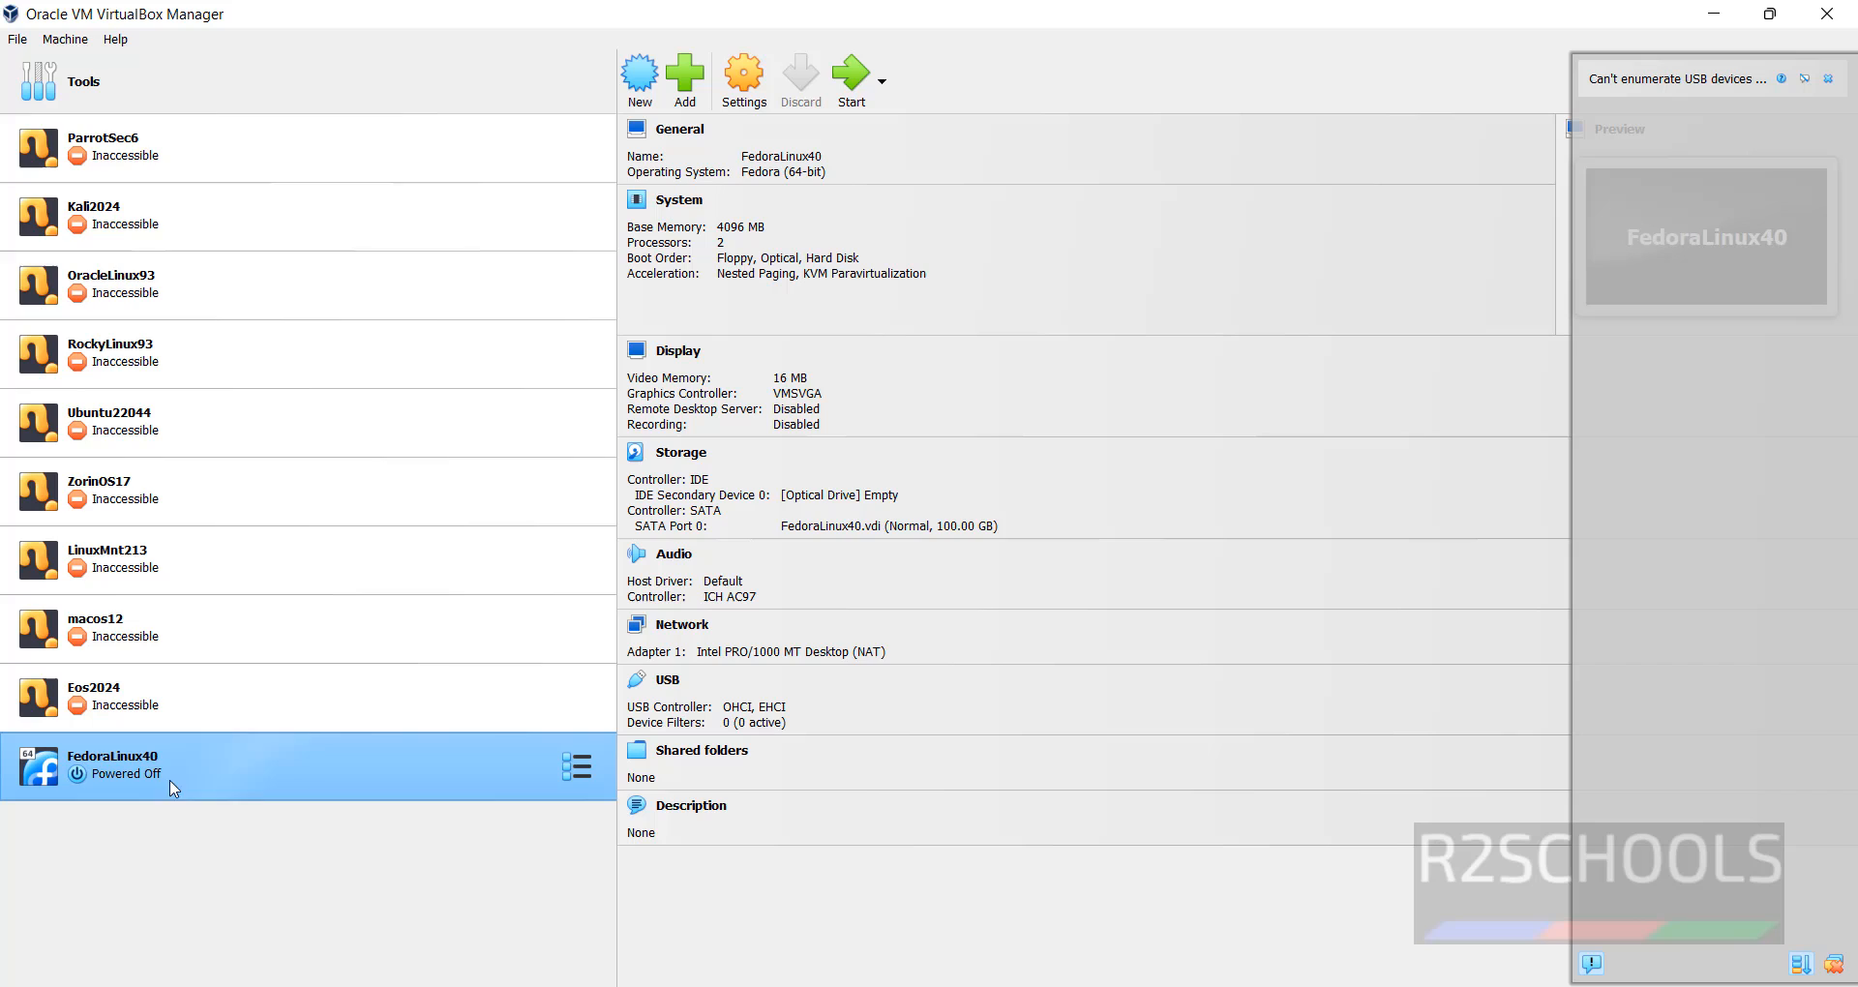
pyautogui.click(237, 490)
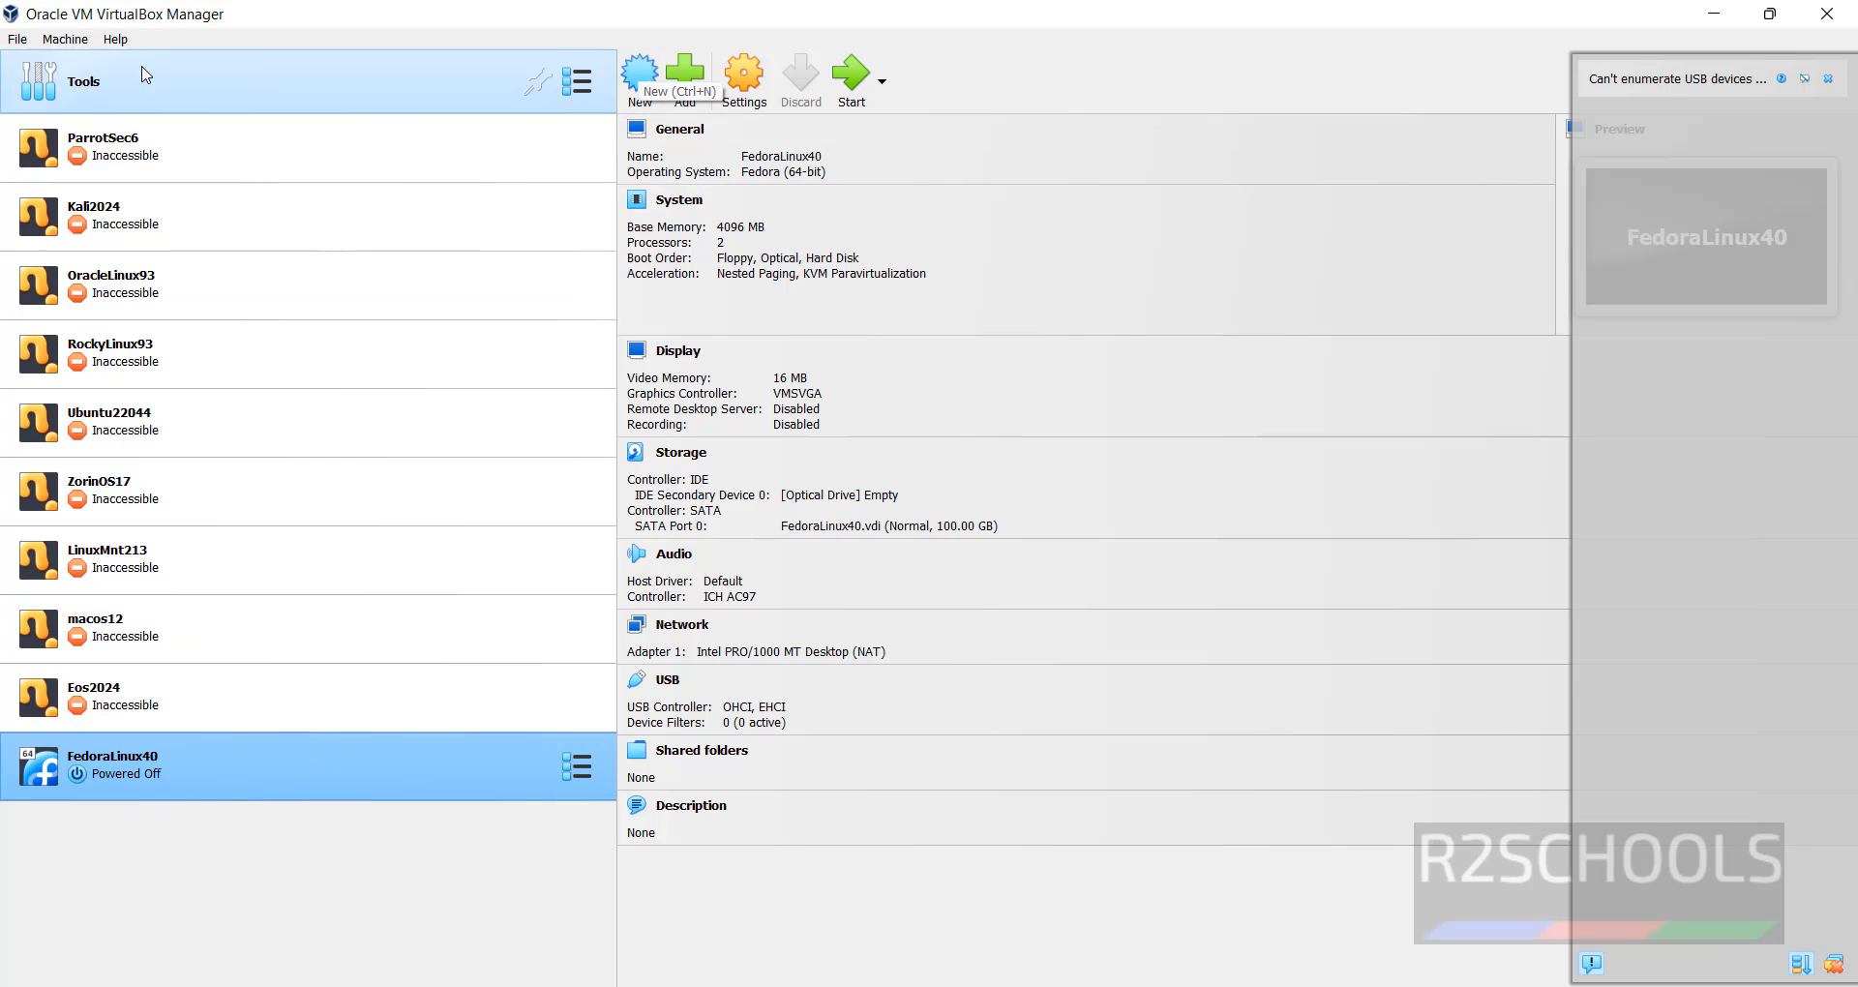
pyautogui.click(65, 39)
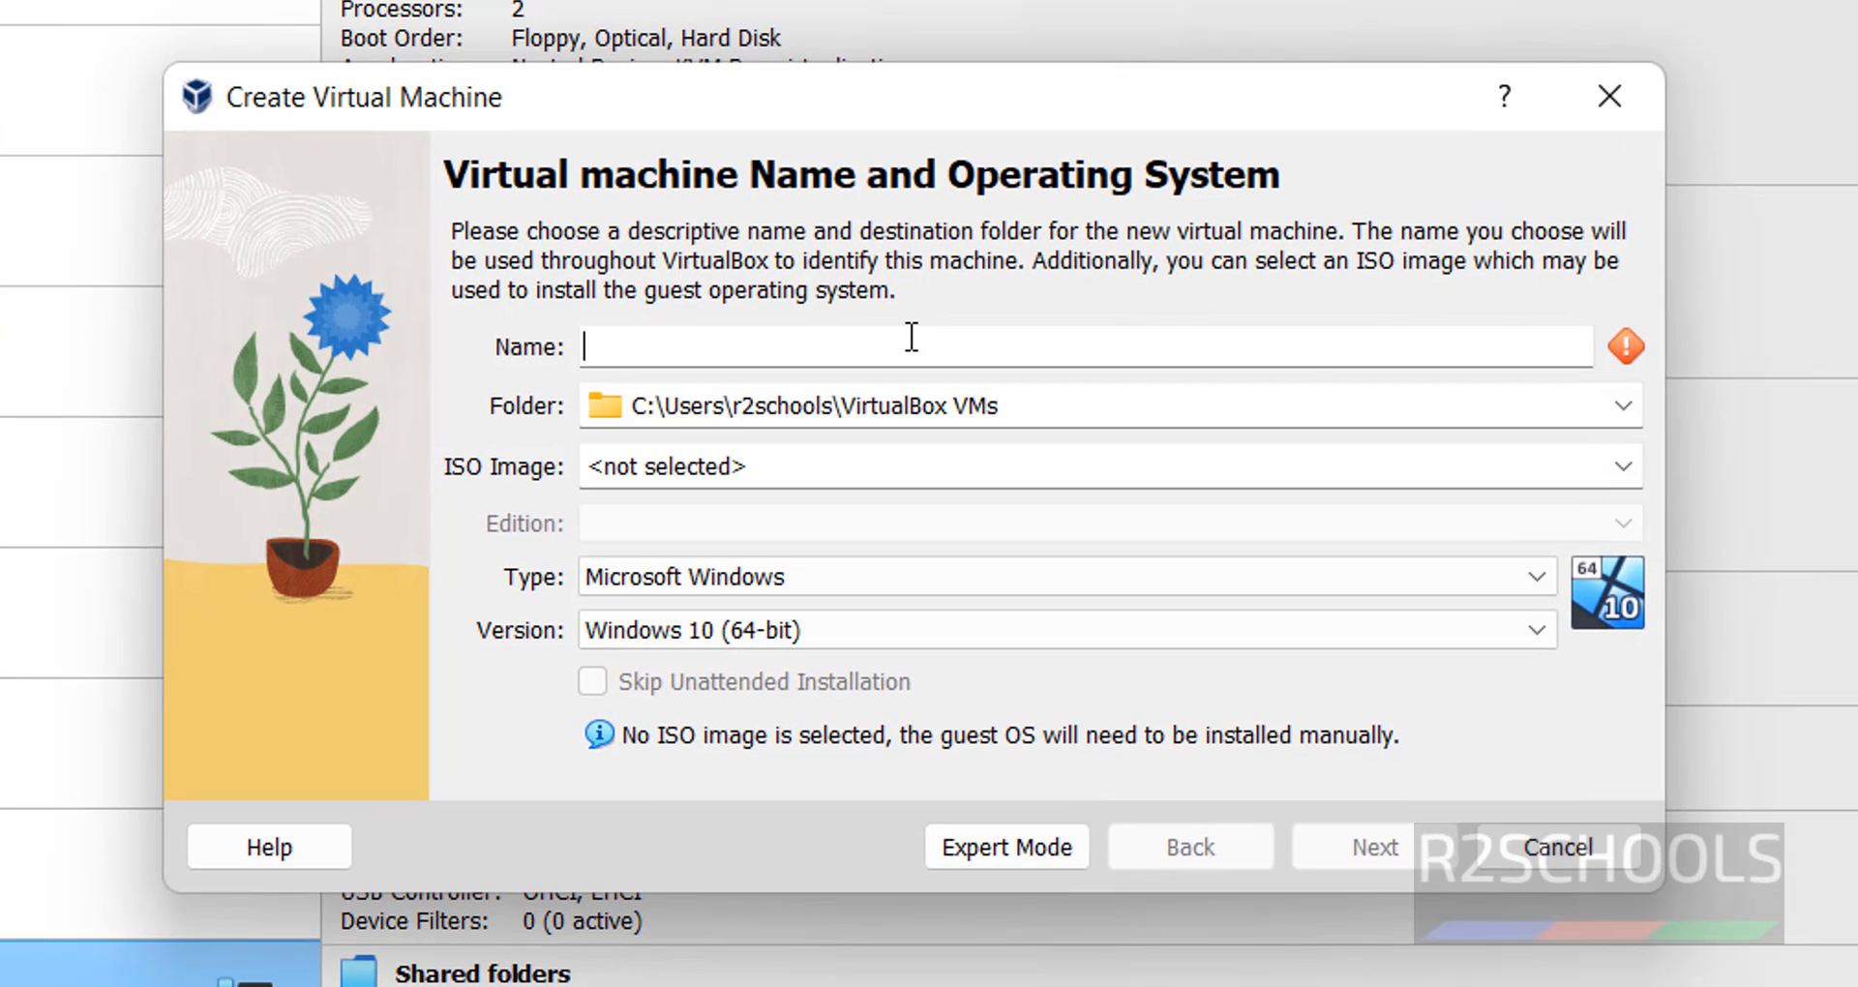
# Name the machine FedoraServer40 and browse for a different storage folder
pyautogui.write('FedoraS')
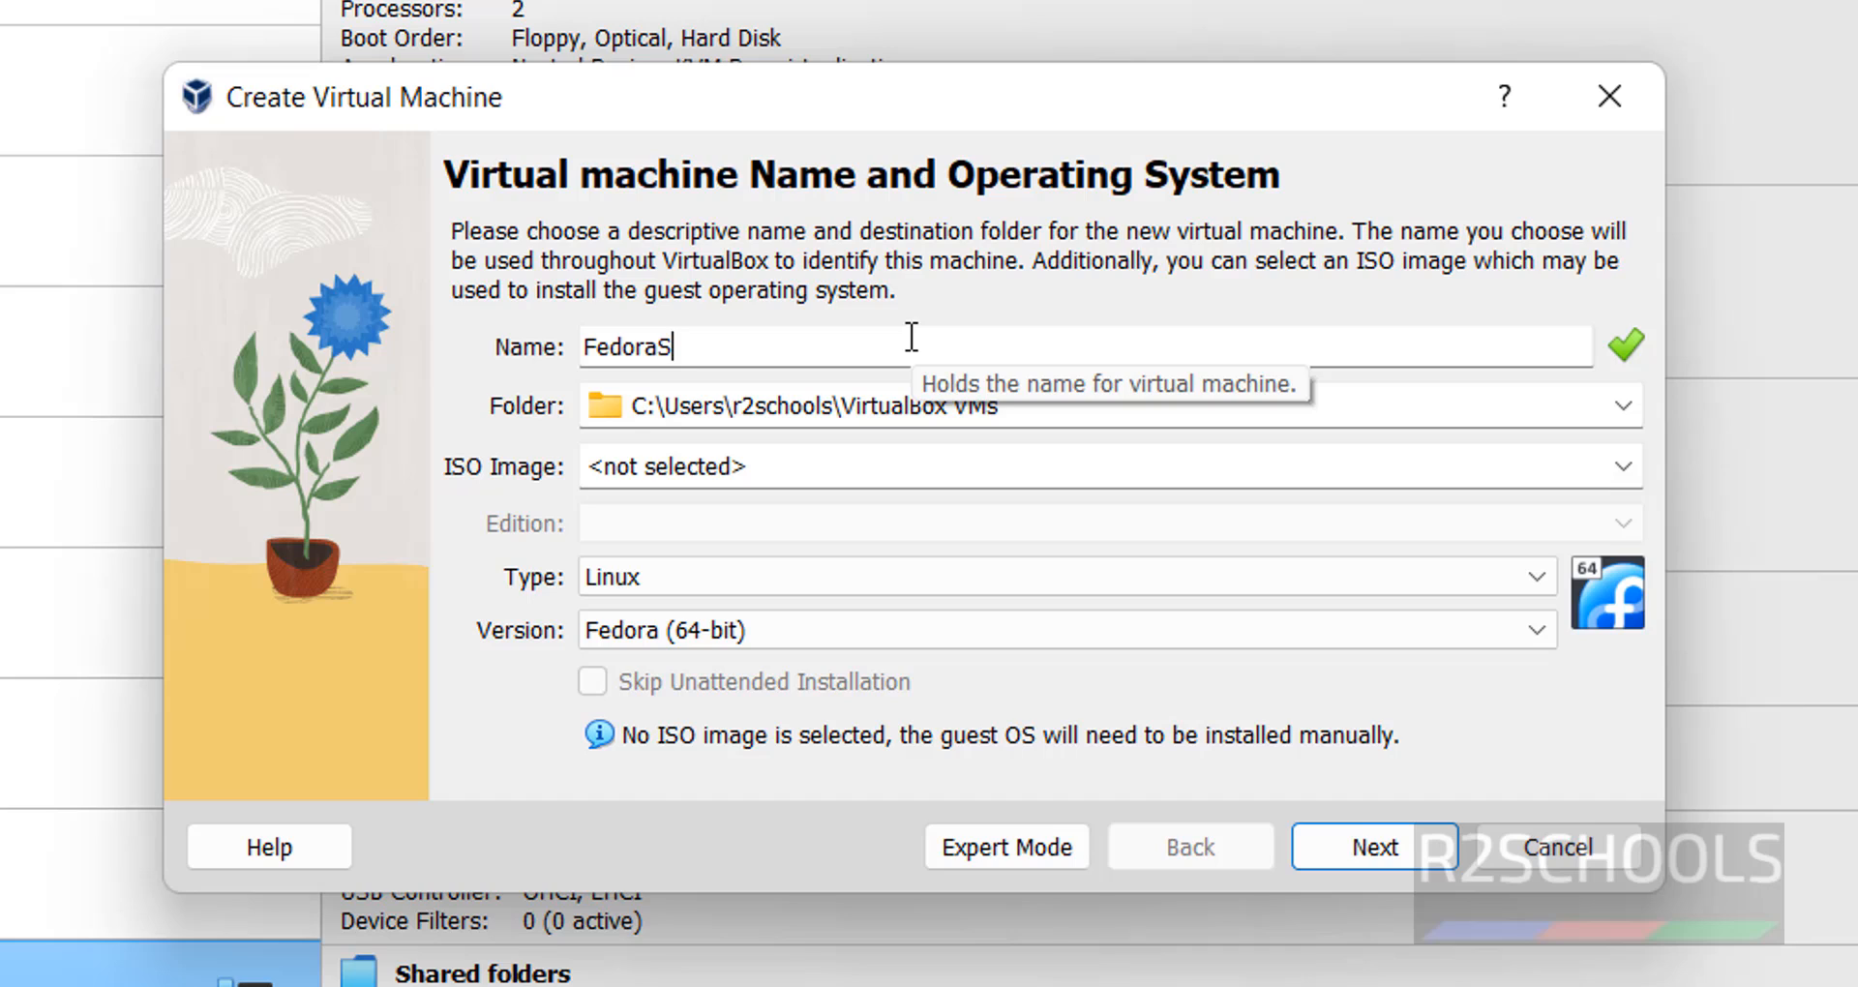
pyautogui.write('erver40')
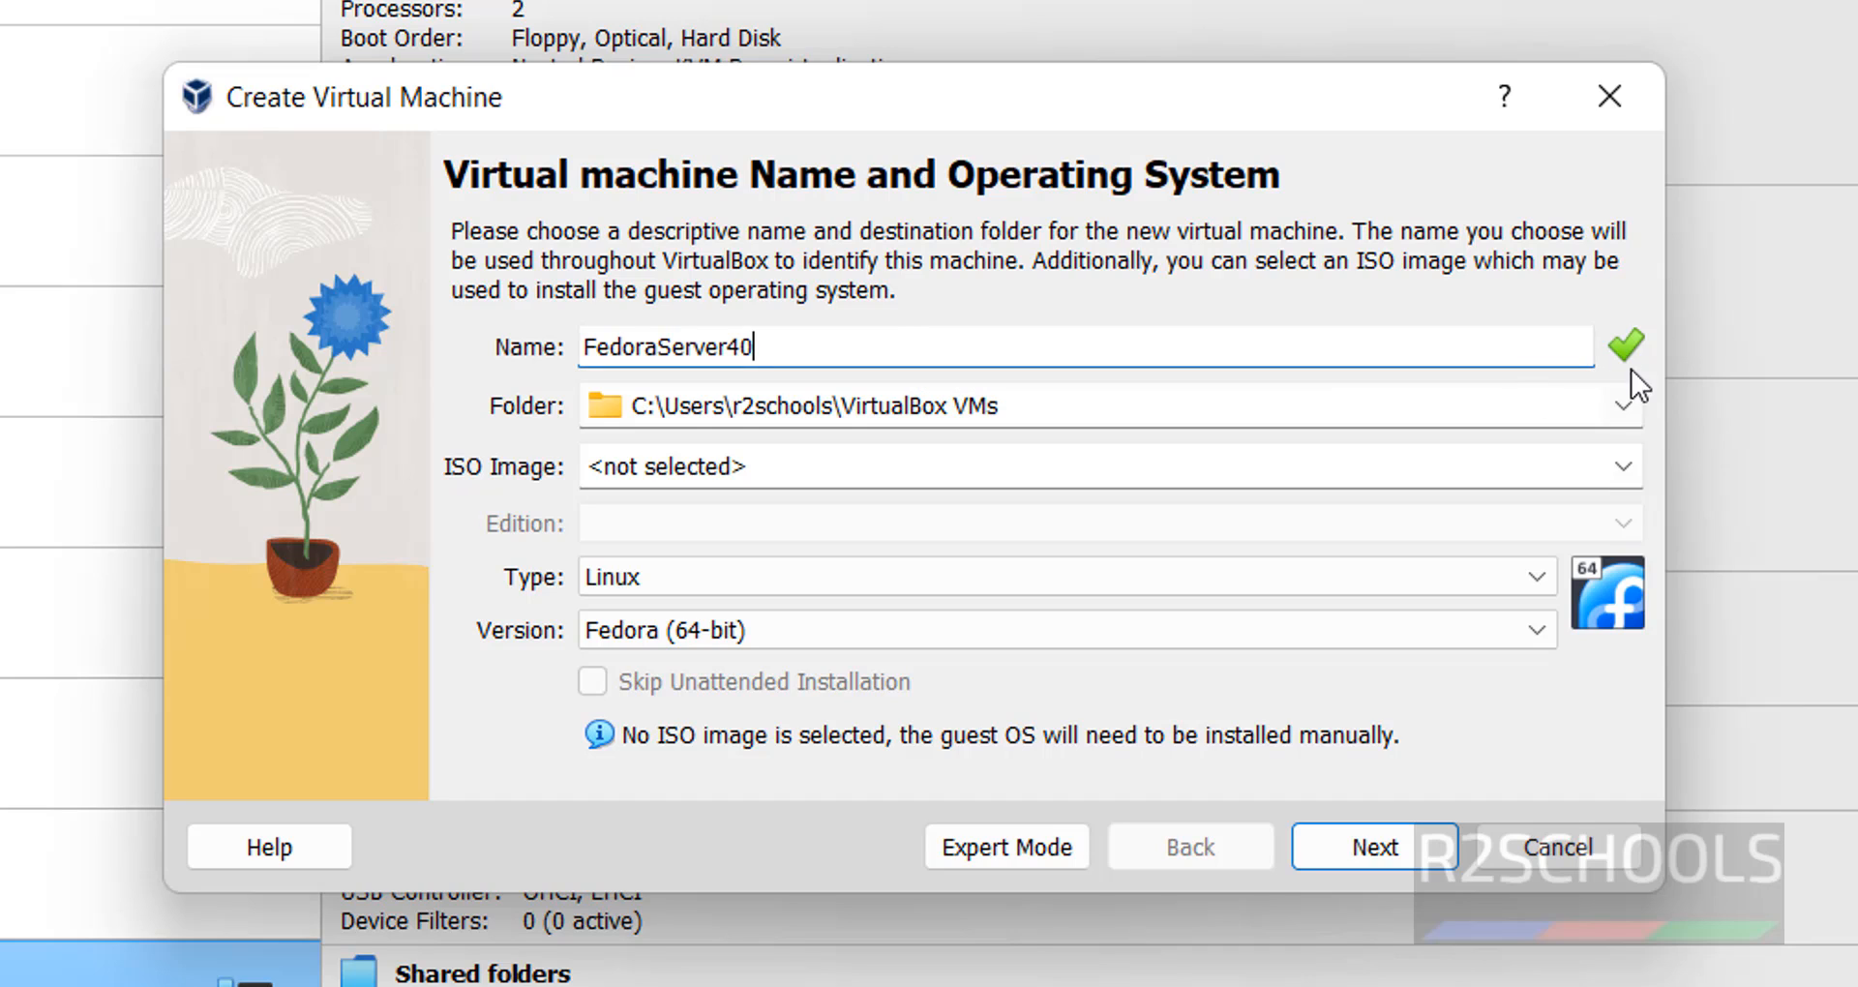
pyautogui.click(1625, 406)
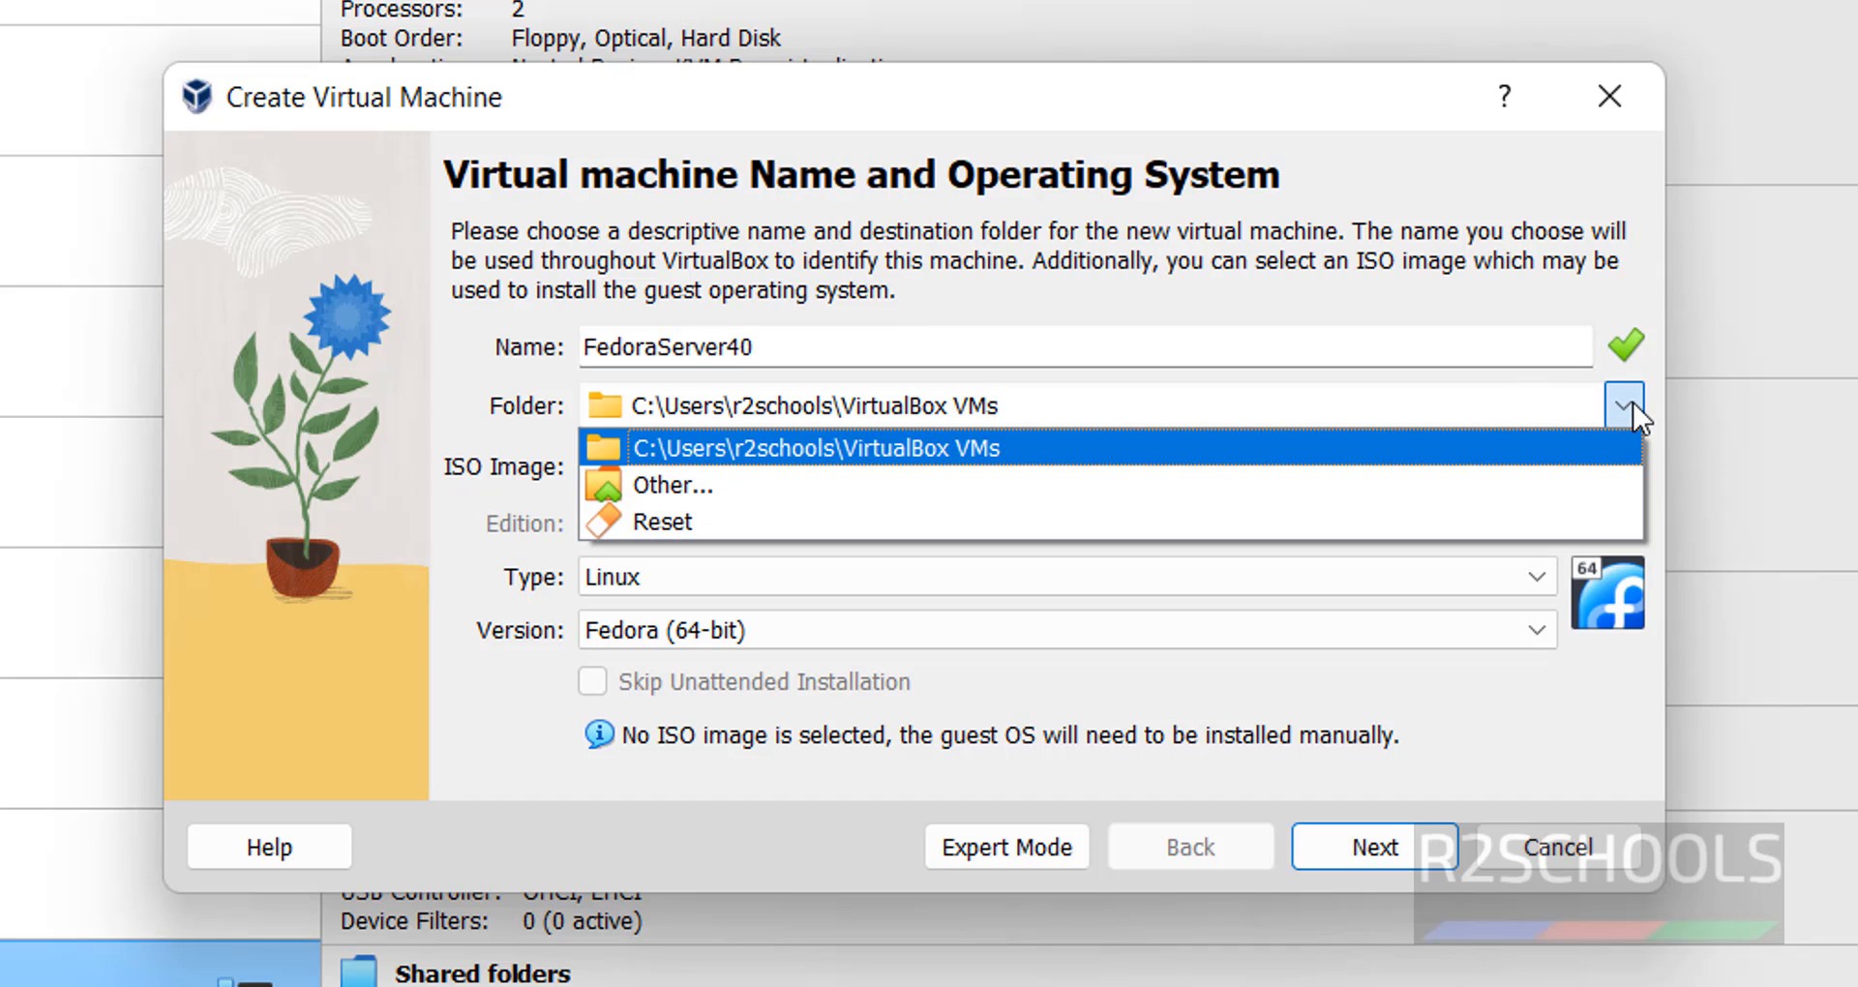
pyautogui.moveTo(835, 495)
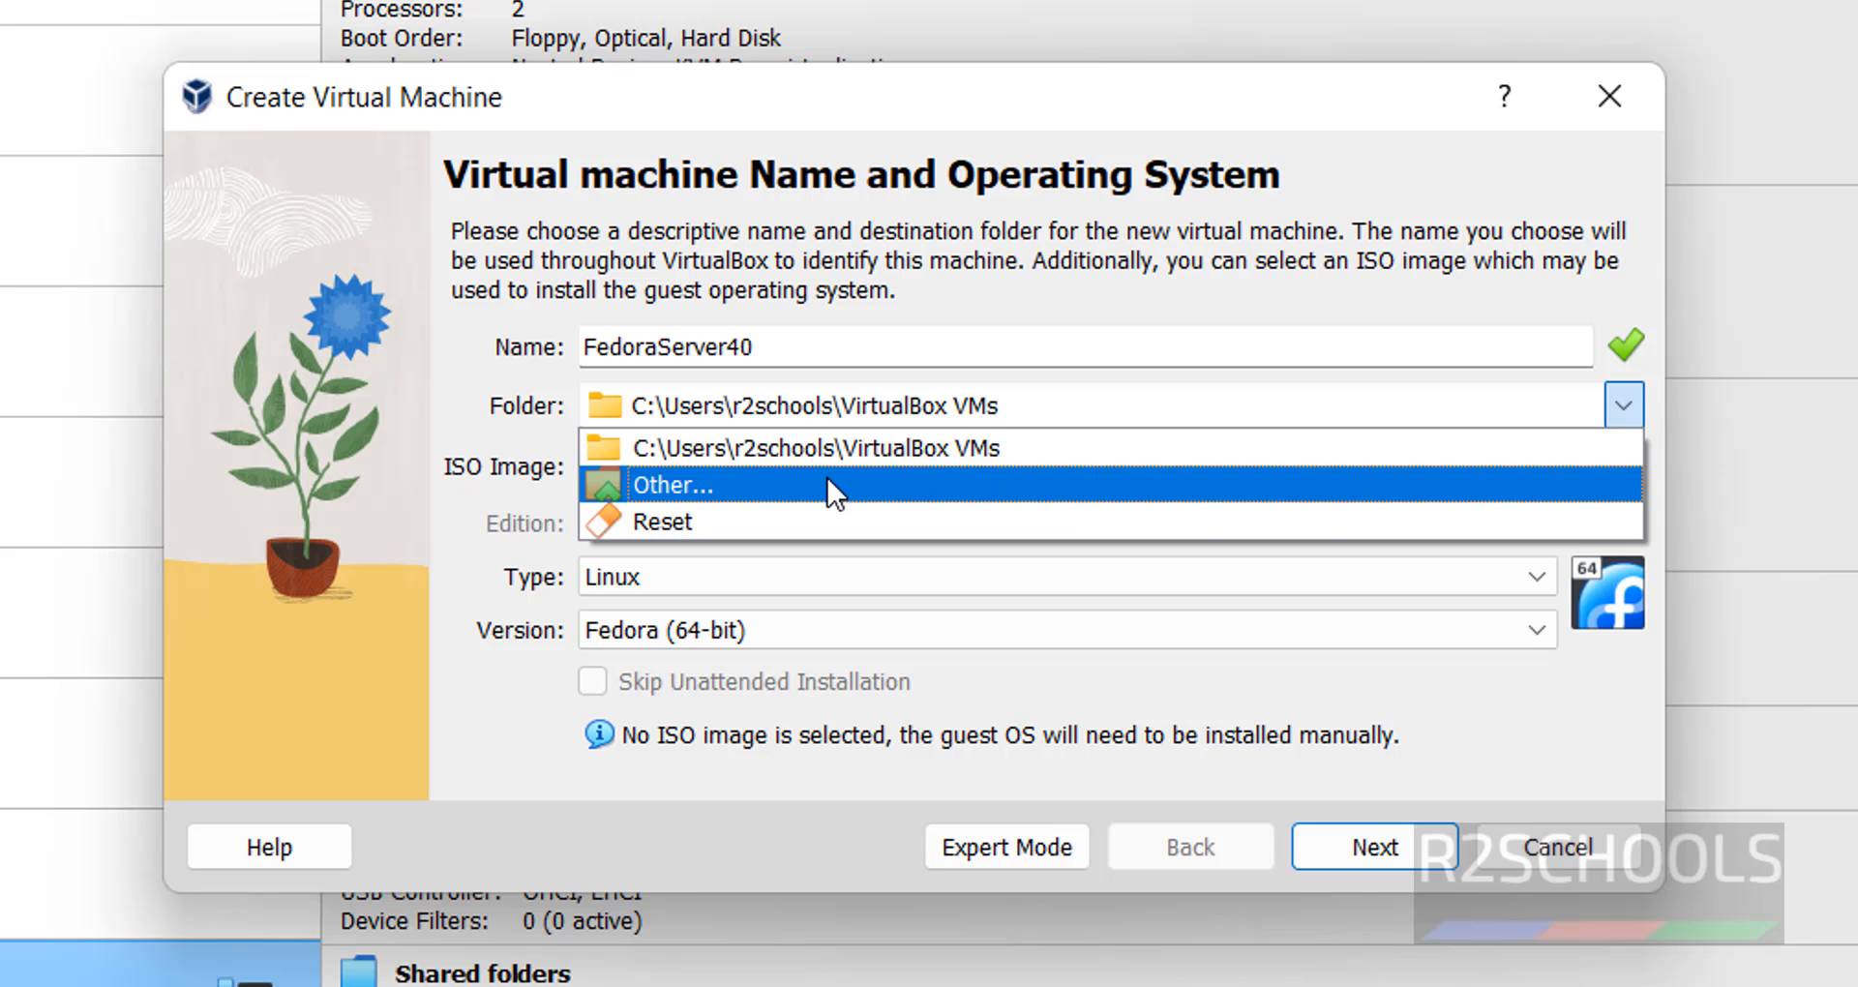
pyautogui.click(673, 485)
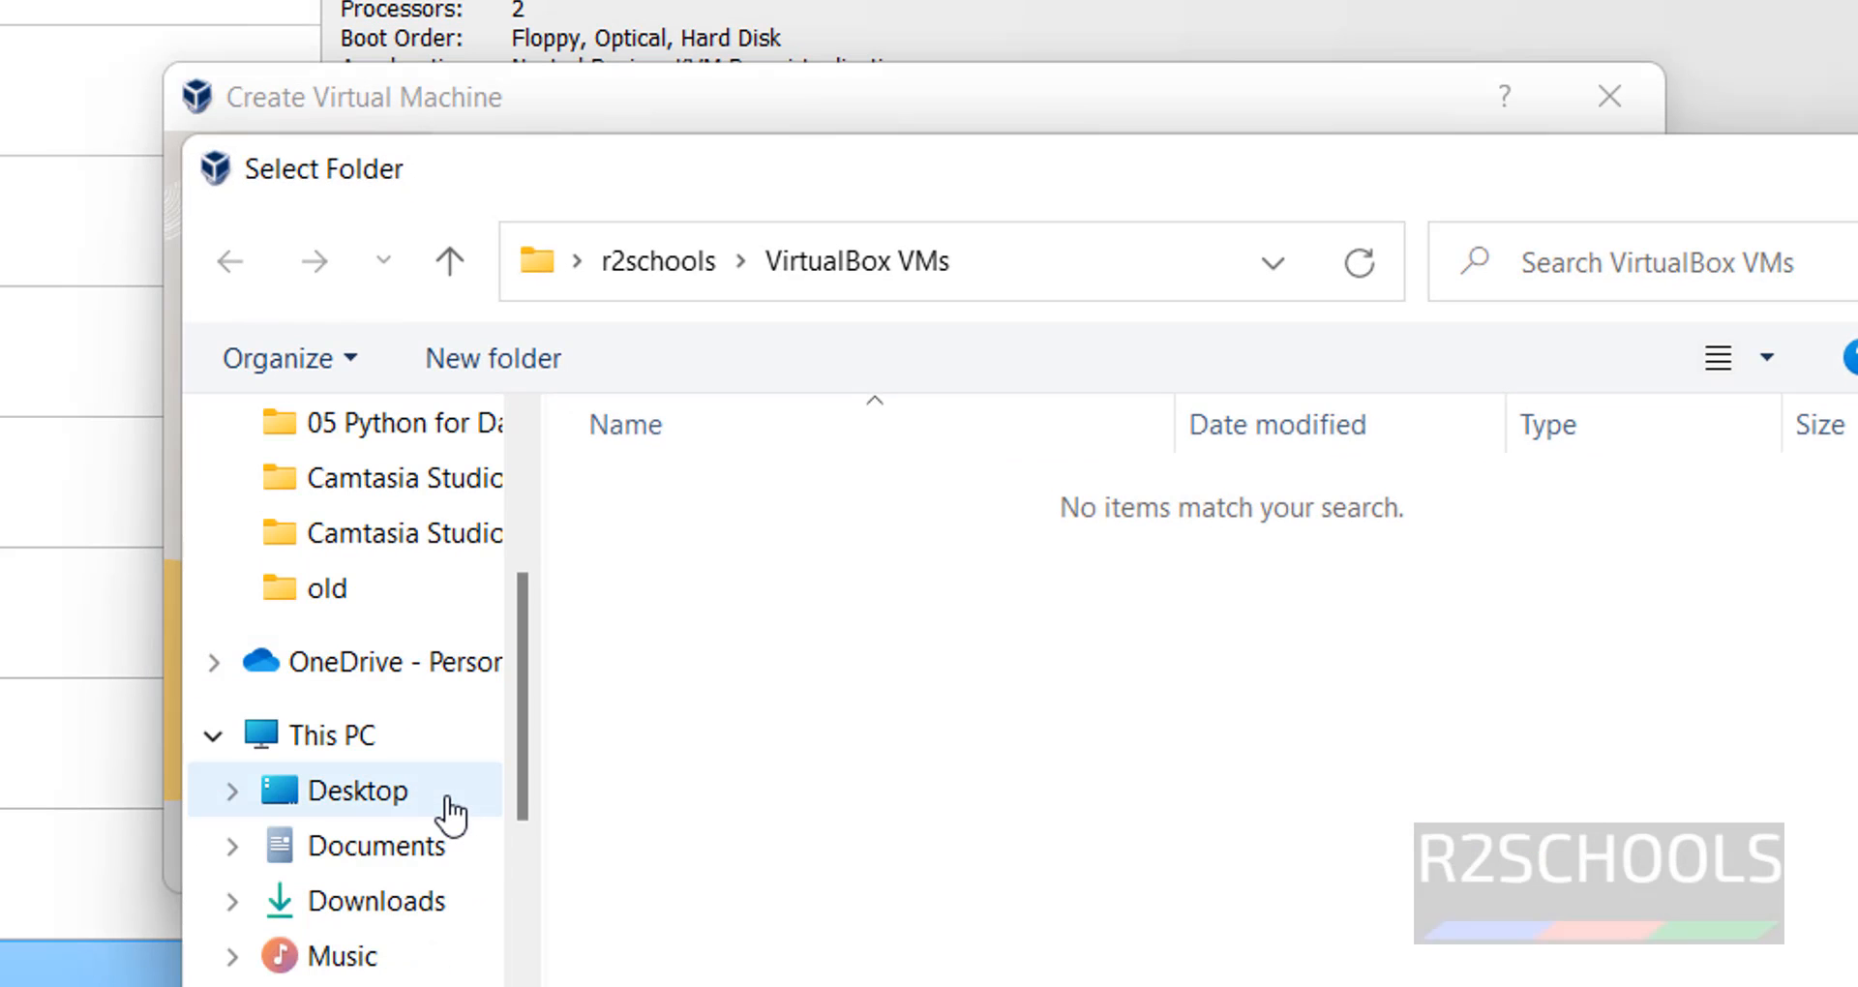
# Create folder FedoraServer40 inside H:\VMS and select it as the machine location
pyautogui.click(296, 665)
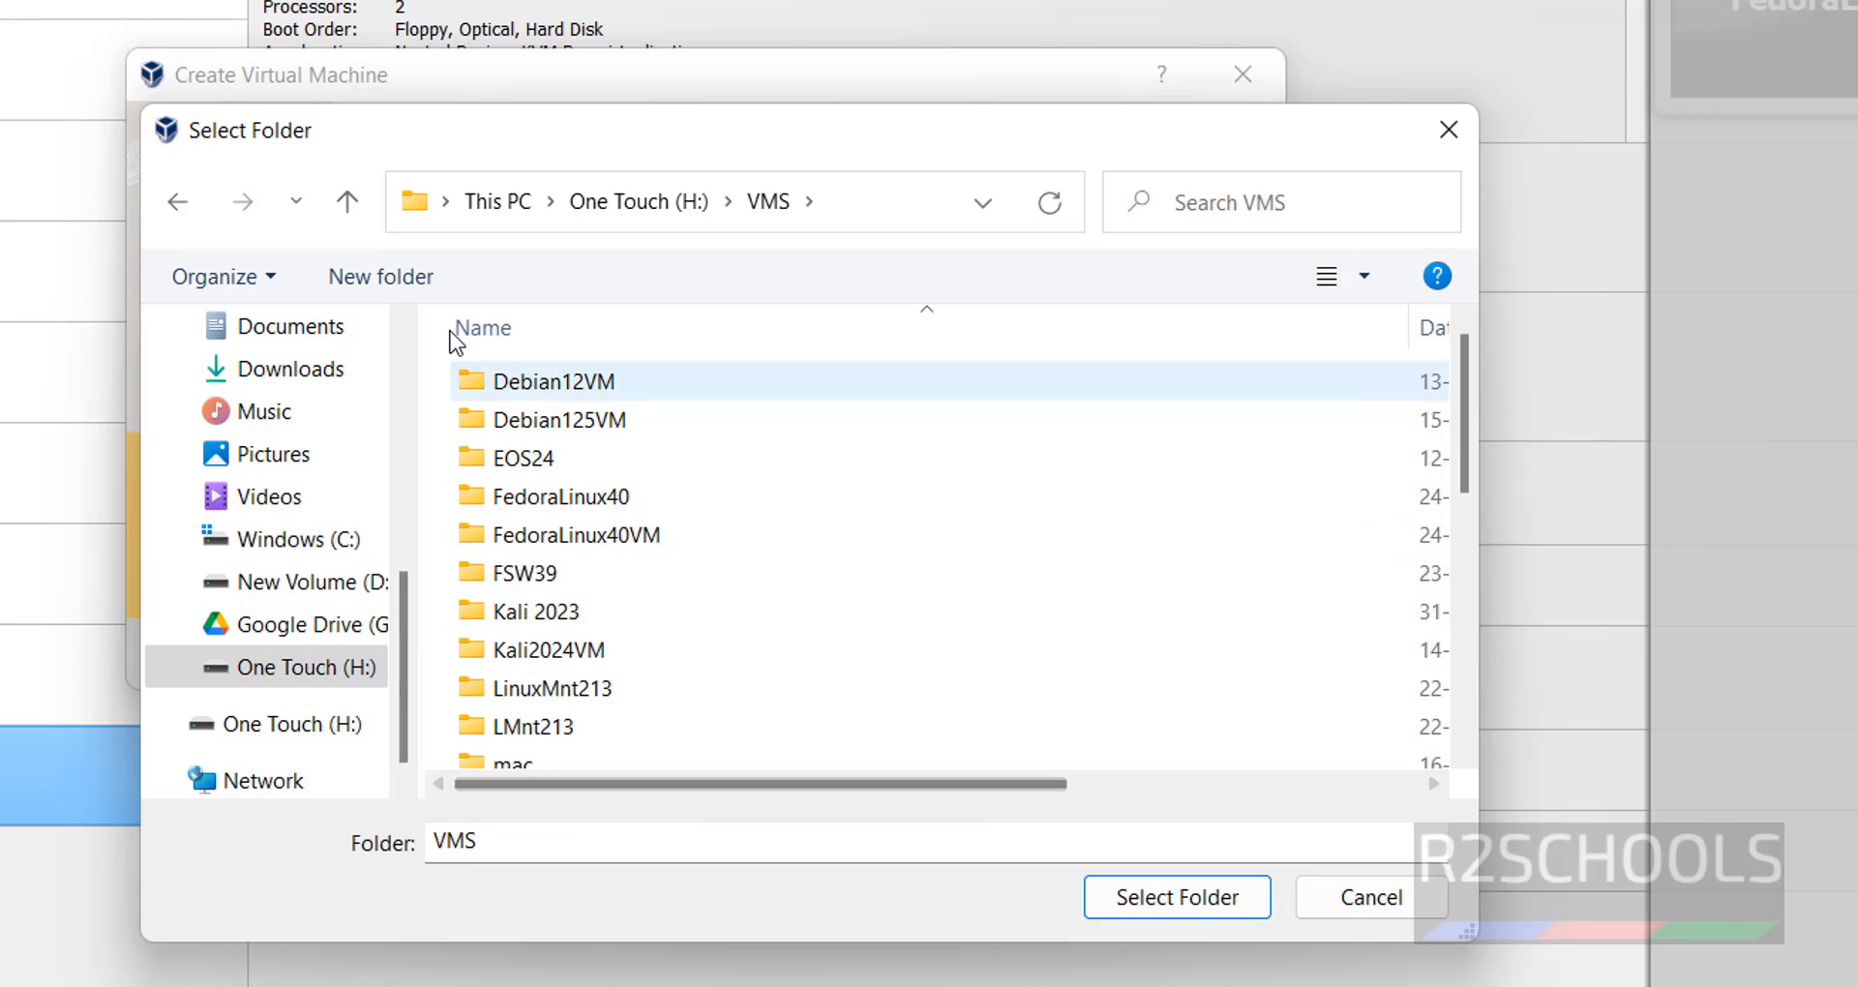
pyautogui.click(380, 276)
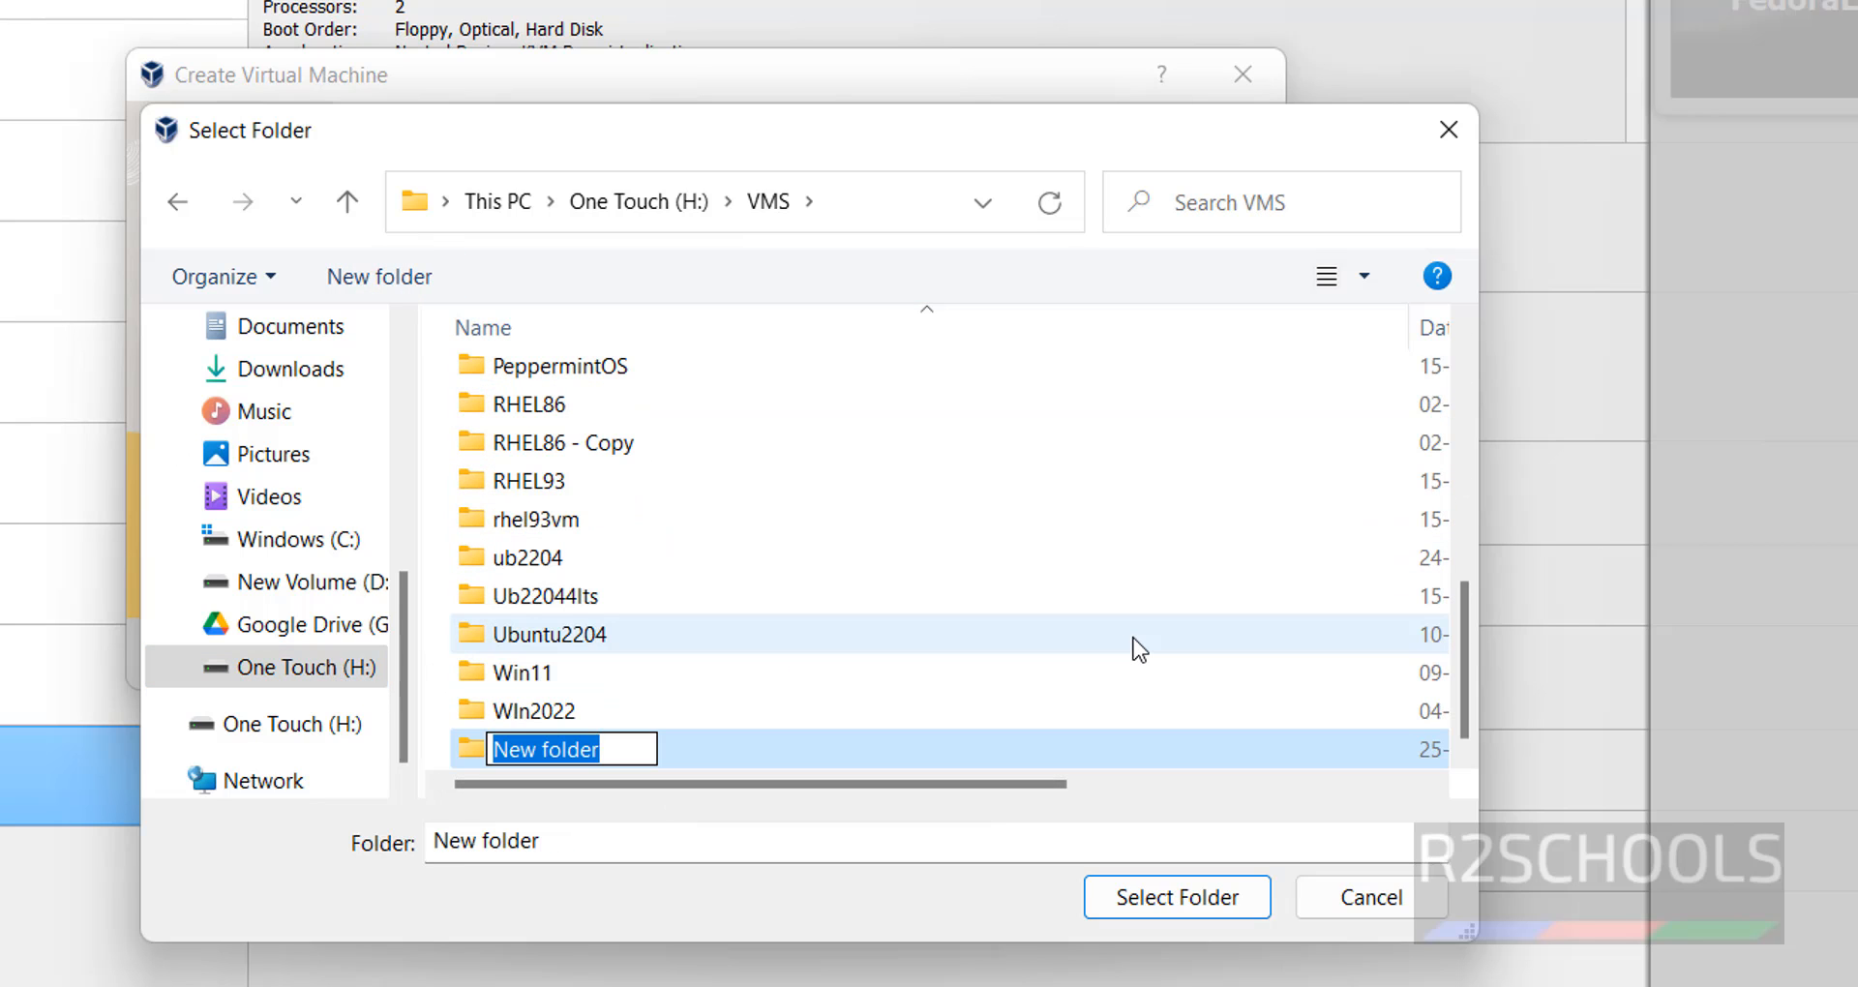
pyautogui.write('FedoraServer4')
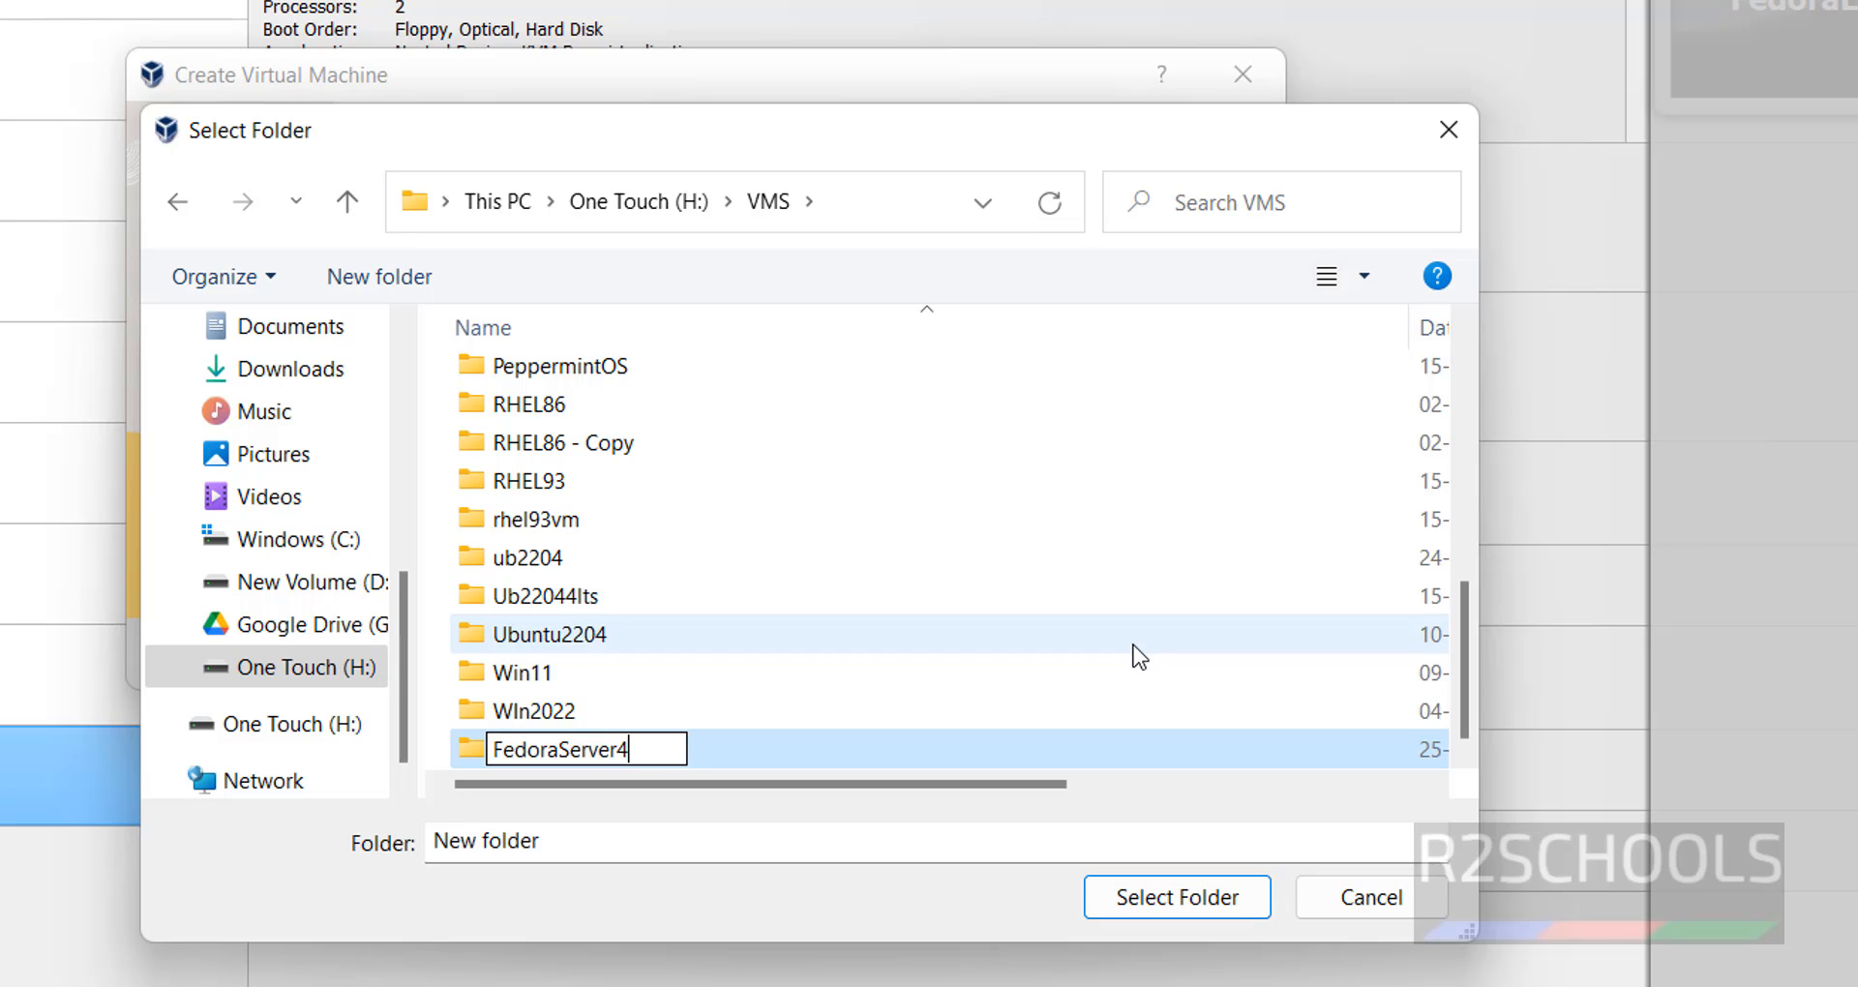
pyautogui.write('0')
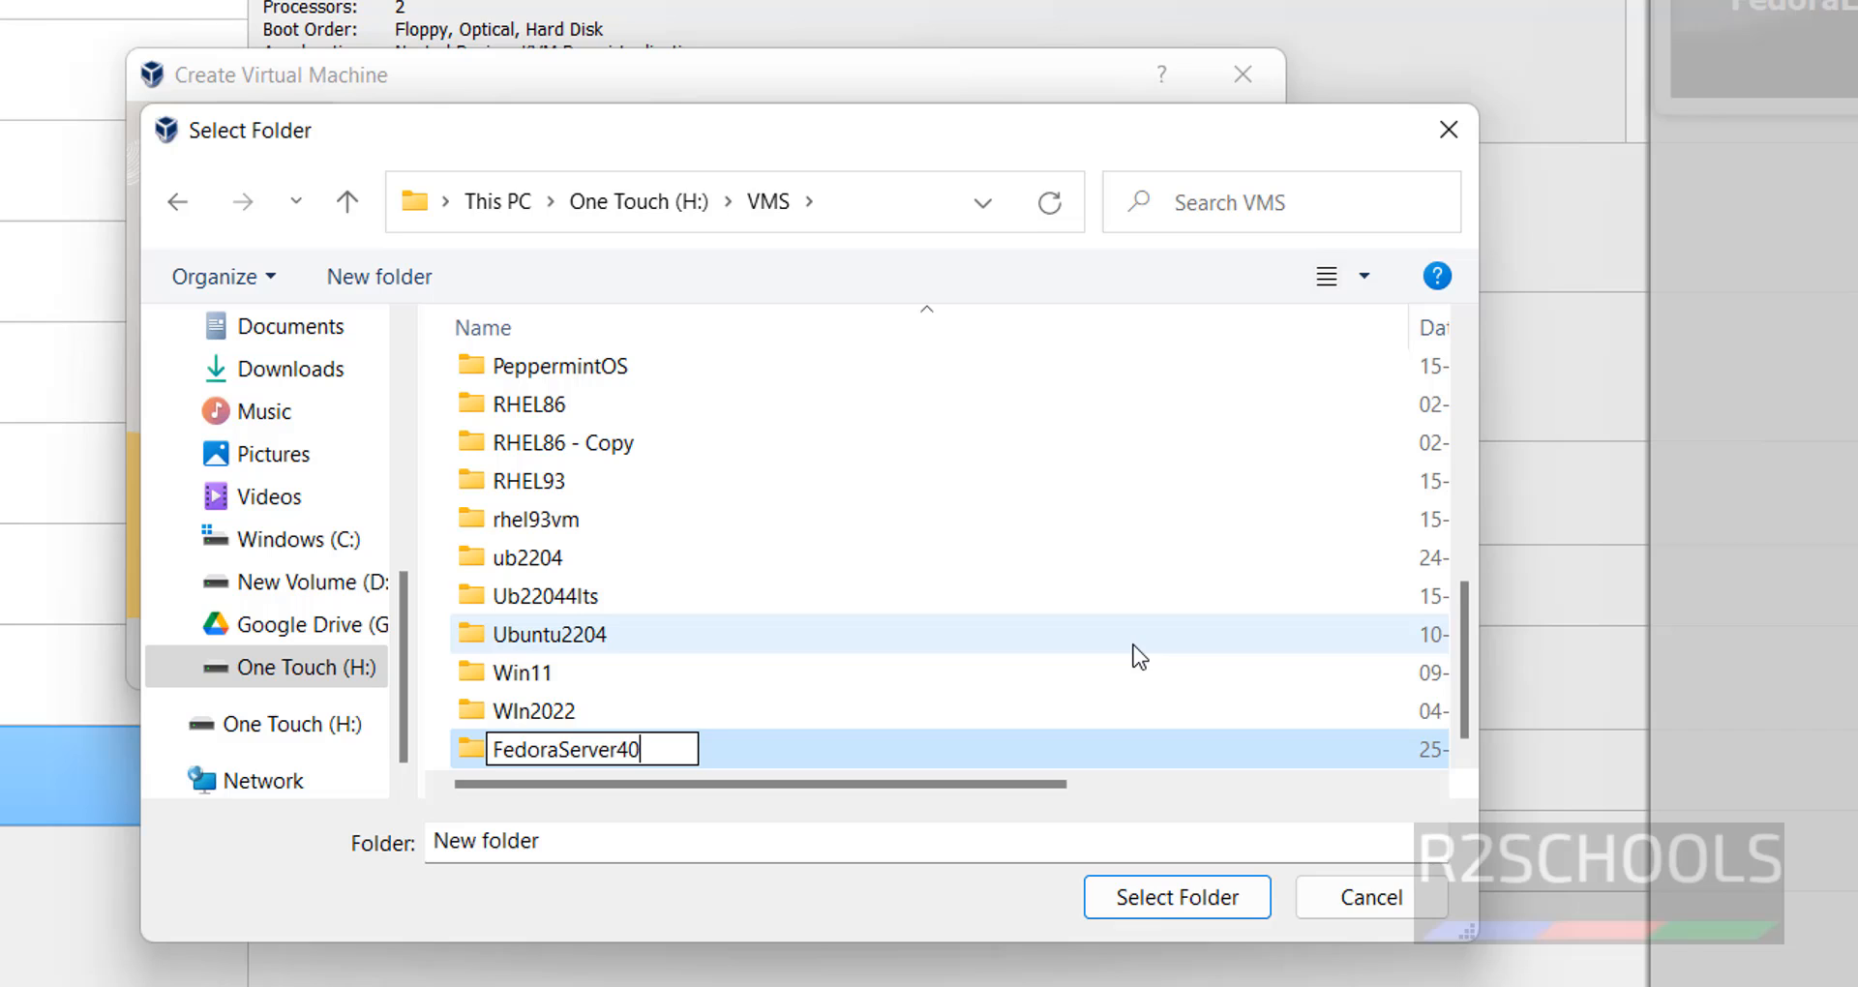
pyautogui.click(1176, 897)
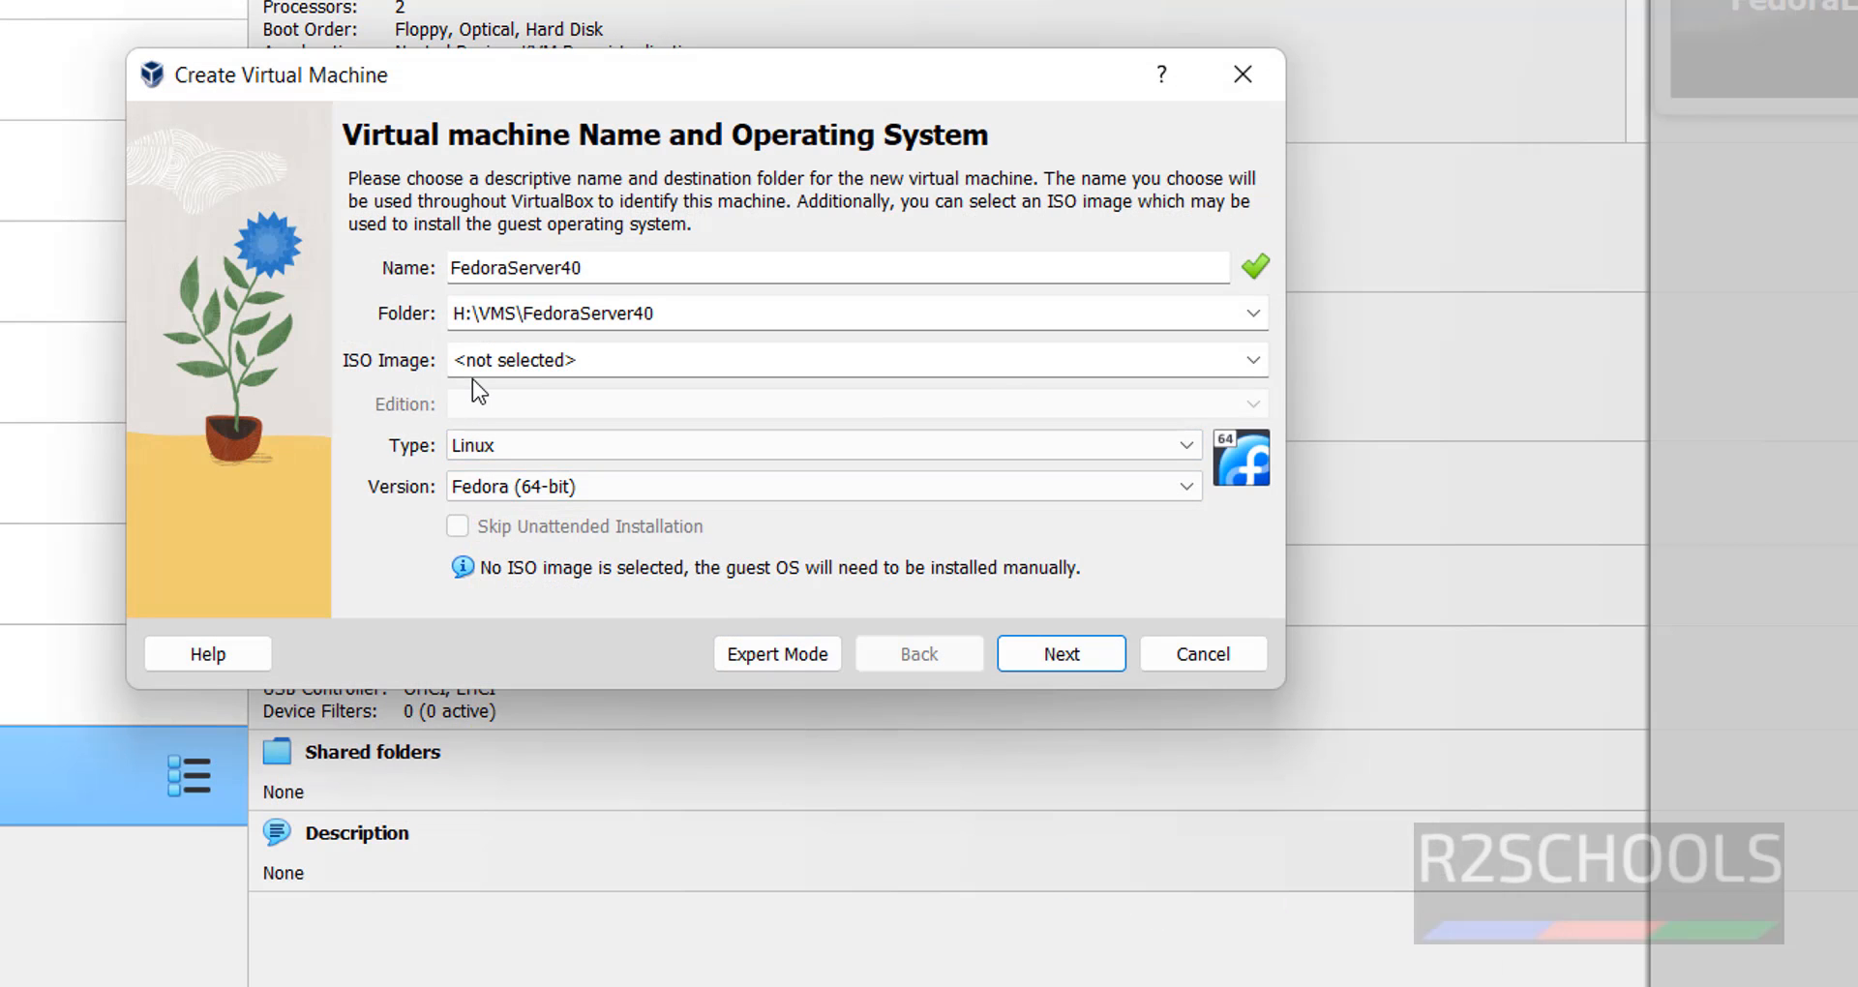
# Attach Fedora-Server-dvd-x86_64-40-1.14.iso from Downloads as the installation image and continue to hardware
pyautogui.click(1253, 360)
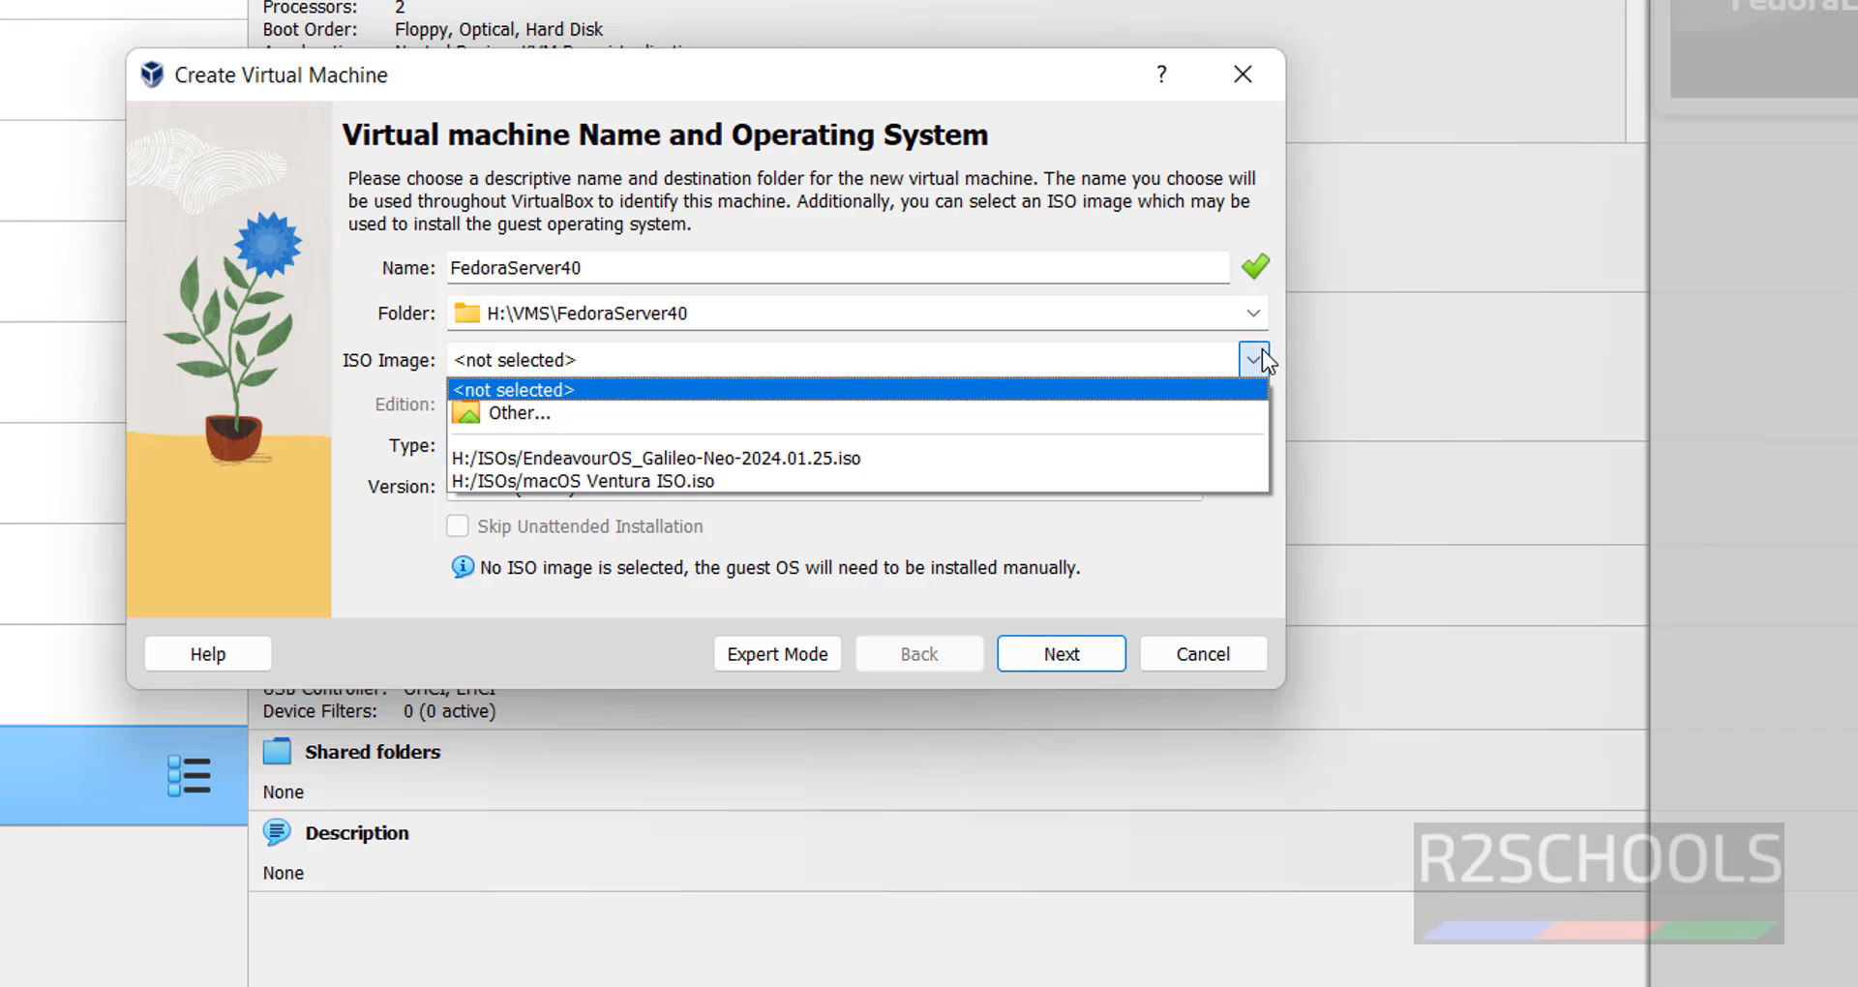
pyautogui.click(514, 412)
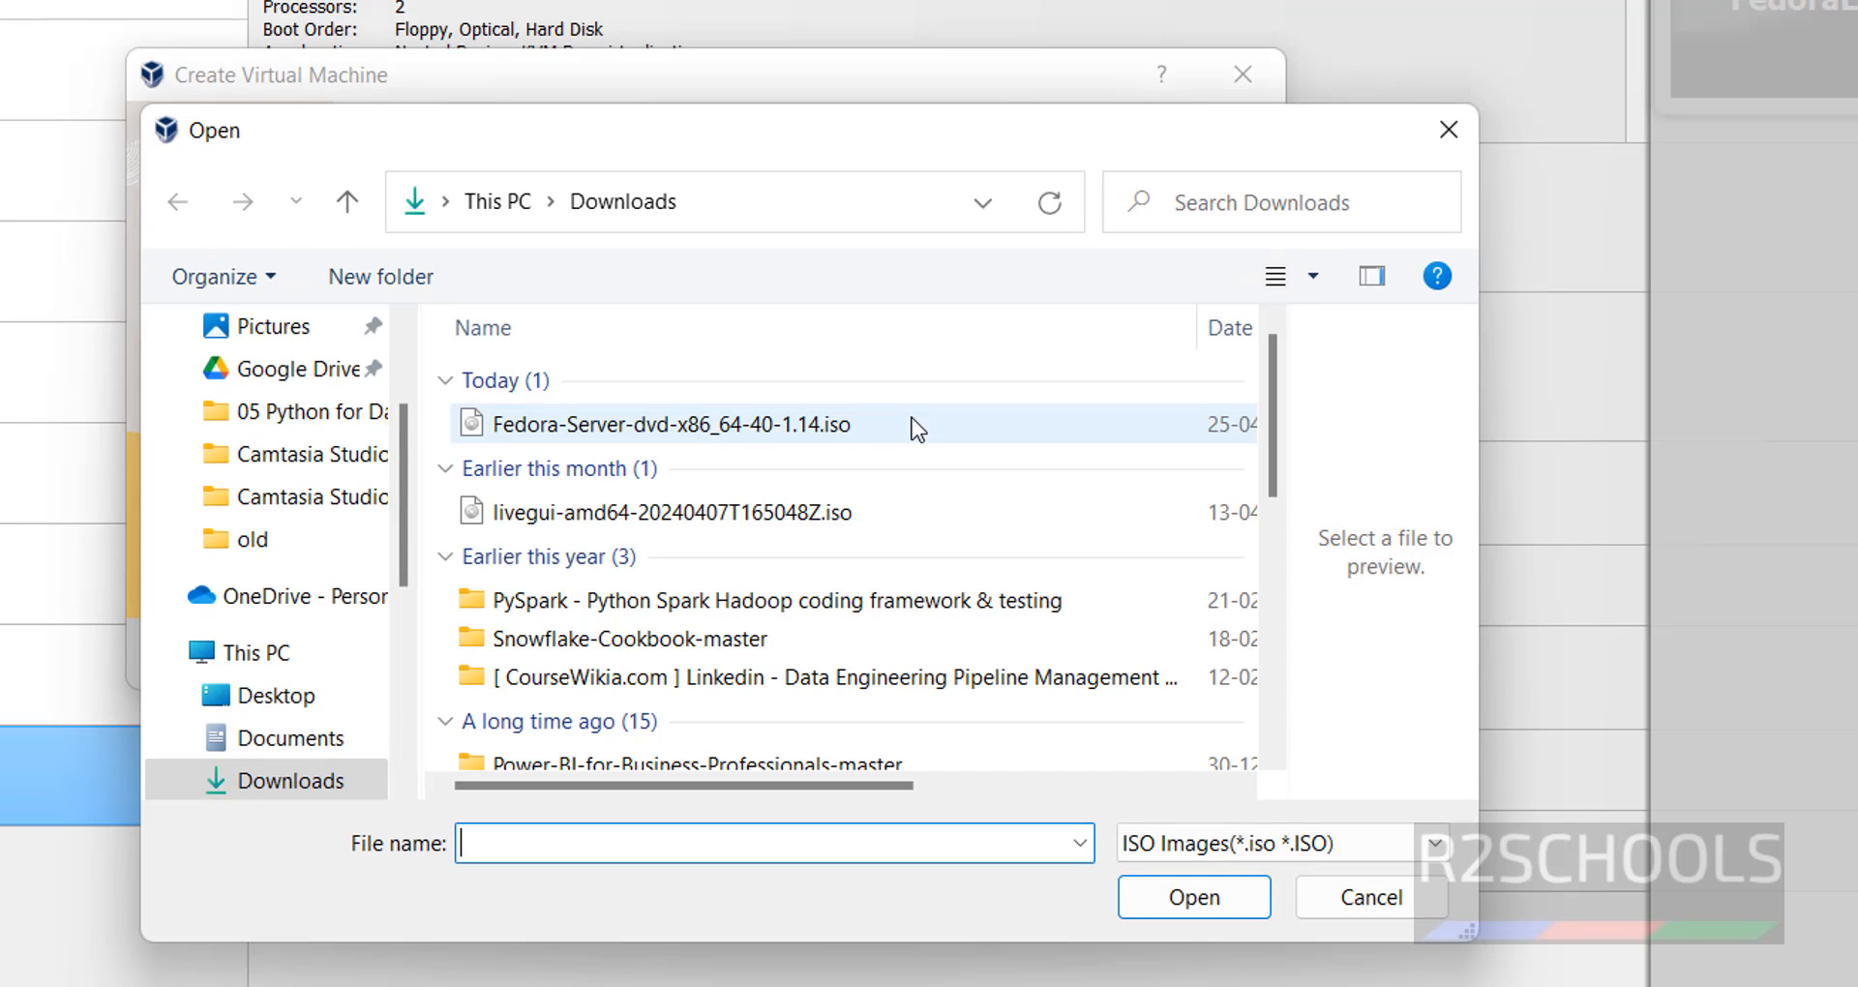
pyautogui.click(659, 424)
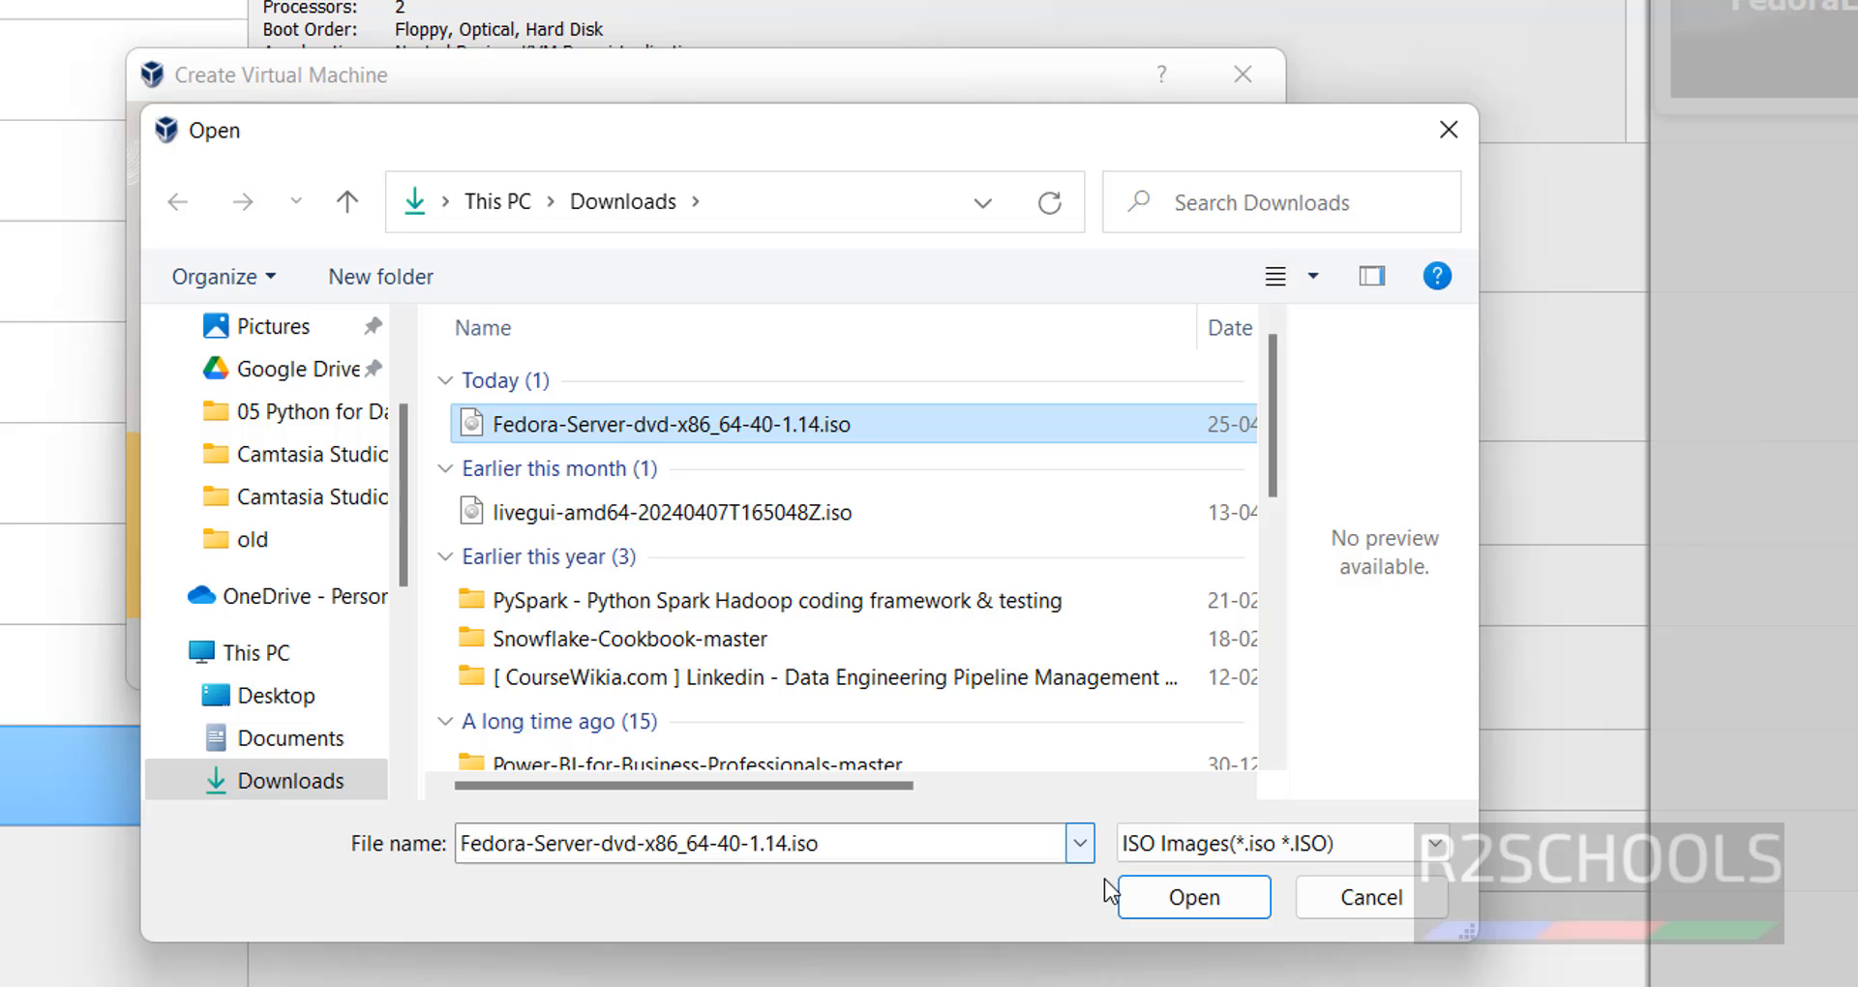
pyautogui.click(1194, 896)
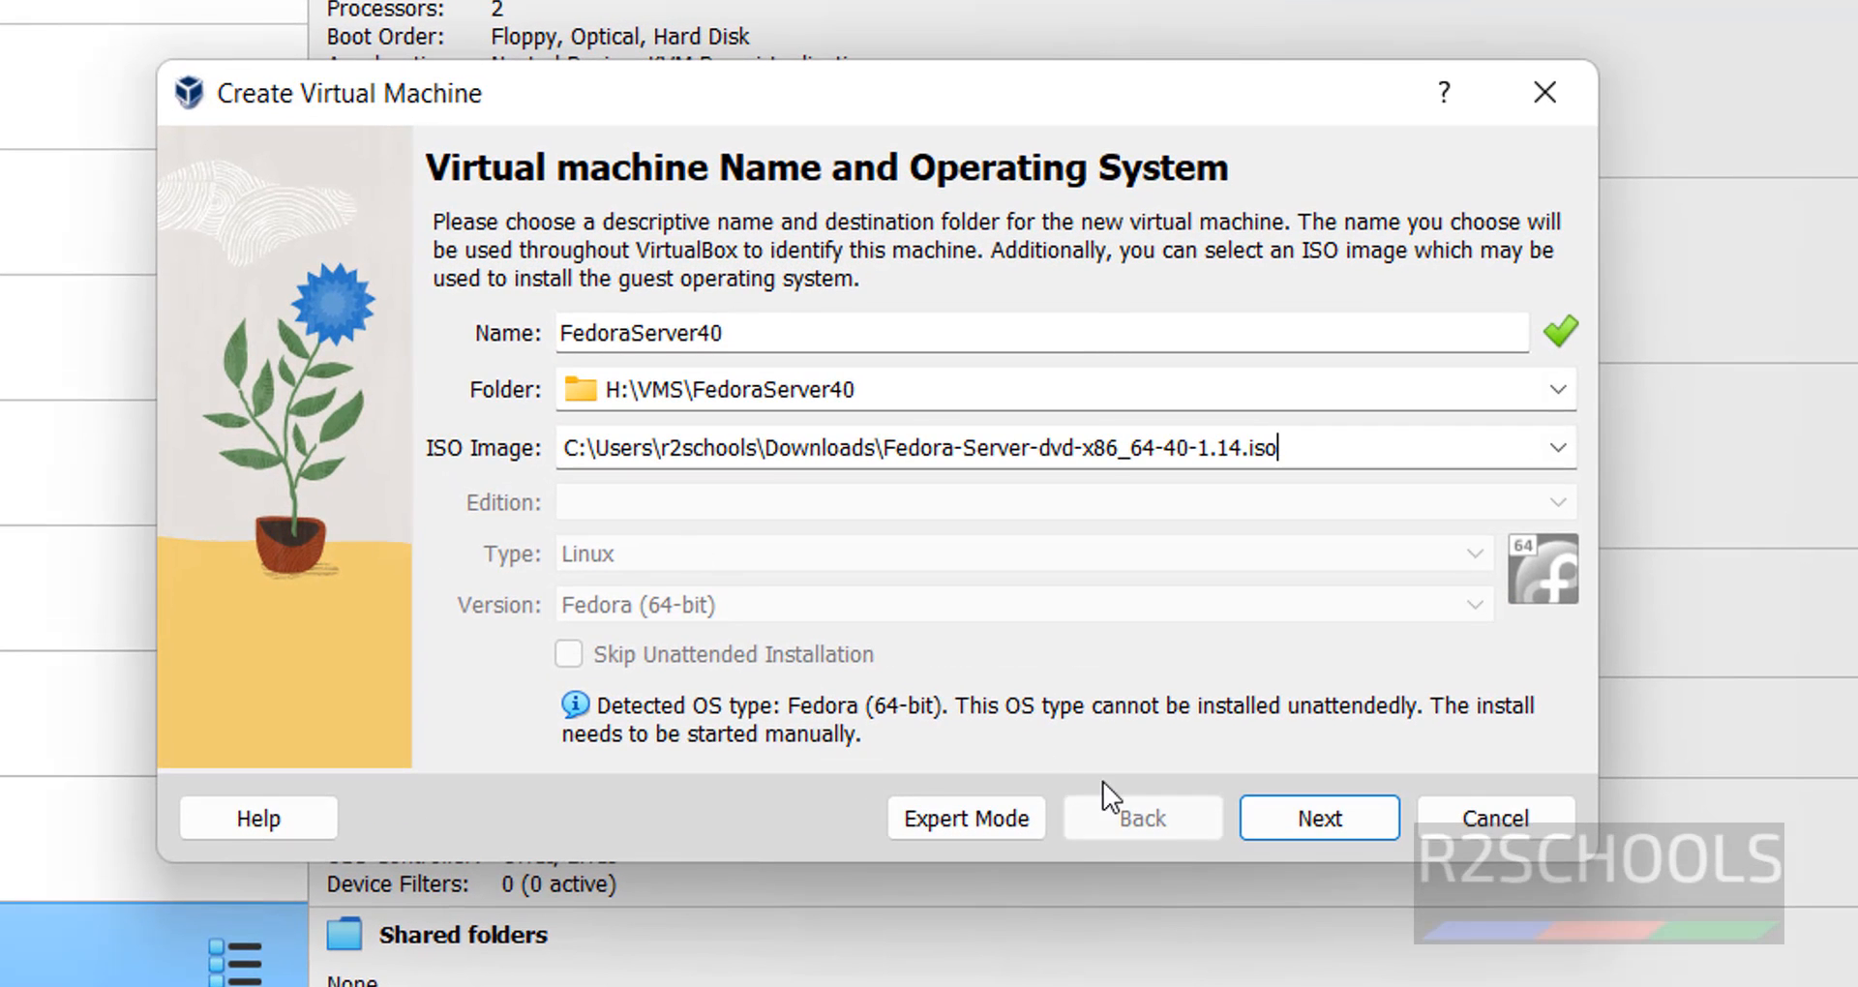
pyautogui.click(1318, 818)
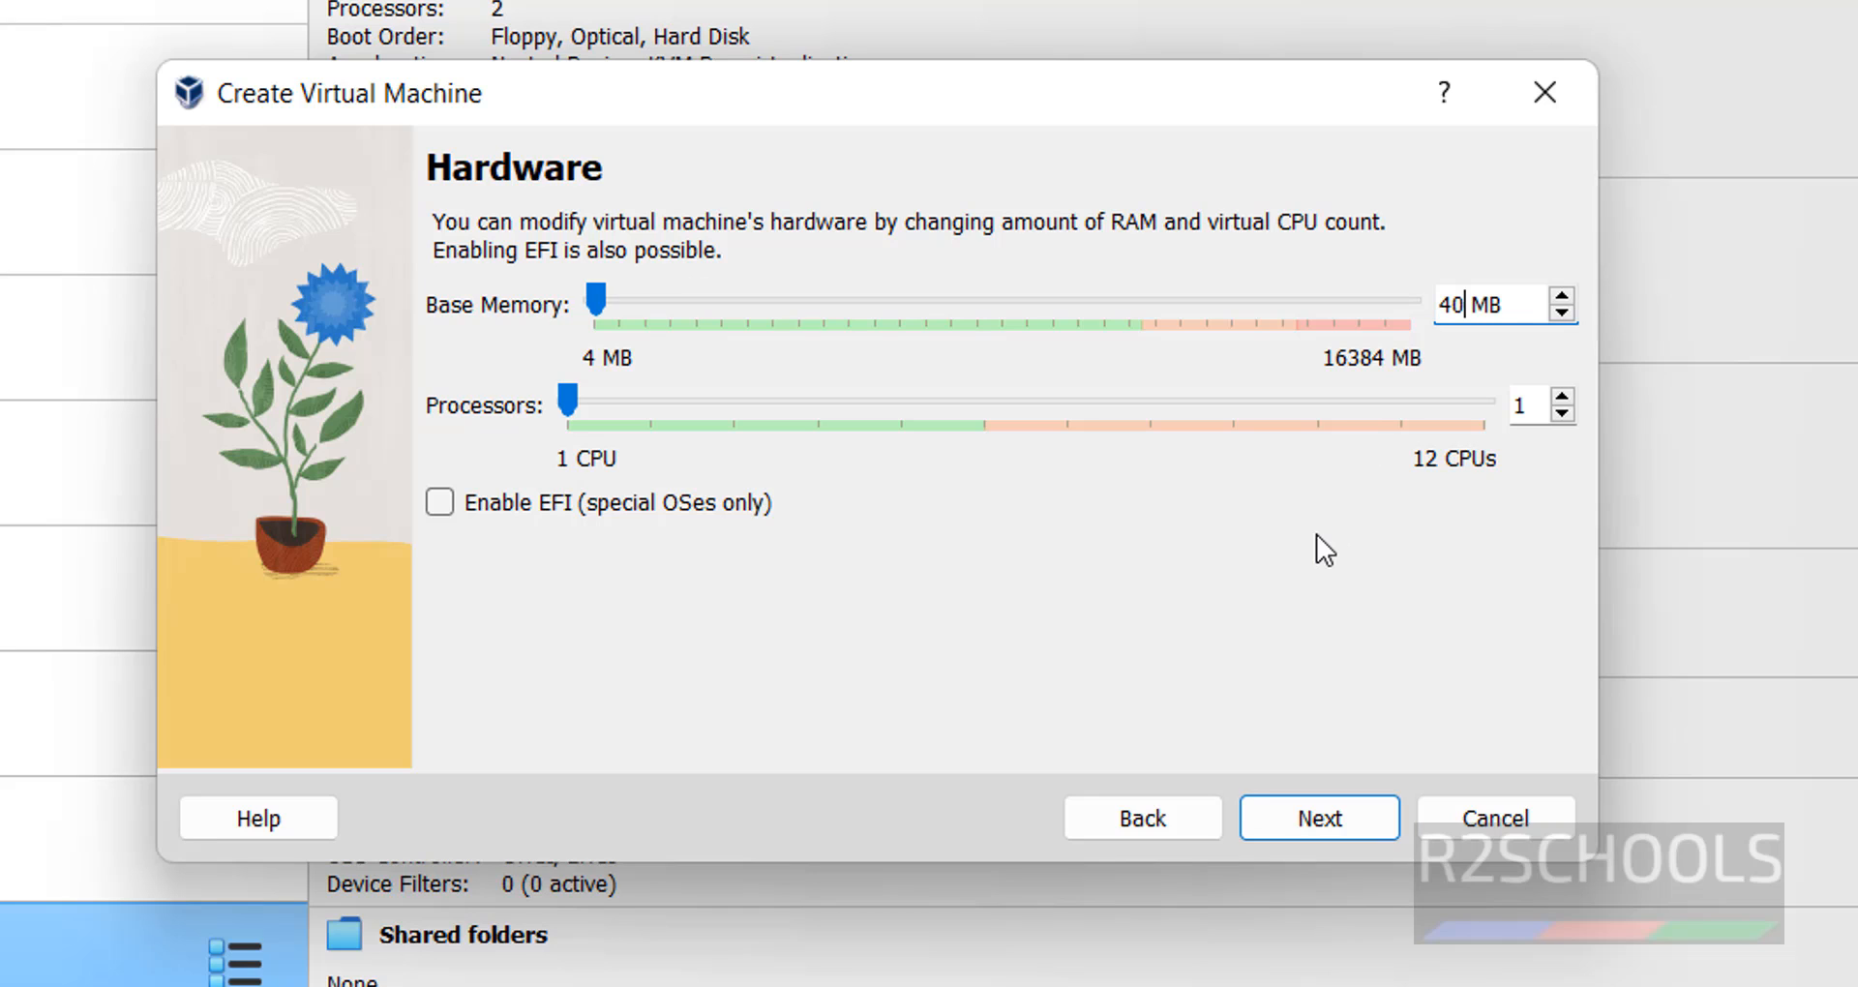
# Give the machine 4096 MB memory, 2 processors and a 100 GB virtual disk
pyautogui.moveTo(596, 303); pyautogui.dragTo(797, 303)
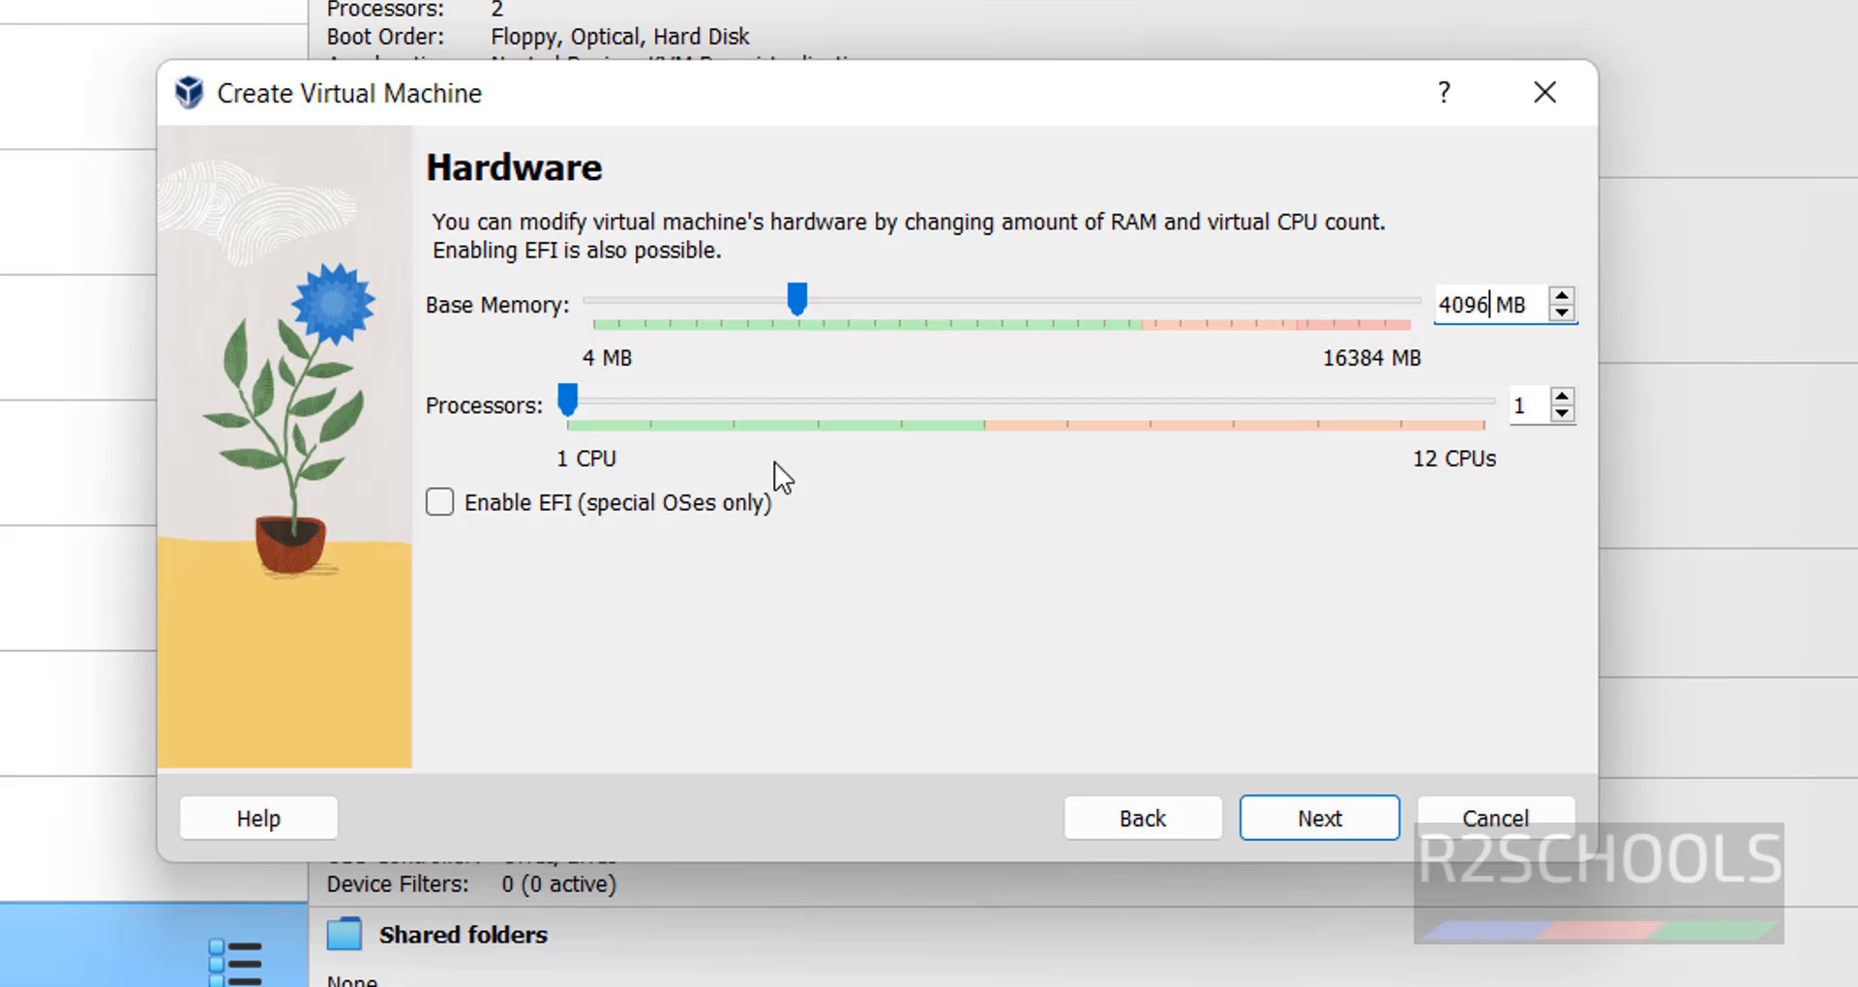
pyautogui.click(1563, 395)
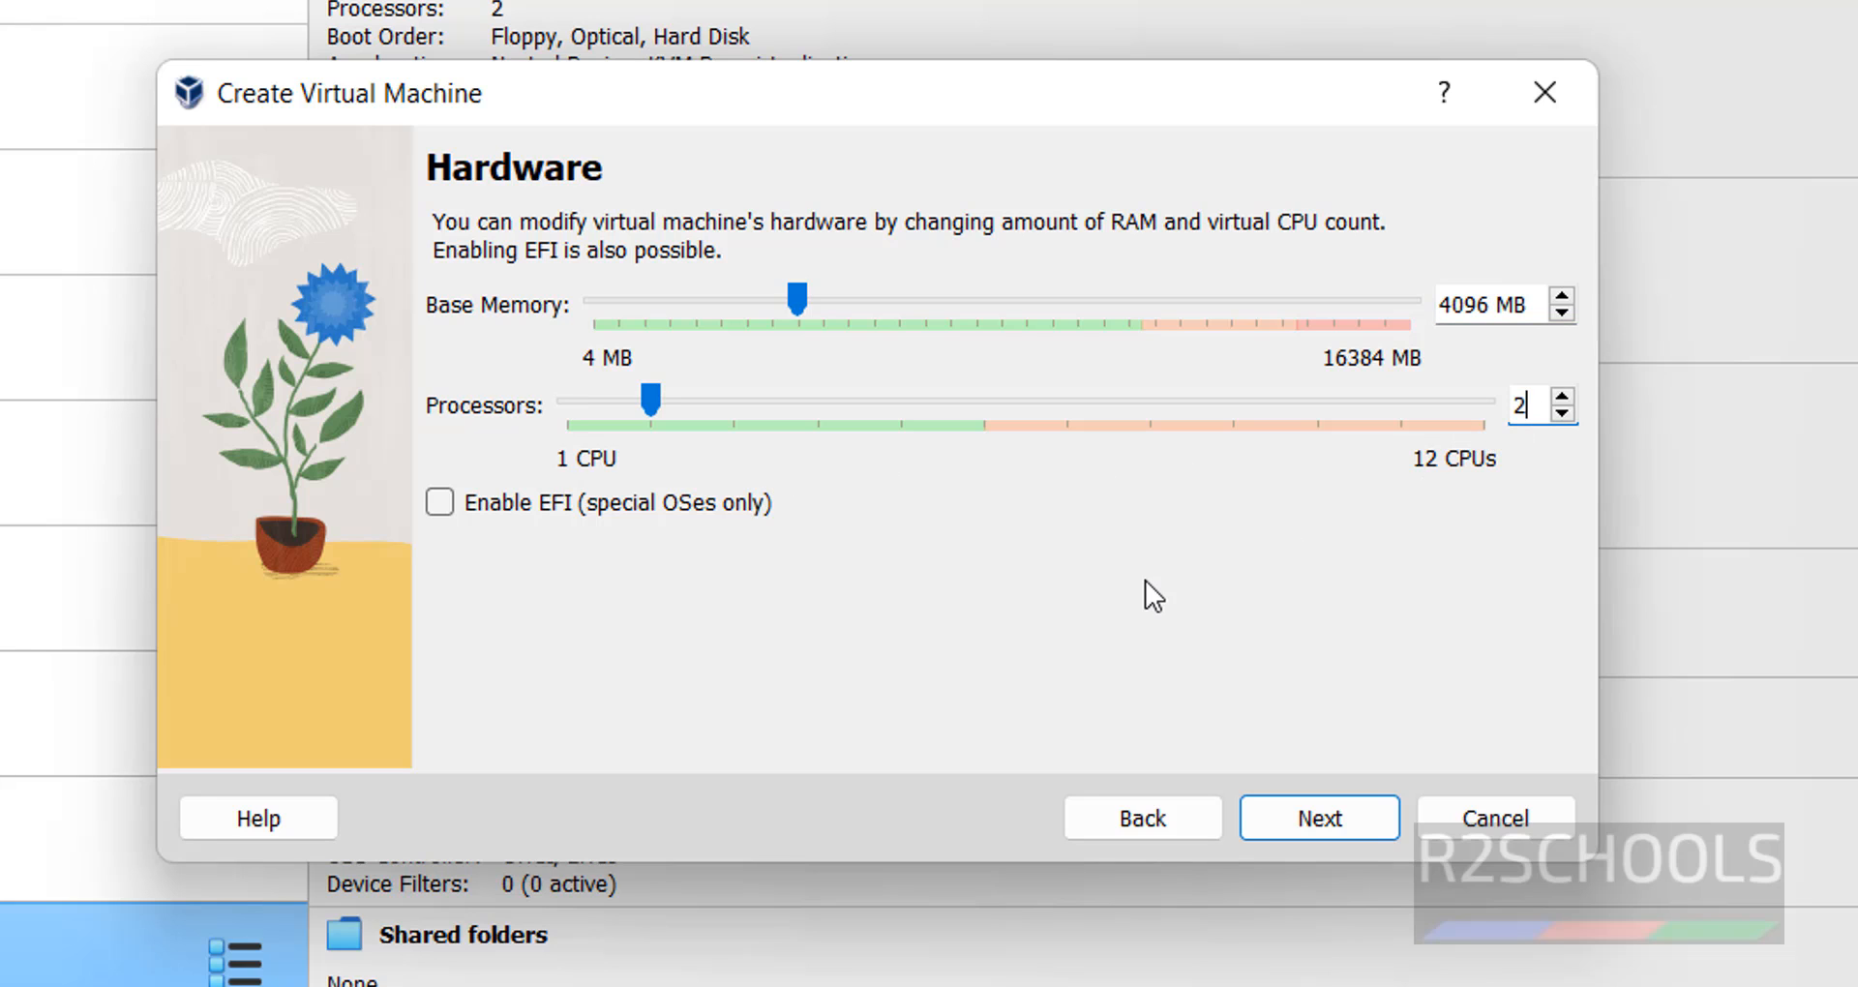
pyautogui.click(1320, 818)
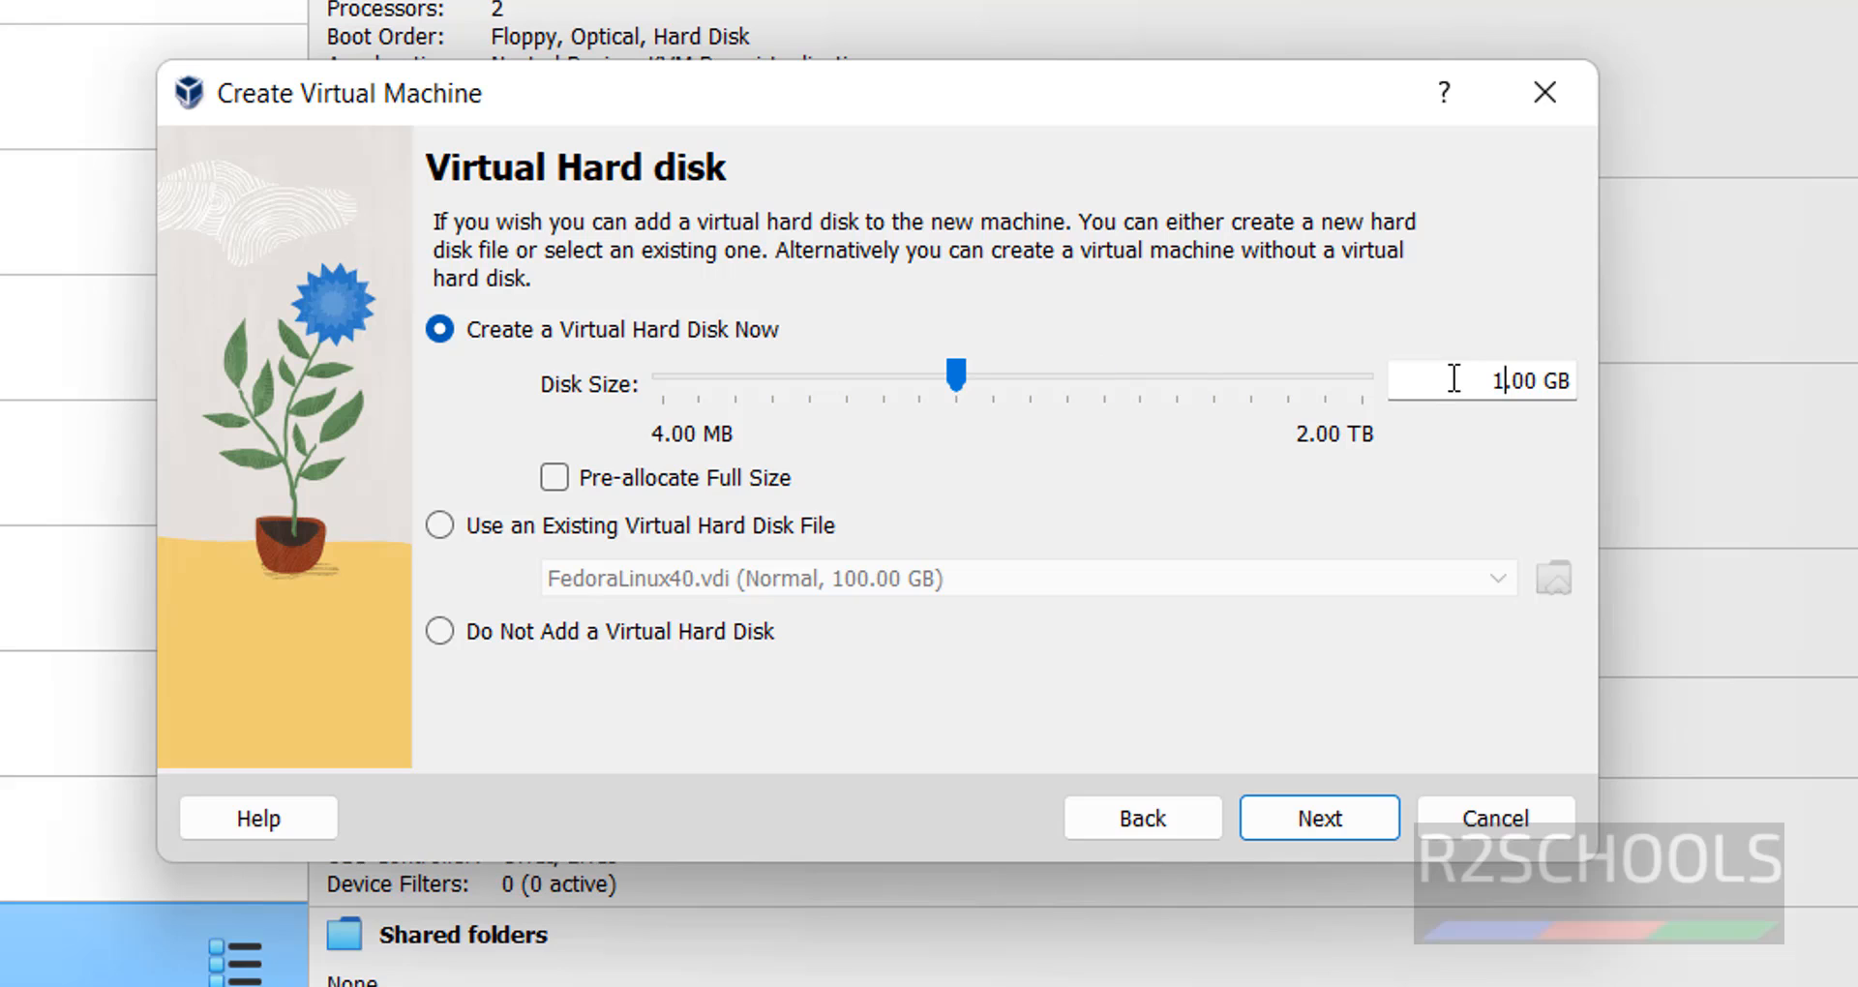
pyautogui.write('100')
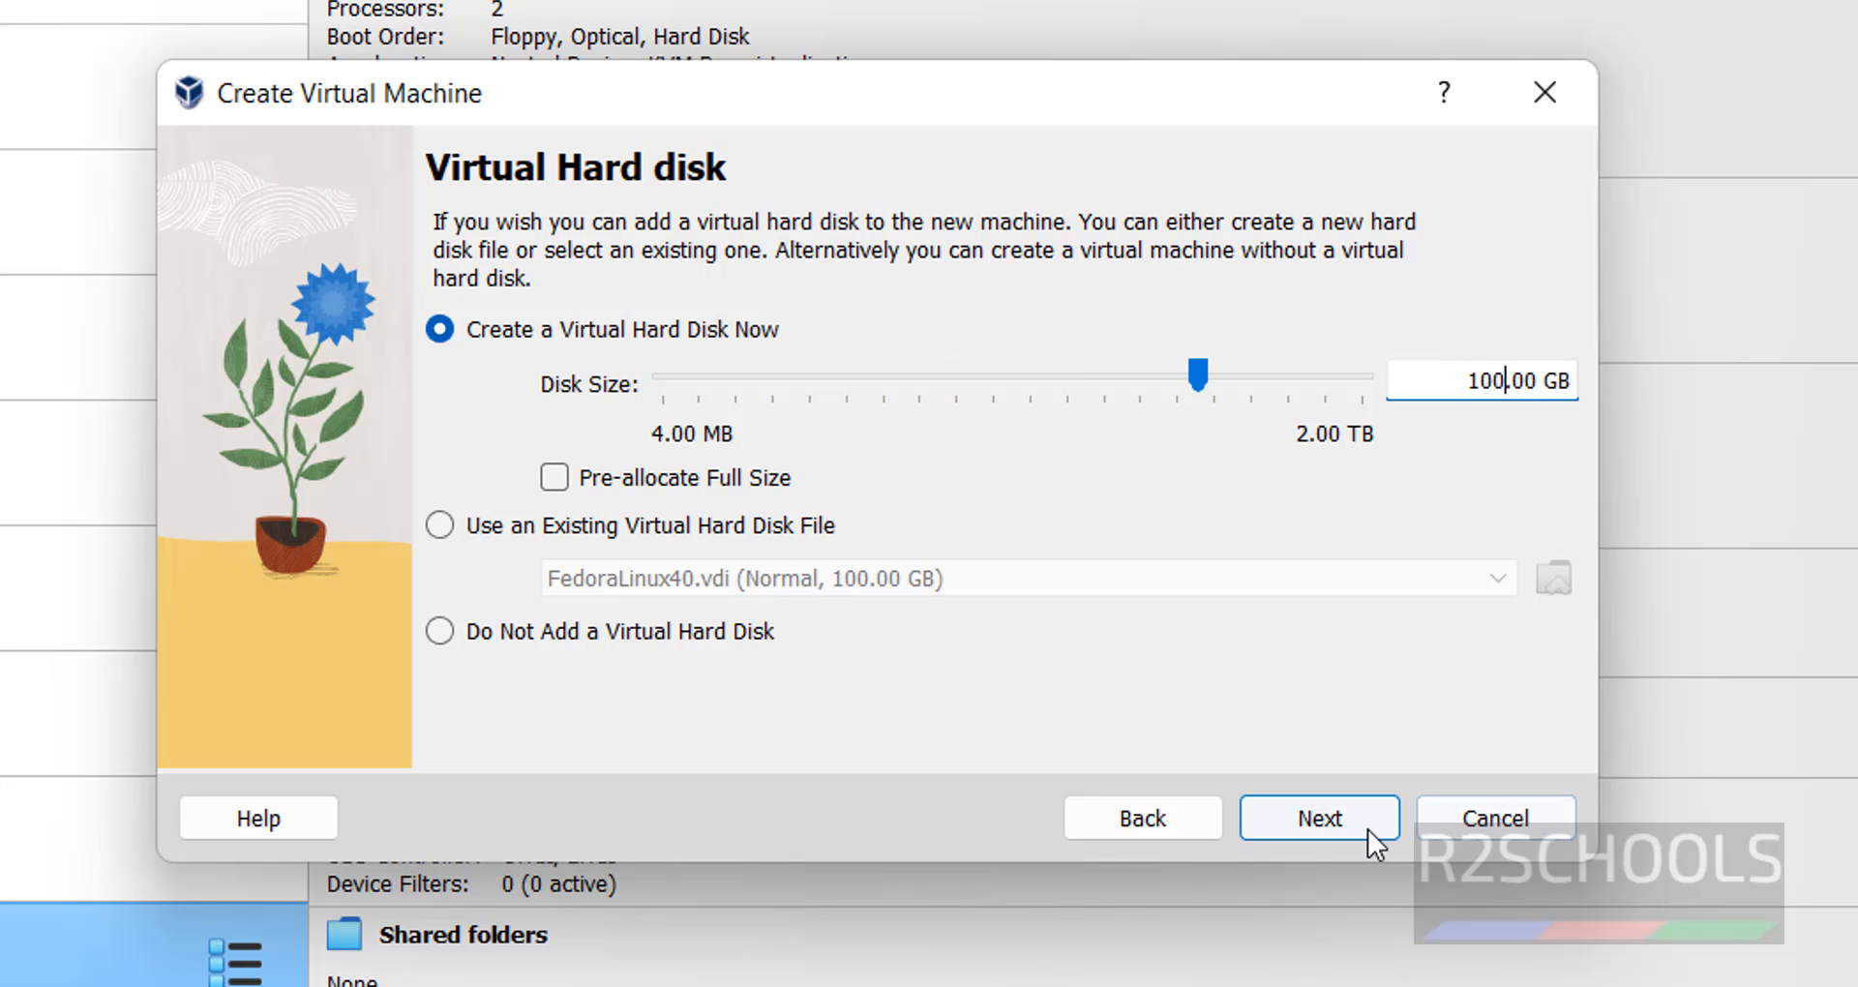
# Review the configuration summary and finish creating the FedoraServer40 machine
pyautogui.click(1318, 818)
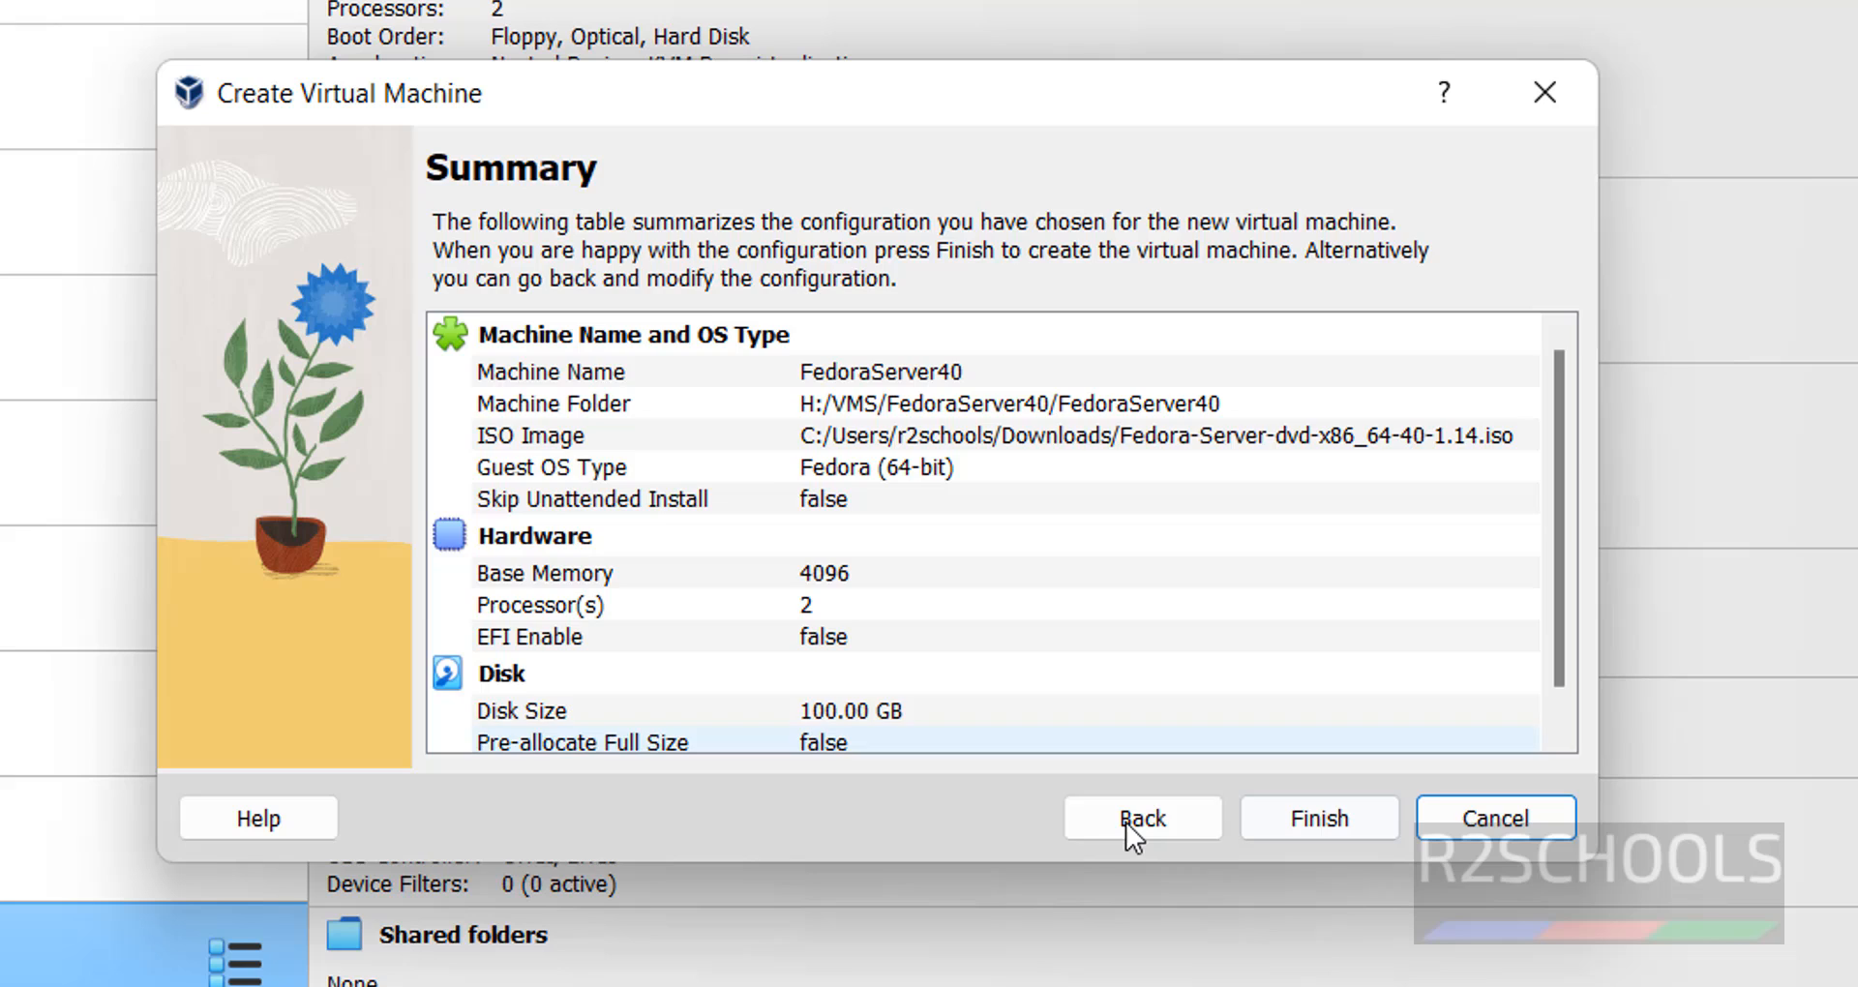
pyautogui.click(1139, 818)
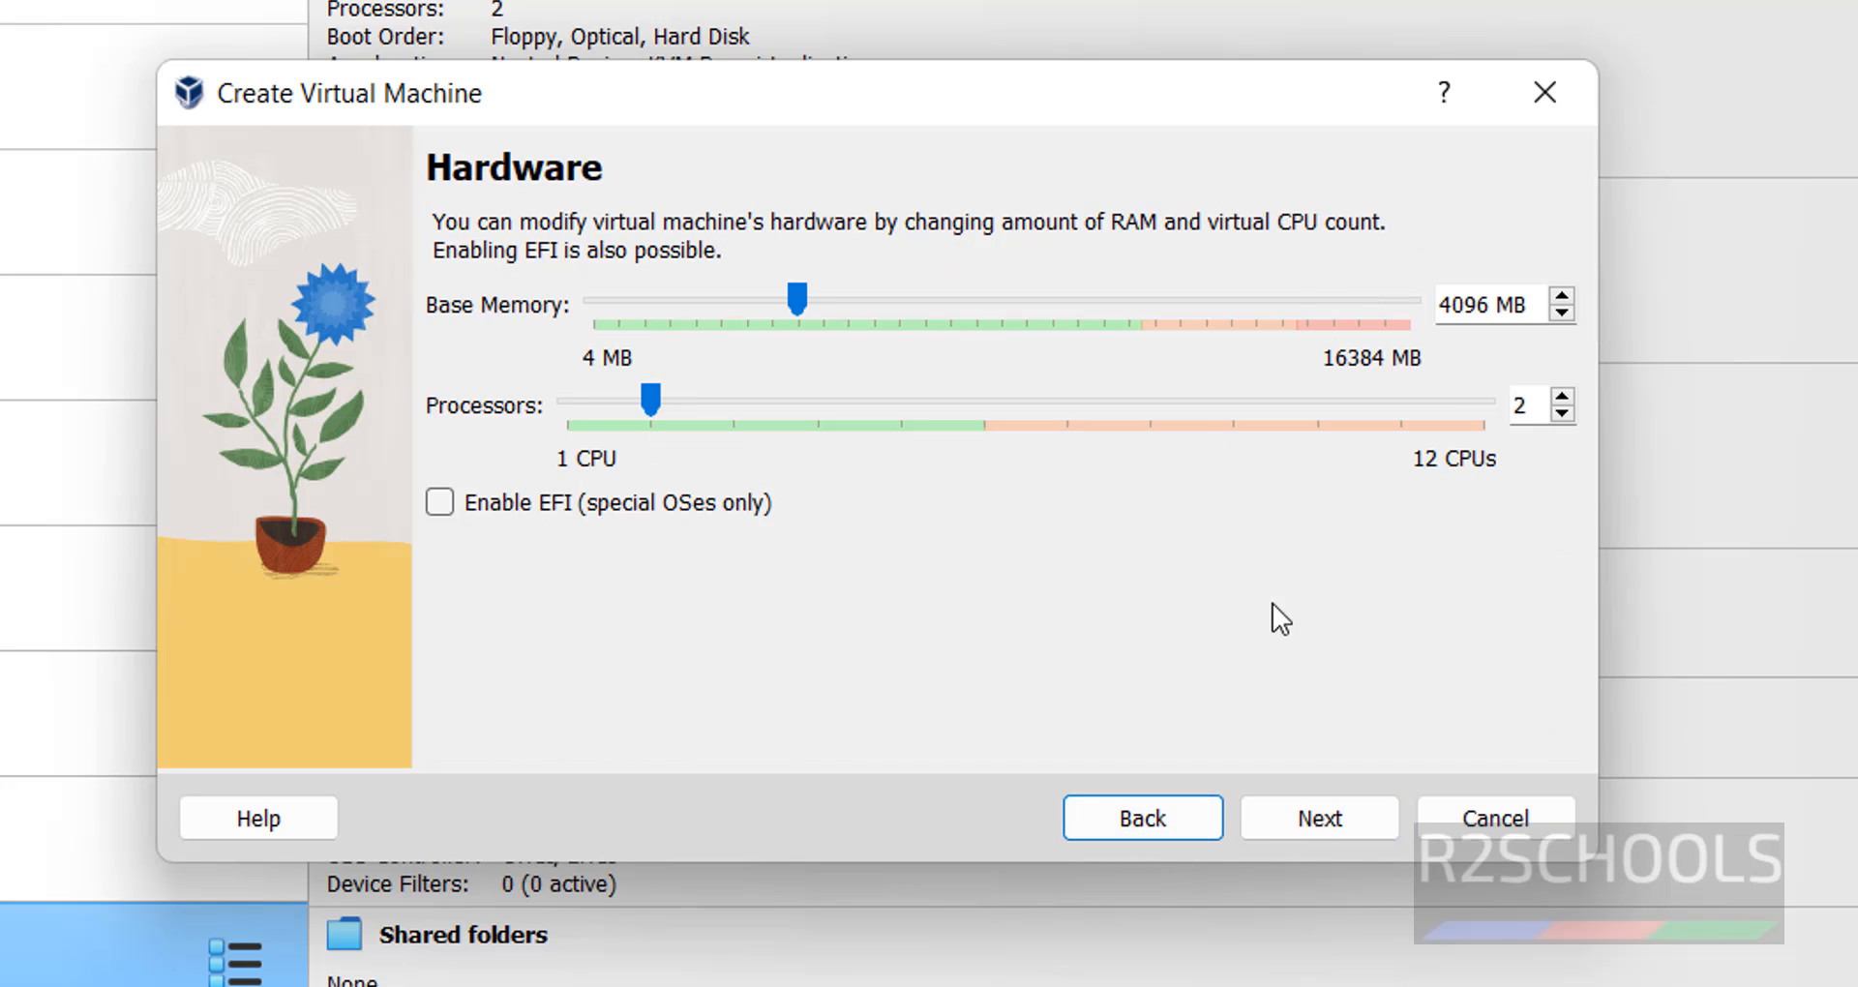
pyautogui.click(1318, 818)
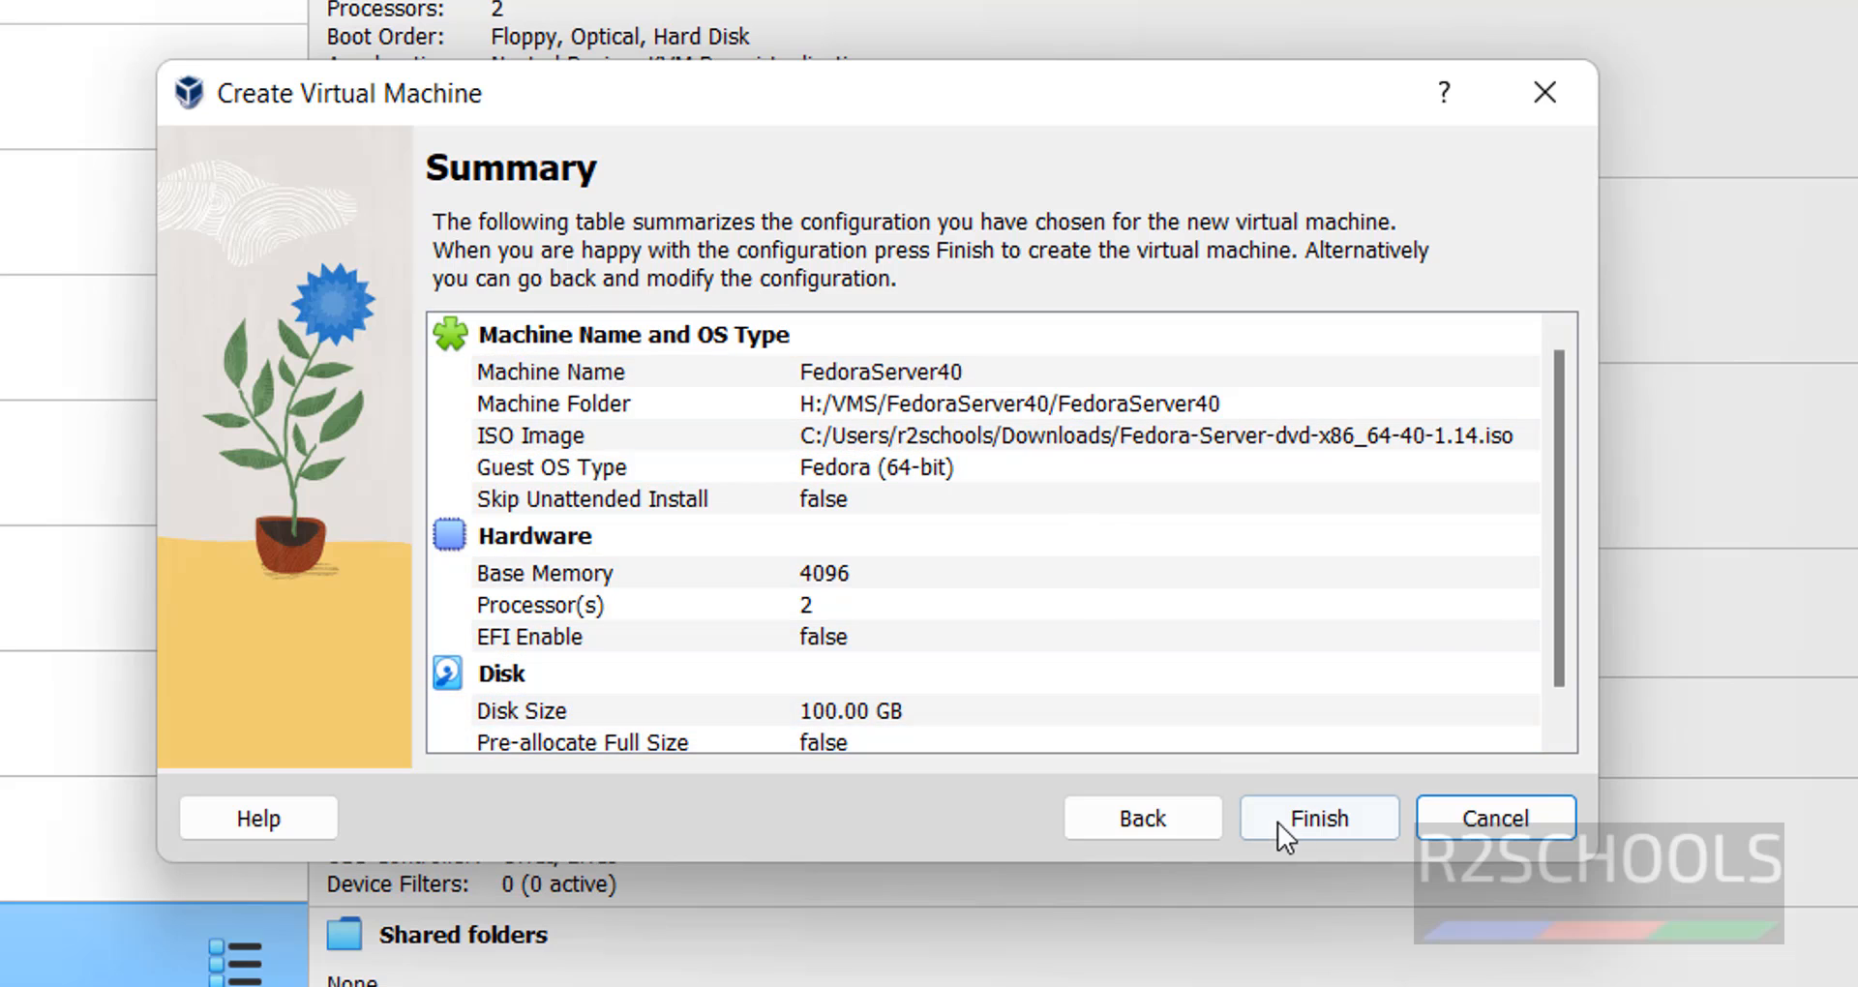
pyautogui.click(1318, 818)
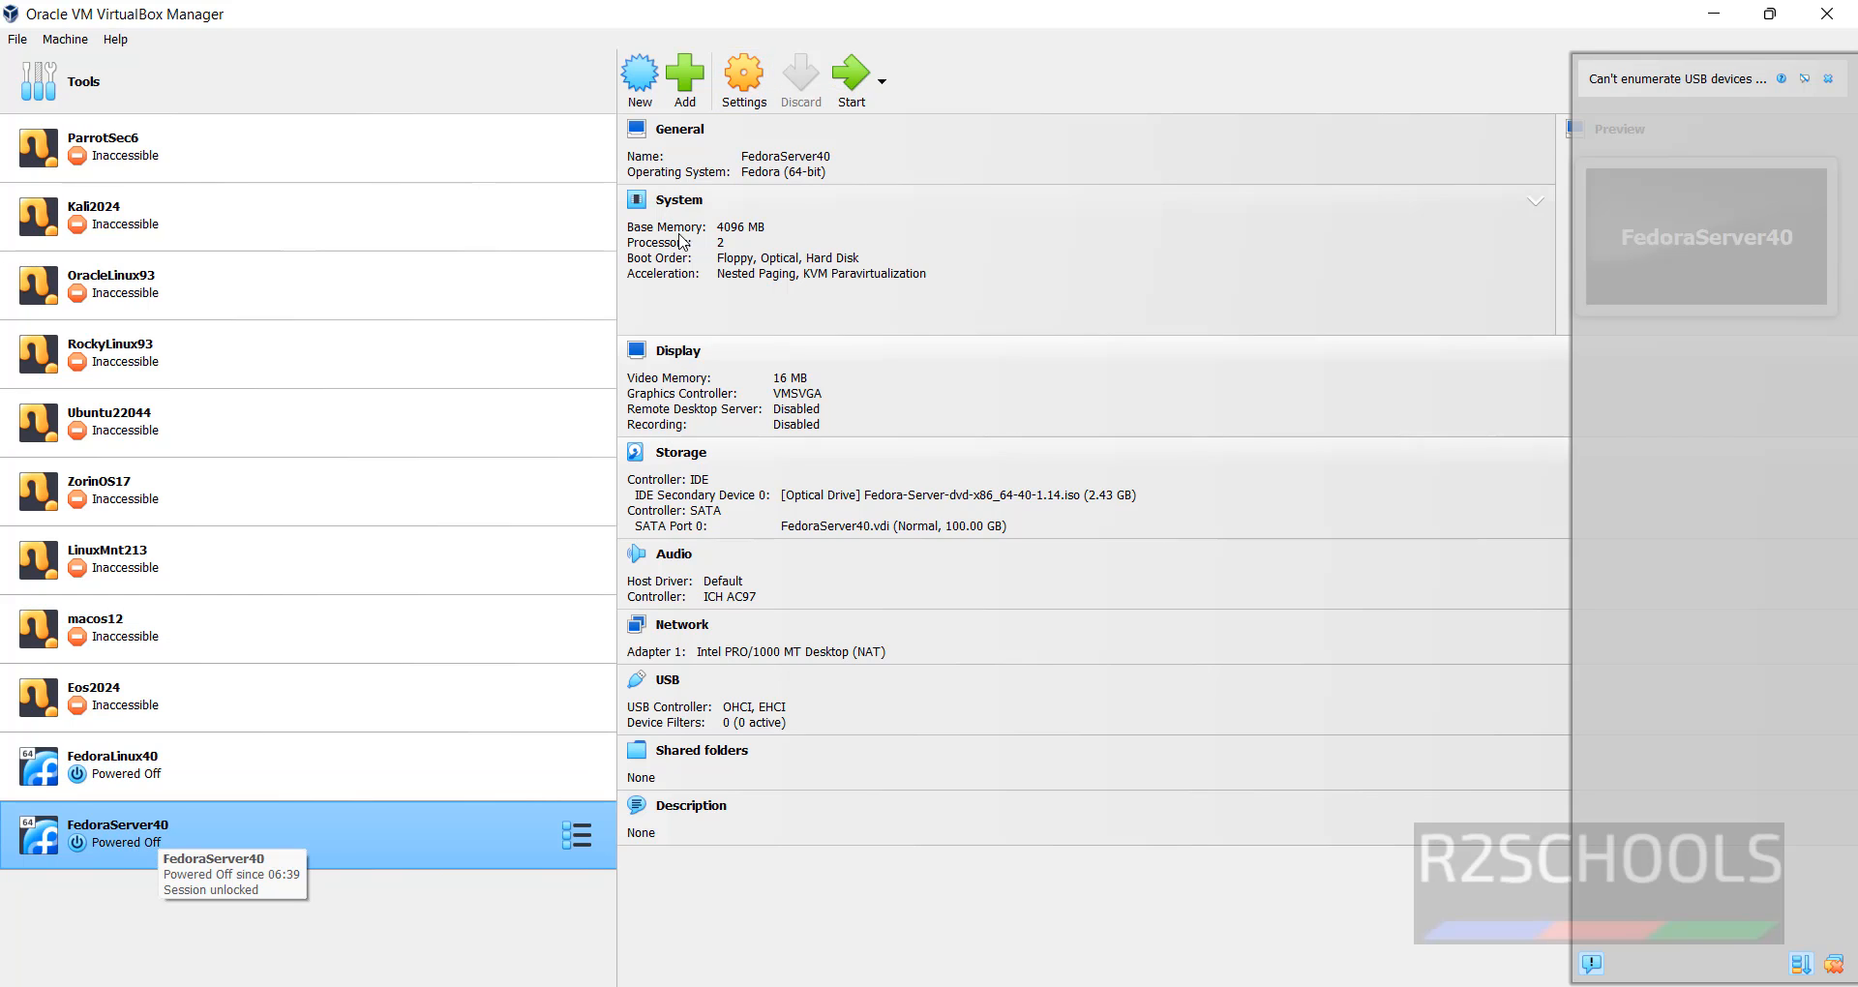
pyautogui.click(744, 70)
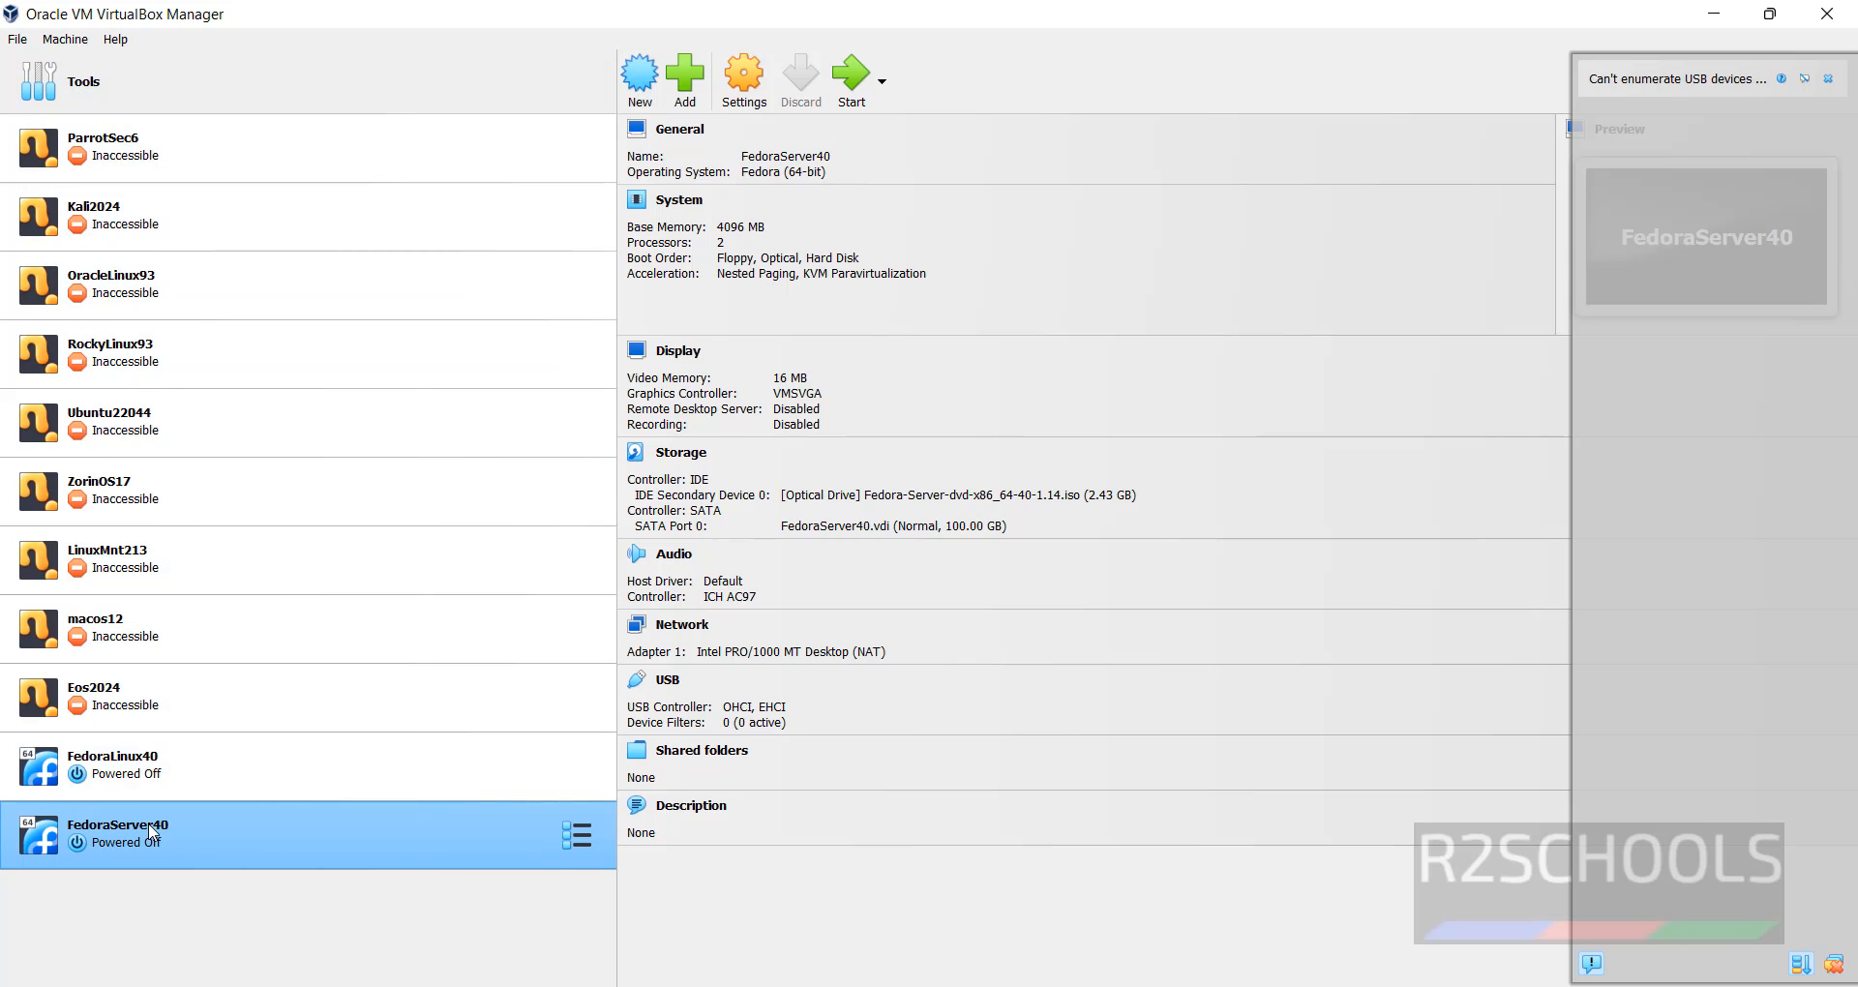
pyautogui.rightClick(118, 835)
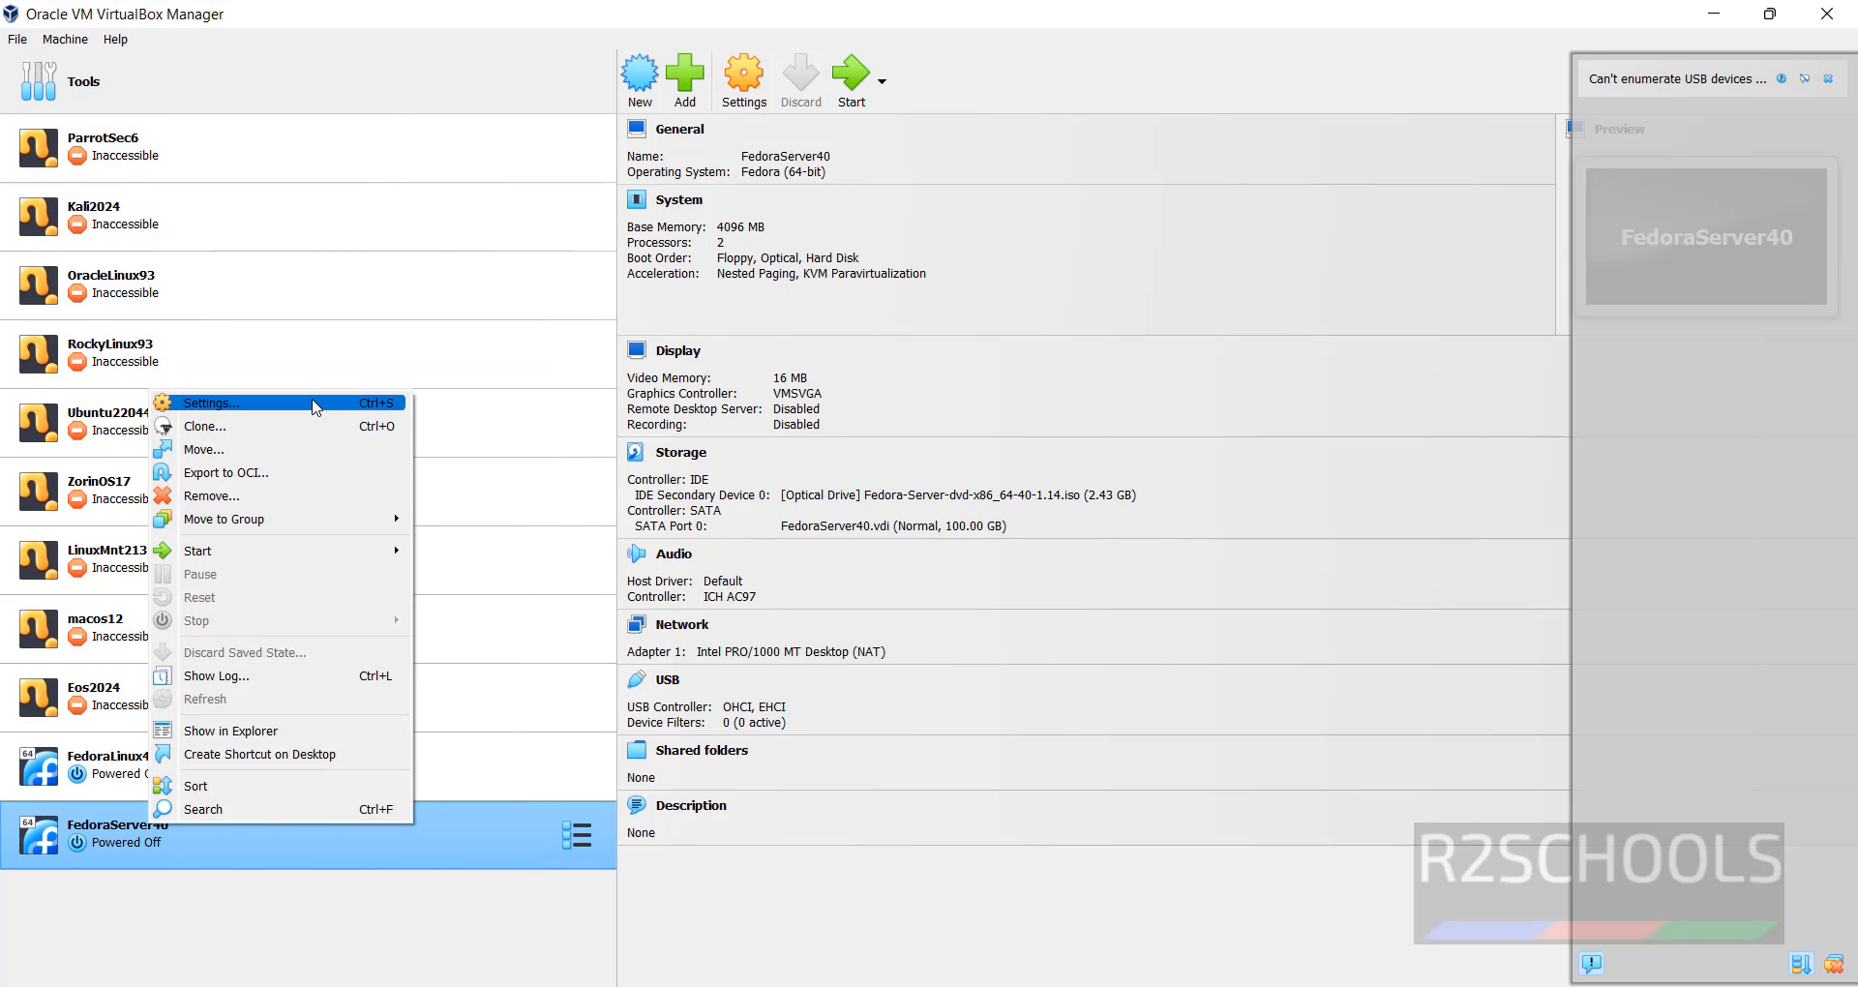
pyautogui.click(64, 39)
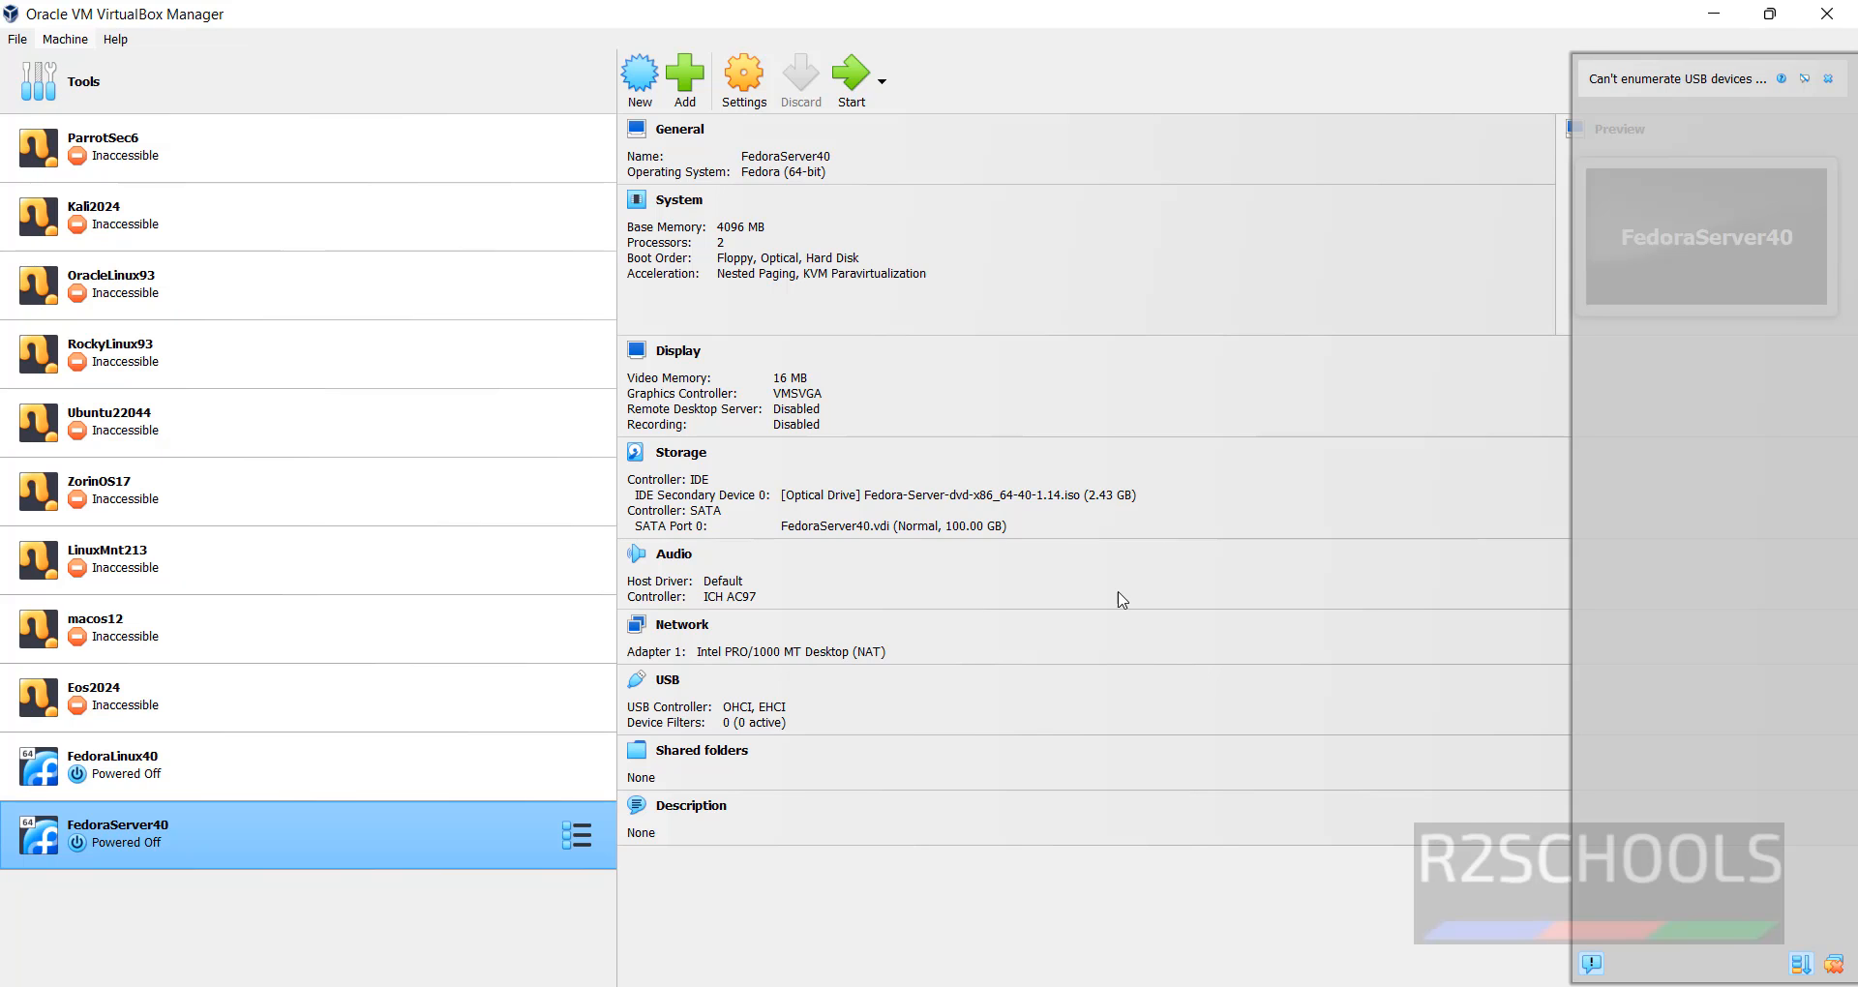
pyautogui.moveTo(901, 377)
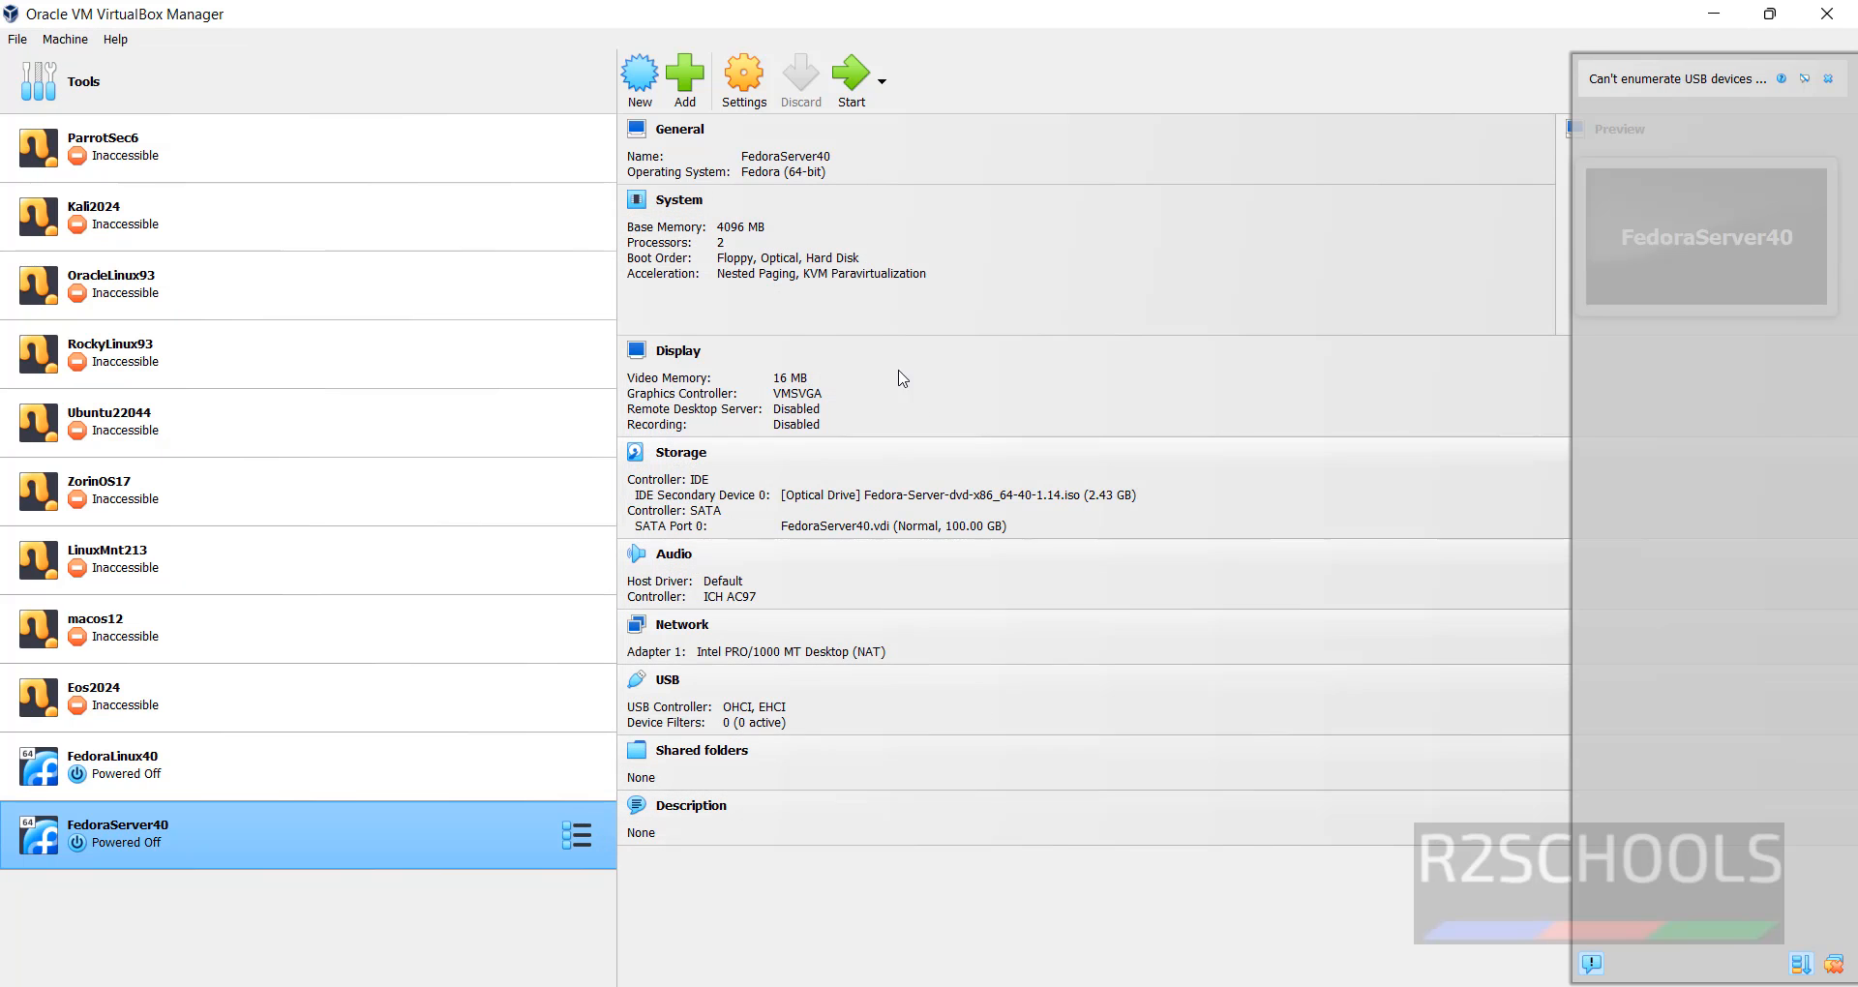
pyautogui.moveTo(999, 496)
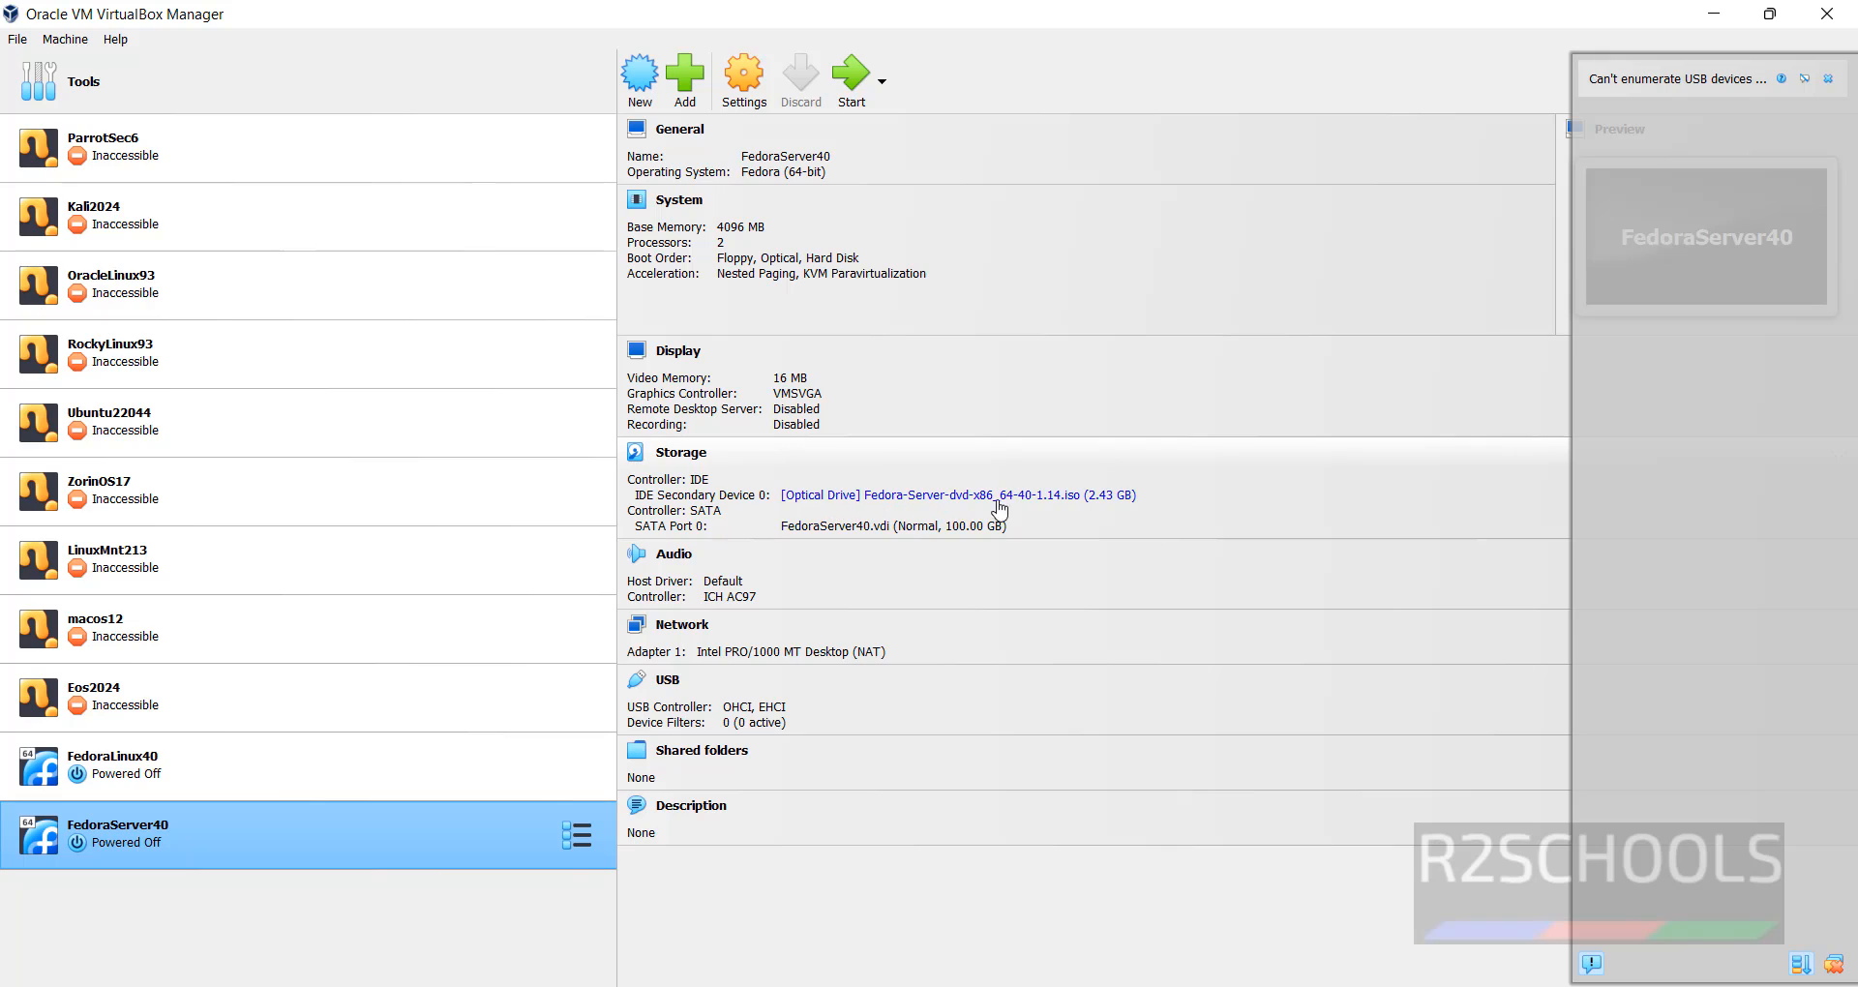
pyautogui.moveTo(971, 81)
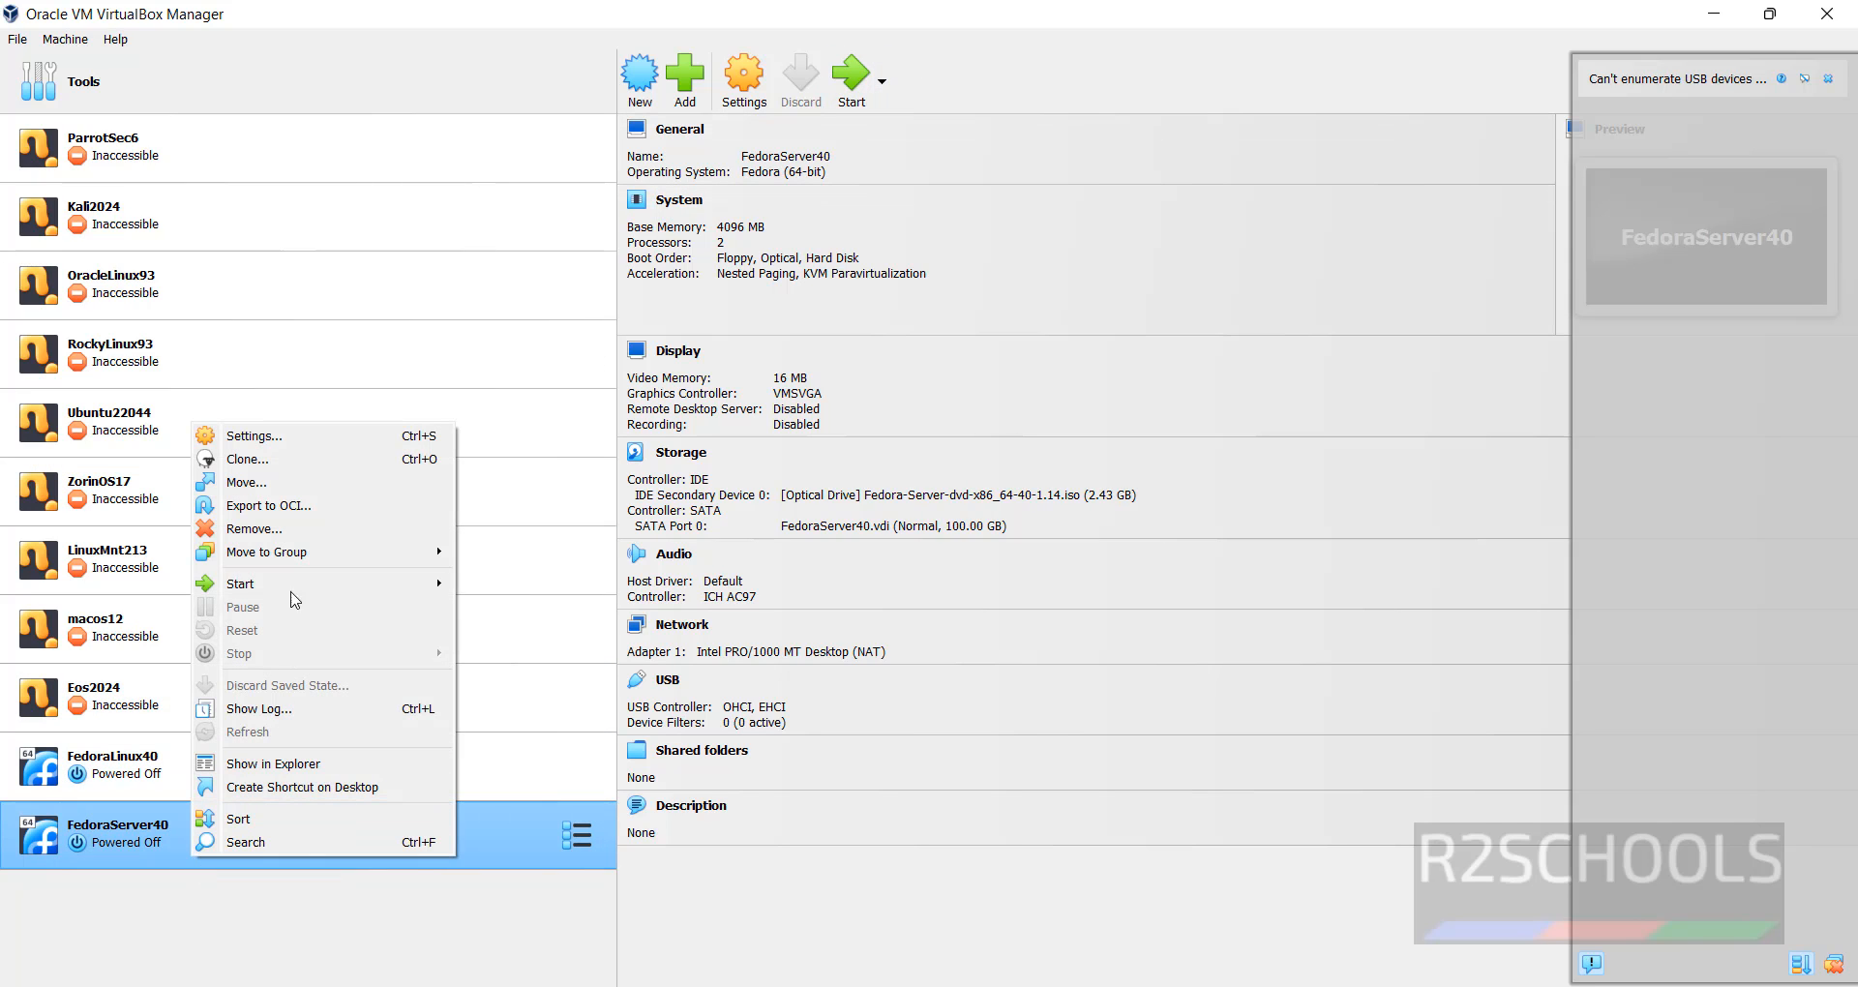
pyautogui.moveTo(149, 883)
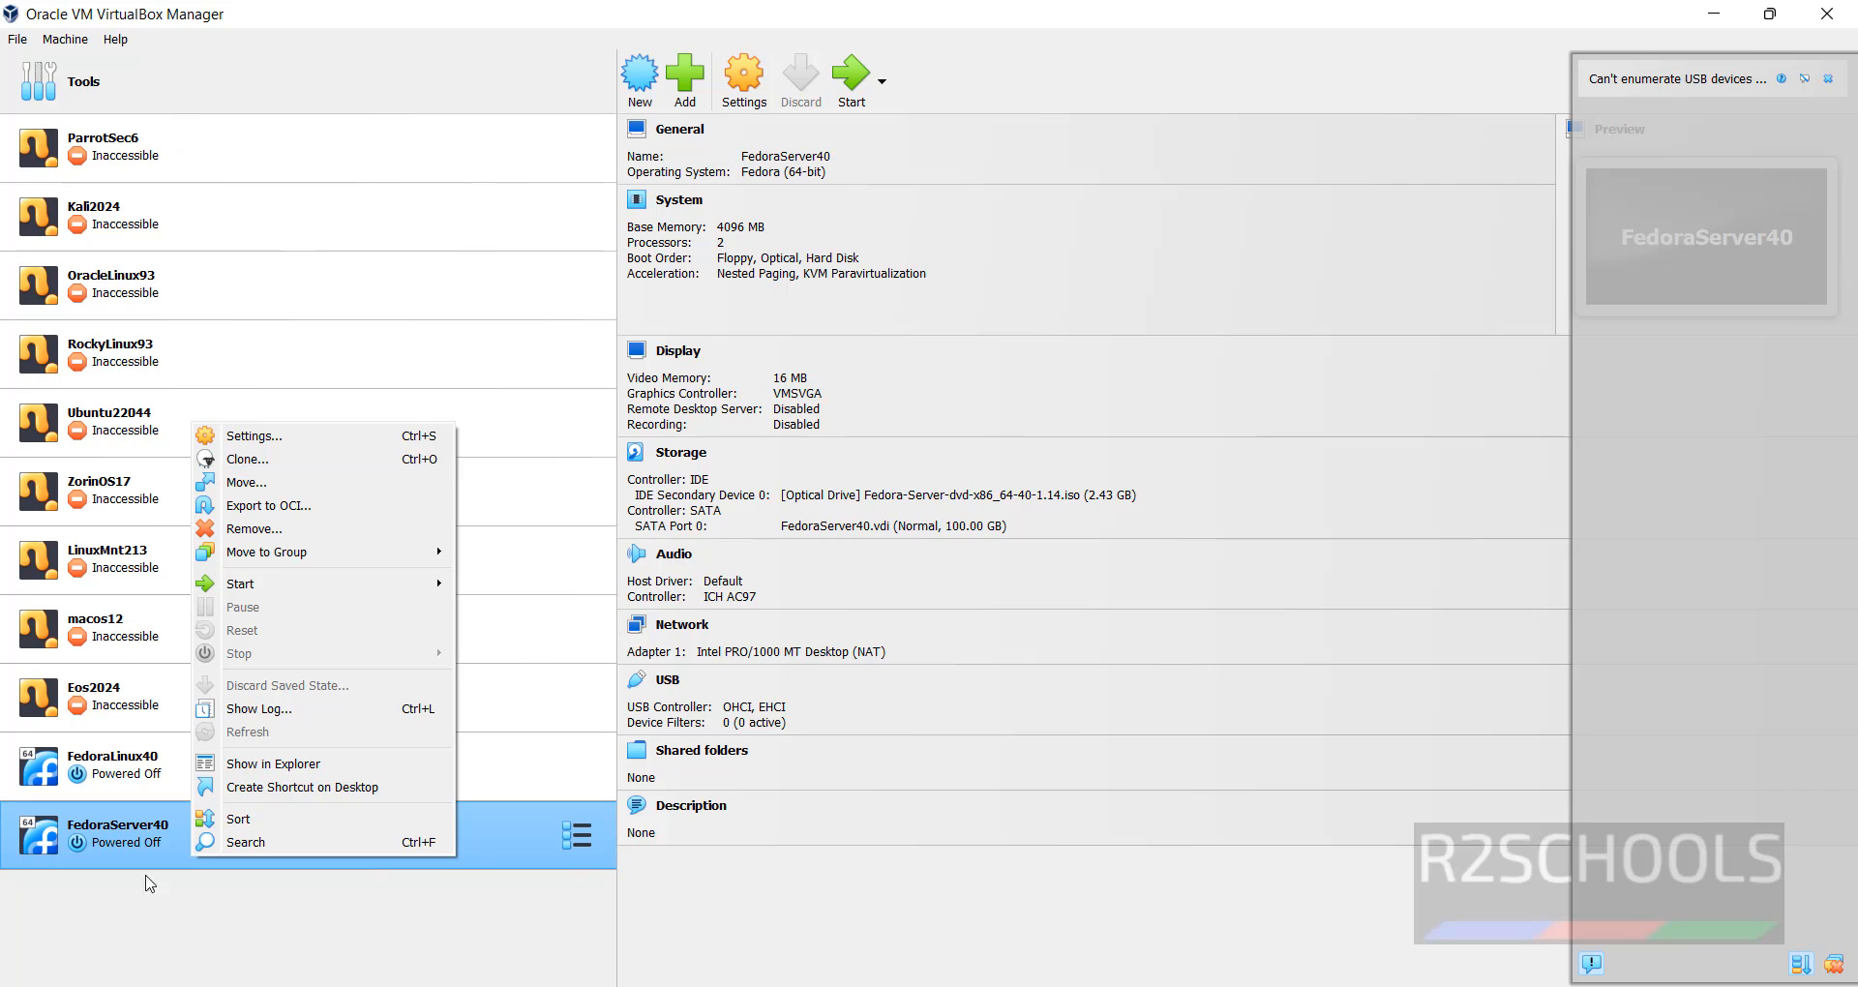
pyautogui.click(65, 39)
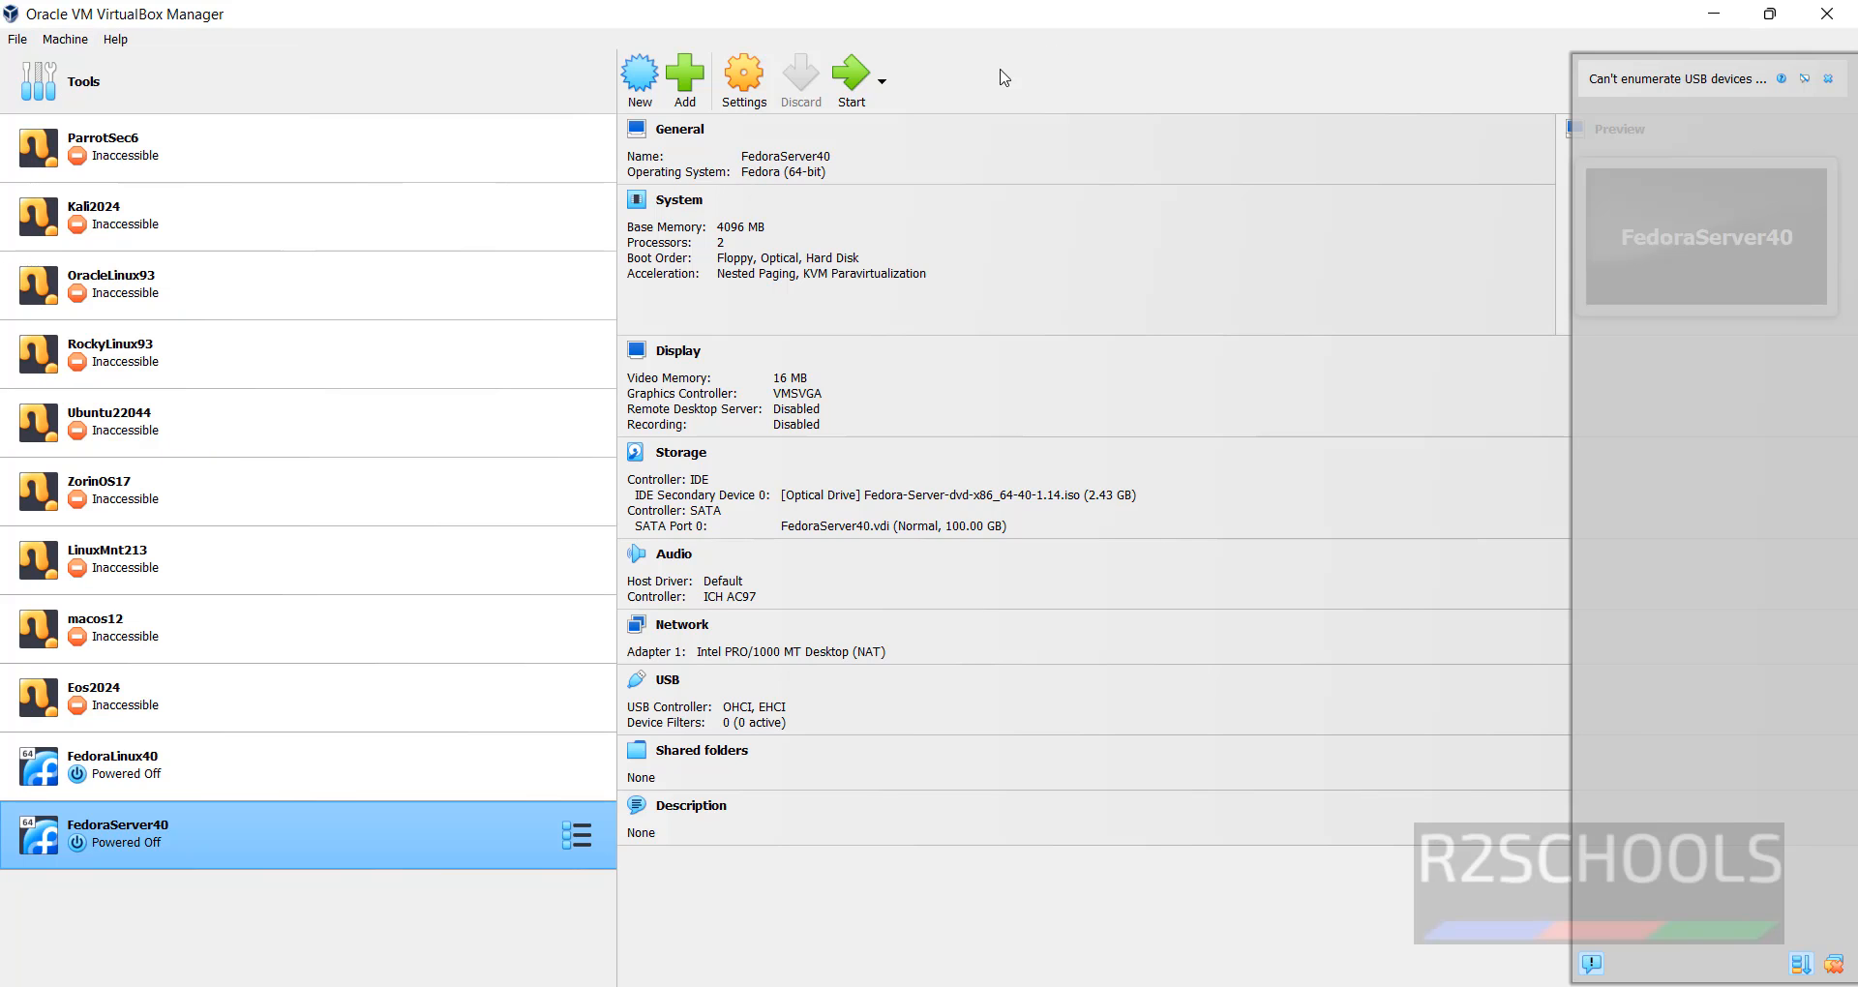
# Power on FedoraServer40 full screen and boot the Install Fedora 40 entry from the ISO
pyautogui.click(850, 70)
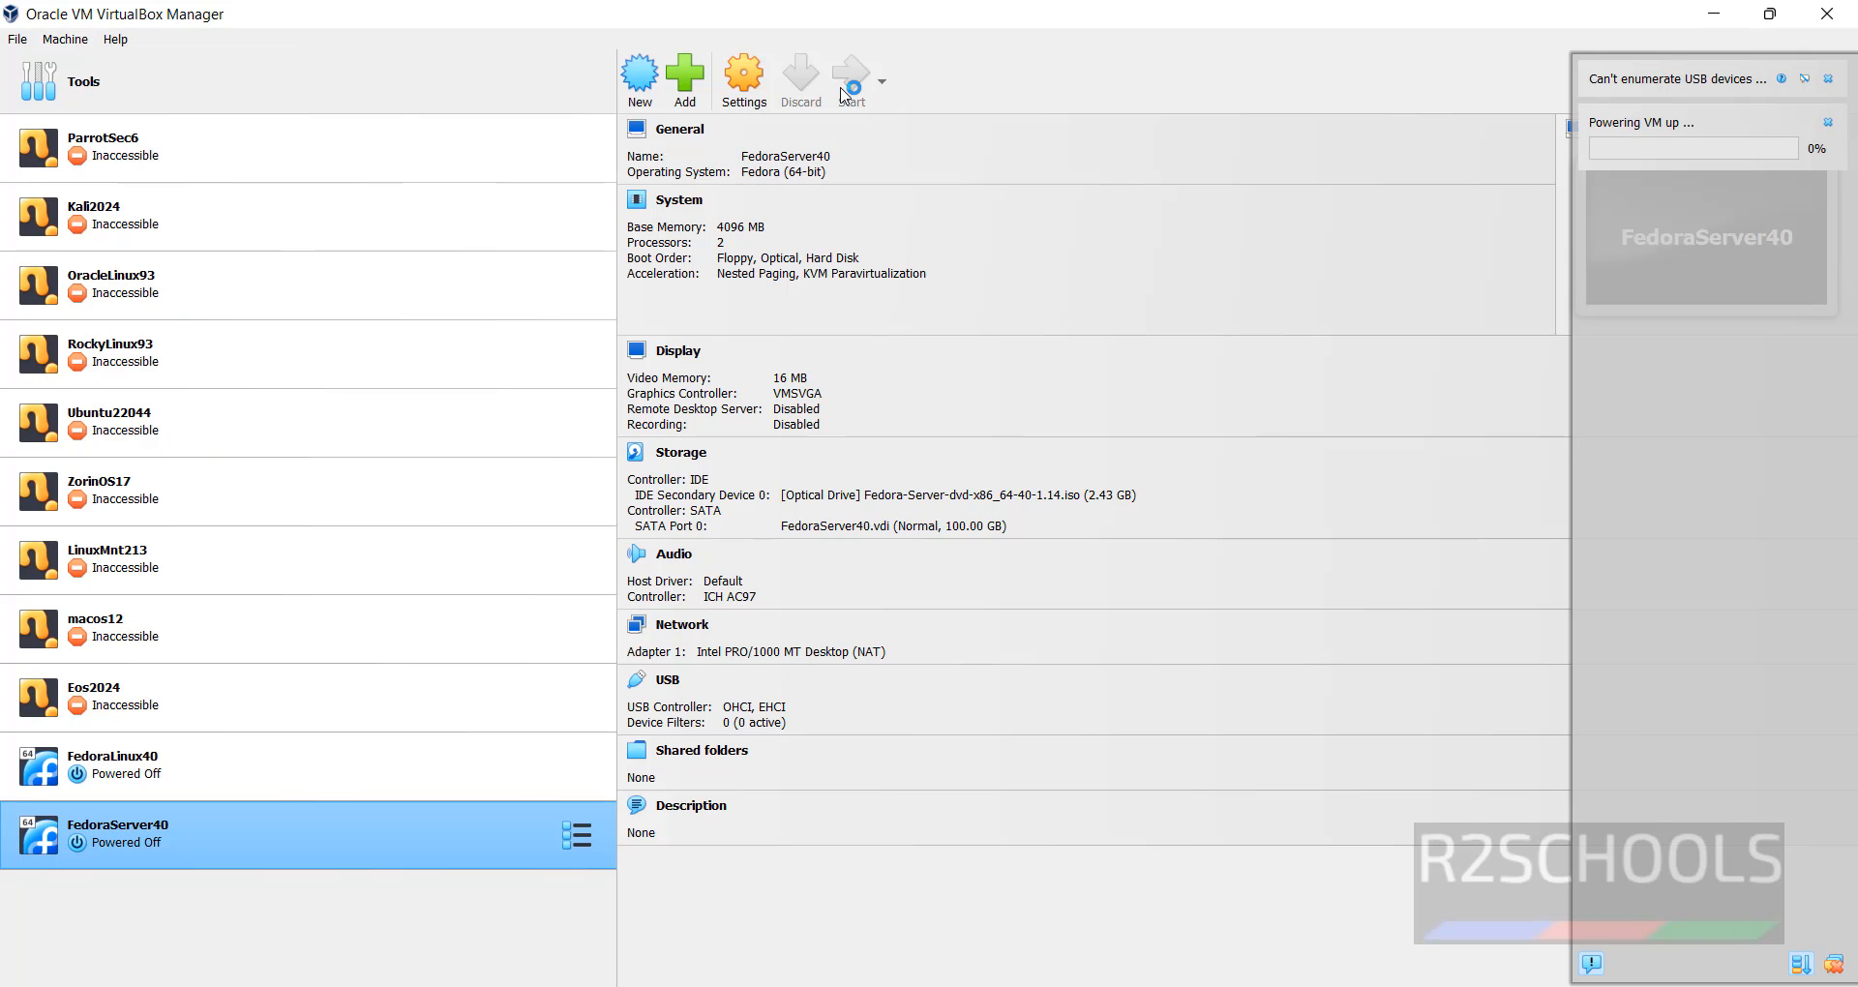
pyautogui.click(848, 74)
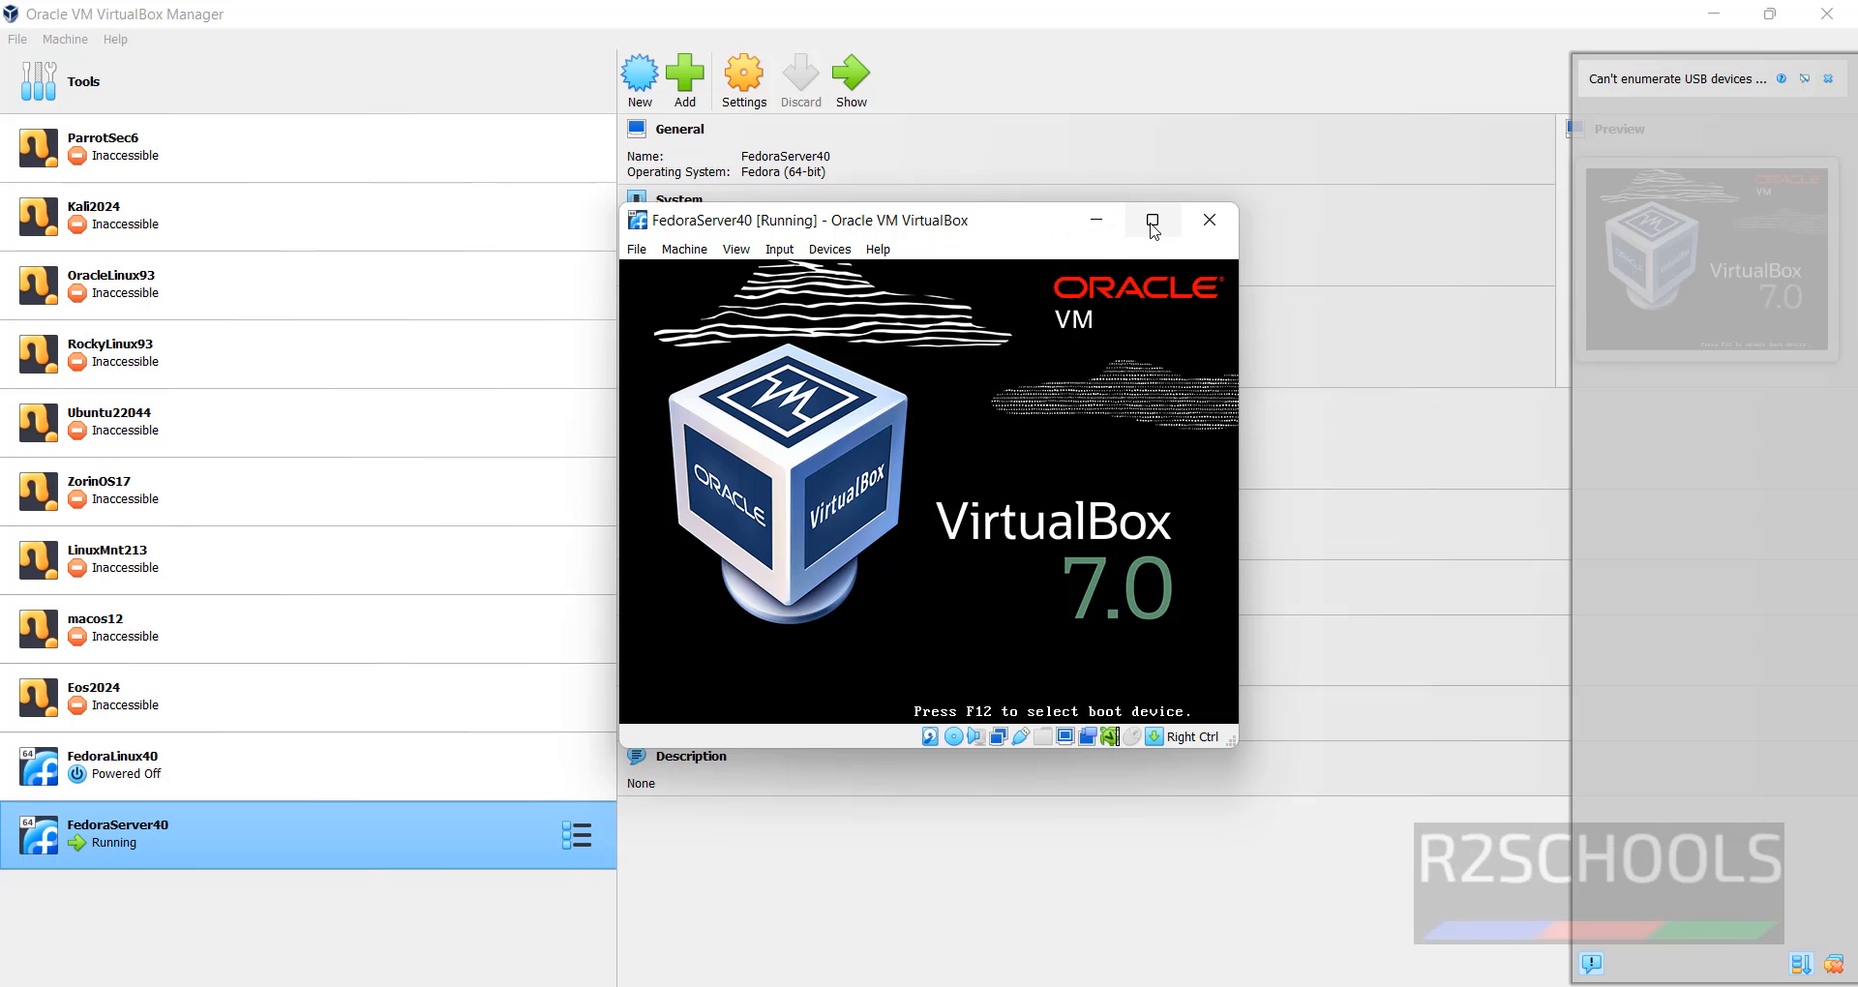
pyautogui.click(1151, 221)
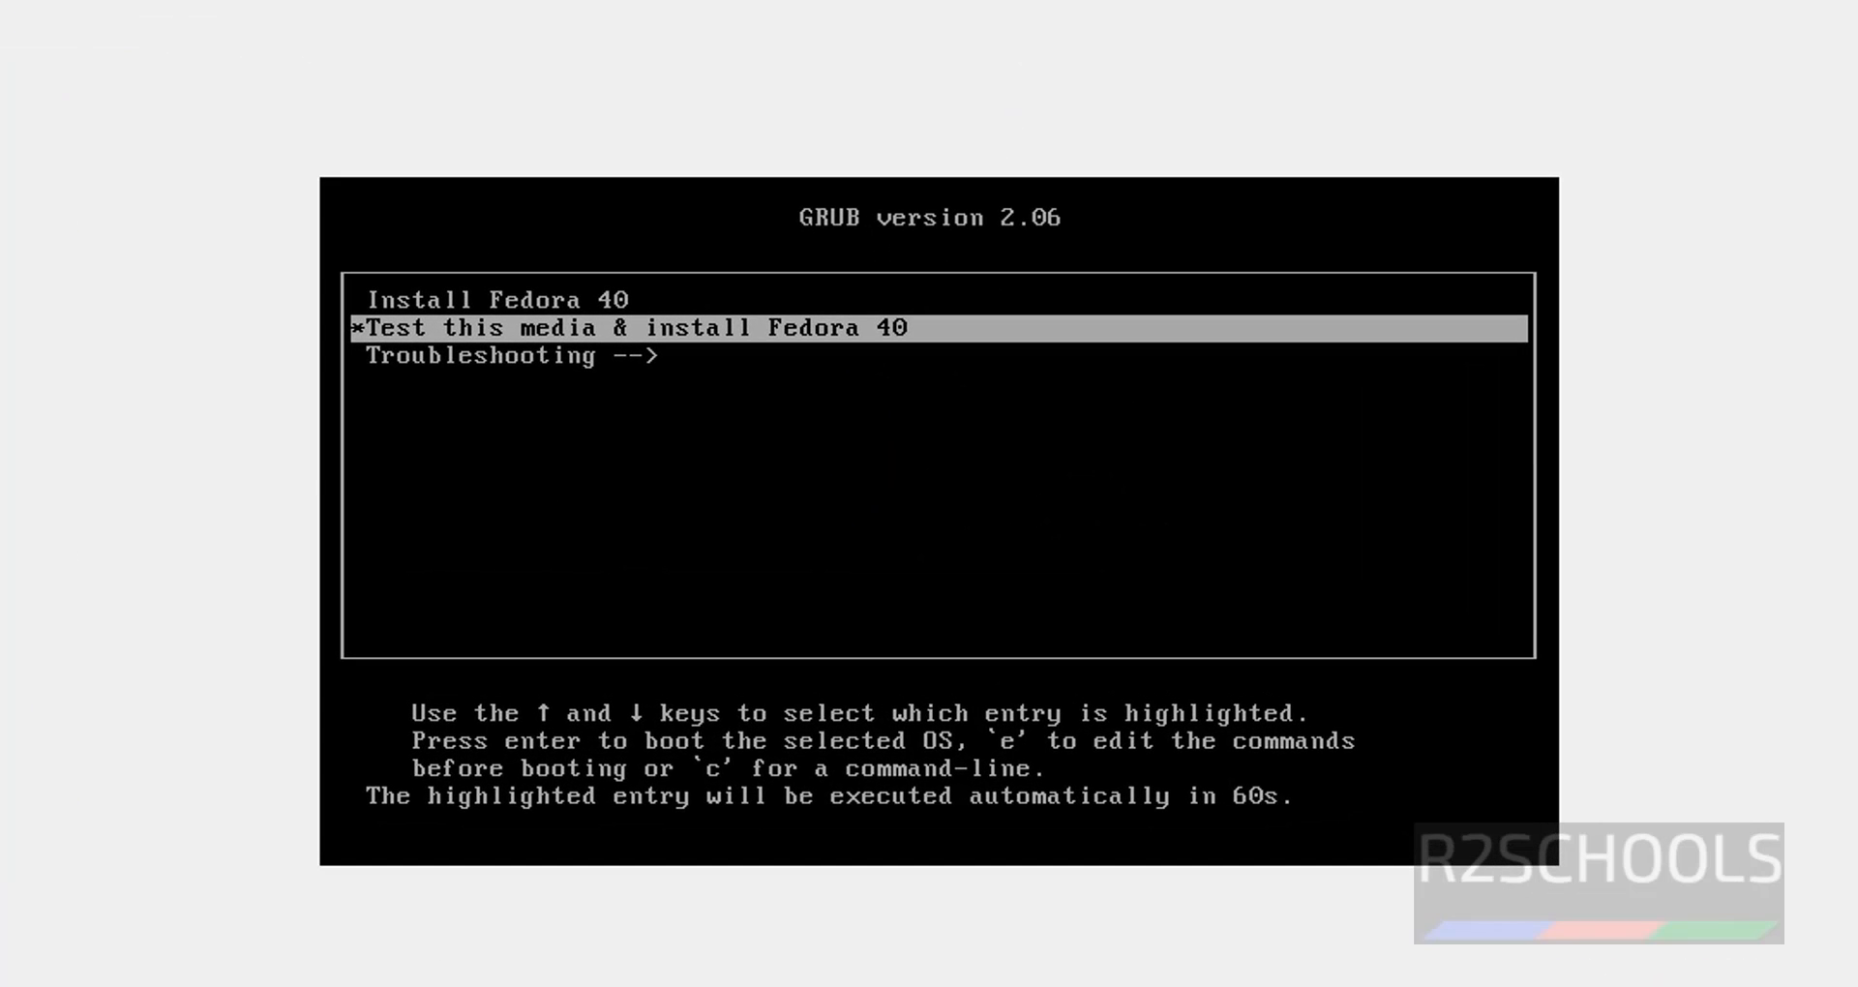
pyautogui.press('Up')
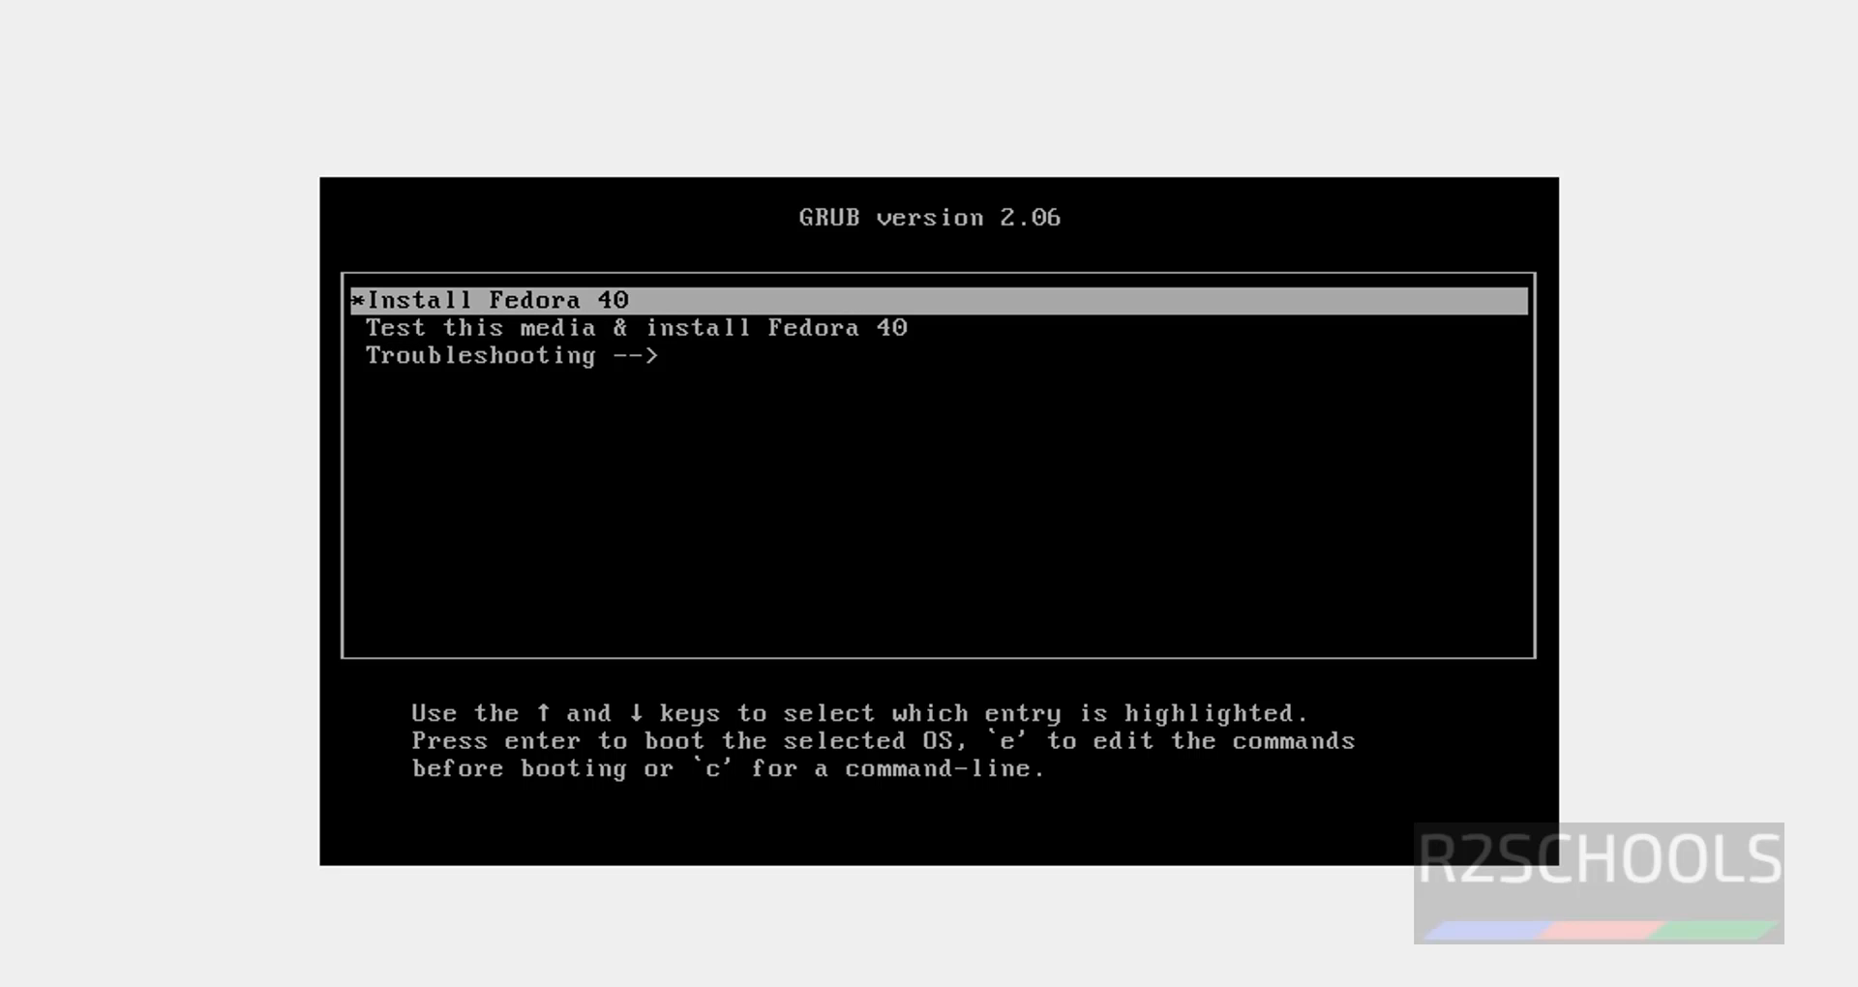
pyautogui.press('Return')
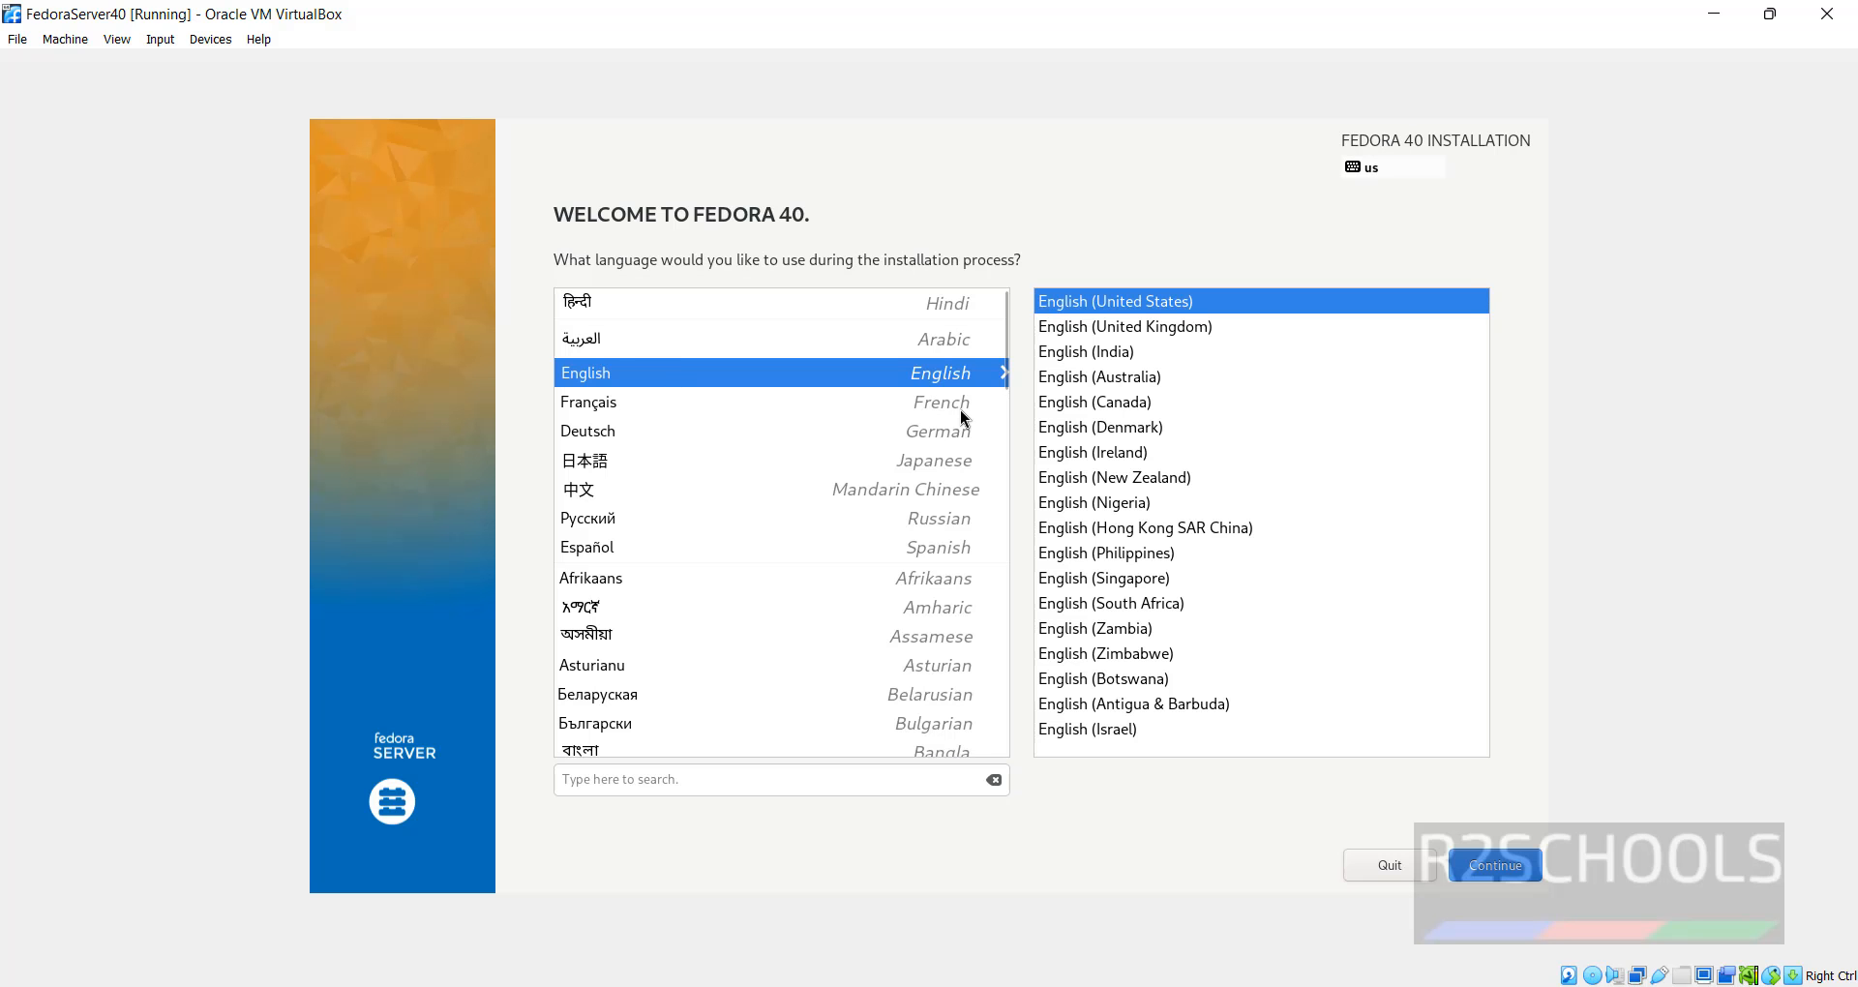
# Accept English, confirm Fedora Server Edition as software selection and return to Installation Summary
pyautogui.click(1493, 865)
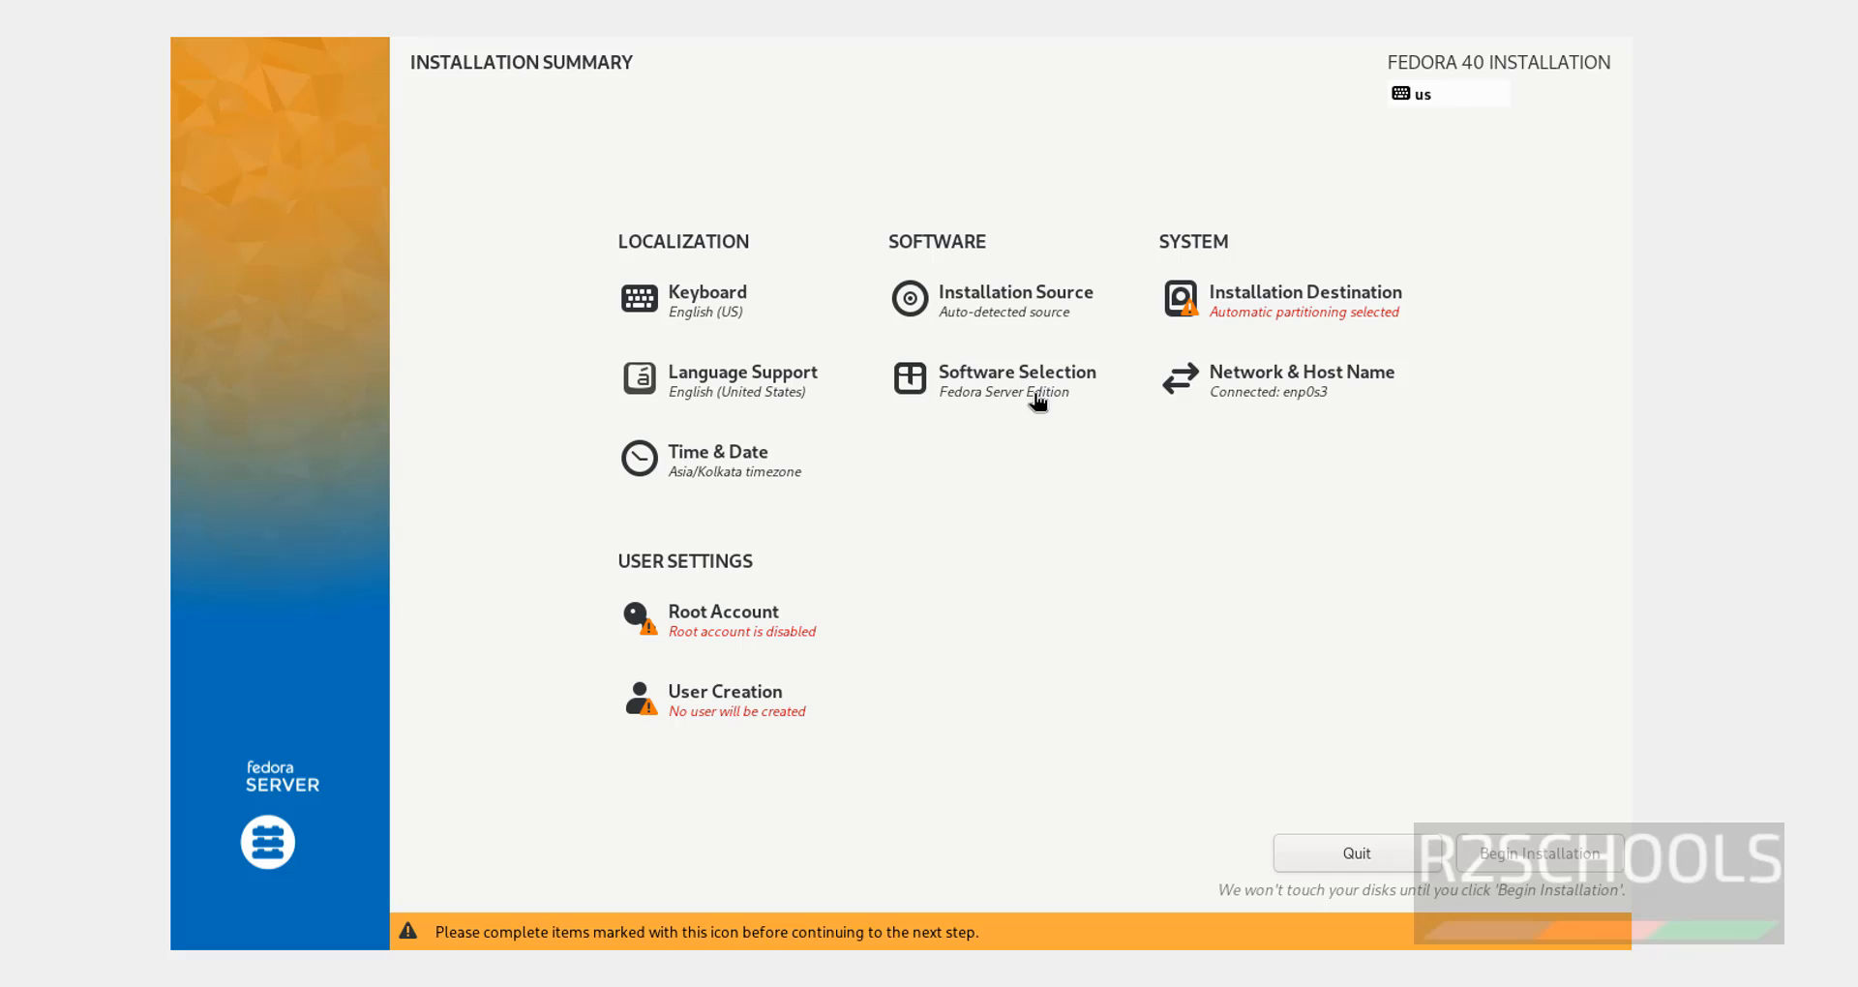
pyautogui.click(1015, 379)
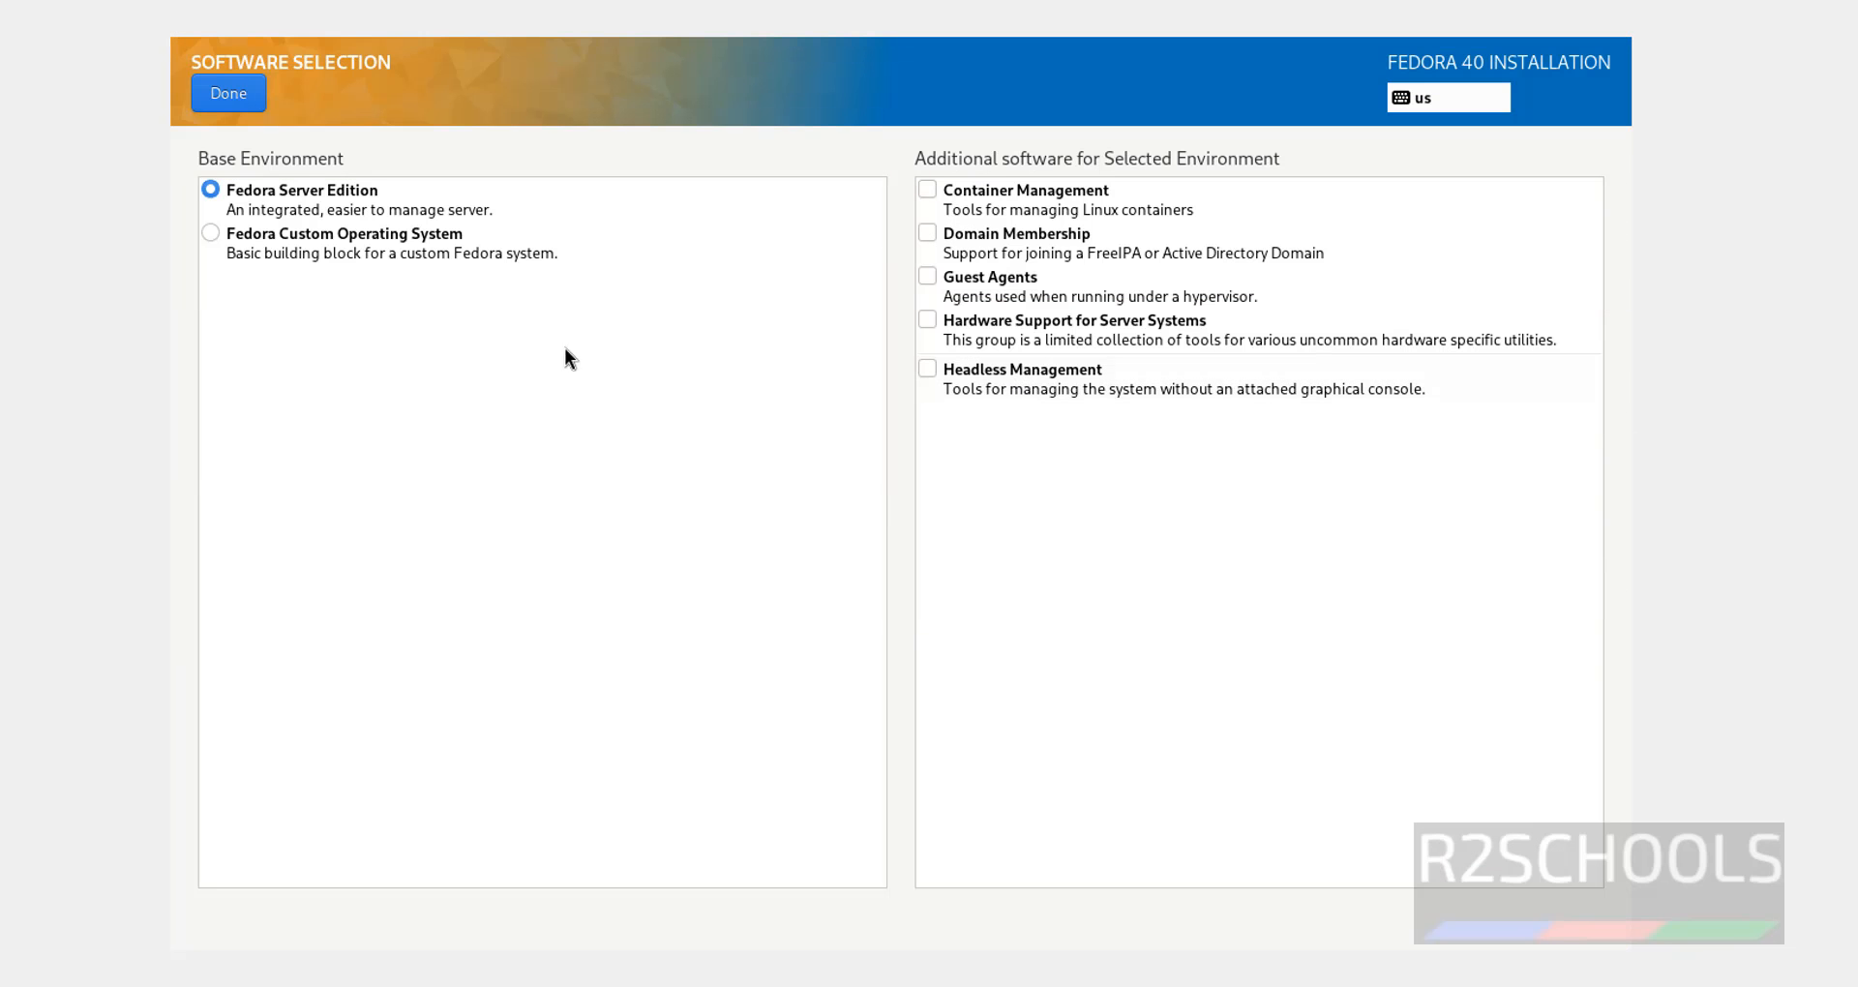
pyautogui.moveTo(239, 218)
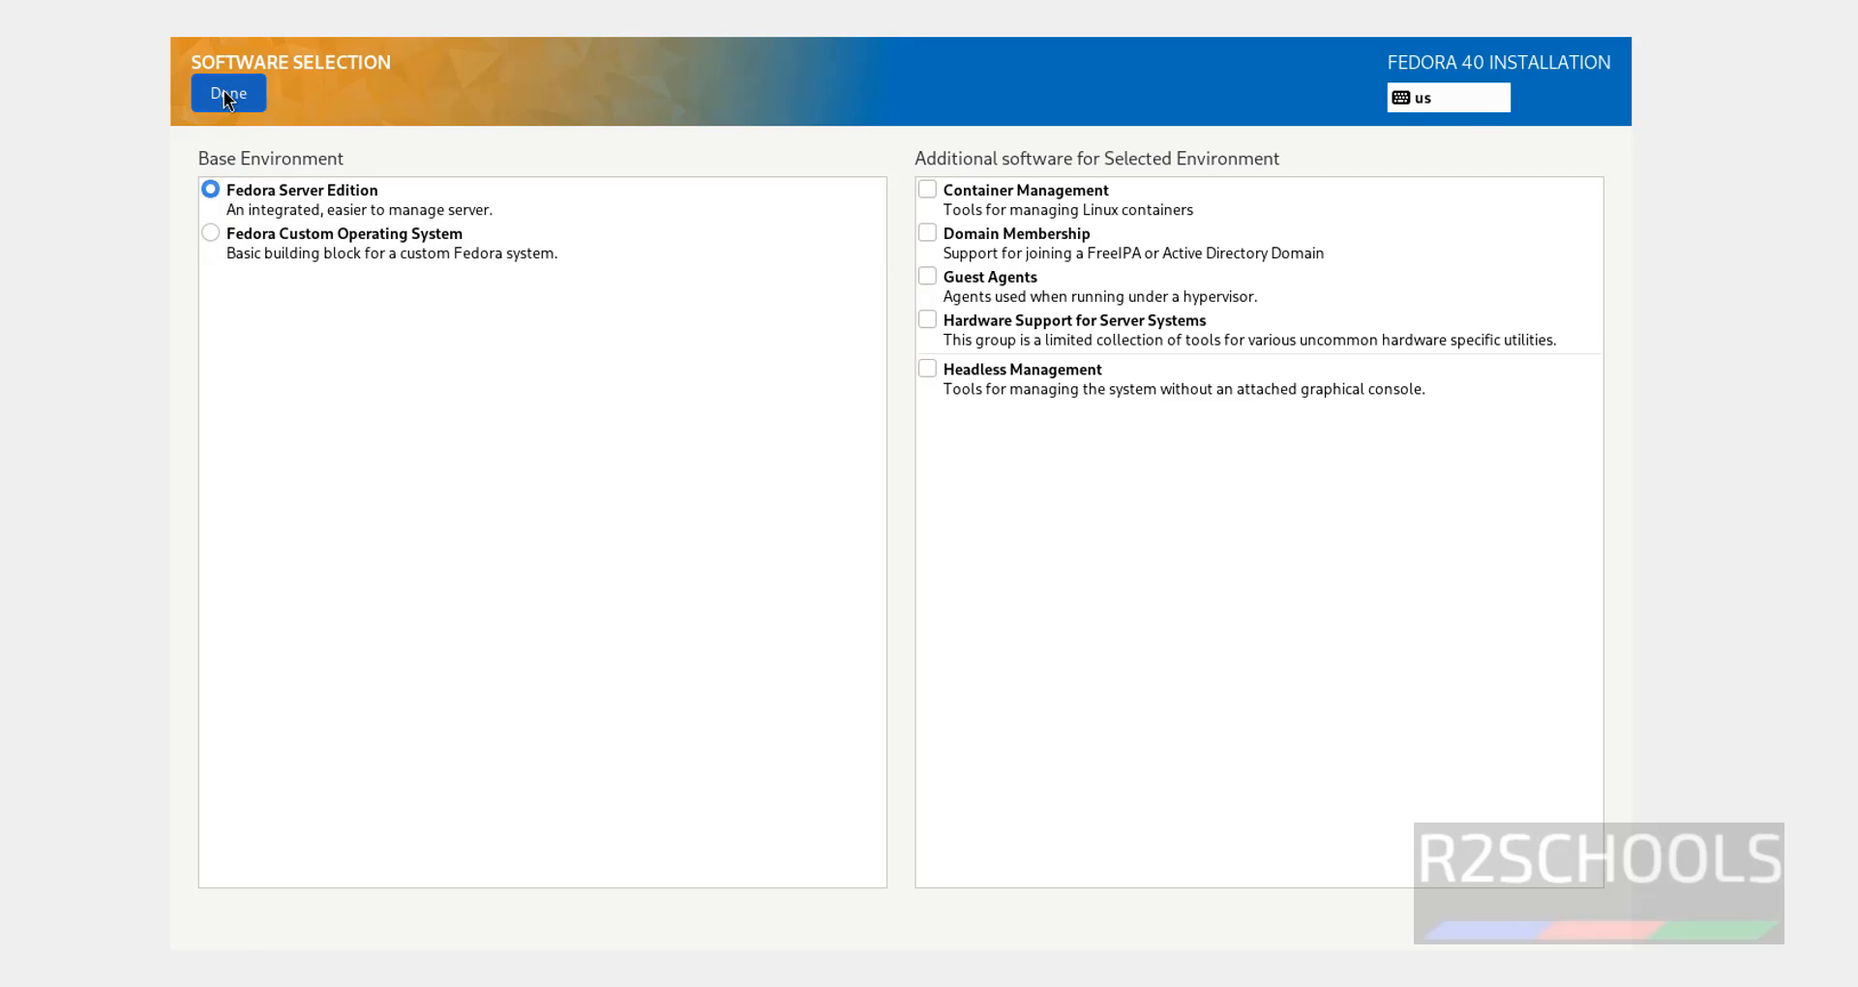
pyautogui.click(227, 94)
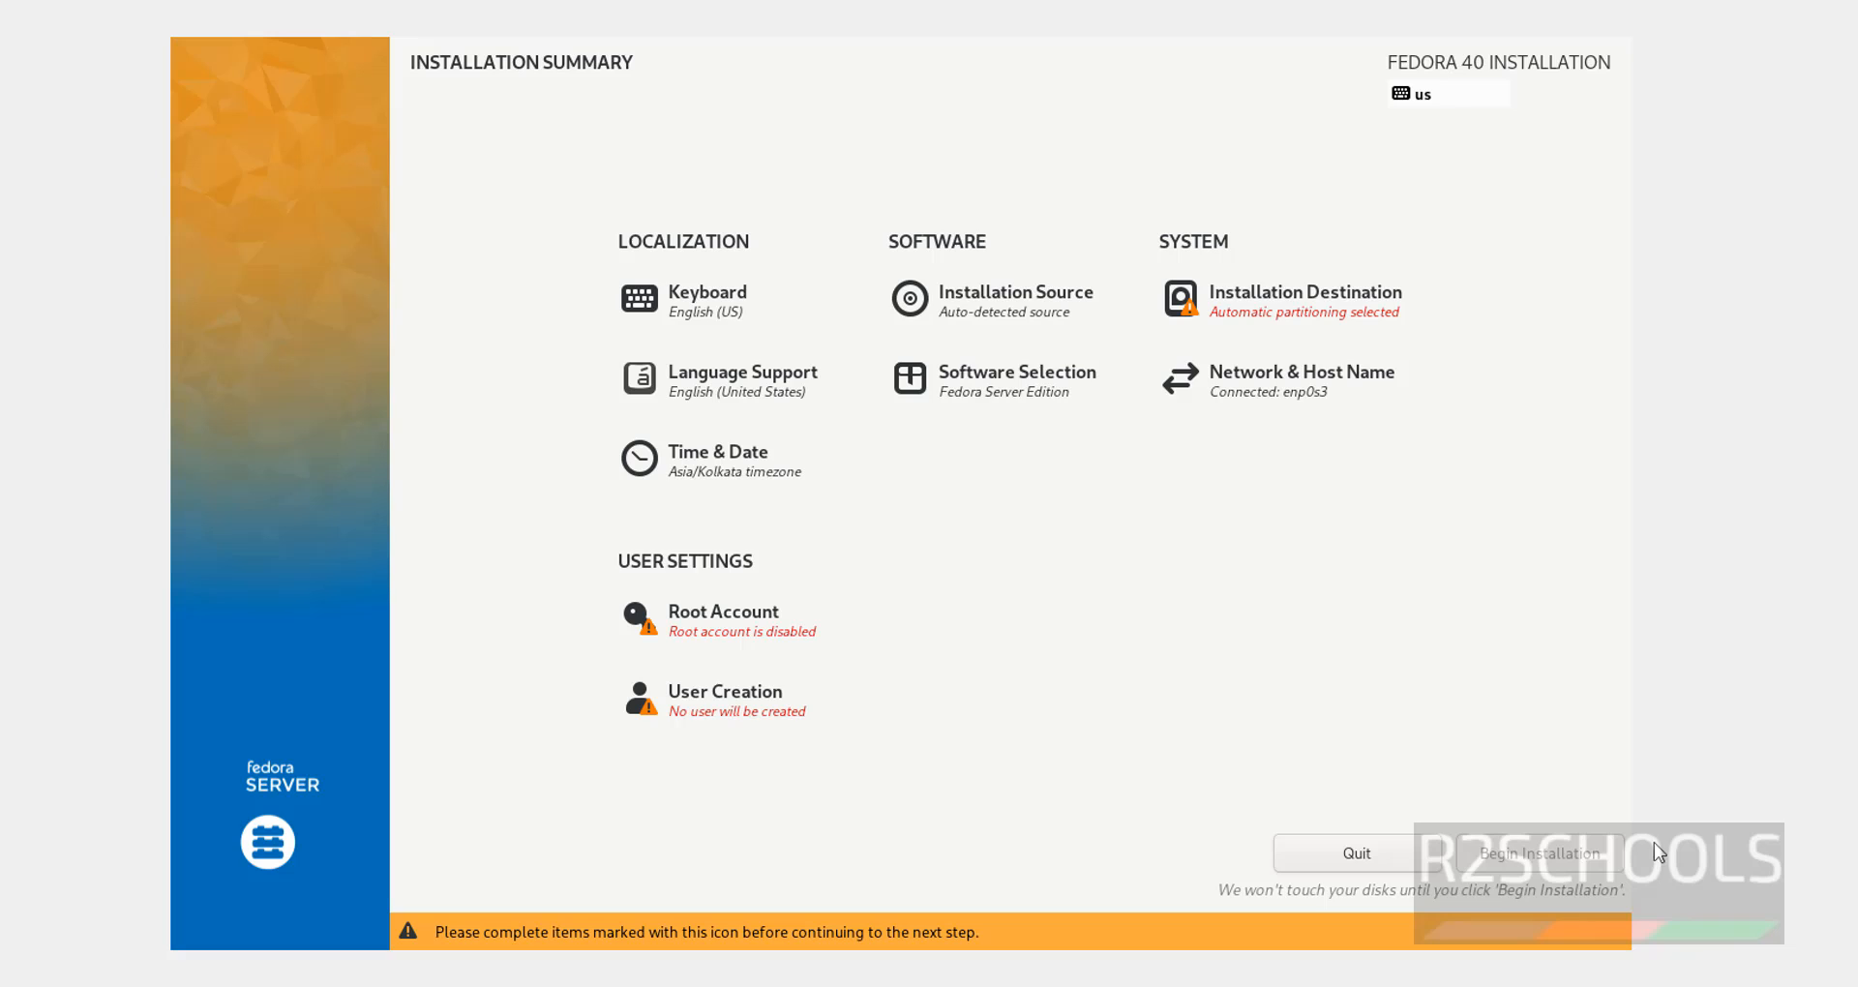
pyautogui.moveTo(1250, 496)
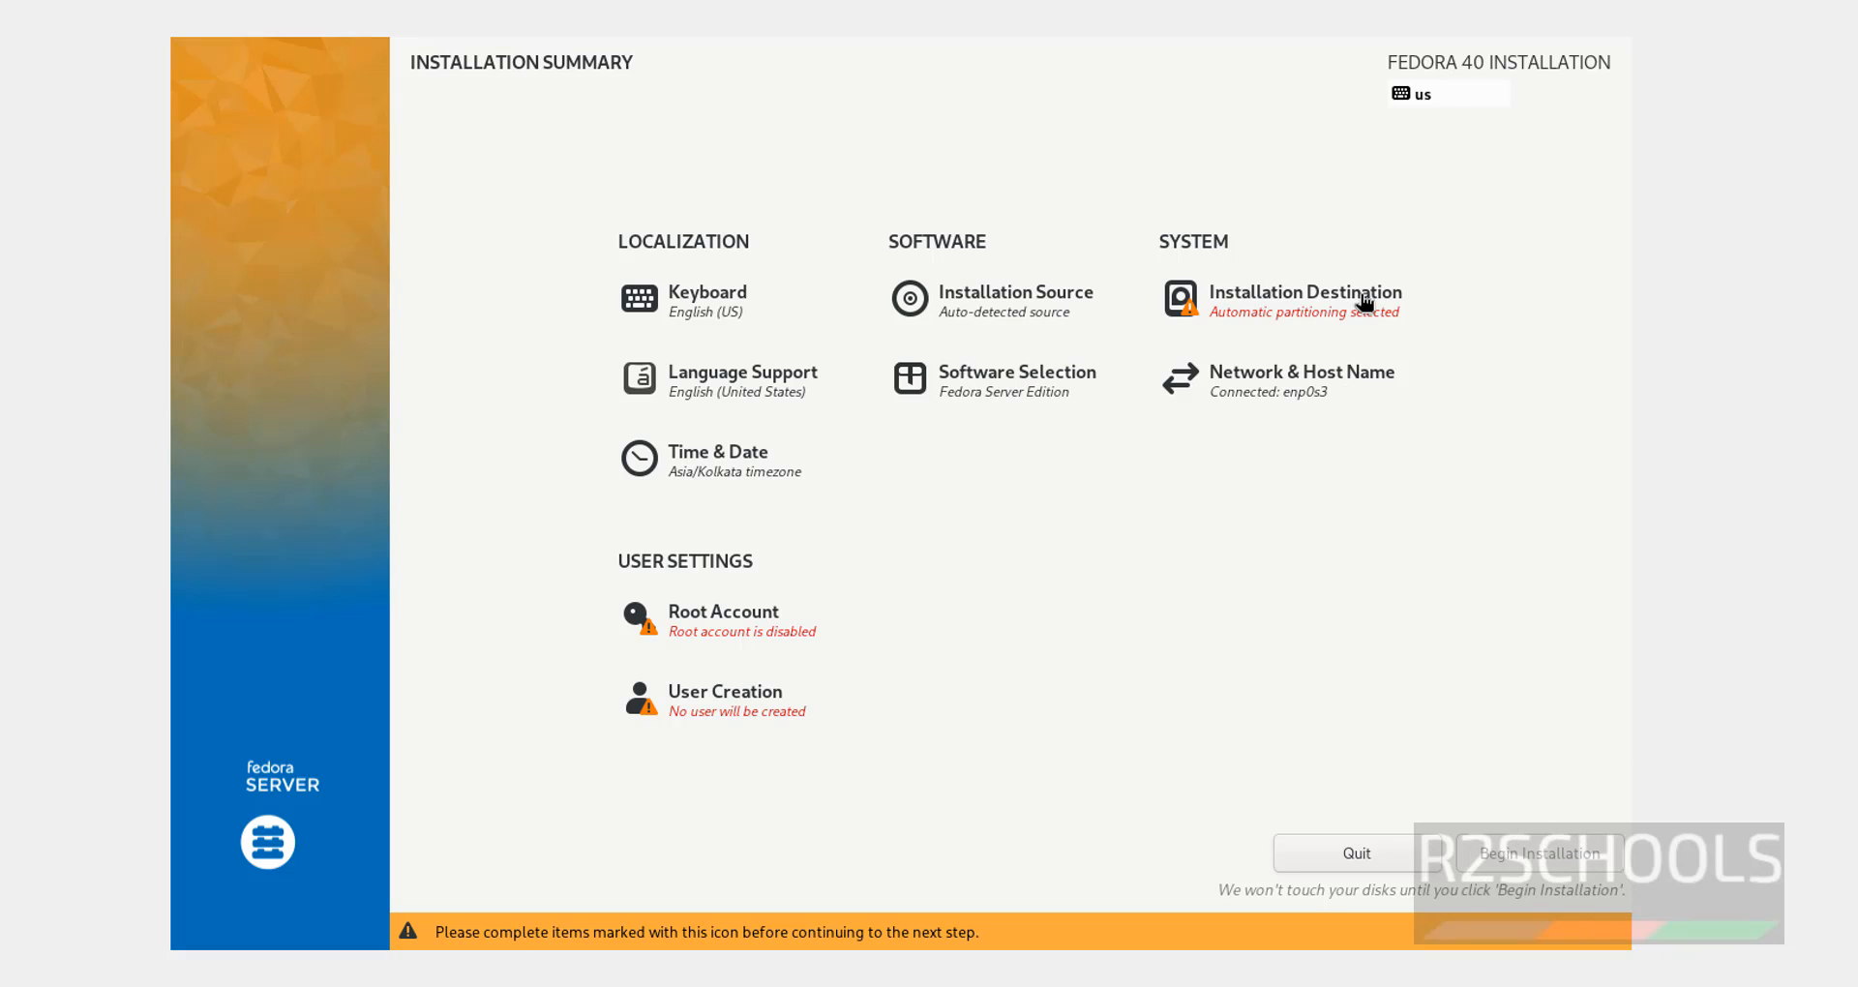
pyautogui.moveTo(1348, 328)
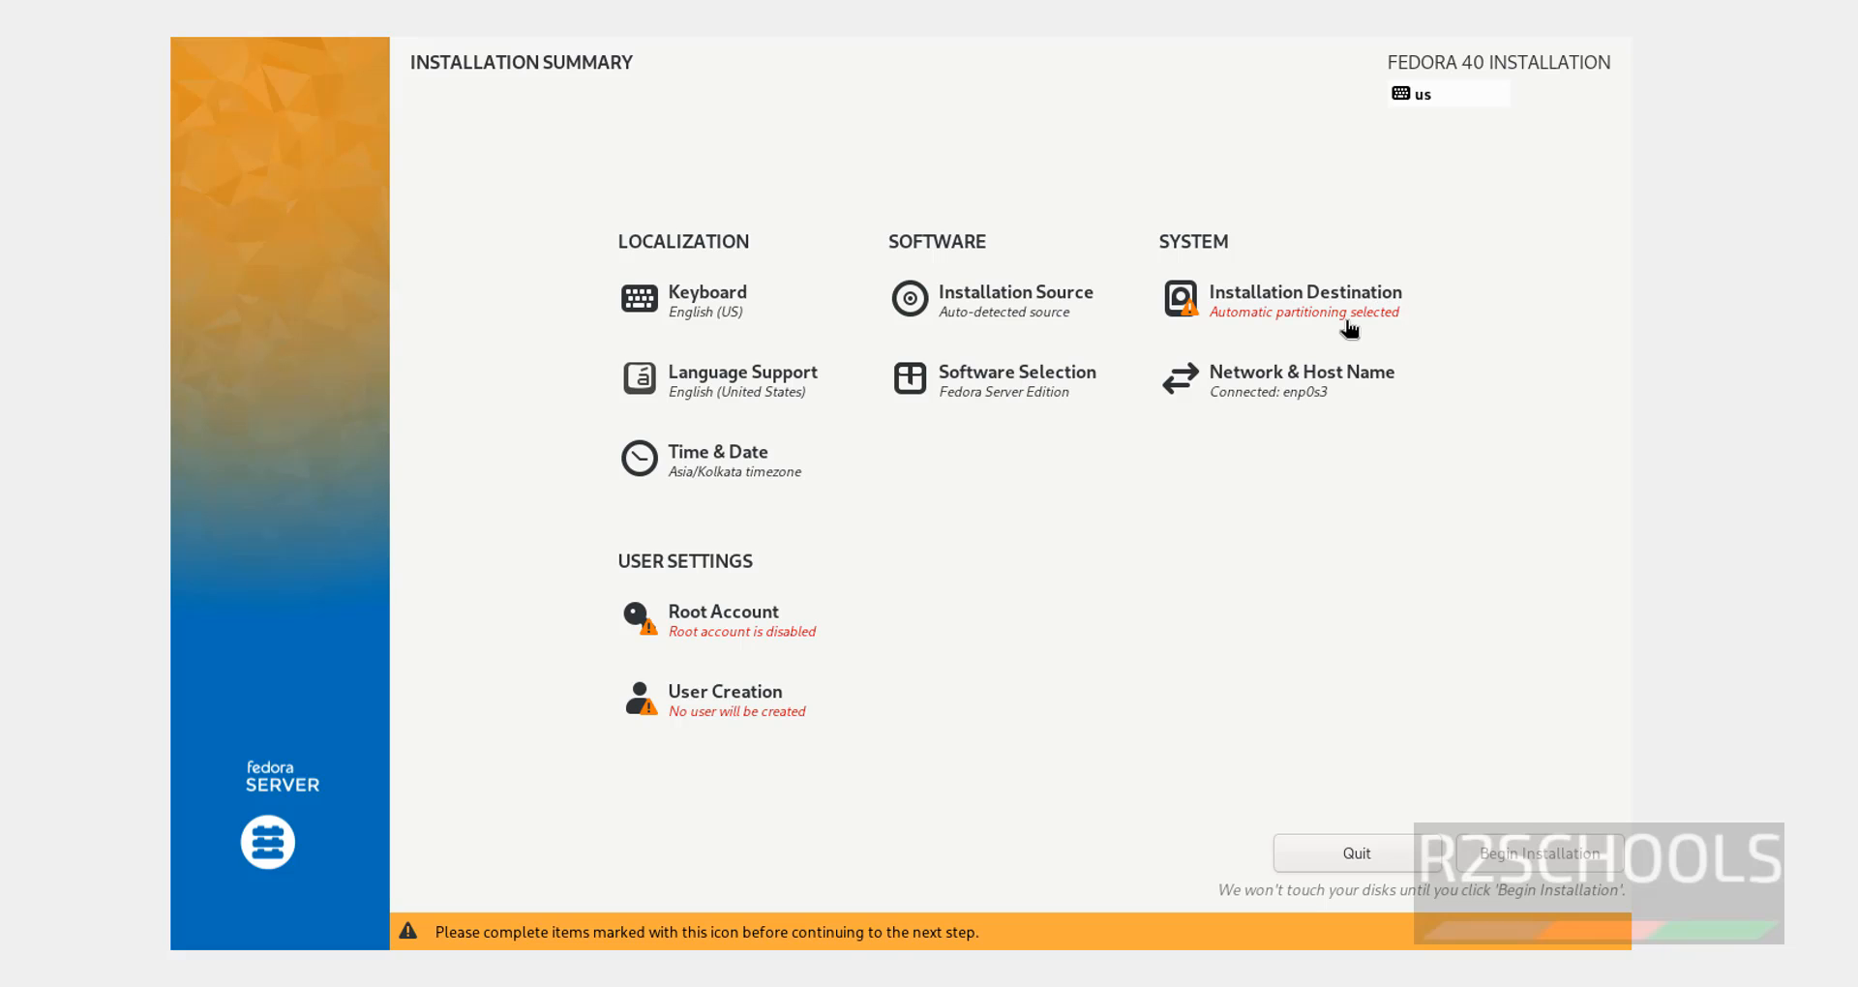
pyautogui.moveTo(1306, 302)
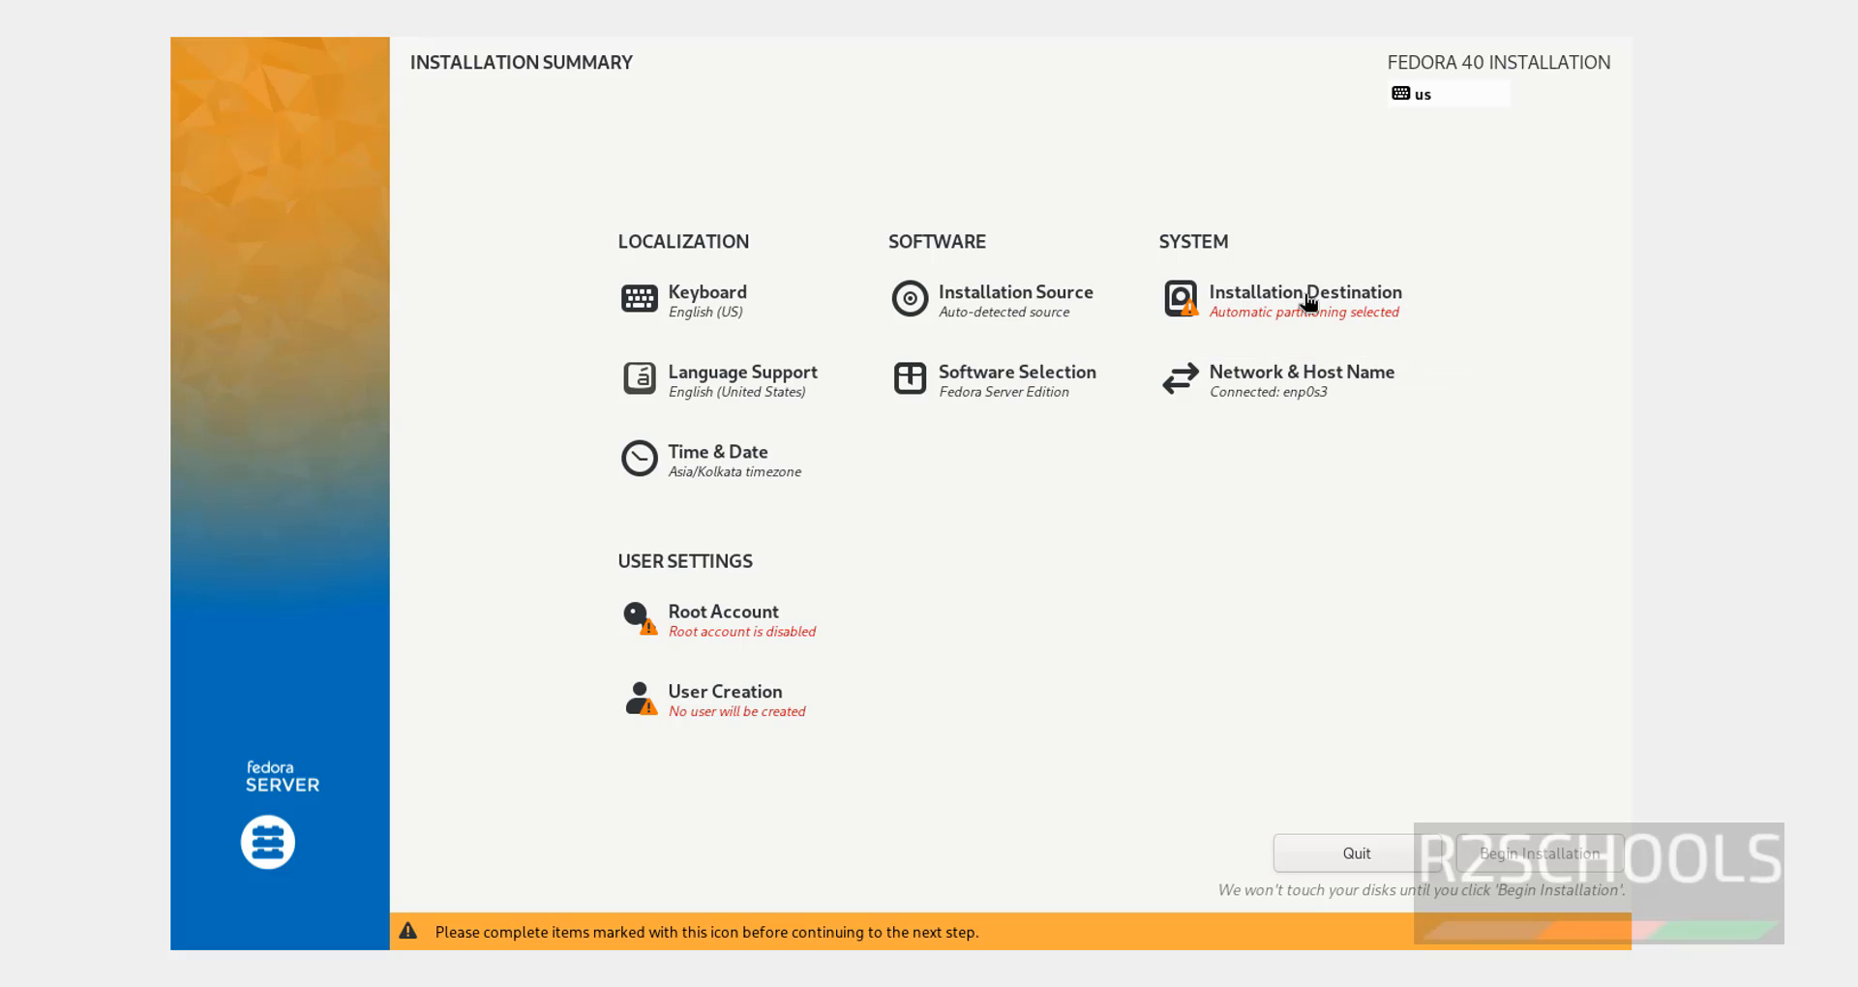
# Confirm the 100 GiB VBOX disk with automatic partitioning as the installation destination
pyautogui.click(1304, 294)
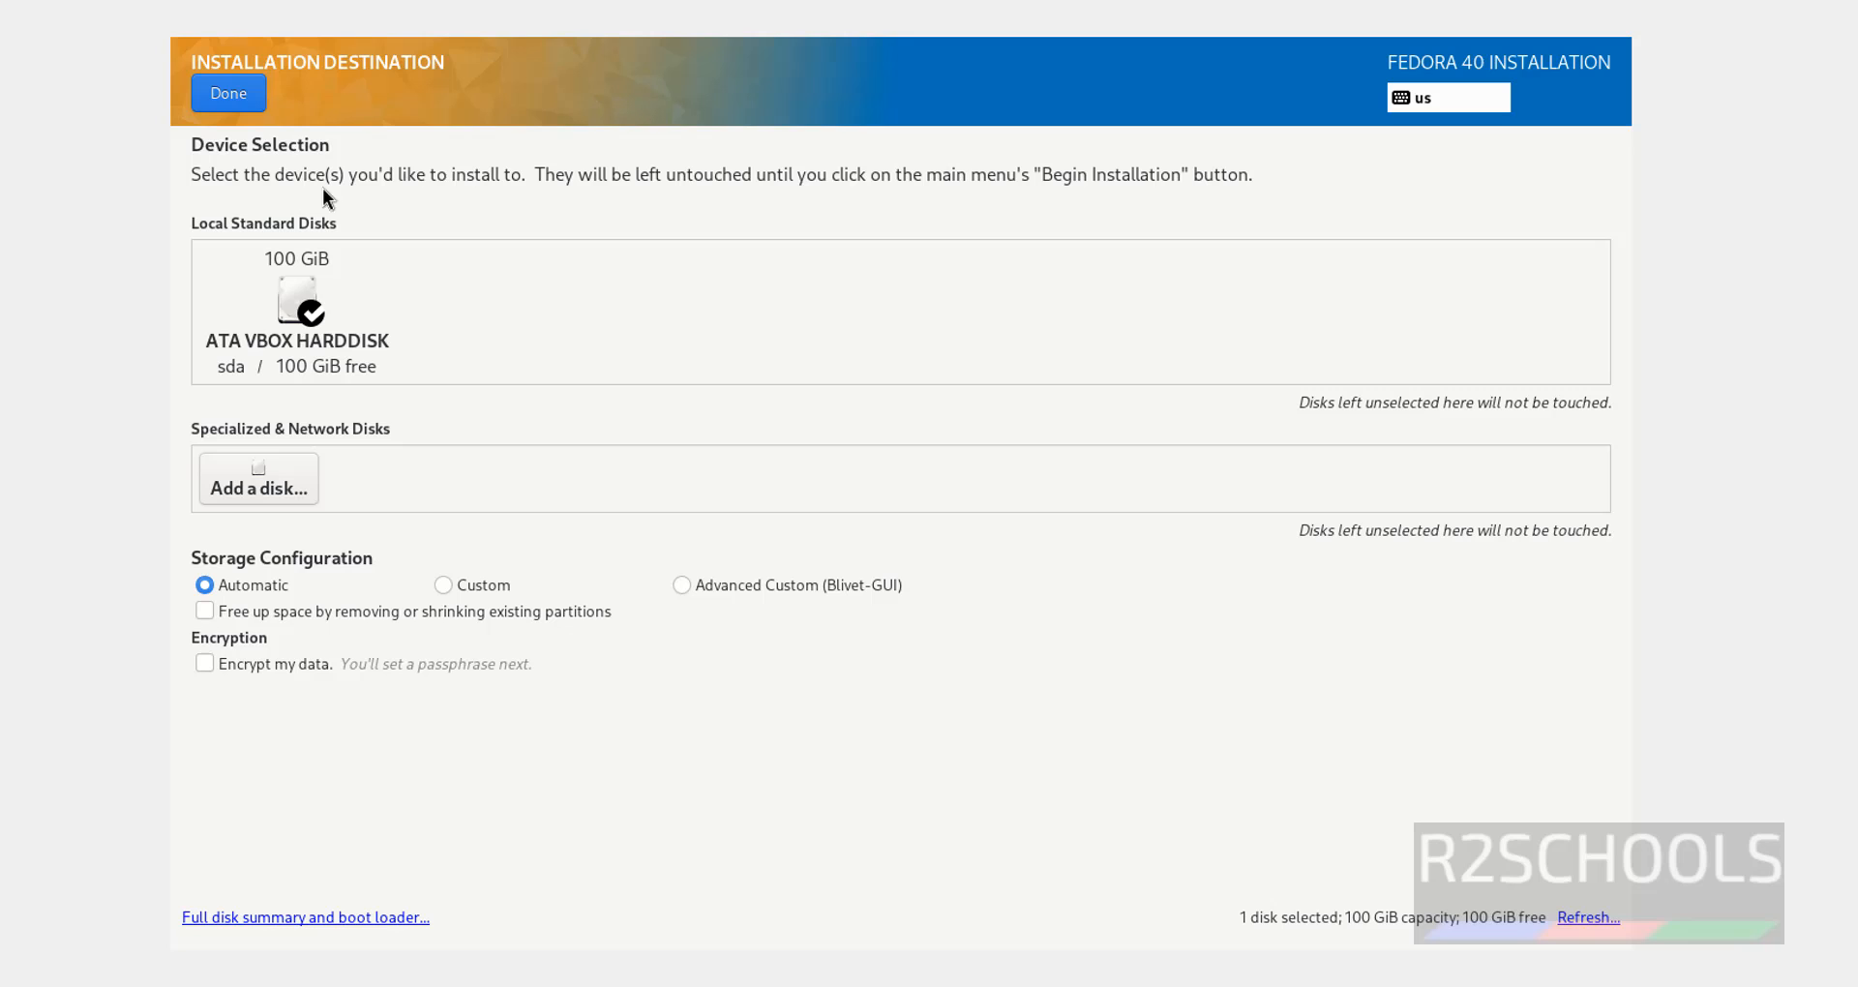
pyautogui.click(228, 93)
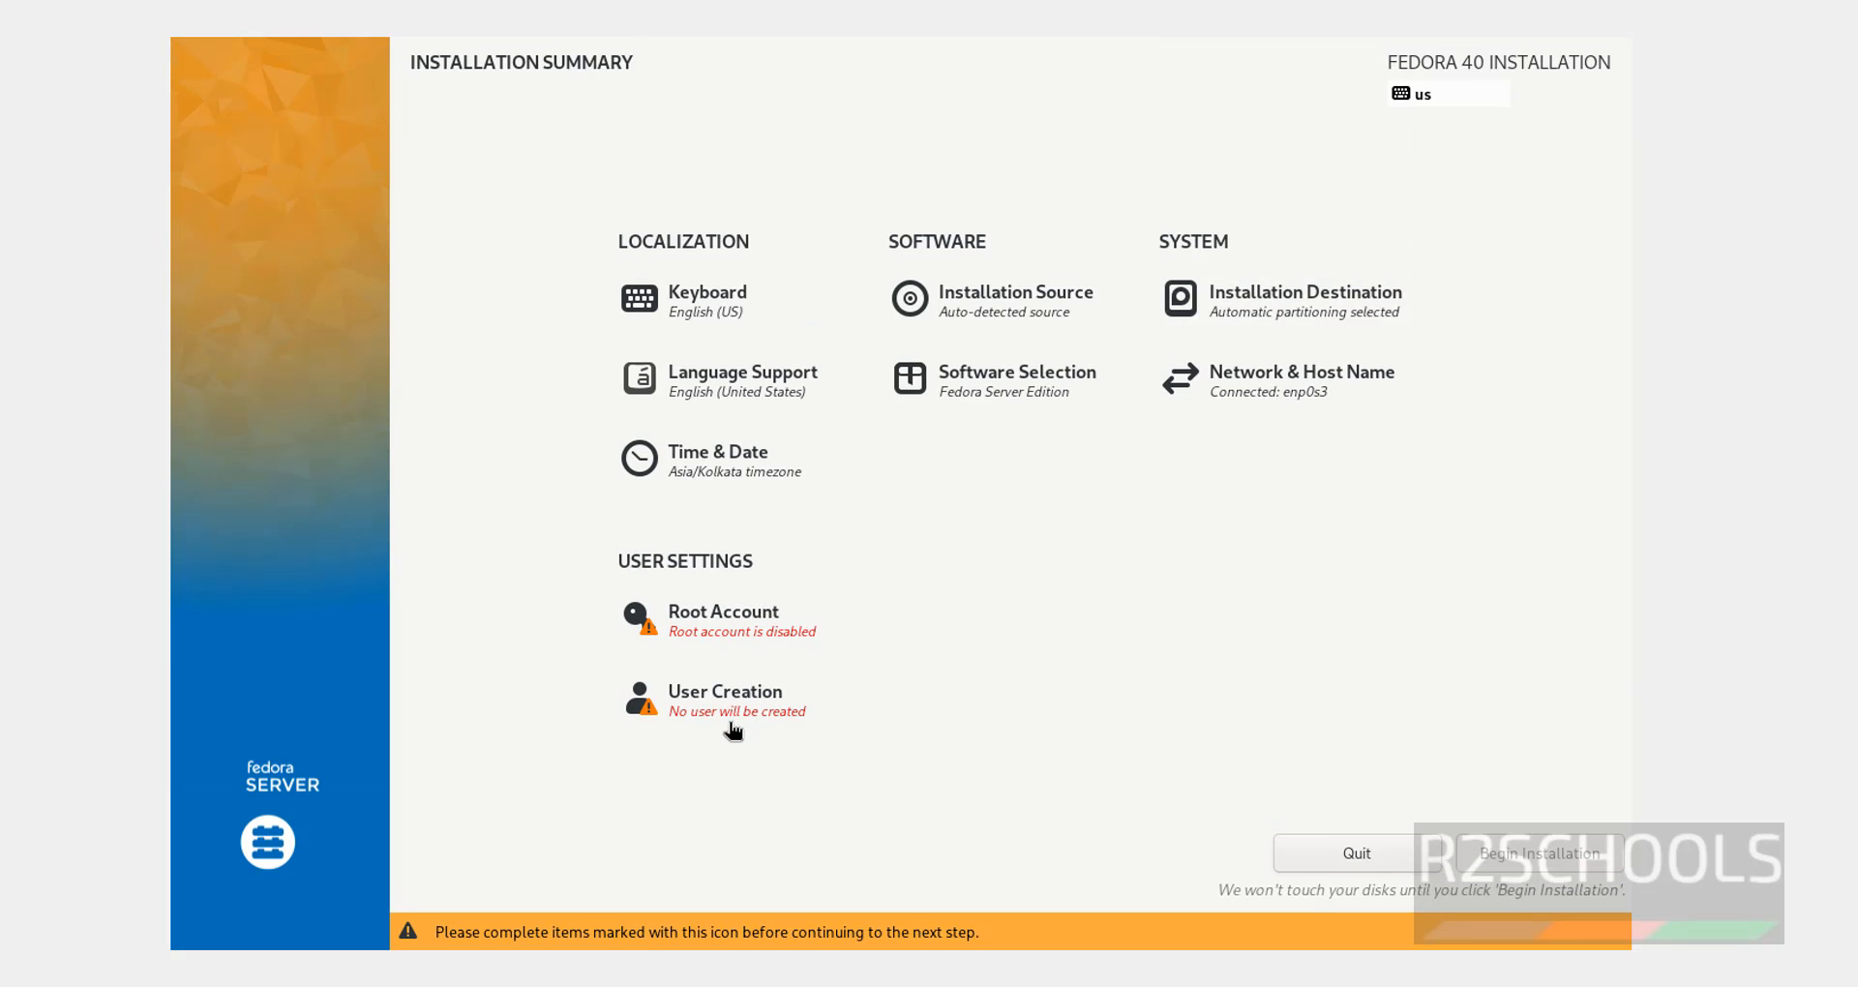
pyautogui.moveTo(747, 634)
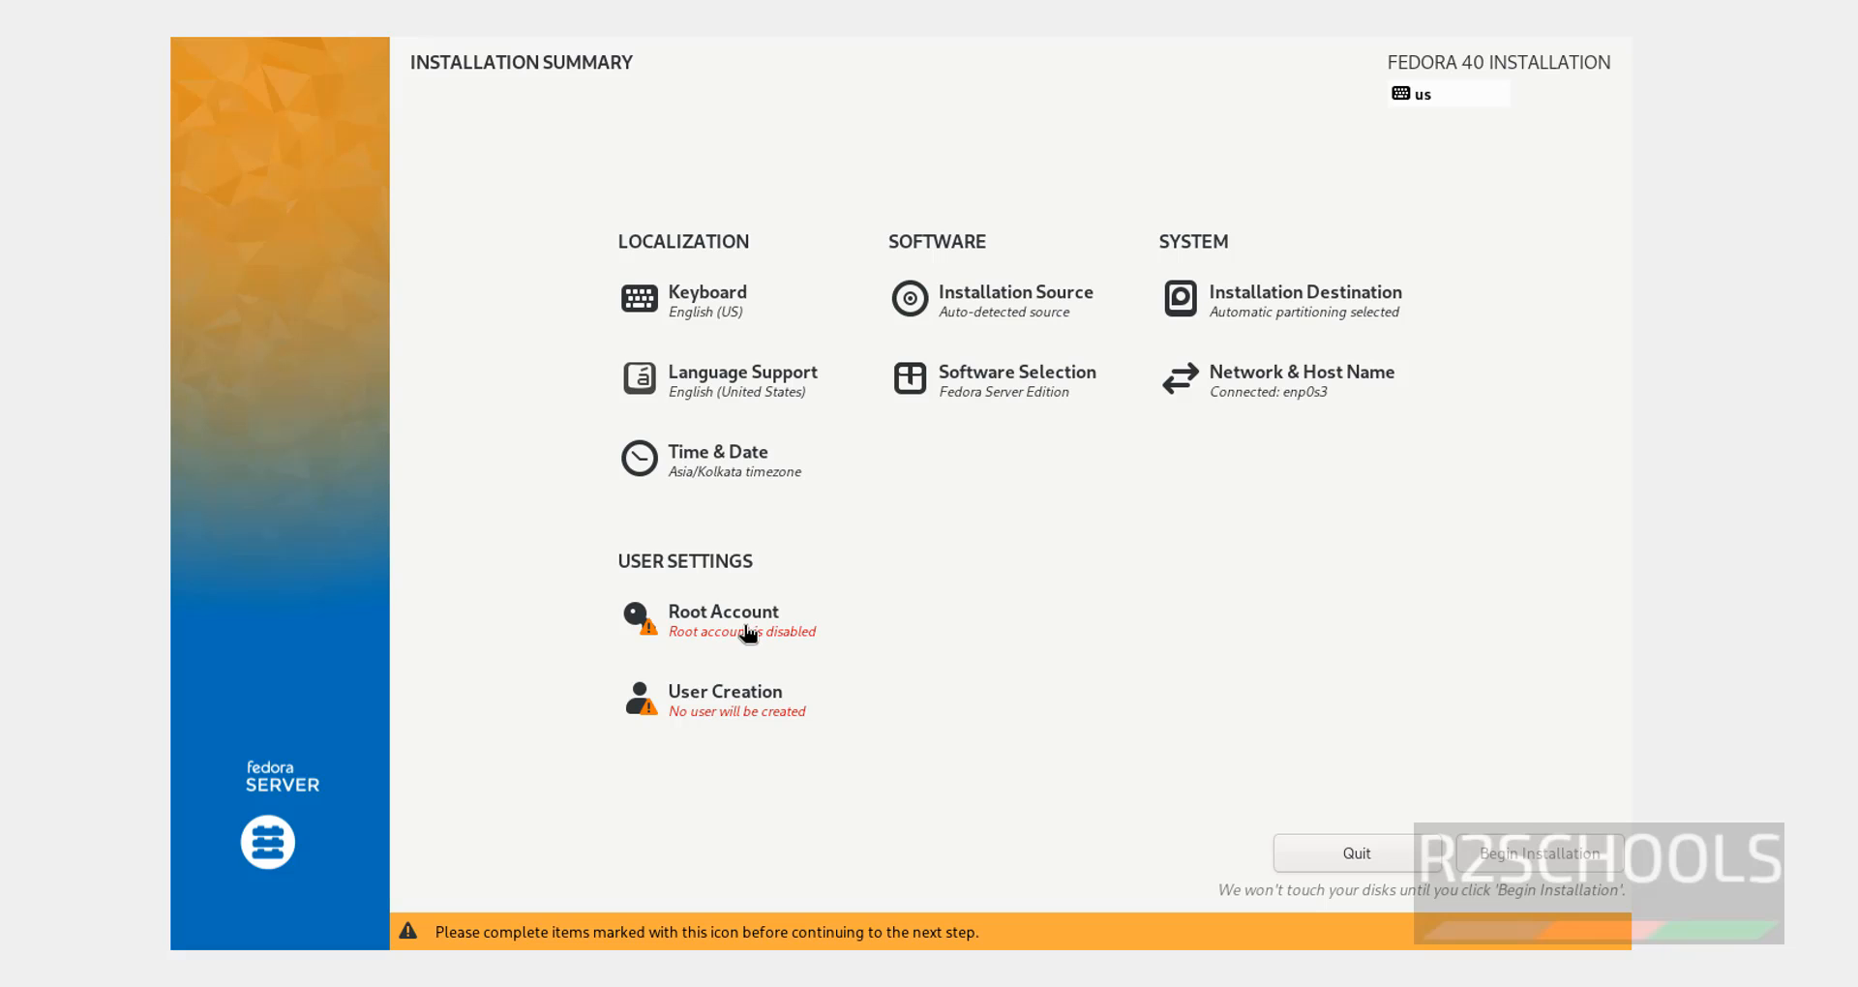
# Enable the root account with a password and allow root SSH login with password
pyautogui.click(723, 622)
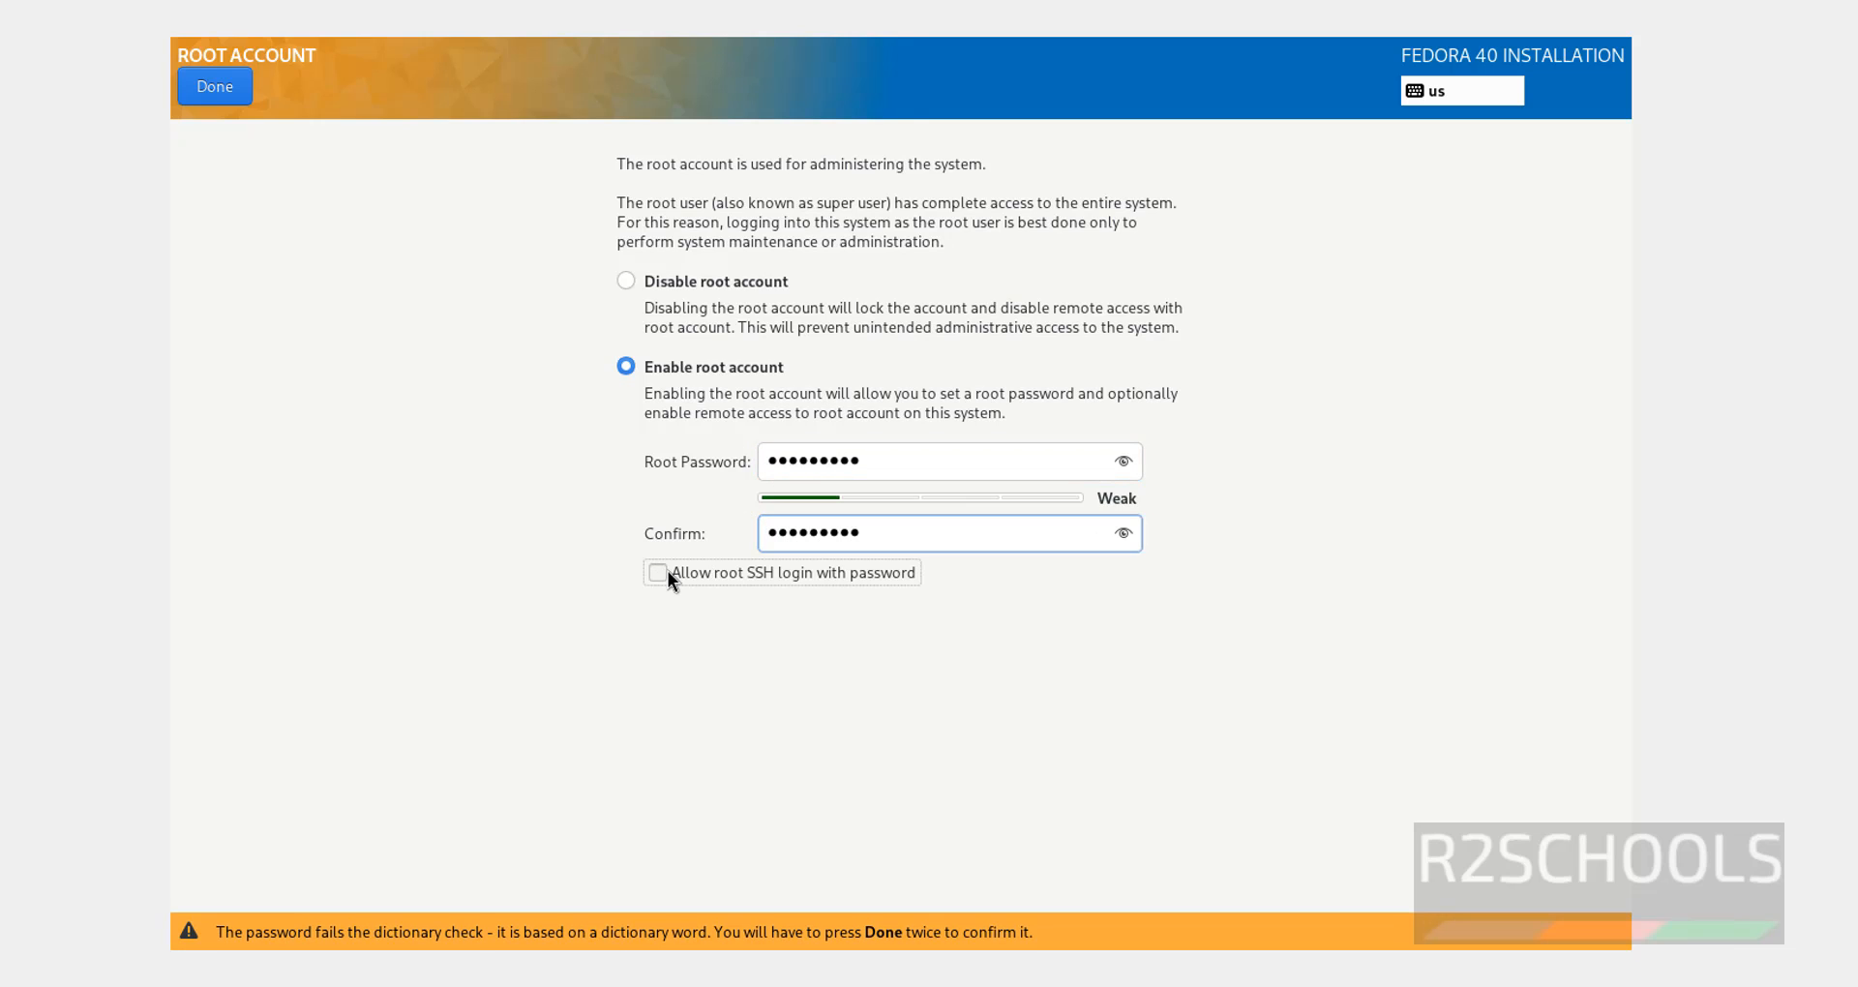
pyautogui.click(658, 572)
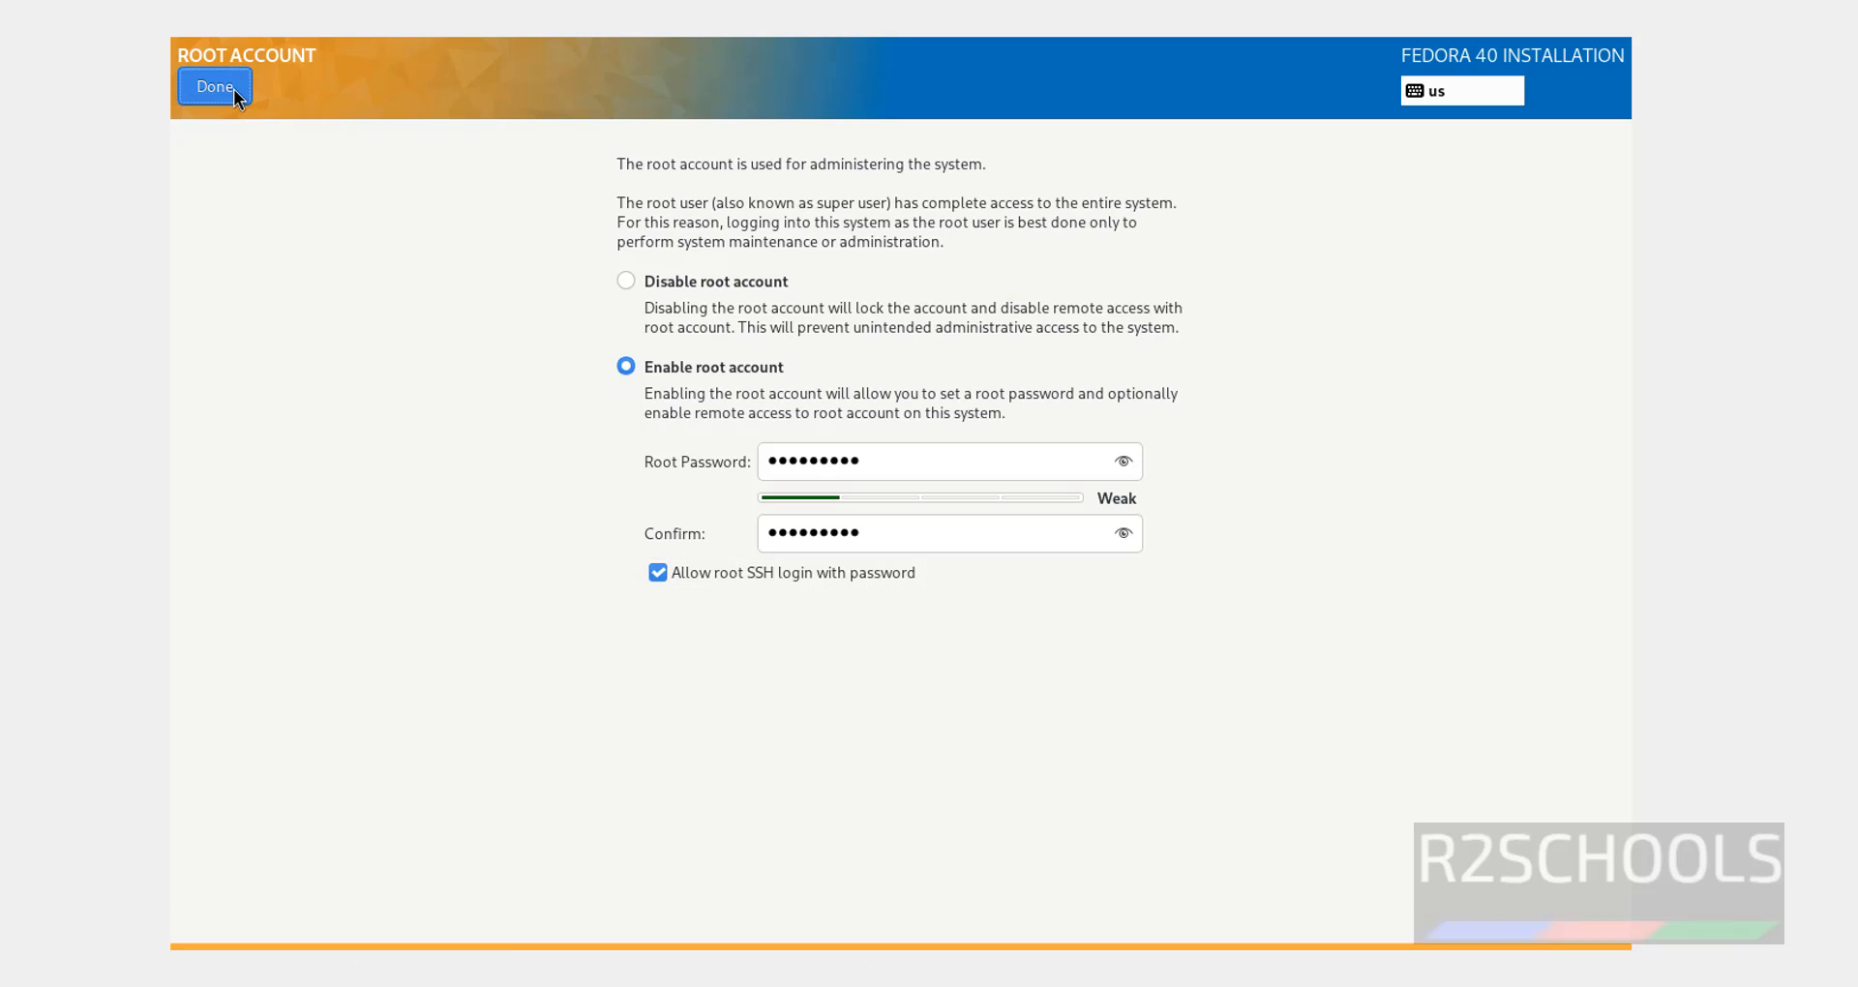
pyautogui.click(215, 85)
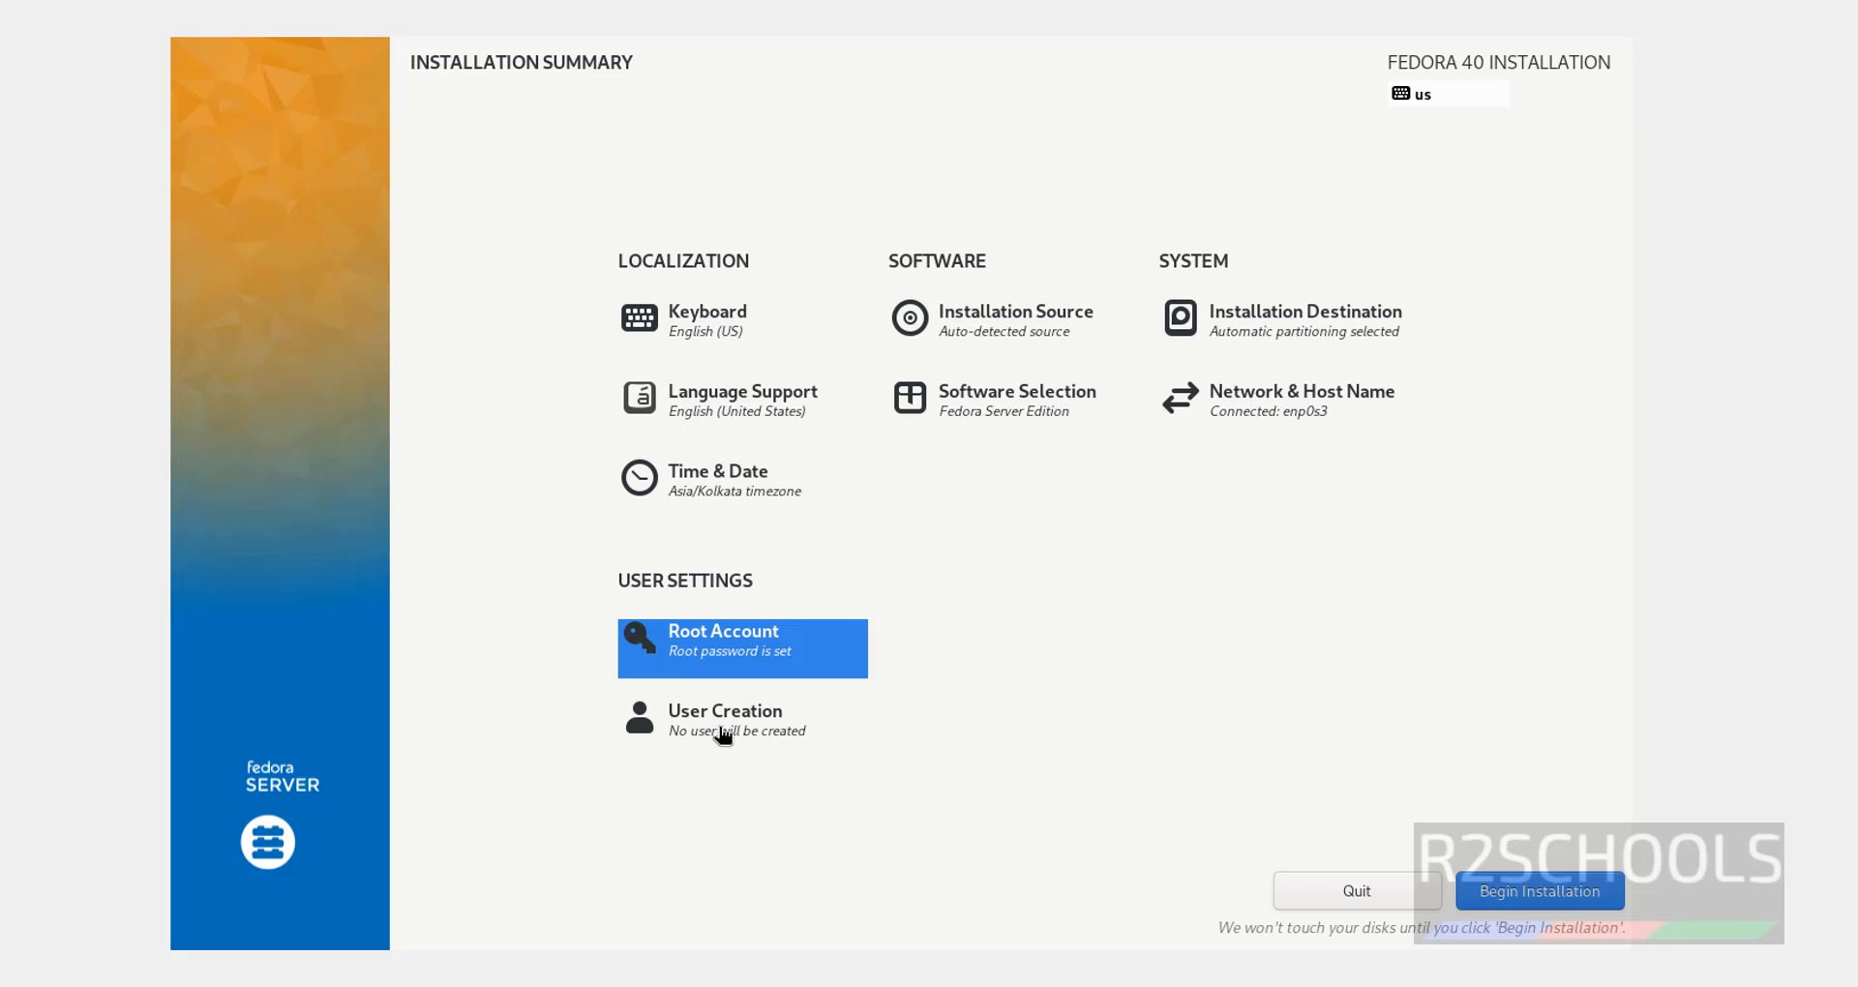
# Create administrator user r2schools with a password, accepting the weak-password warning
pyautogui.click(724, 720)
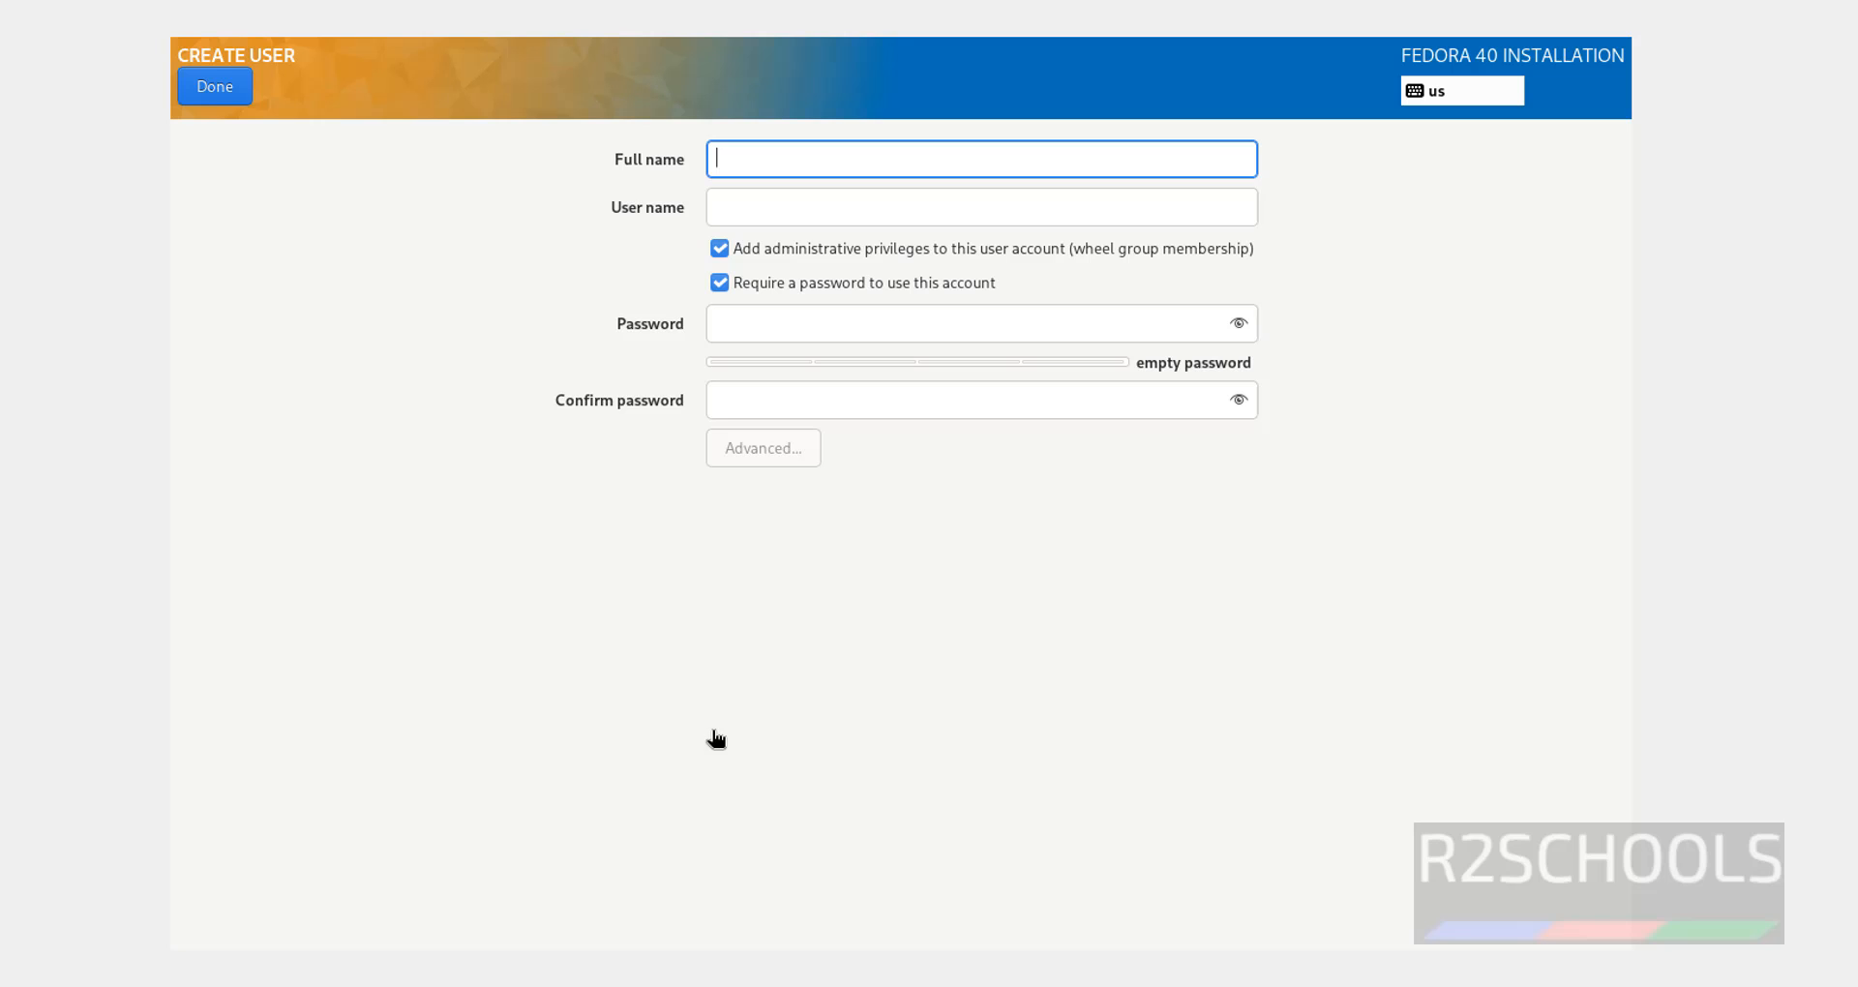
pyautogui.write('r')
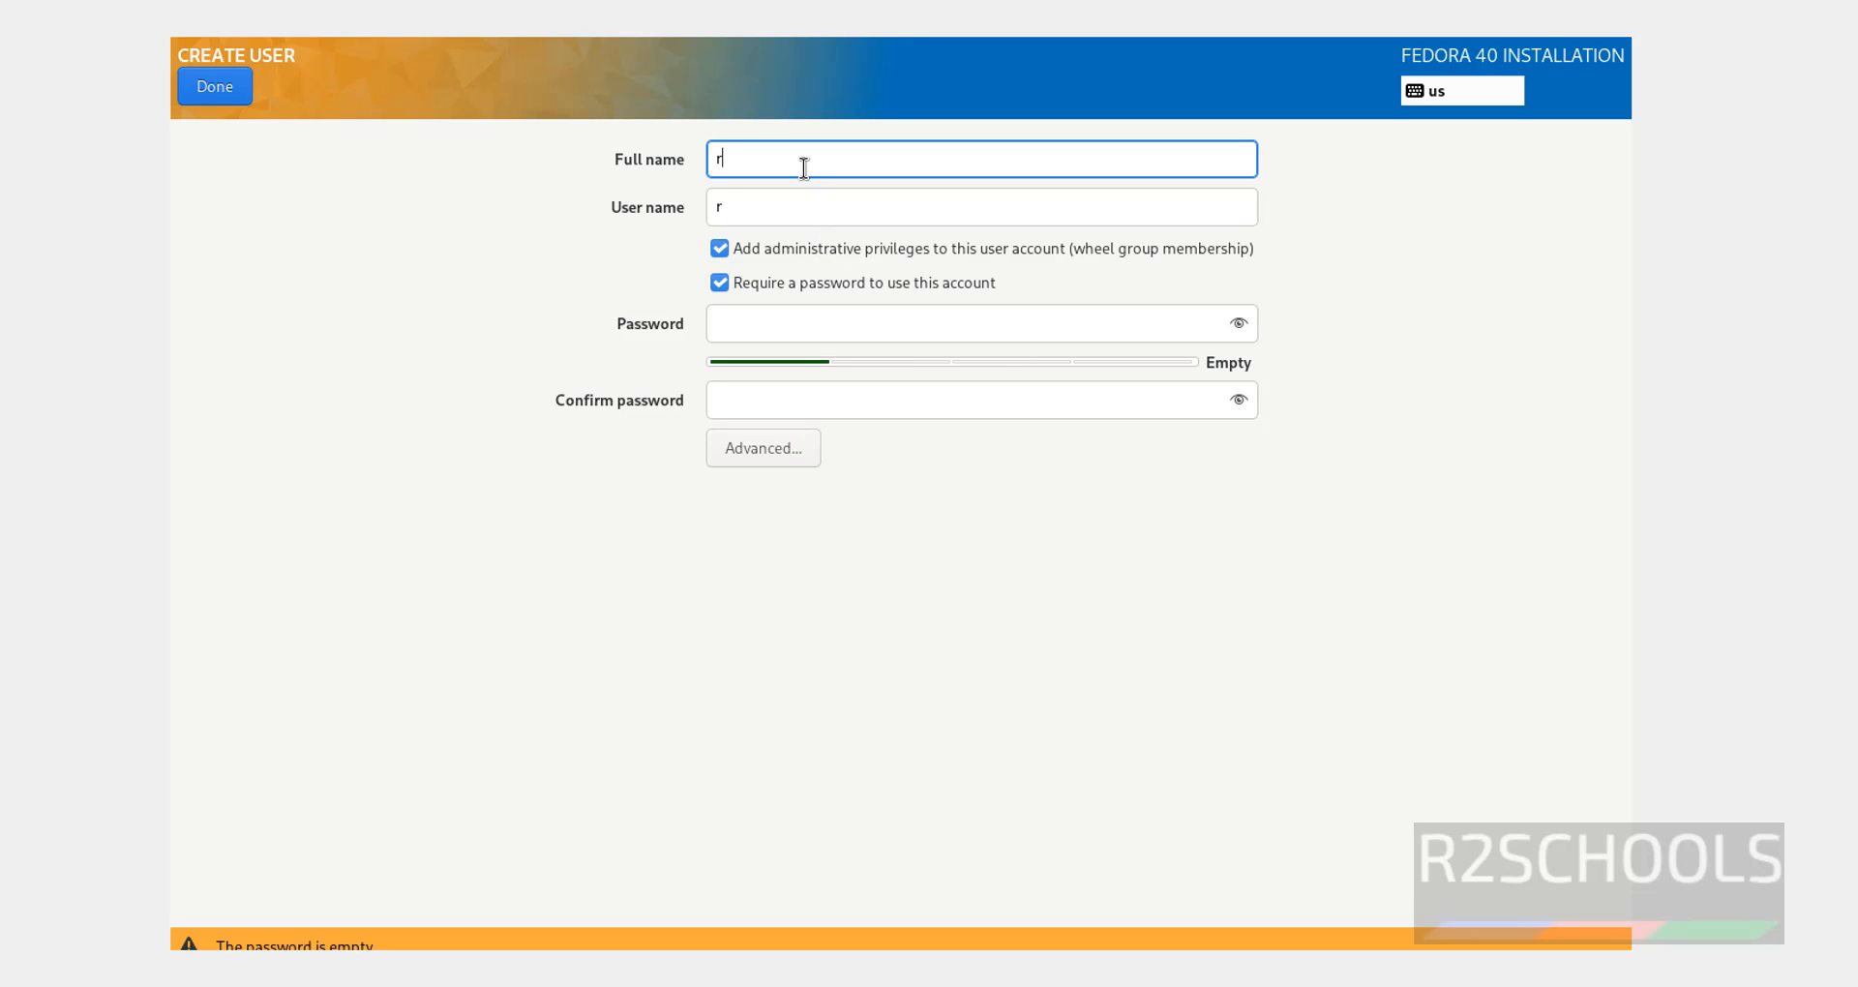
pyautogui.write('2schools')
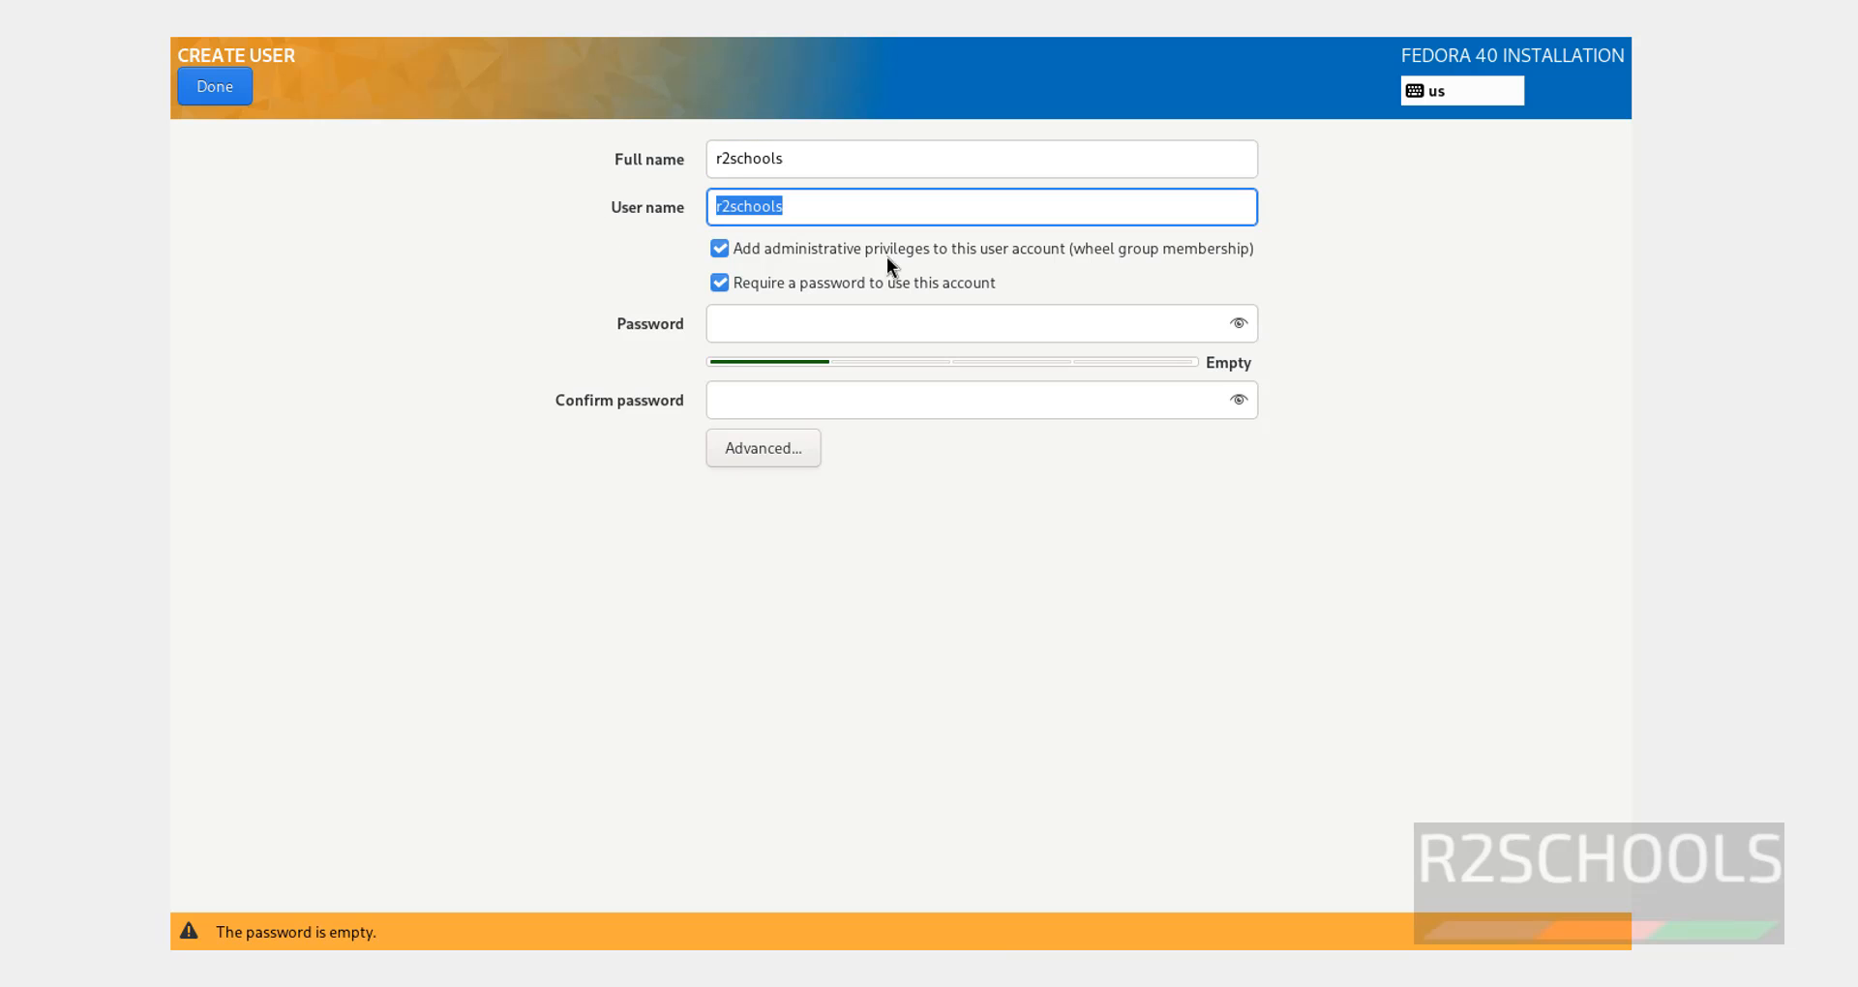
pyautogui.moveTo(1214, 269)
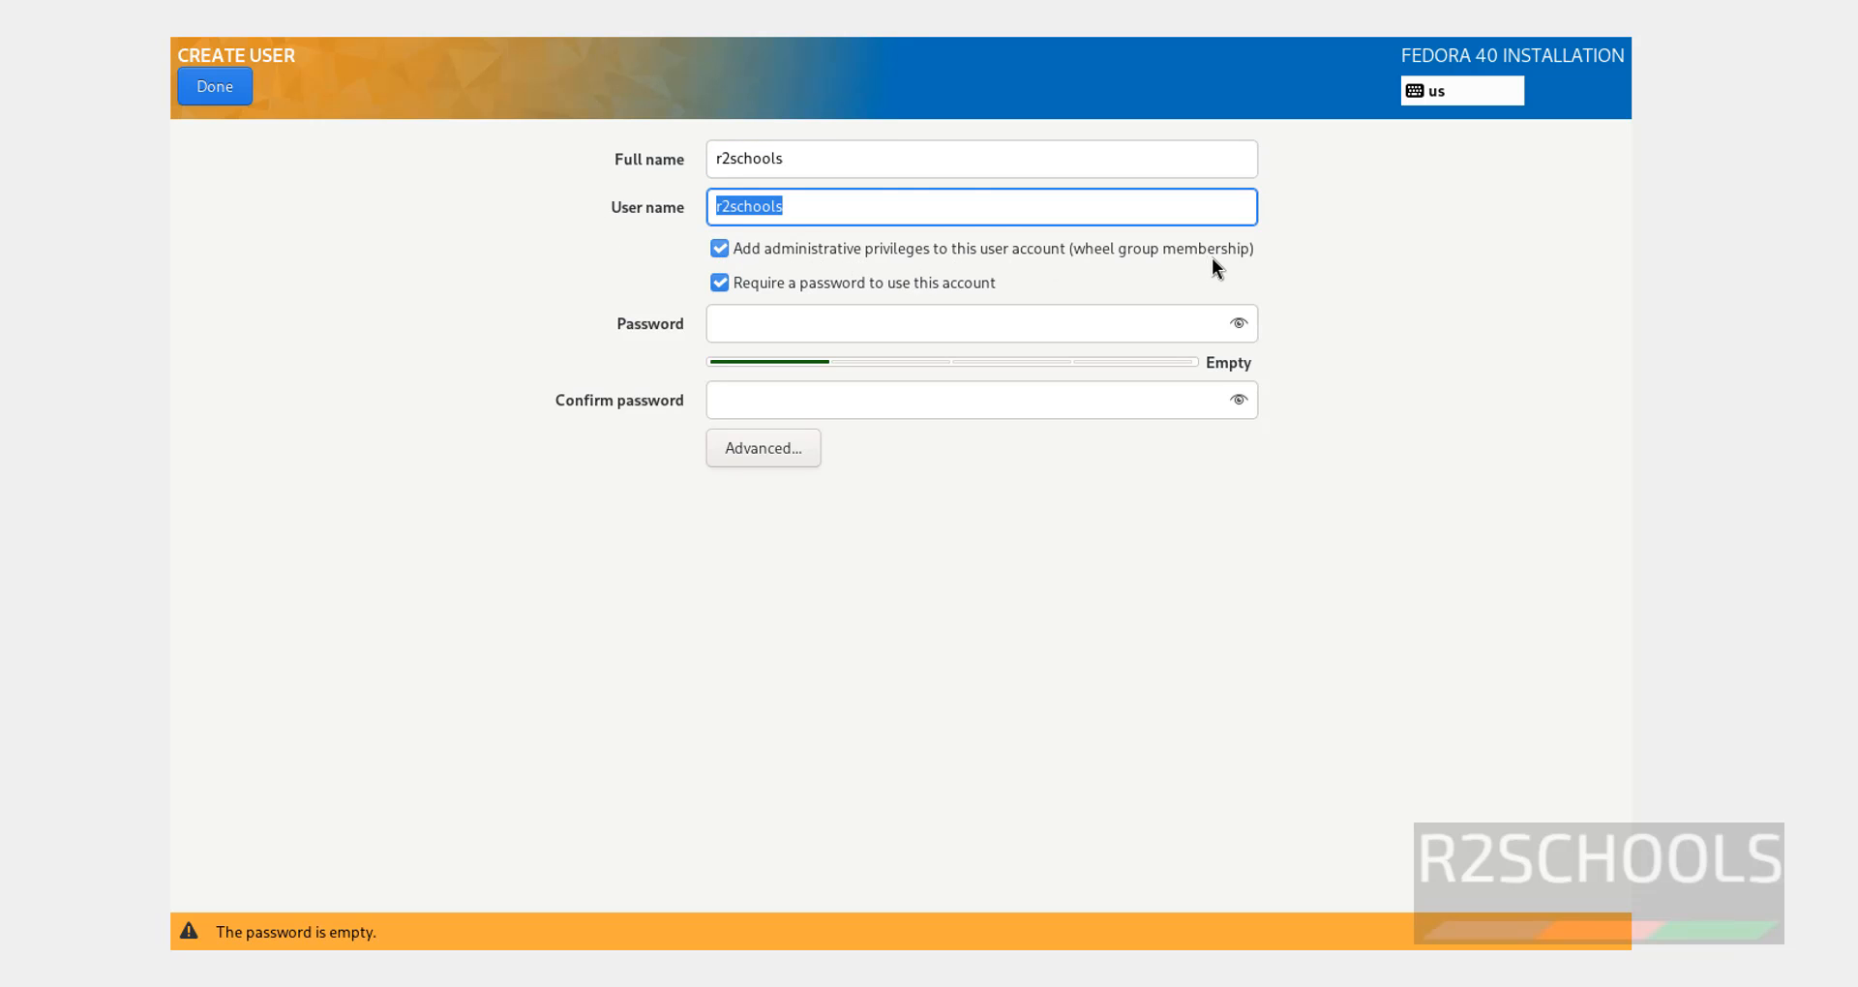
pyautogui.moveTo(667, 217)
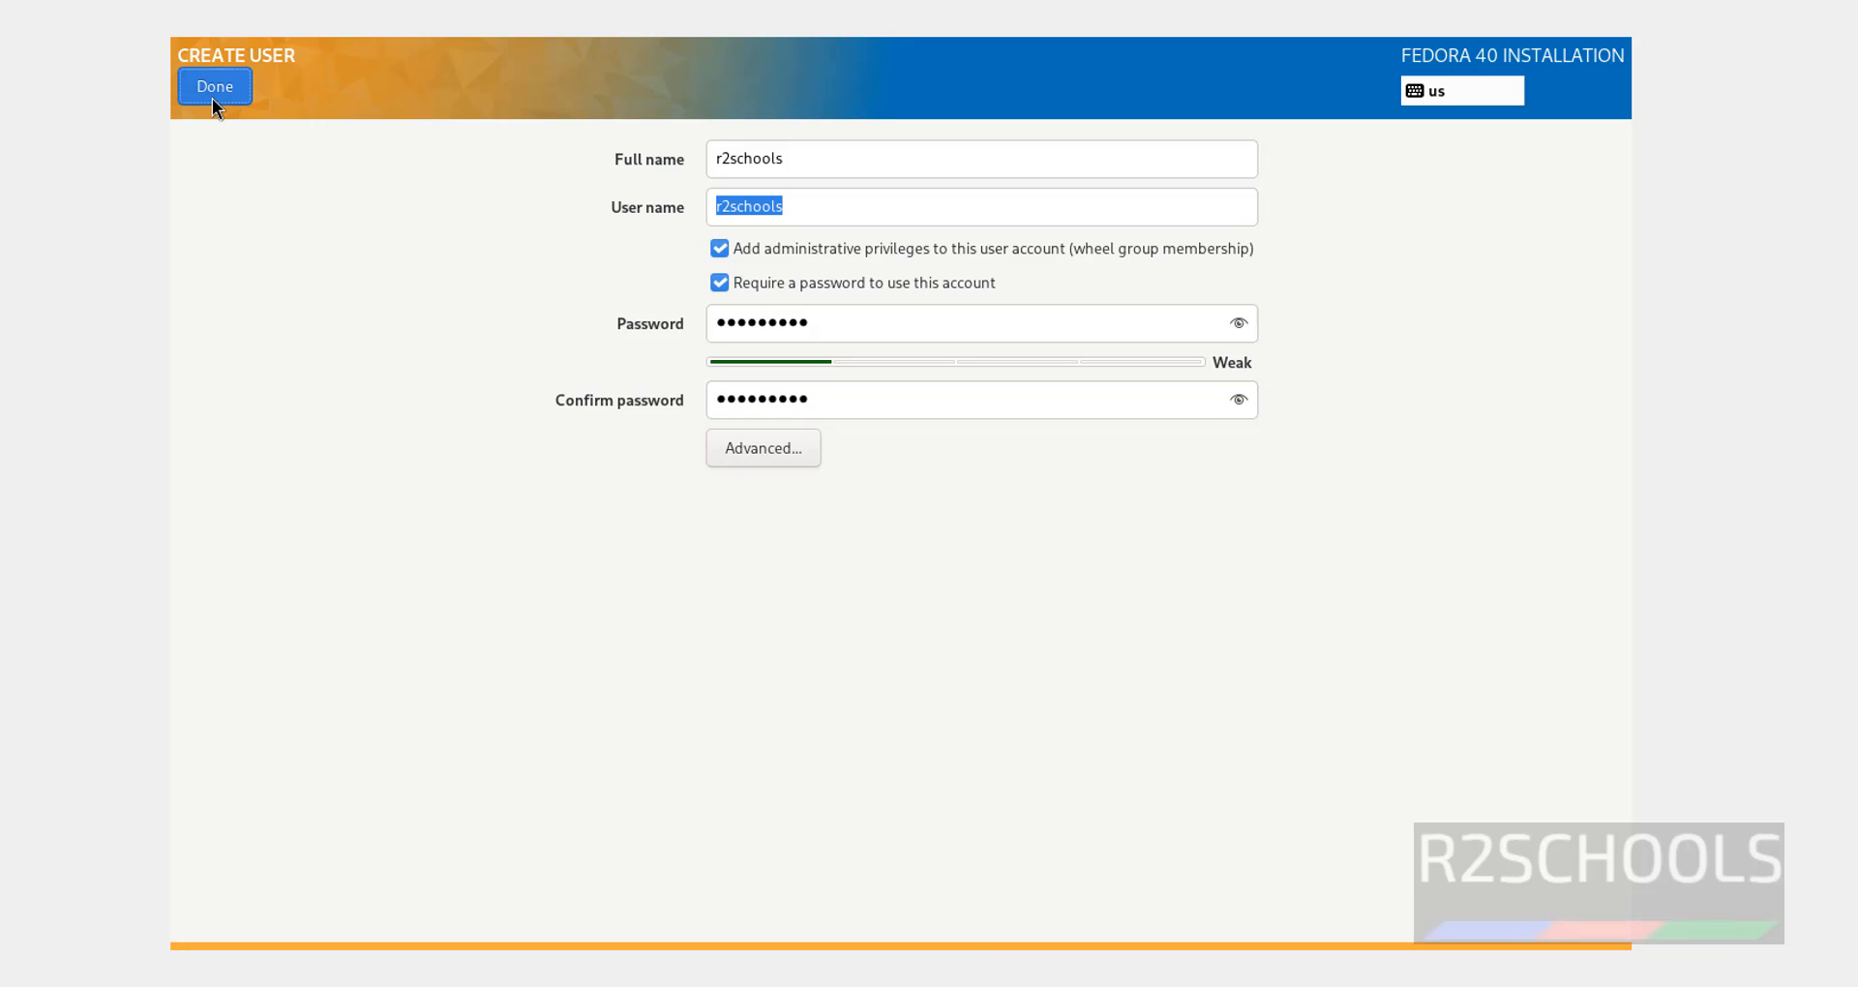
pyautogui.click(215, 86)
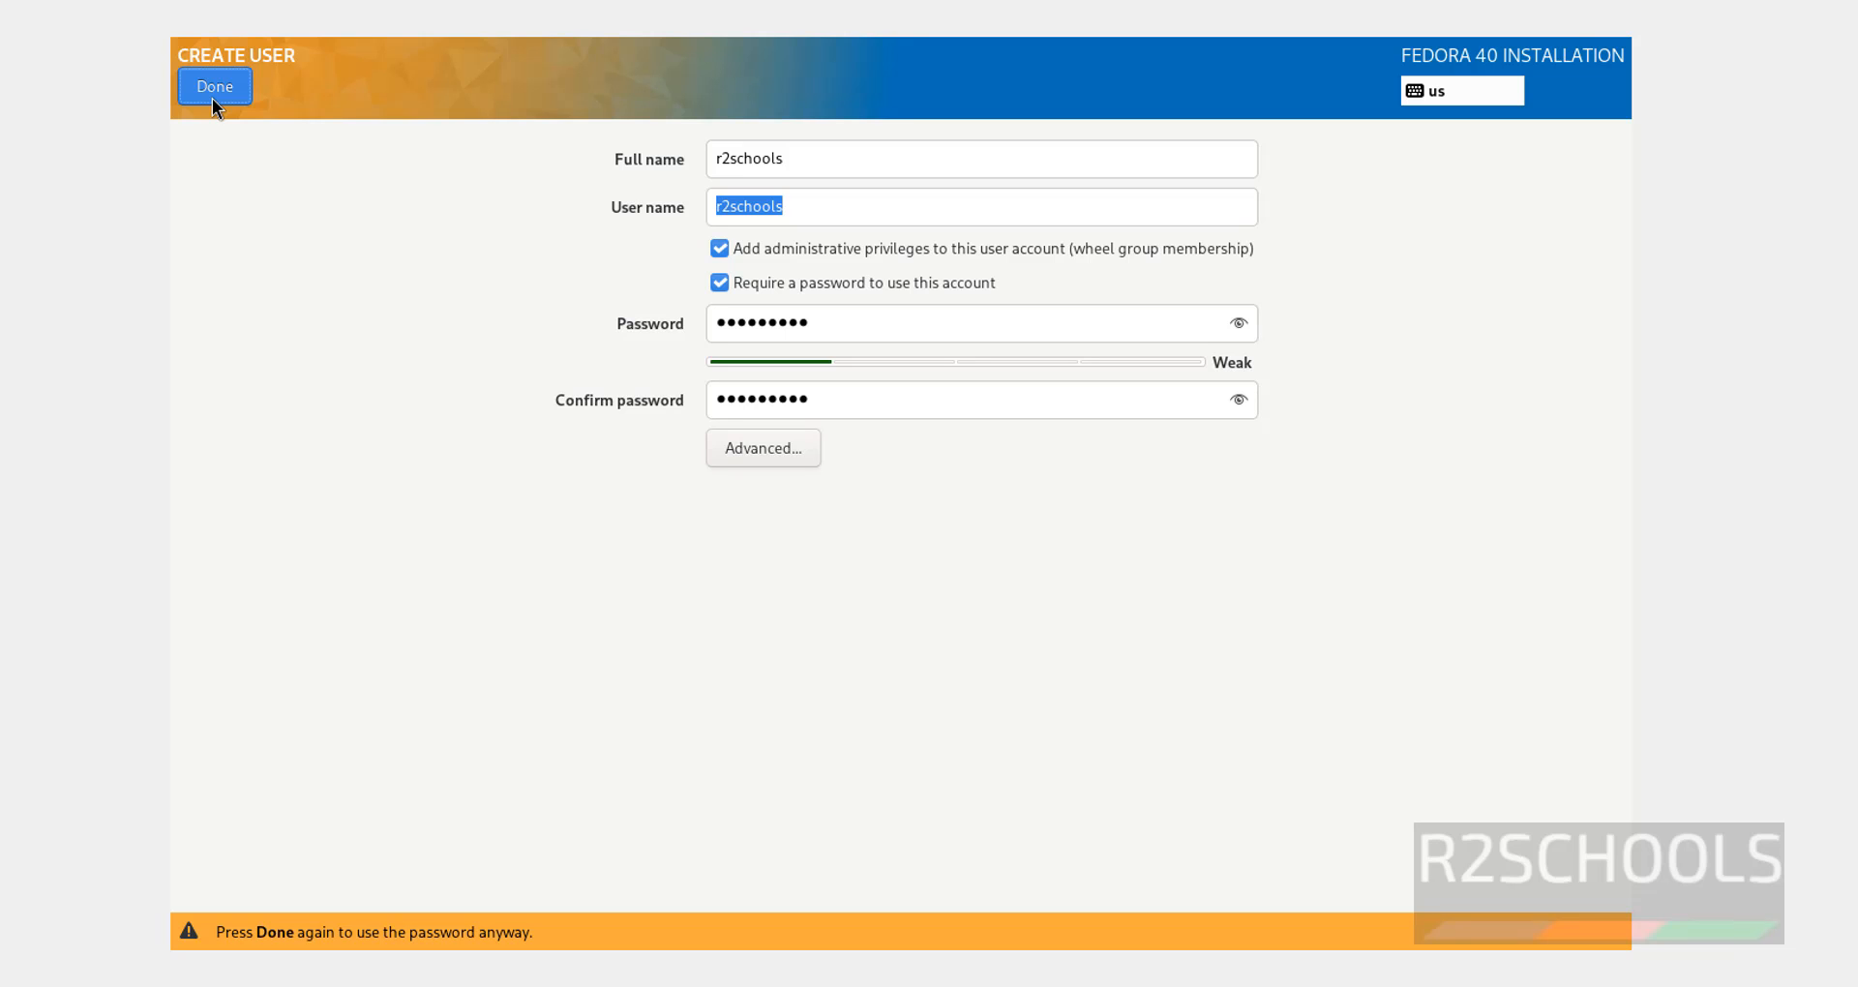
pyautogui.click(215, 85)
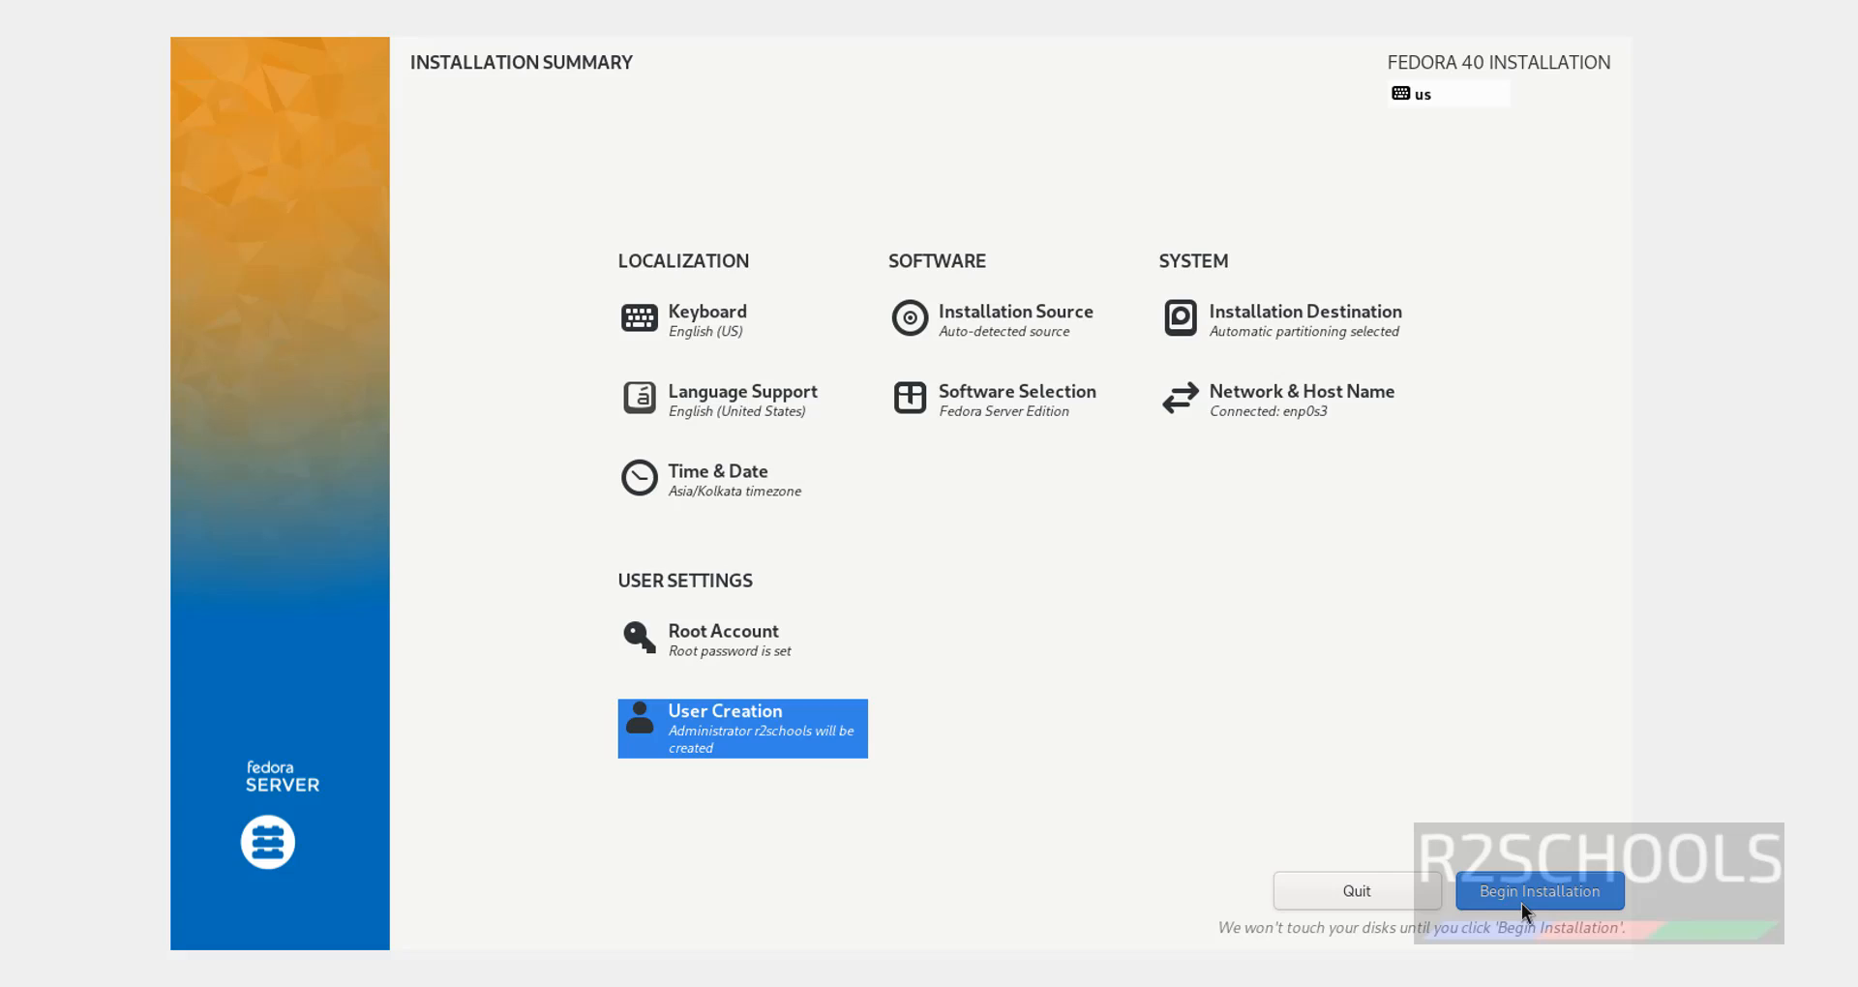
# Begin the Fedora 40 installation and let it run to completion
pyautogui.click(1538, 892)
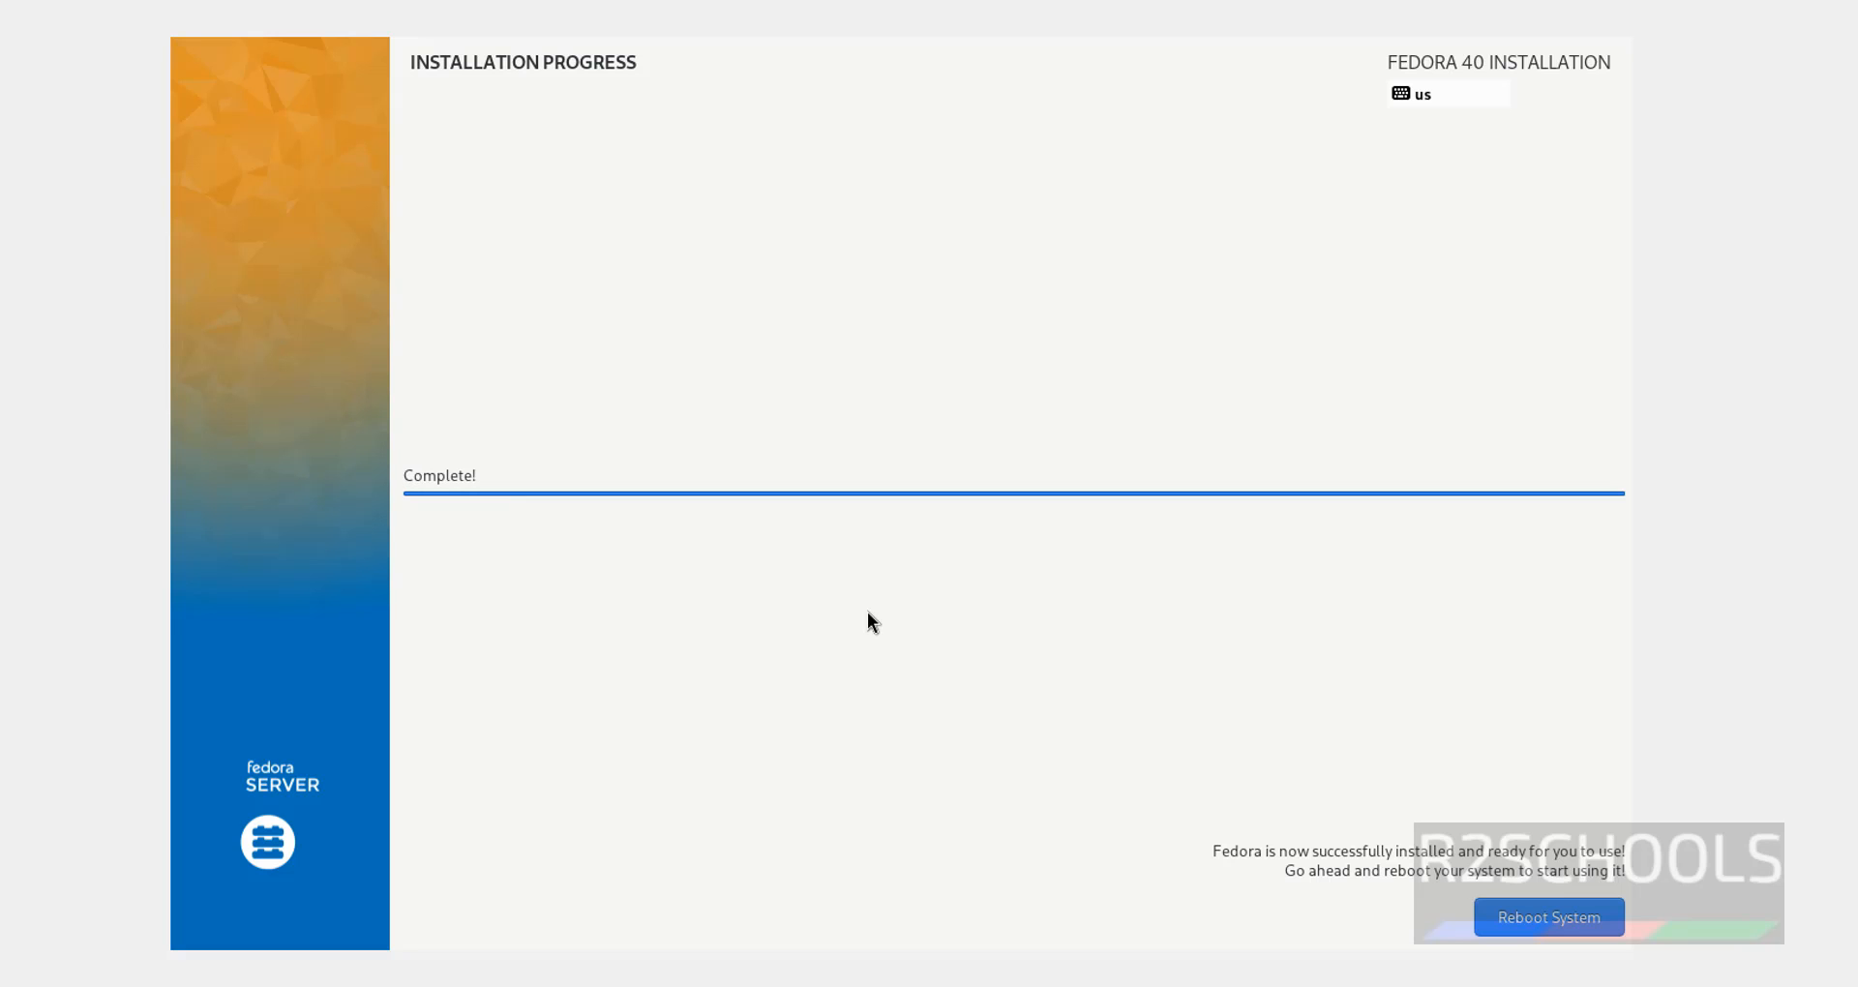
pyautogui.moveTo(1092, 681)
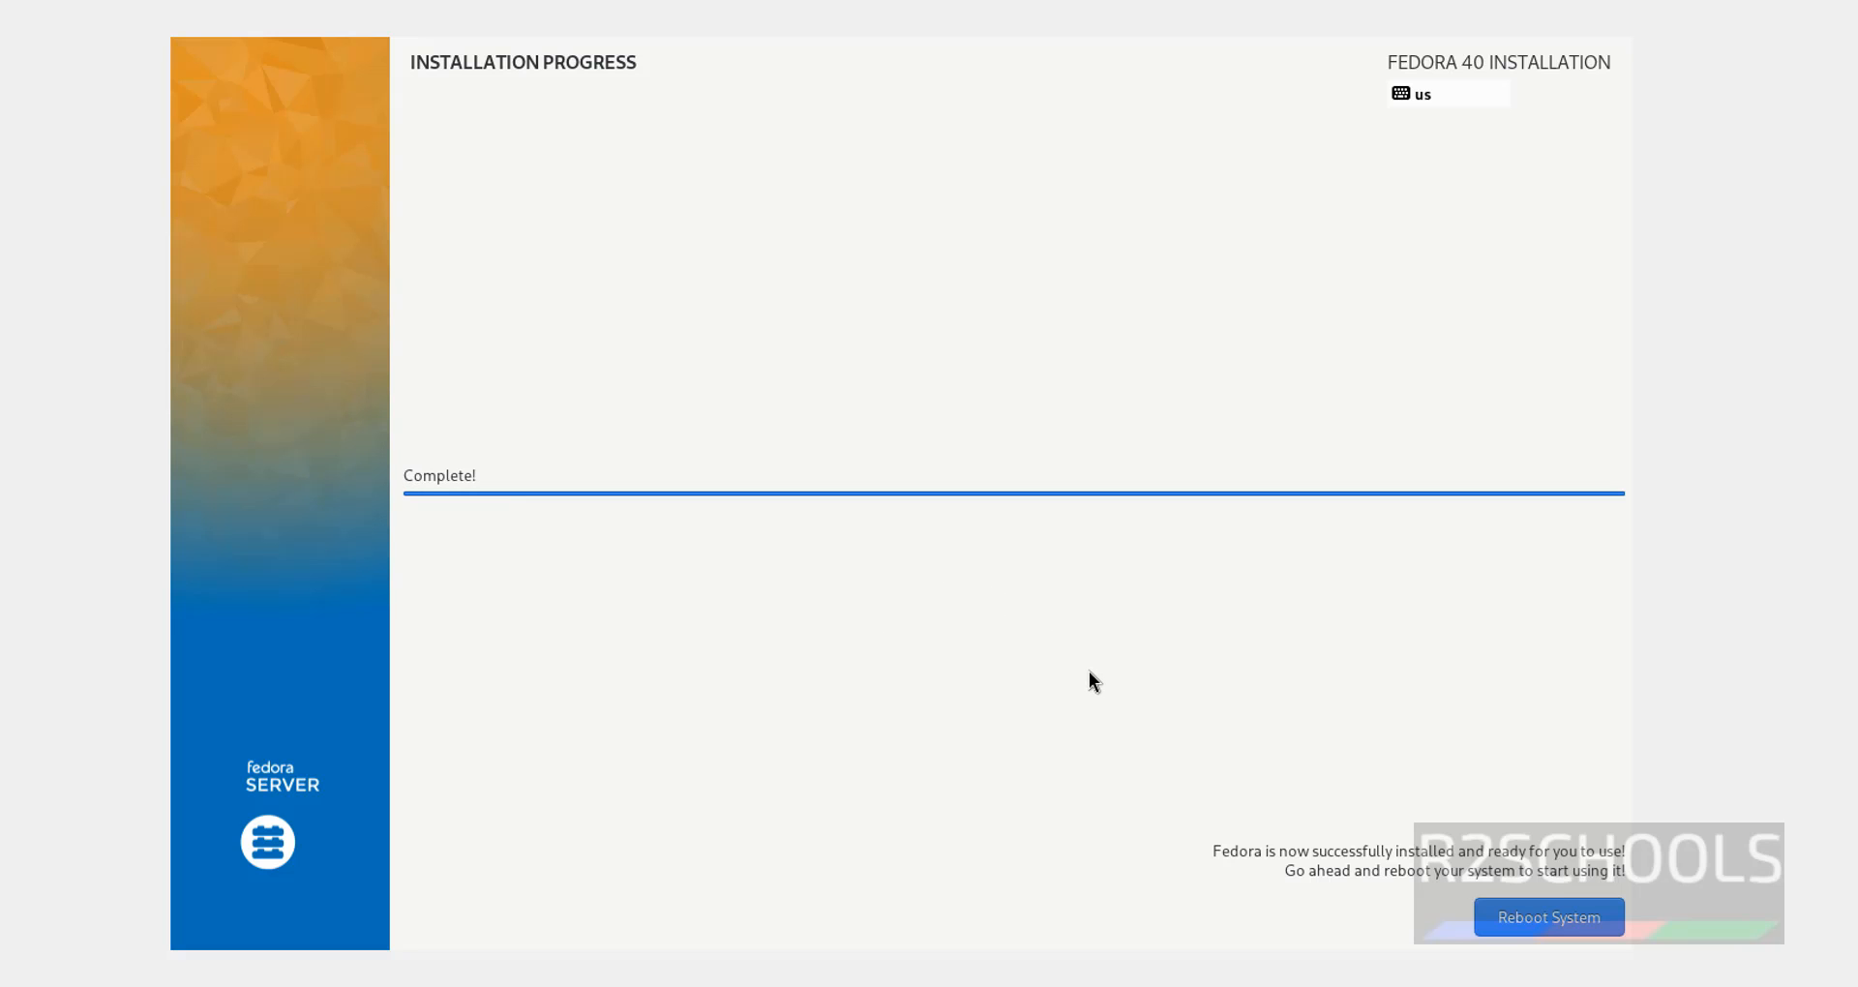
pyautogui.moveTo(1460, 865)
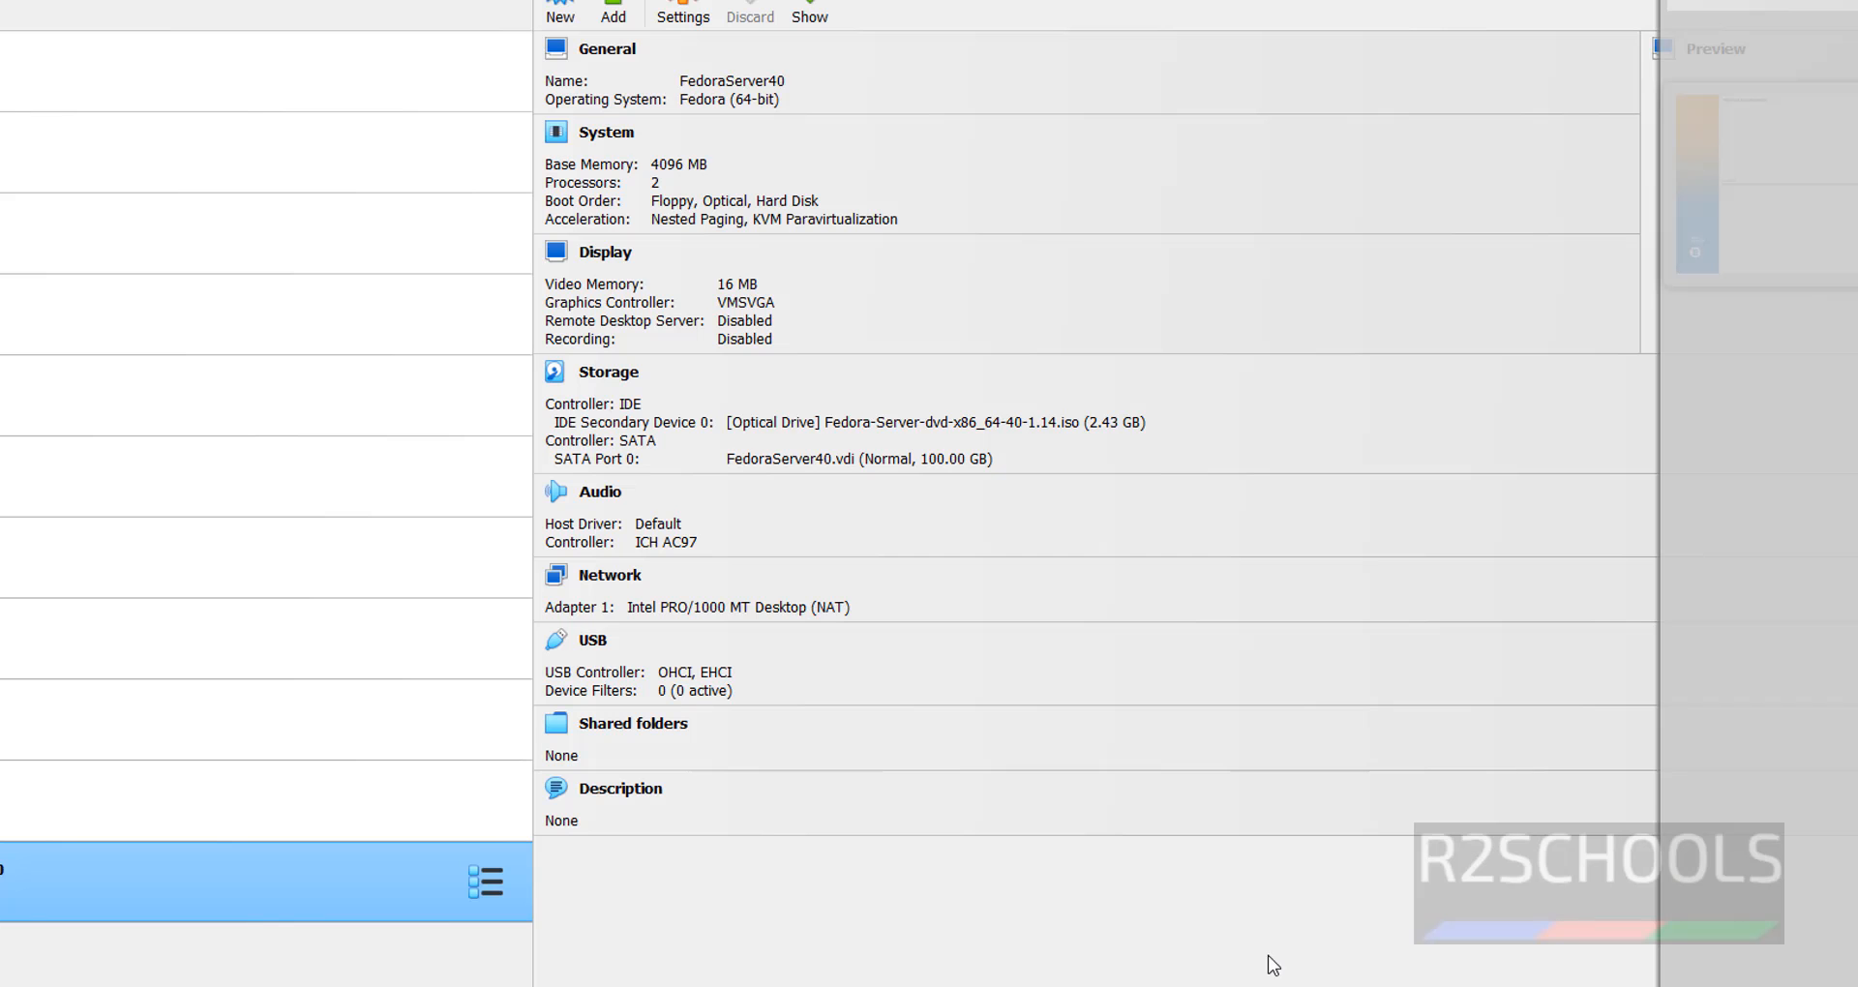
pyautogui.moveTo(1022, 423)
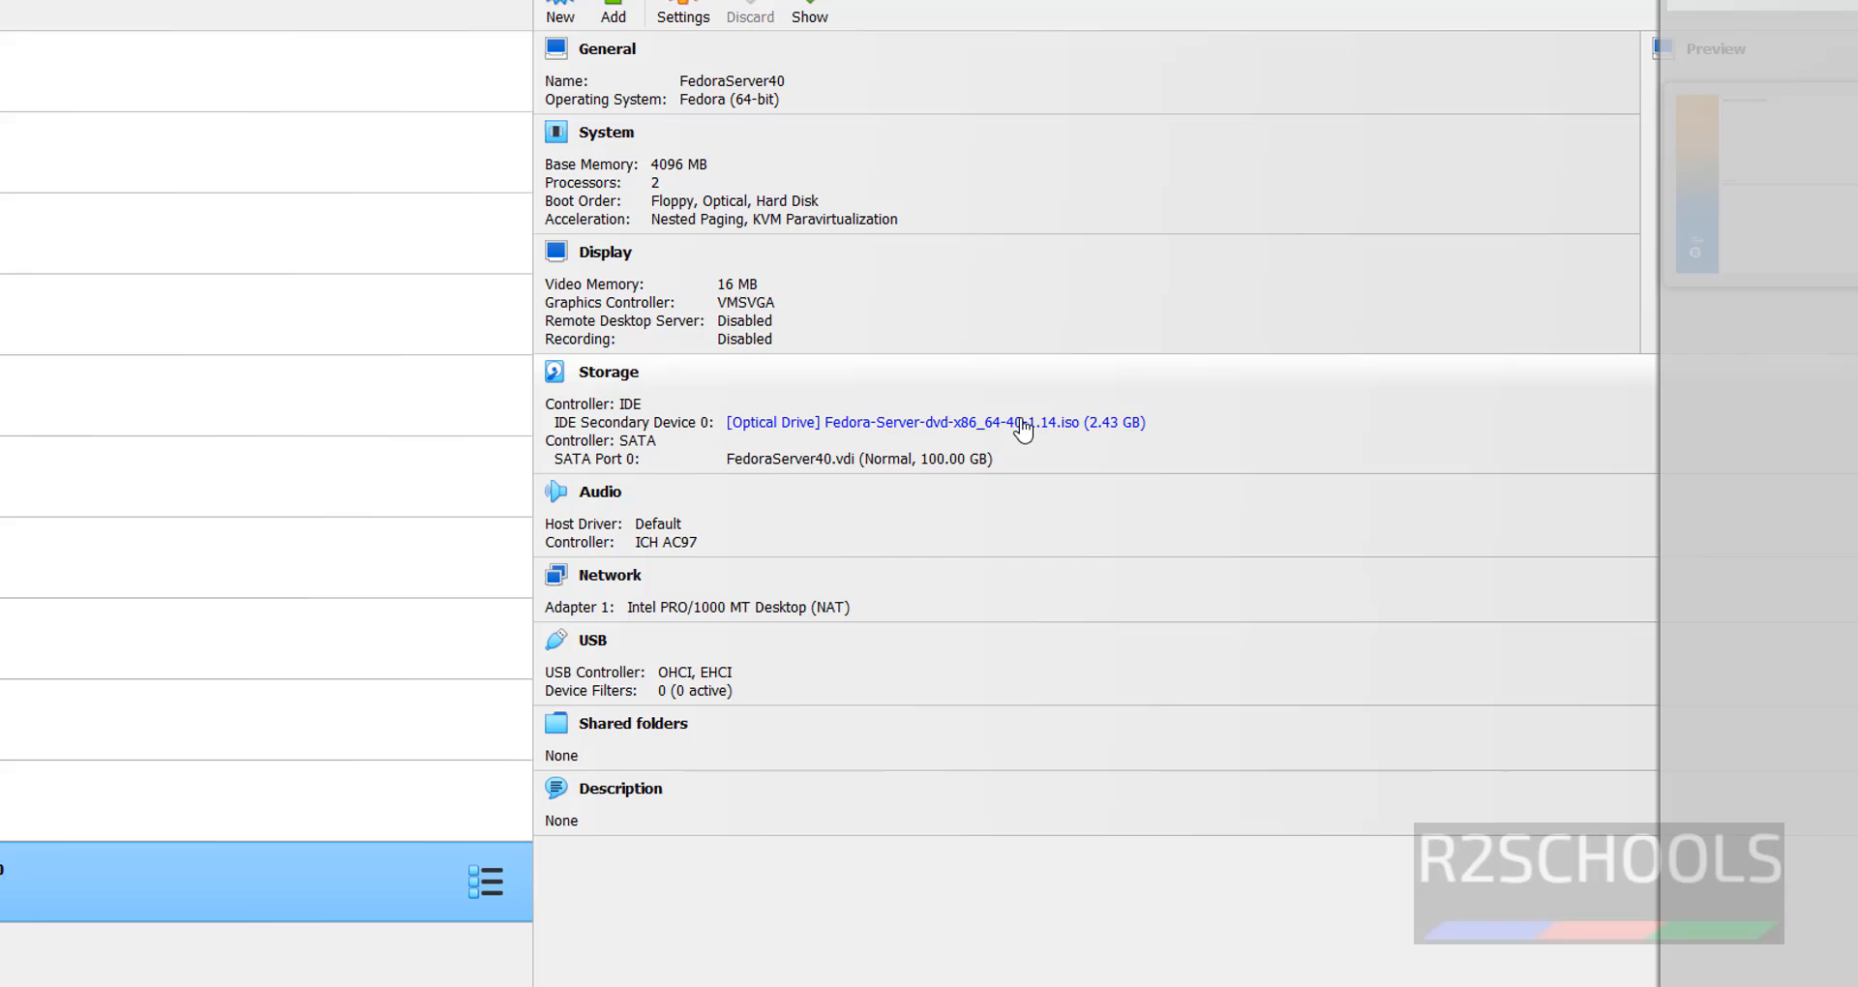
pyautogui.moveTo(1019, 423)
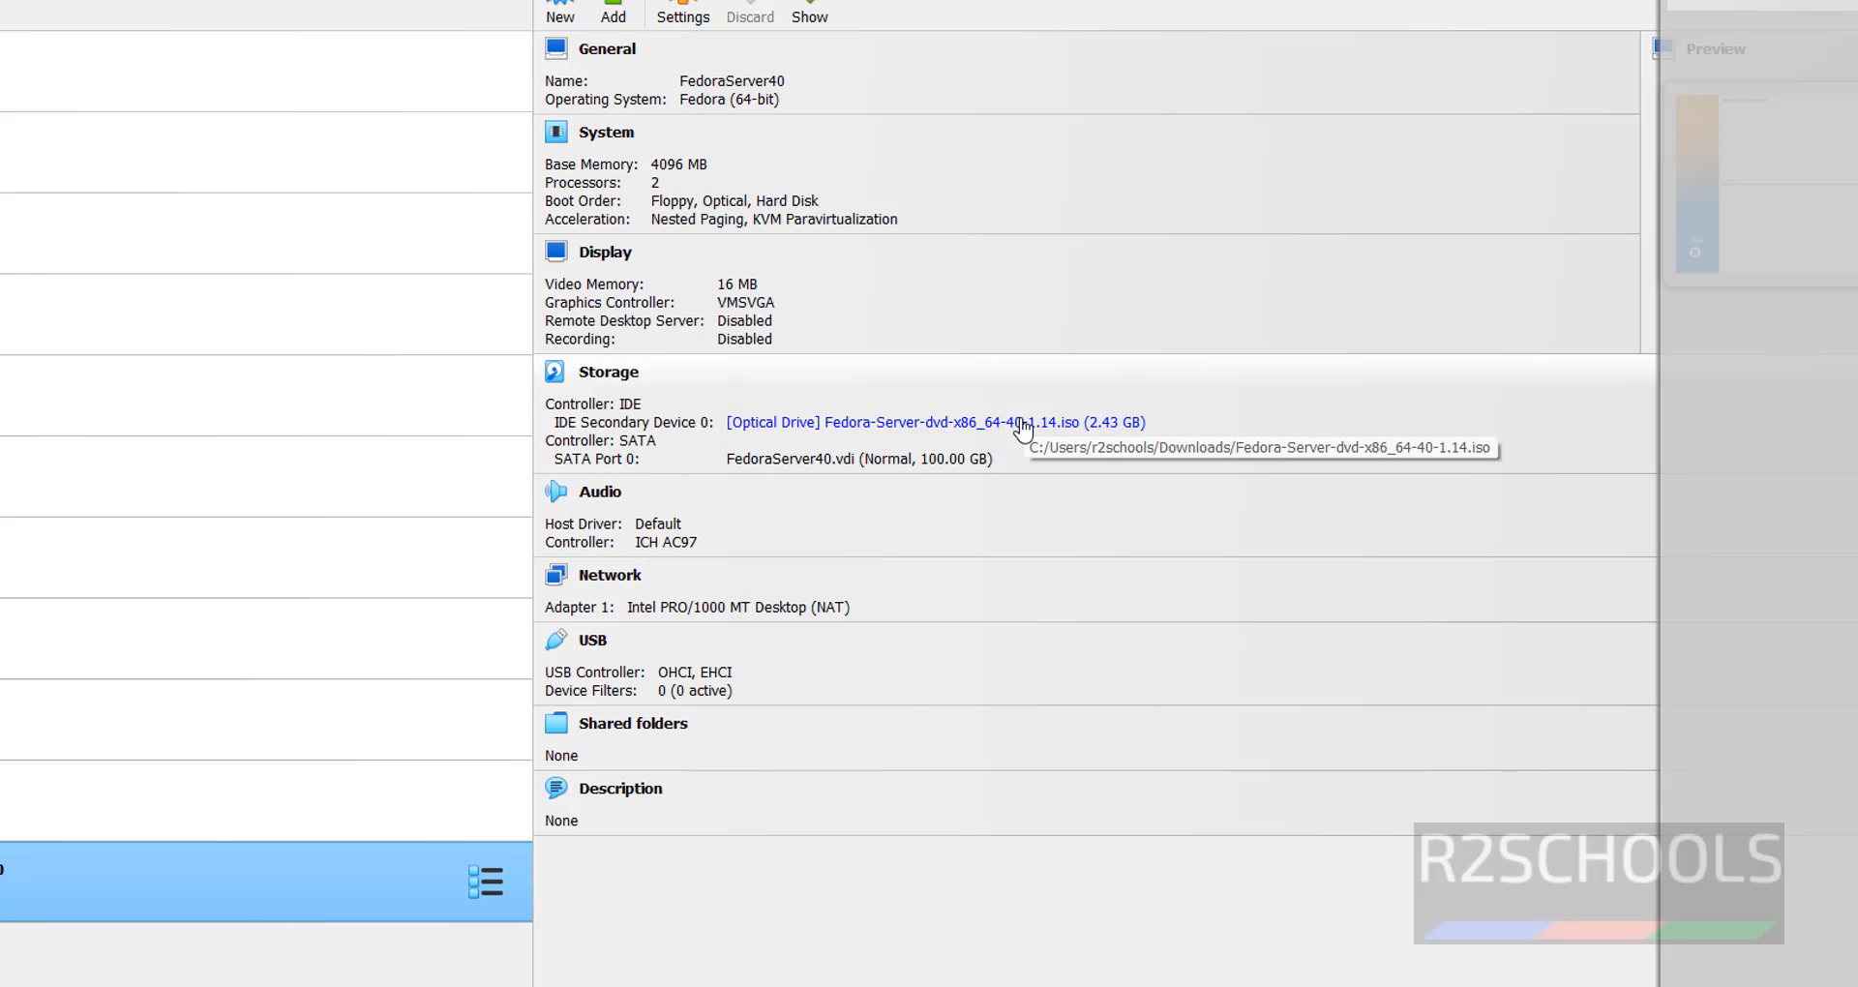
# Remove the Fedora ISO from the FedoraServer40 VM's optical drive
pyautogui.click(1019, 422)
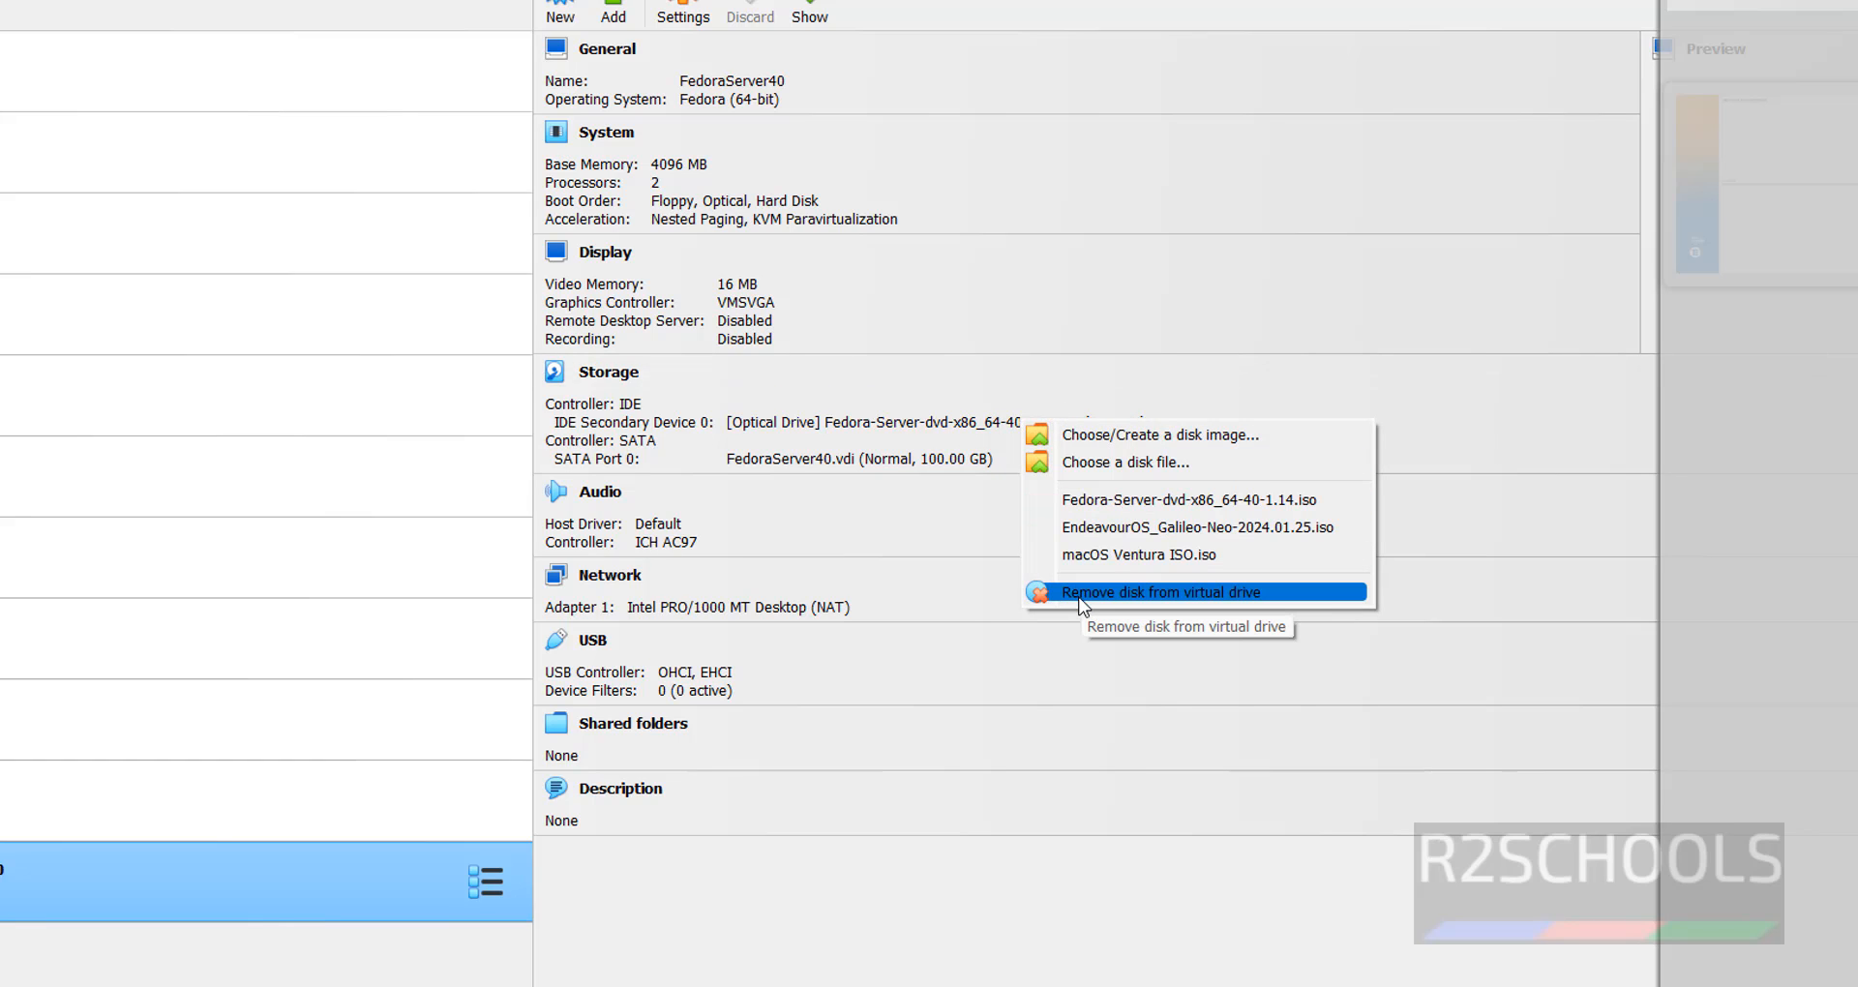
pyautogui.click(1188, 499)
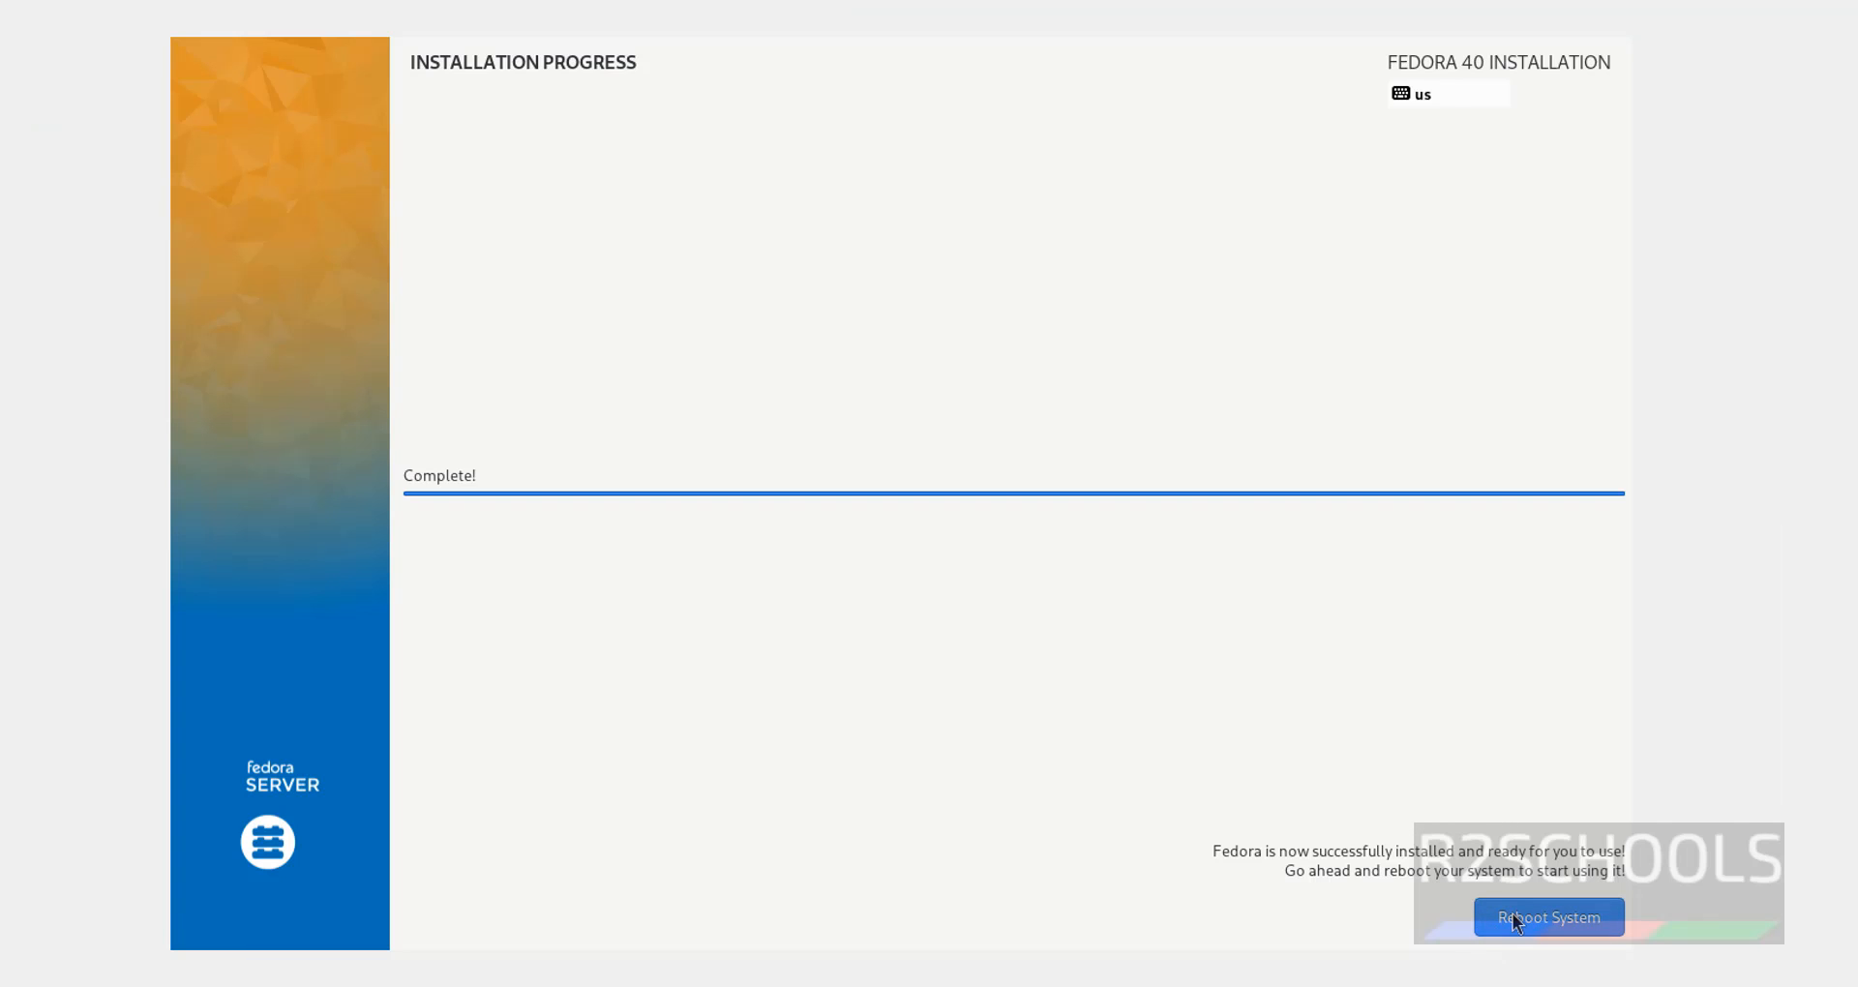
# Reboot the VM and boot the default Fedora Linux entry from GRUB
pyautogui.click(1548, 917)
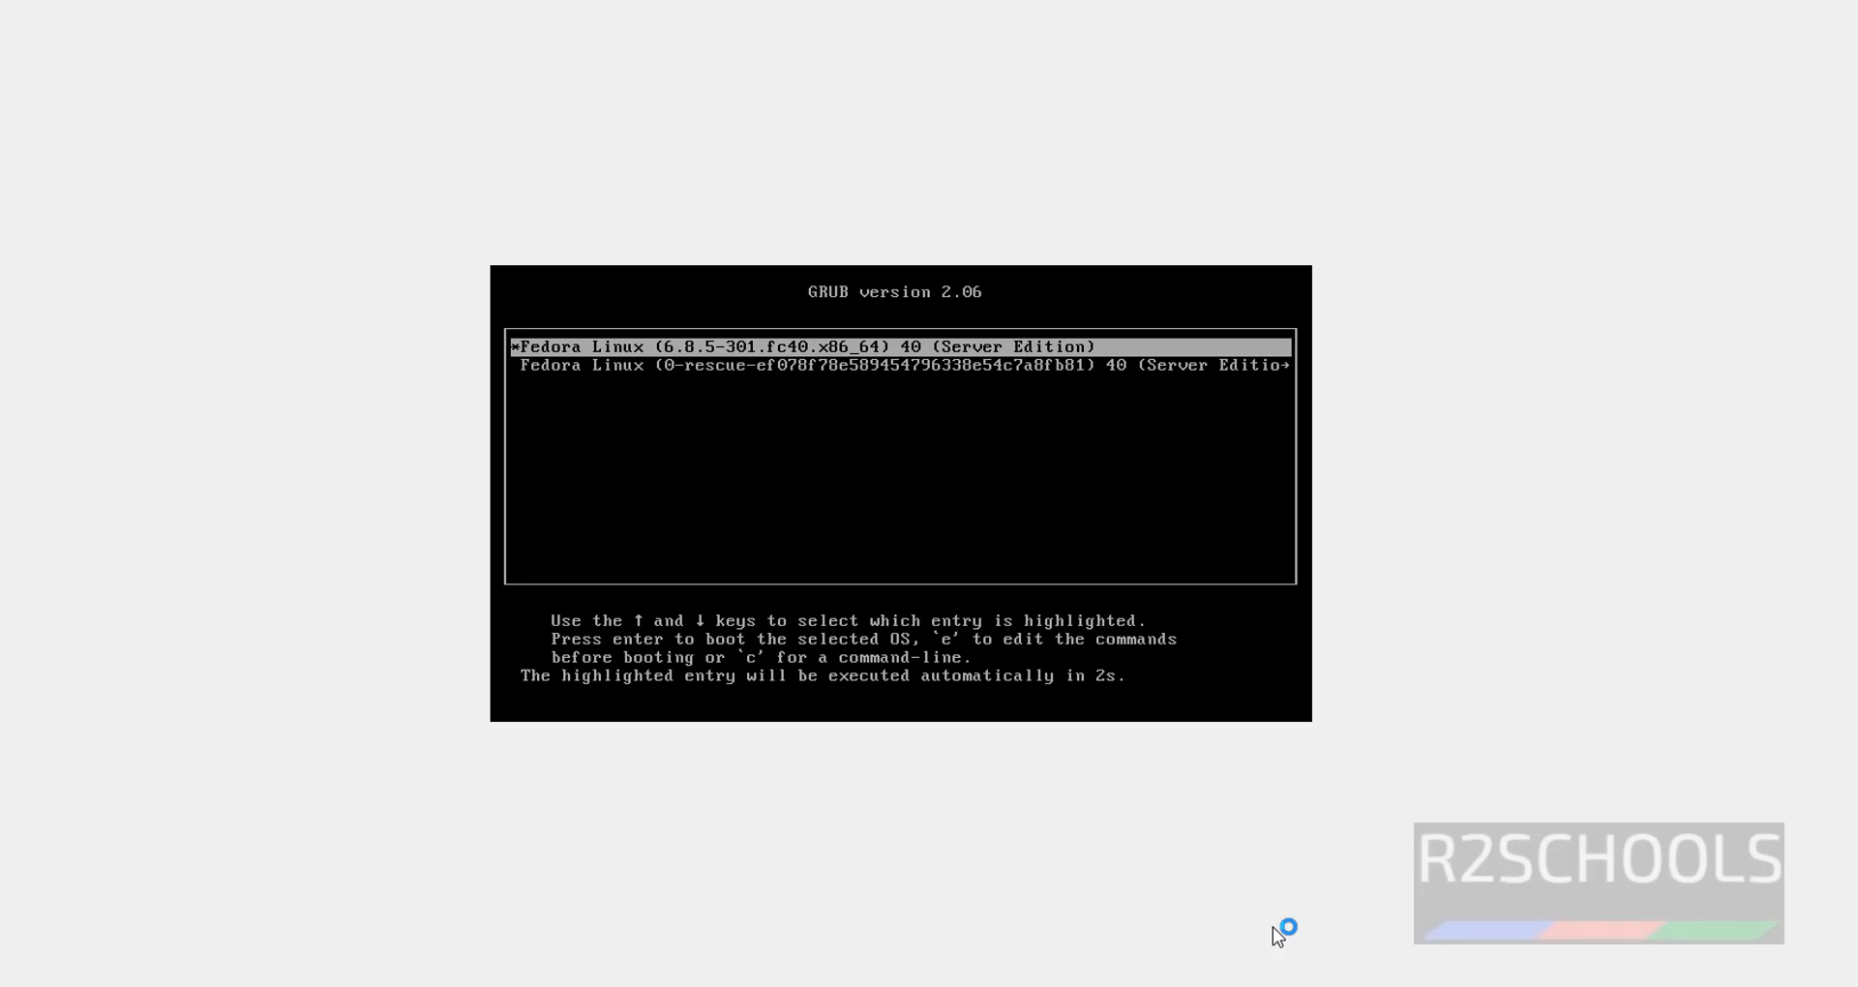
pyautogui.press('Return')
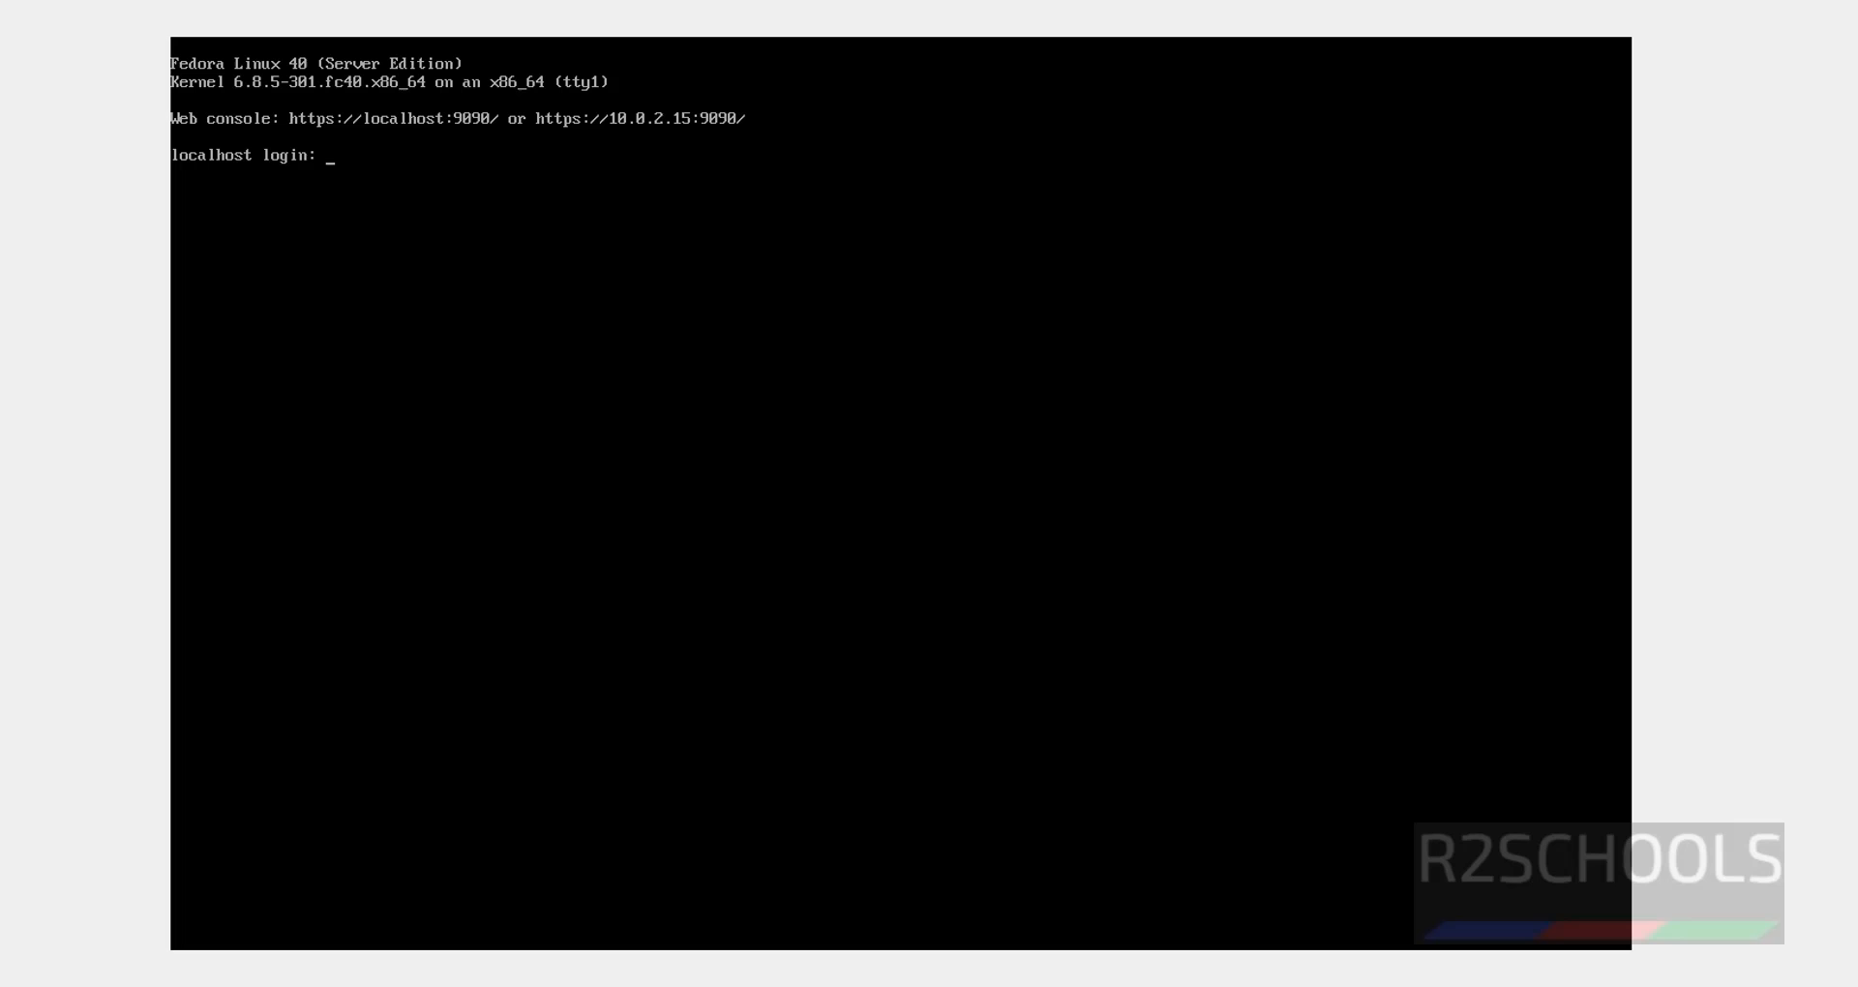
# Log in at the Fedora console as user r2schools
pyautogui.write('r2schools')
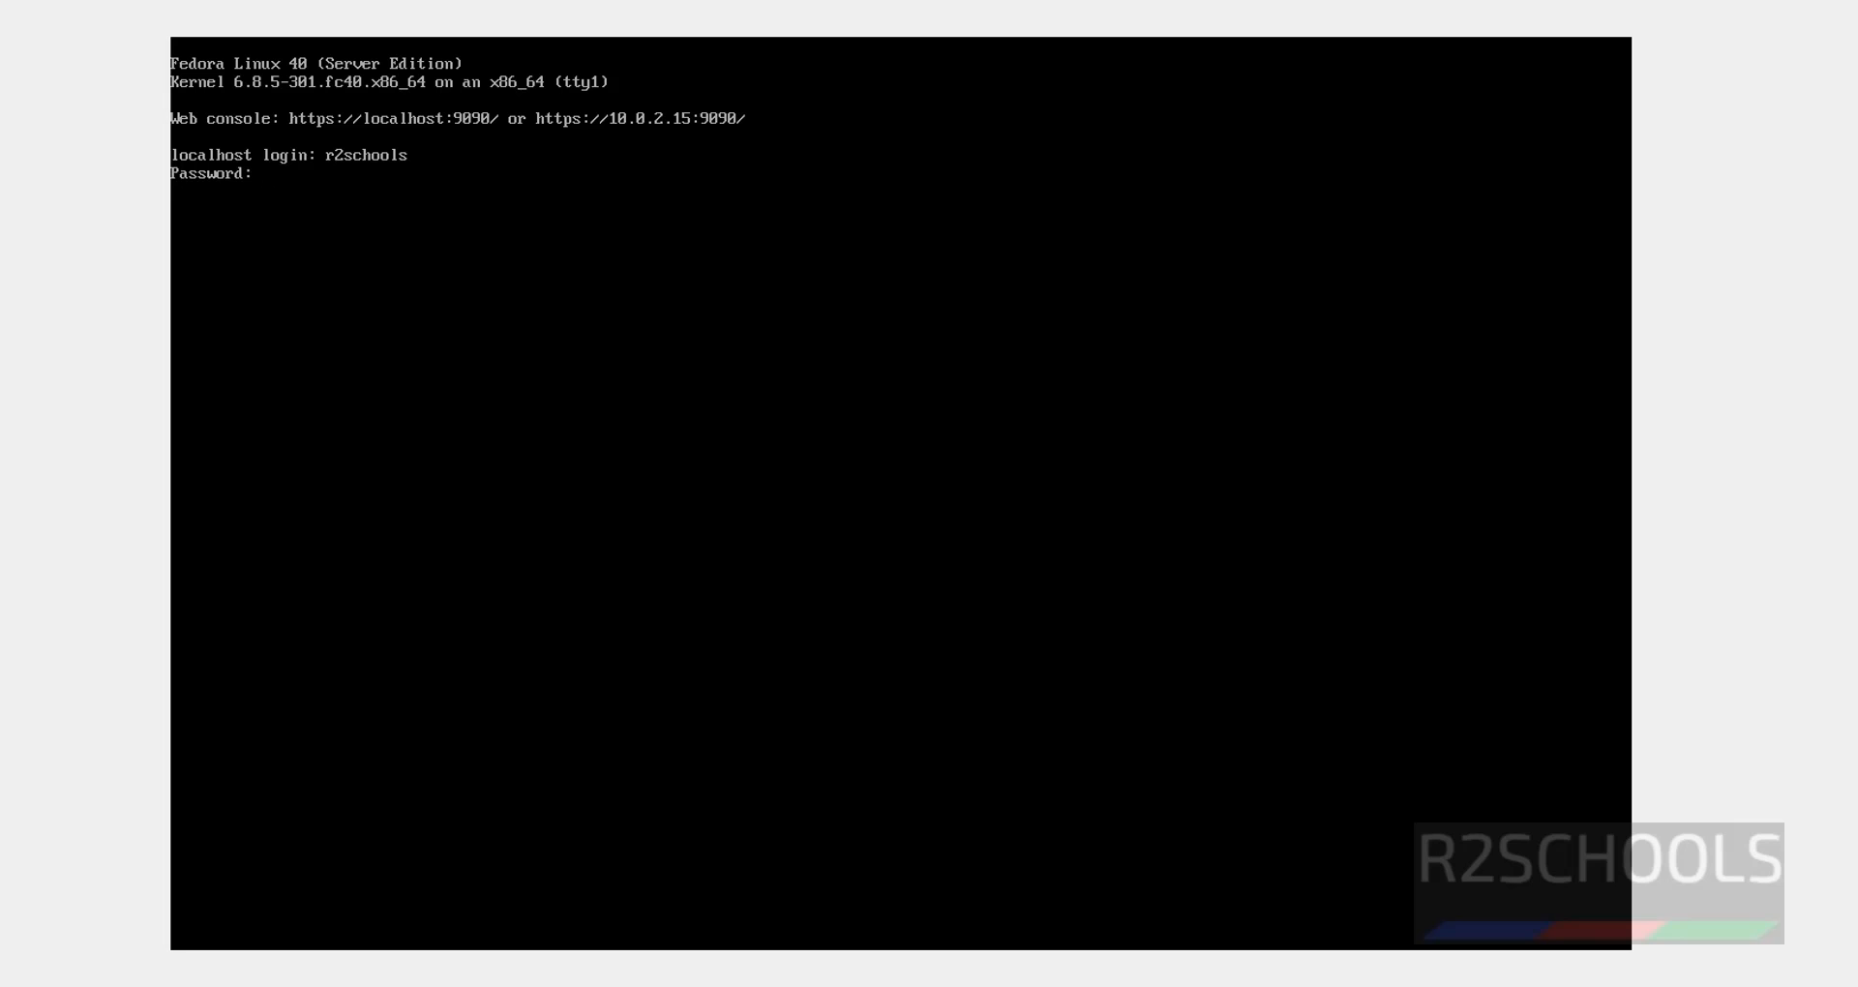
pyautogui.press('Return')
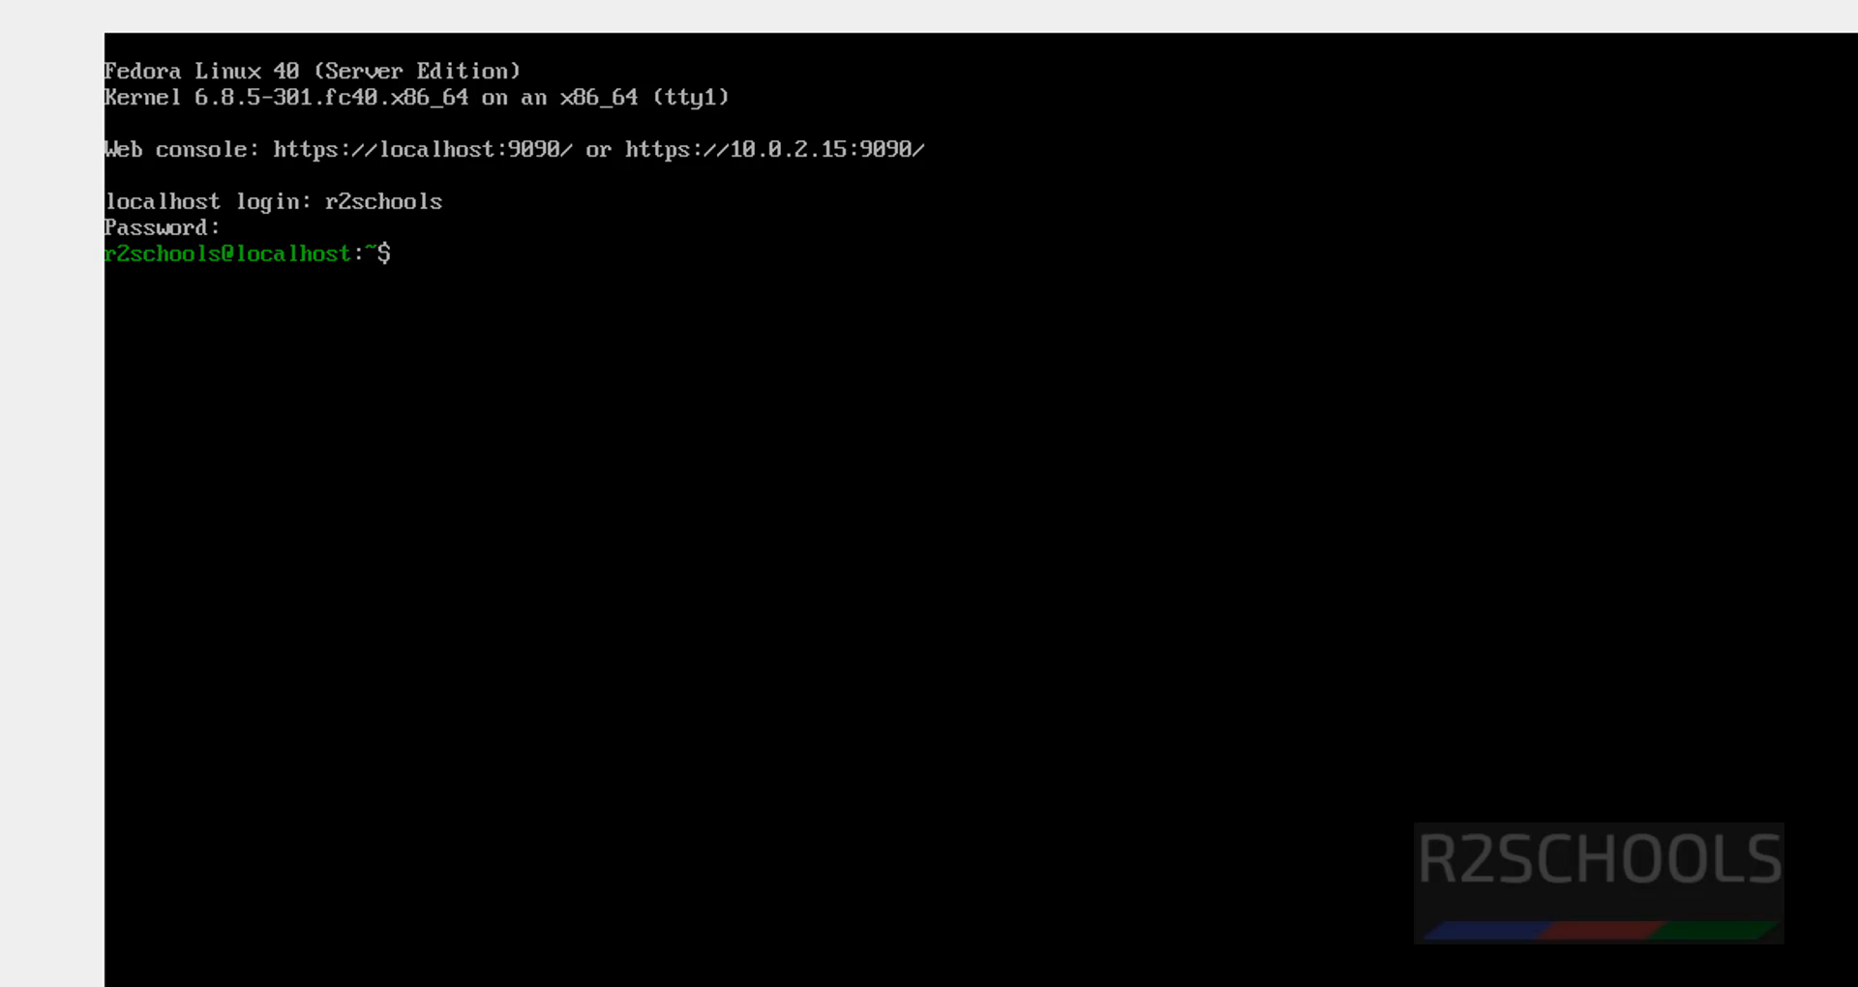
# Run 'more /etc/os-release' and 'hostname' to show Fedora 40 Server Edition and localhost.localdomain
pyautogui.write('more /et')
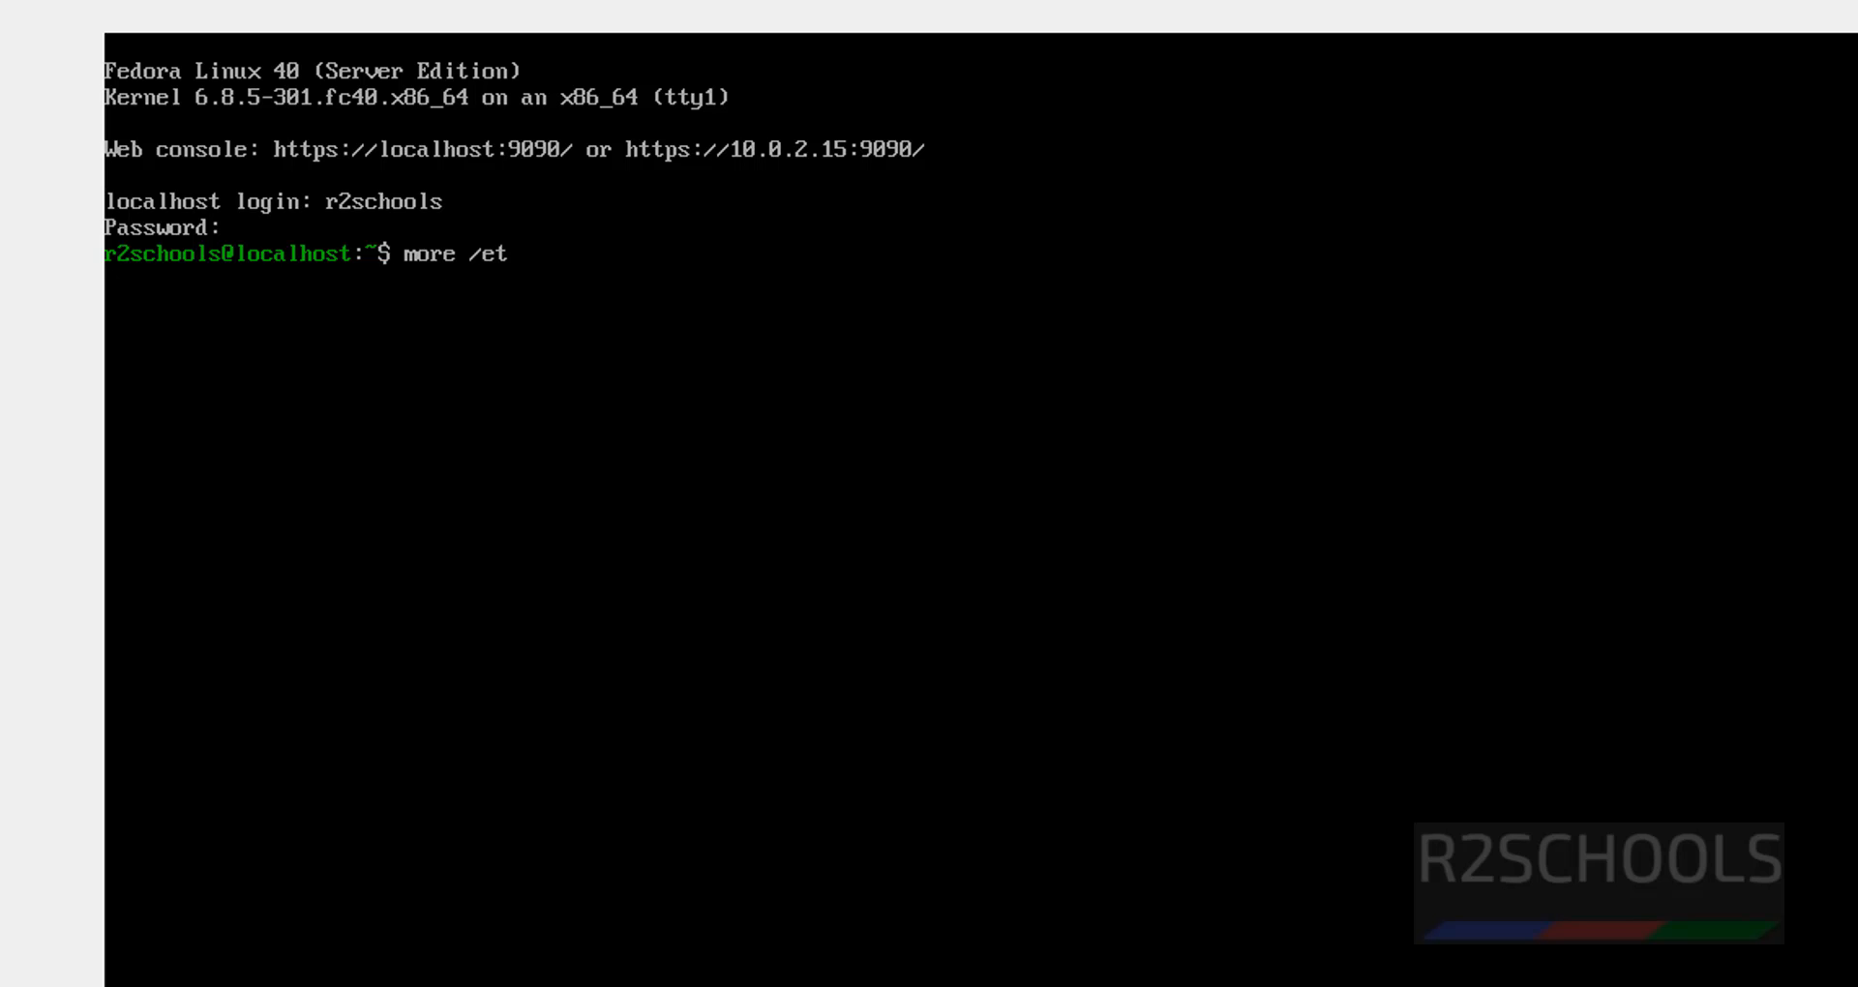
pyautogui.write('c/os')
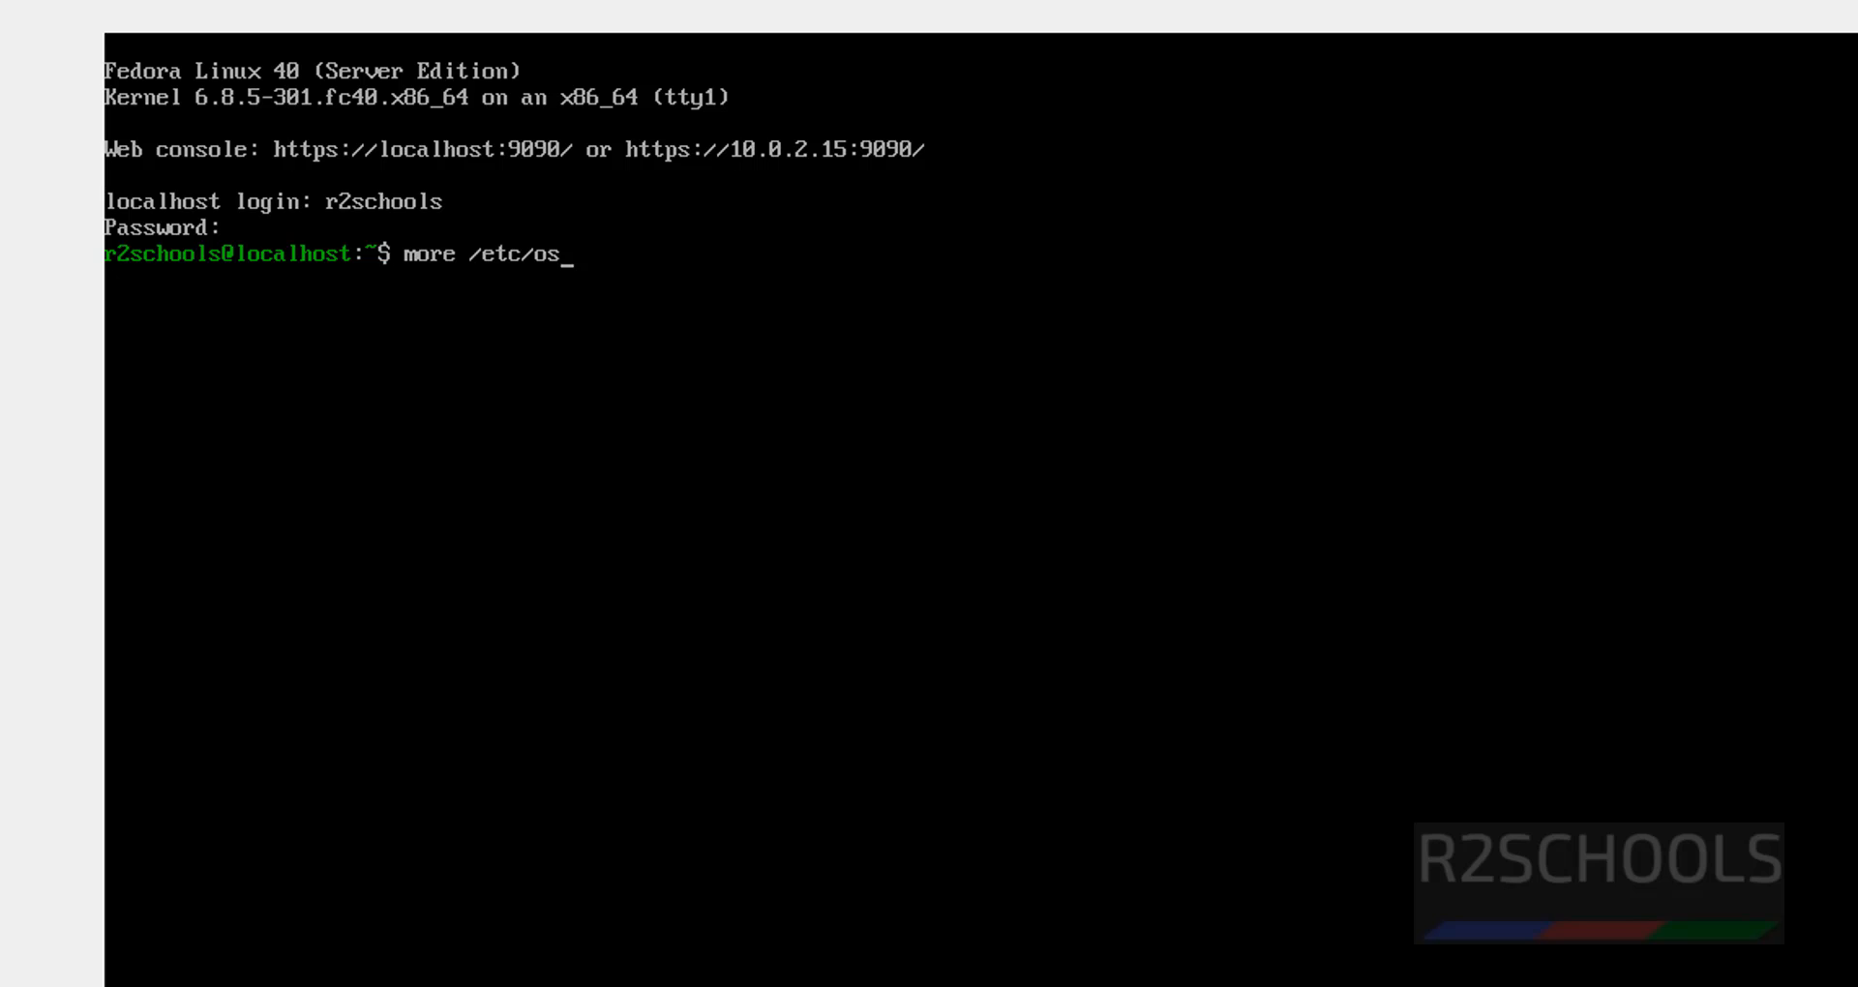
pyautogui.press('Return')
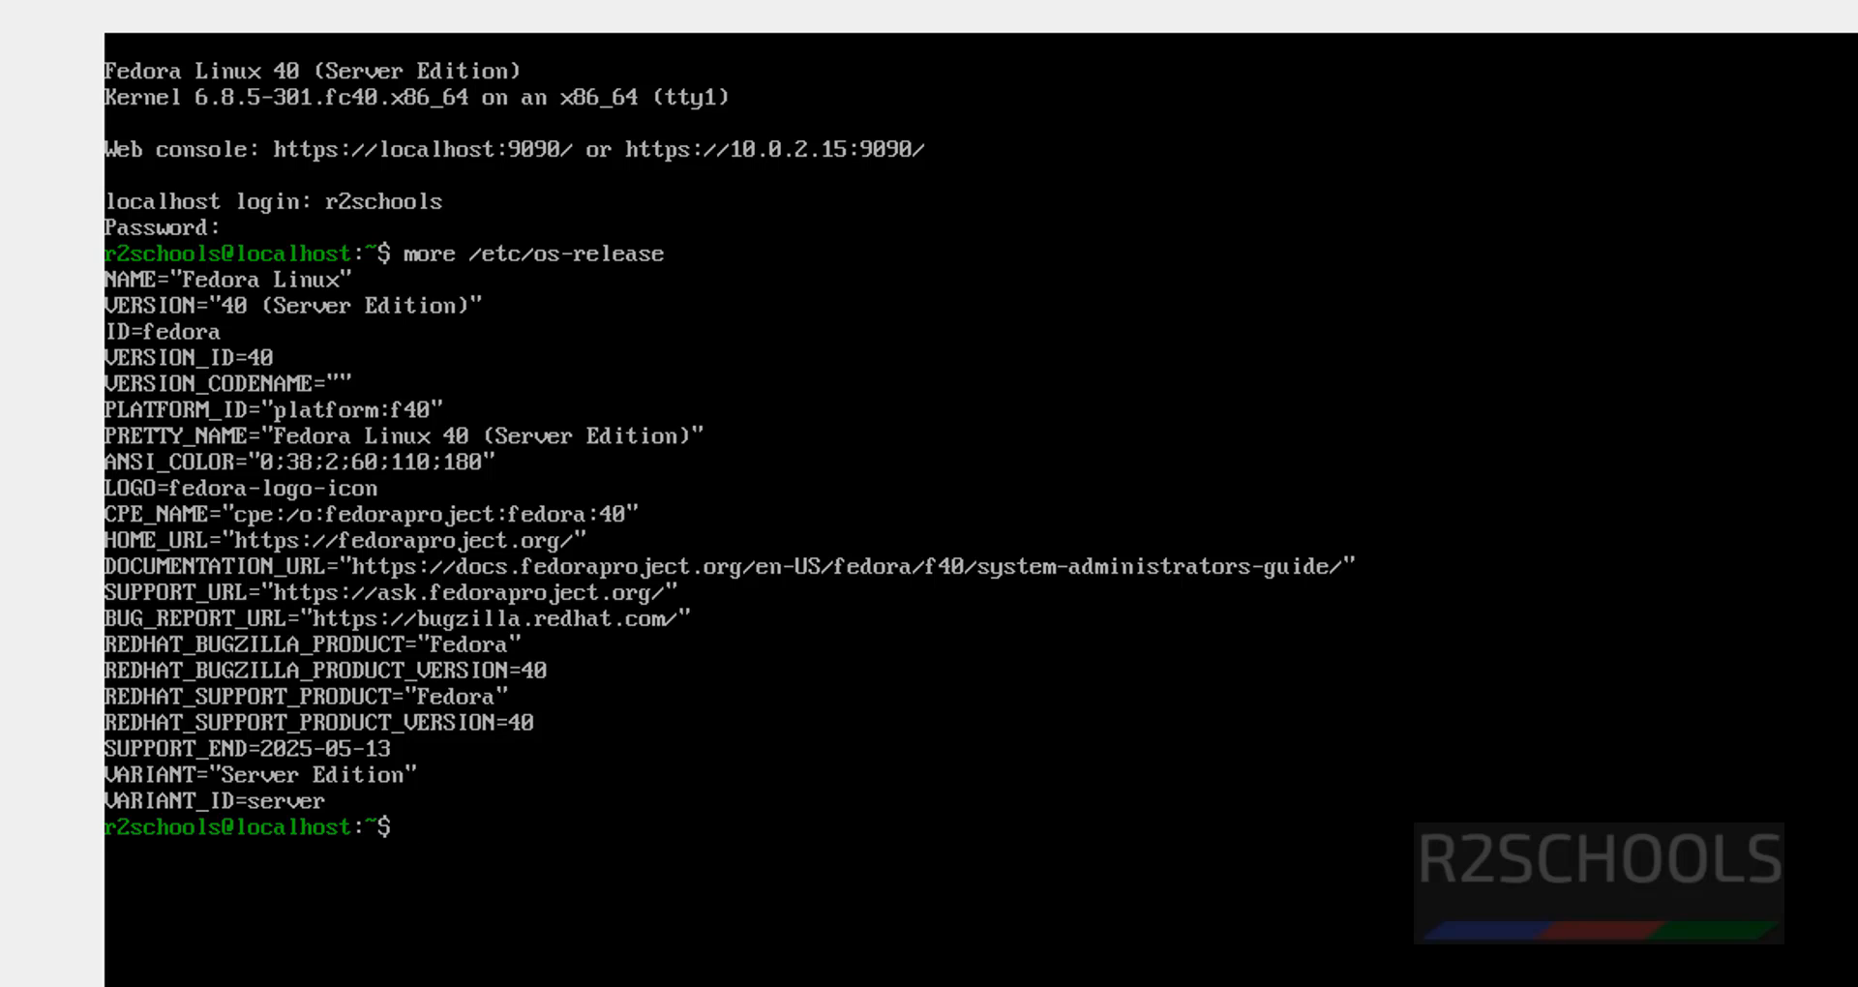
pyautogui.write('hos')
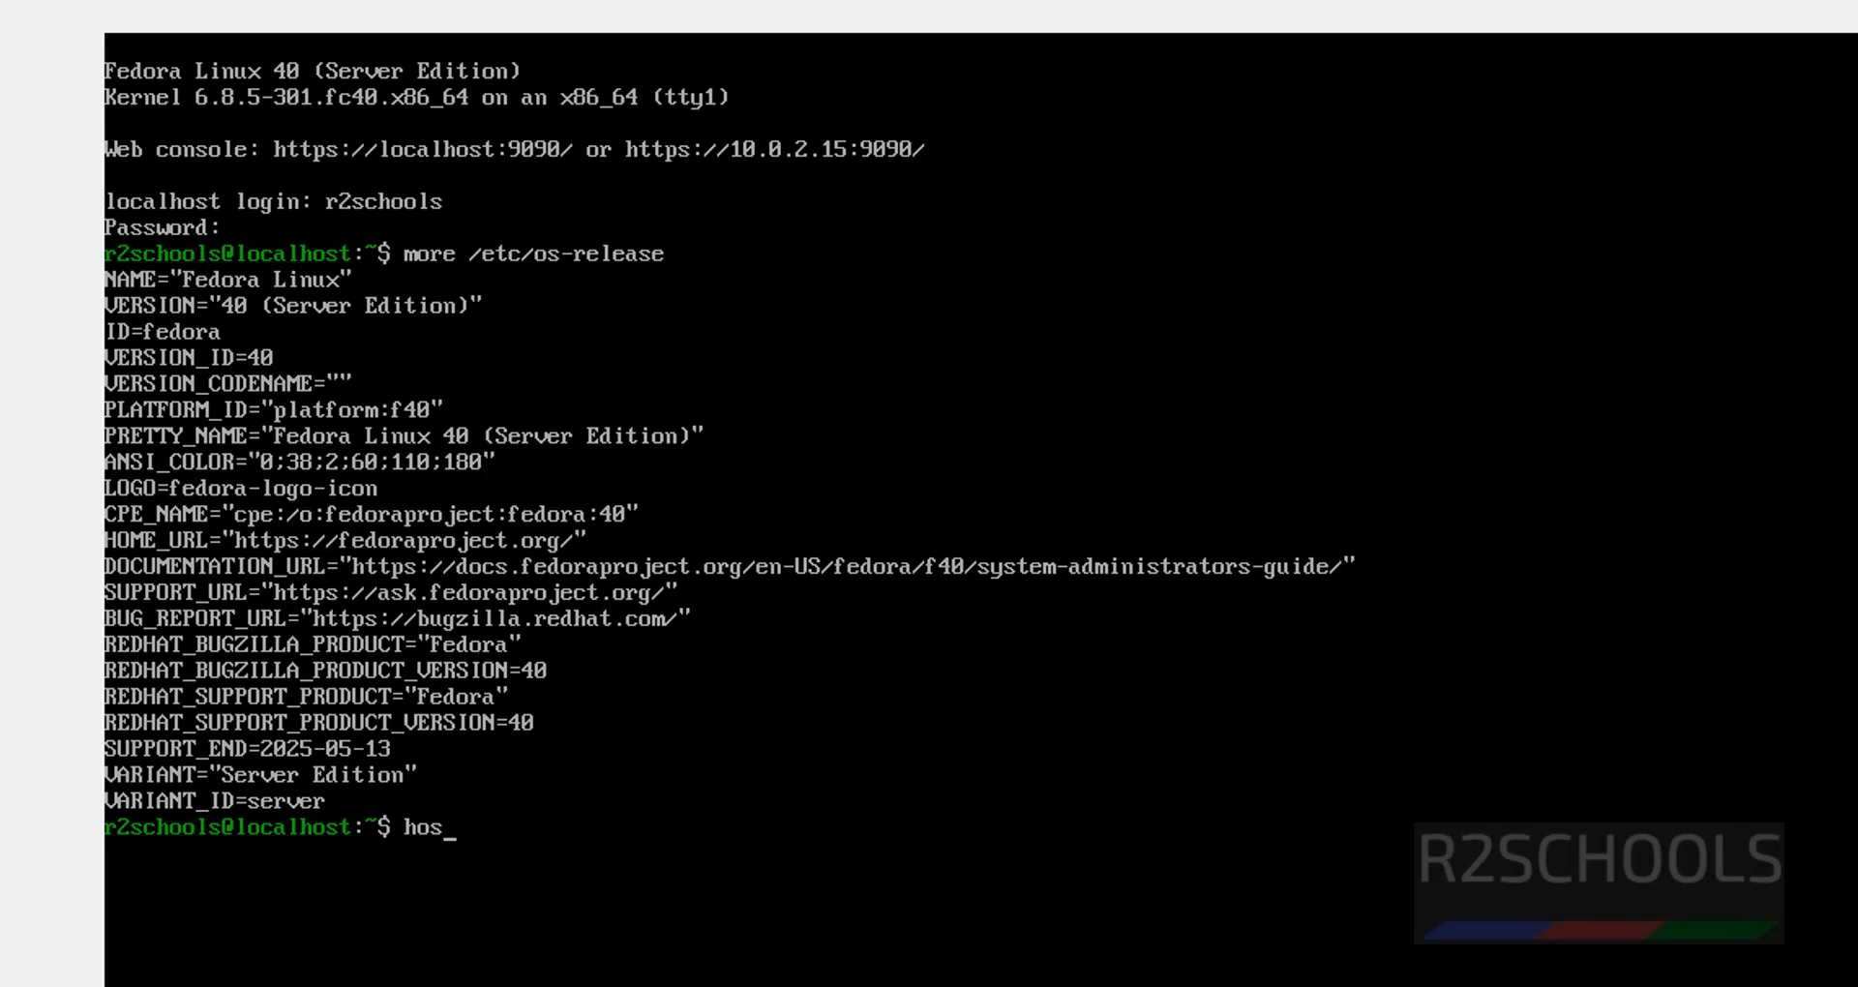
pyautogui.press('Return')
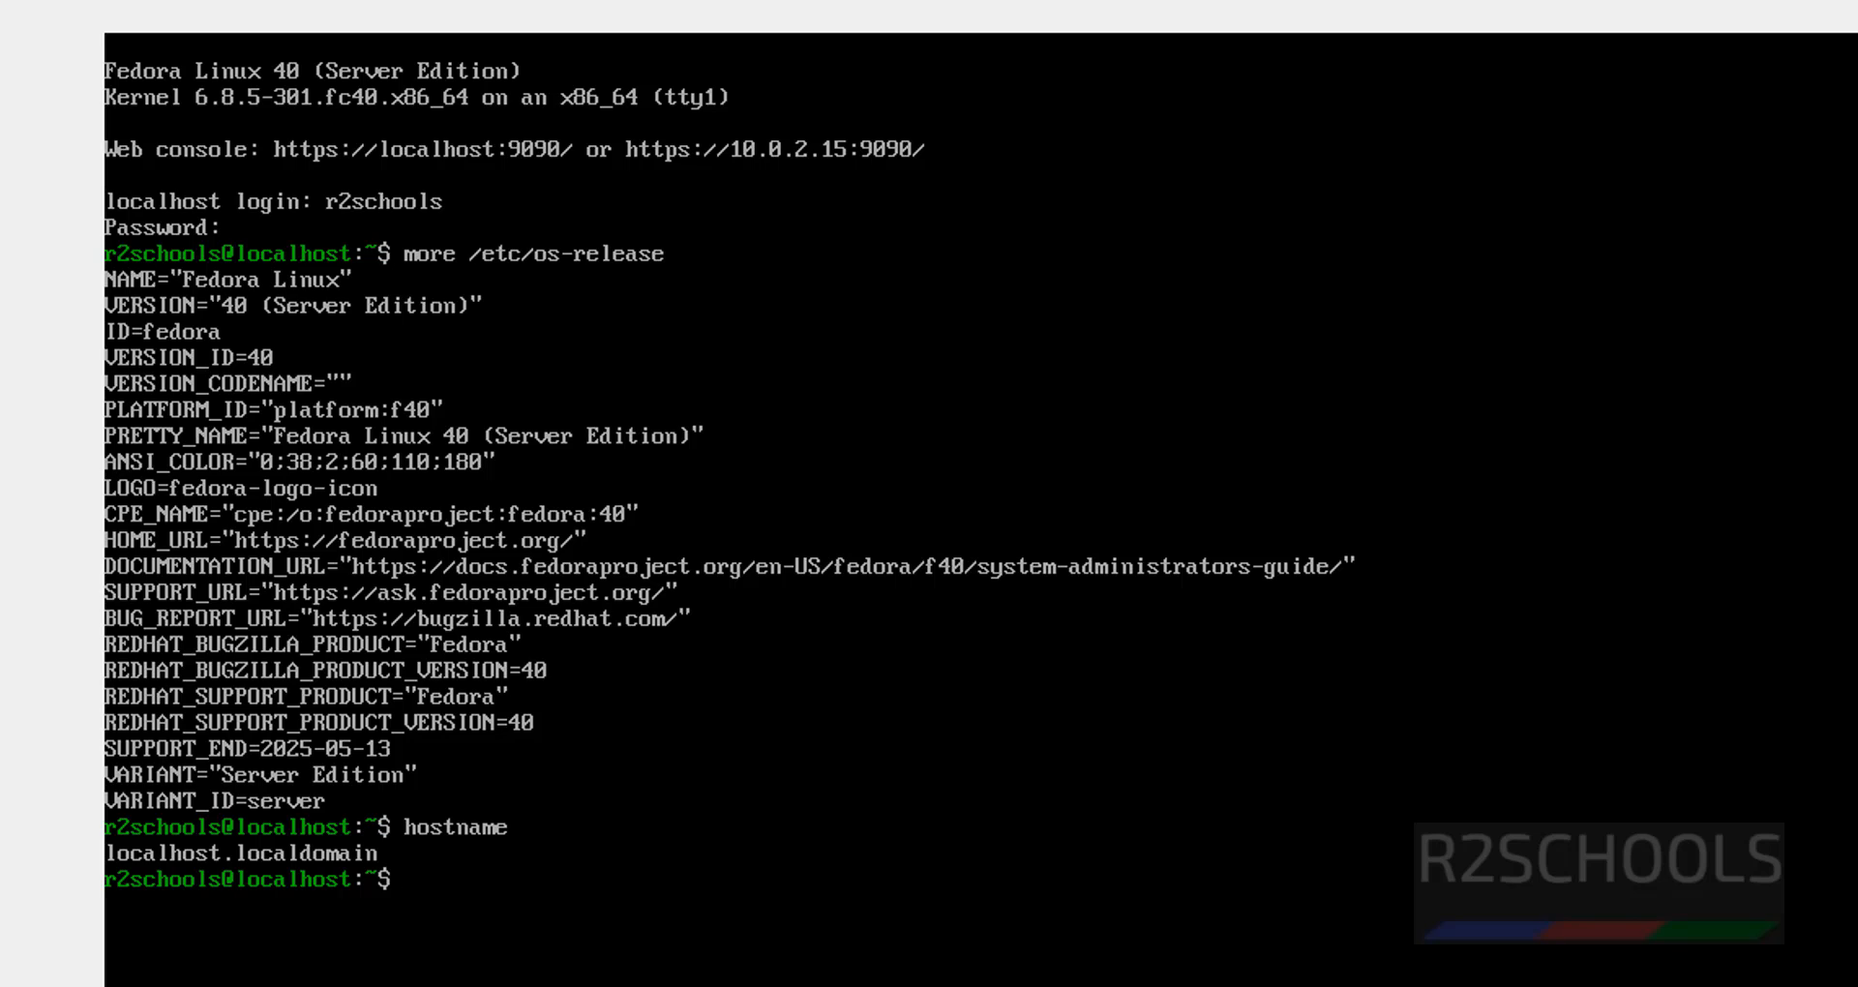